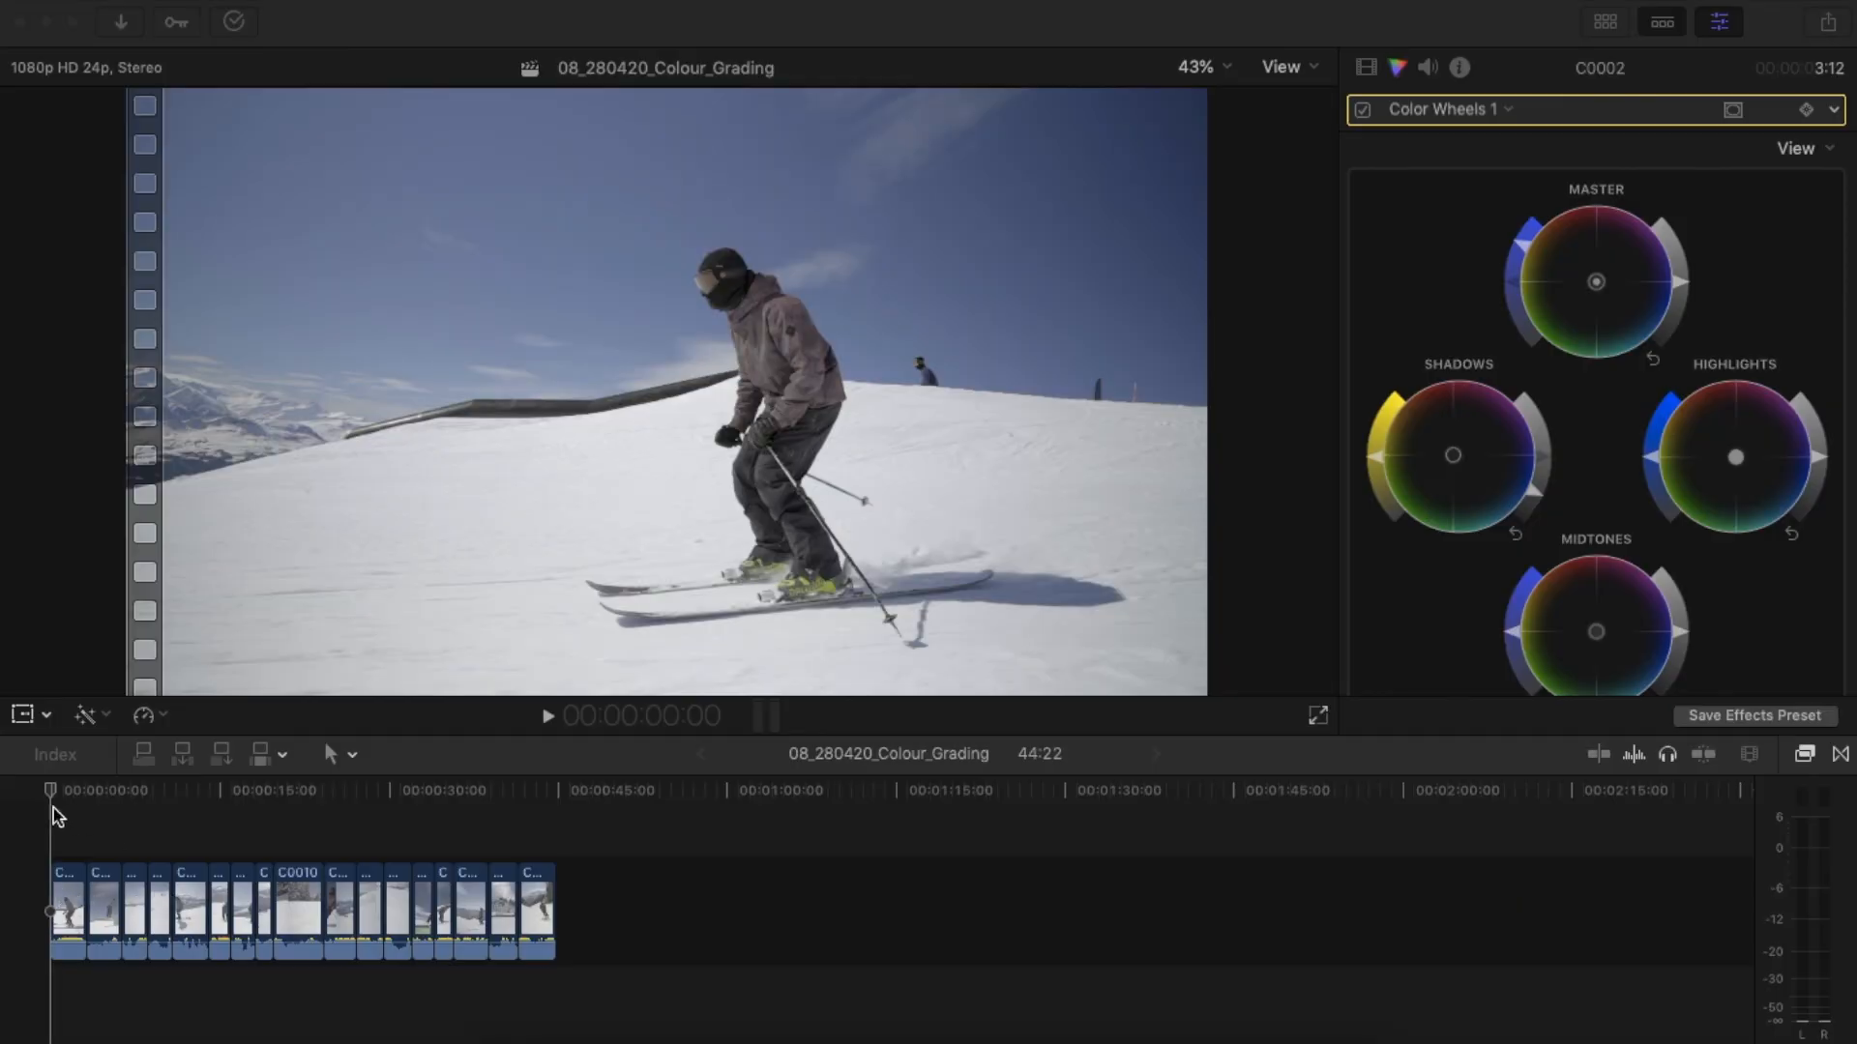
# Select the first ski clip, toggle its colour wheels grade off and on, then hide the inspector.
pyautogui.click(1361, 110)
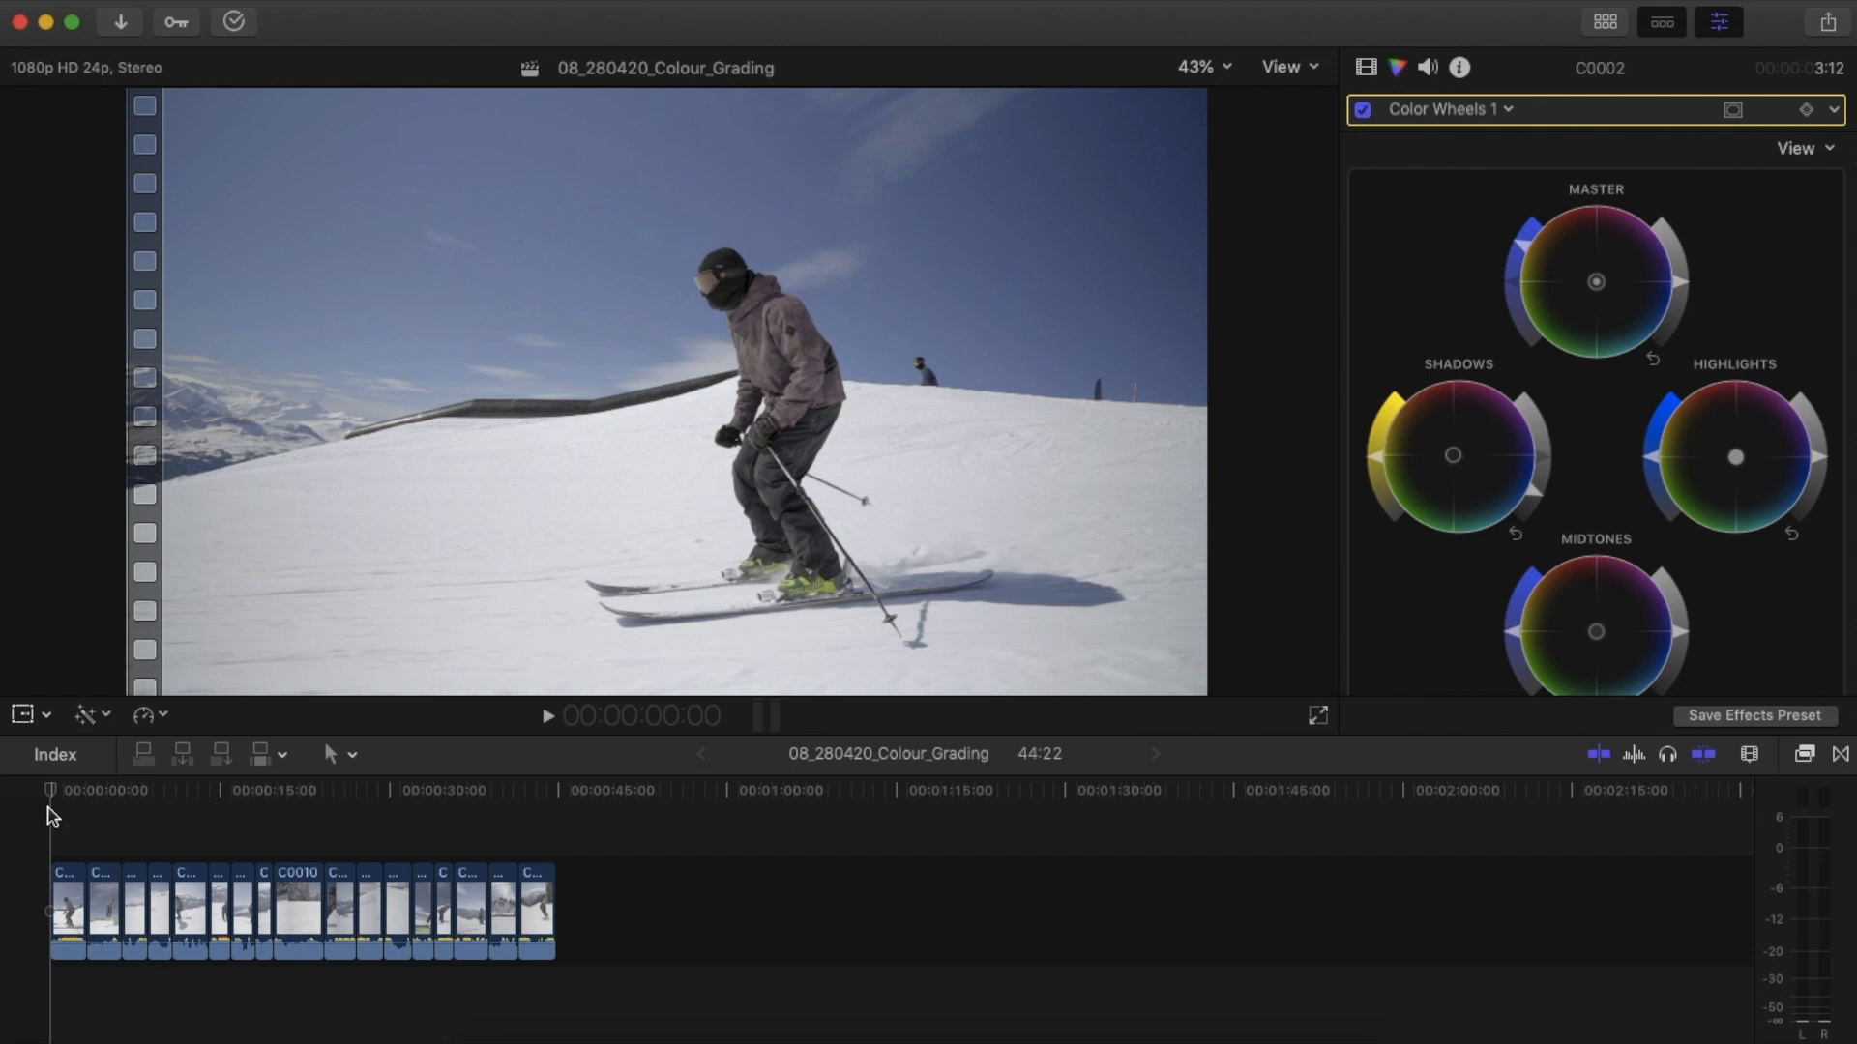
pyautogui.click(49, 791)
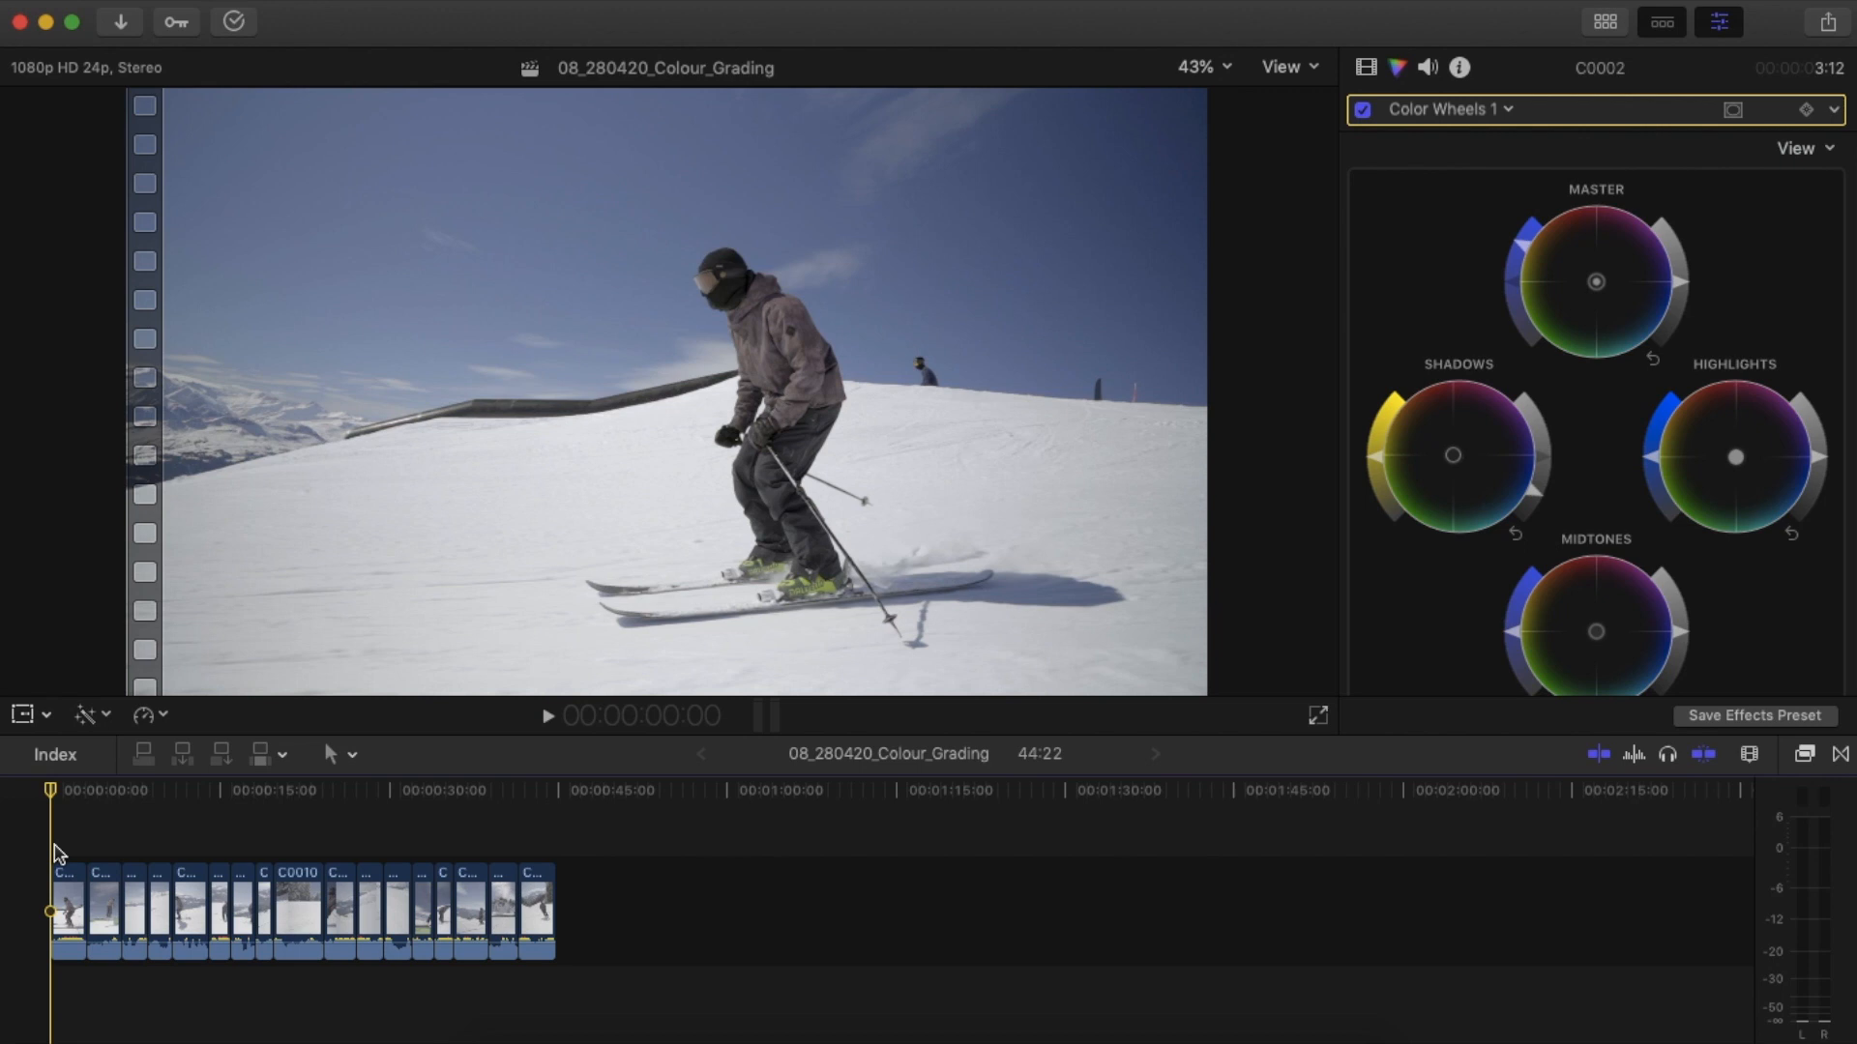
pyautogui.moveTo(42, 844)
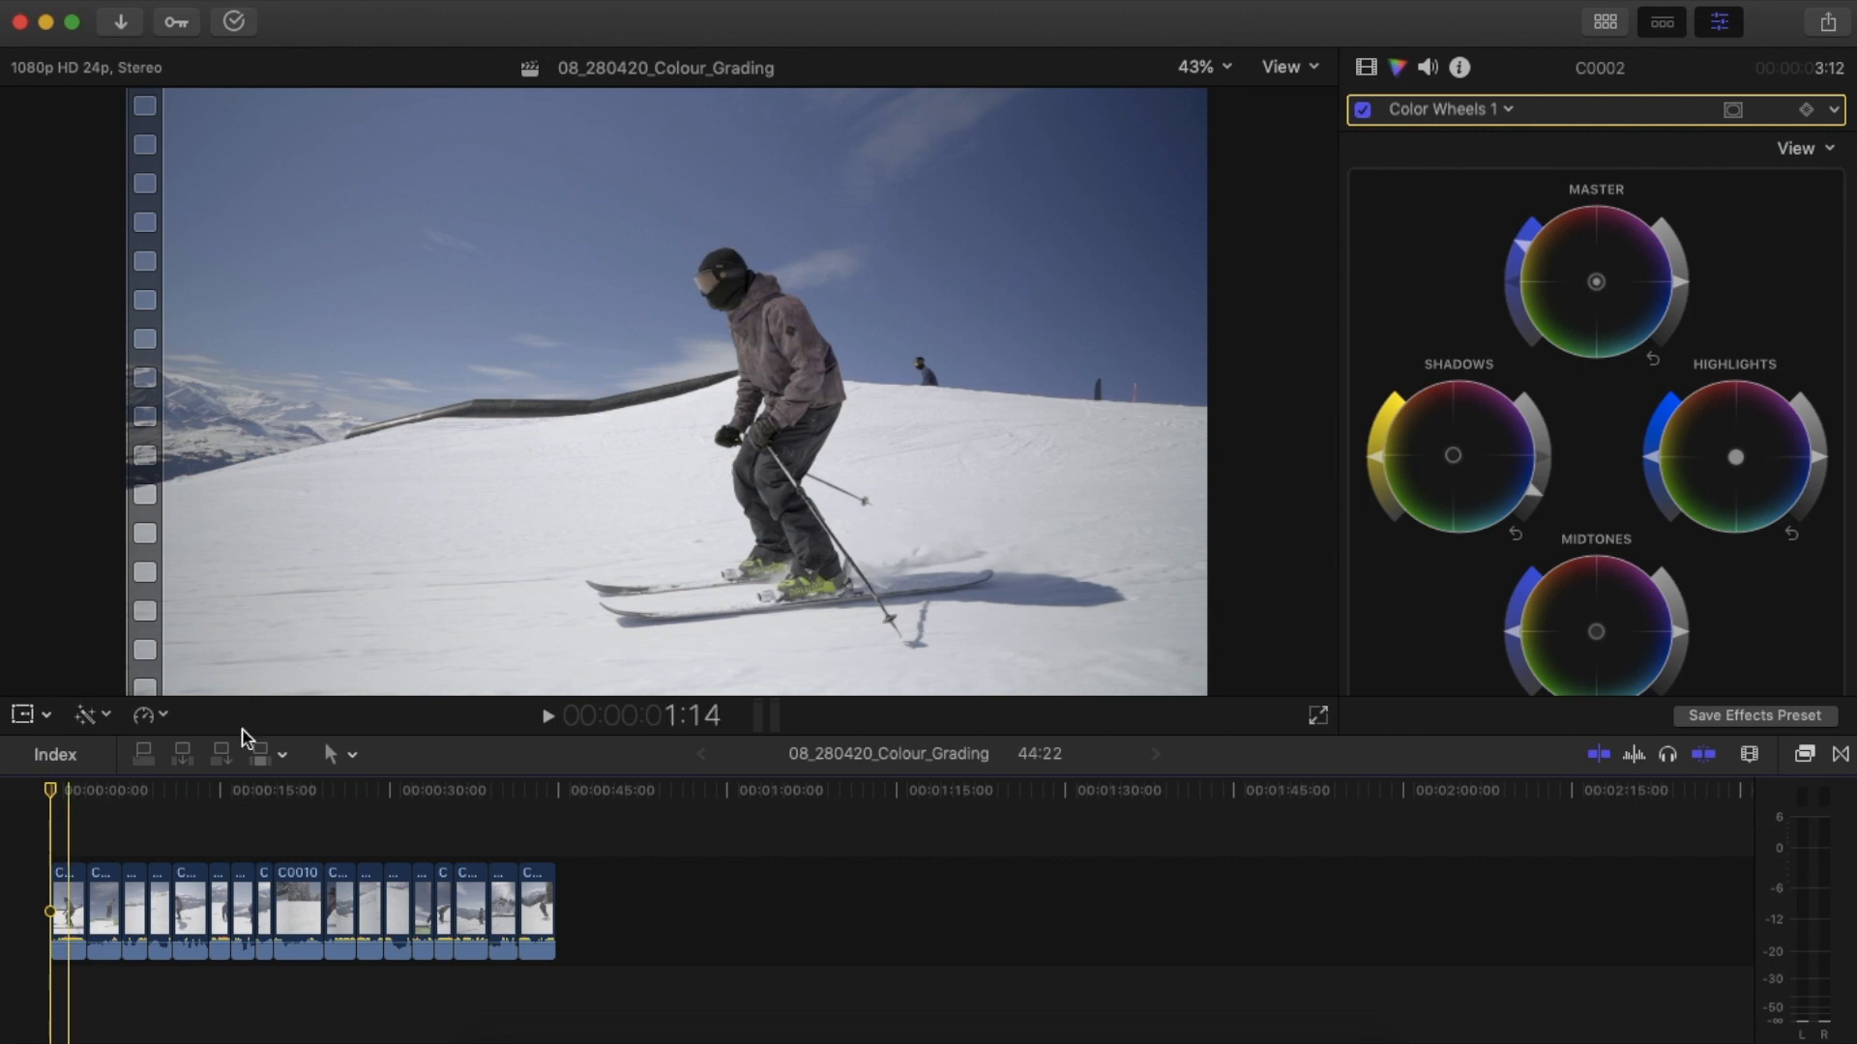
pyautogui.click(548, 894)
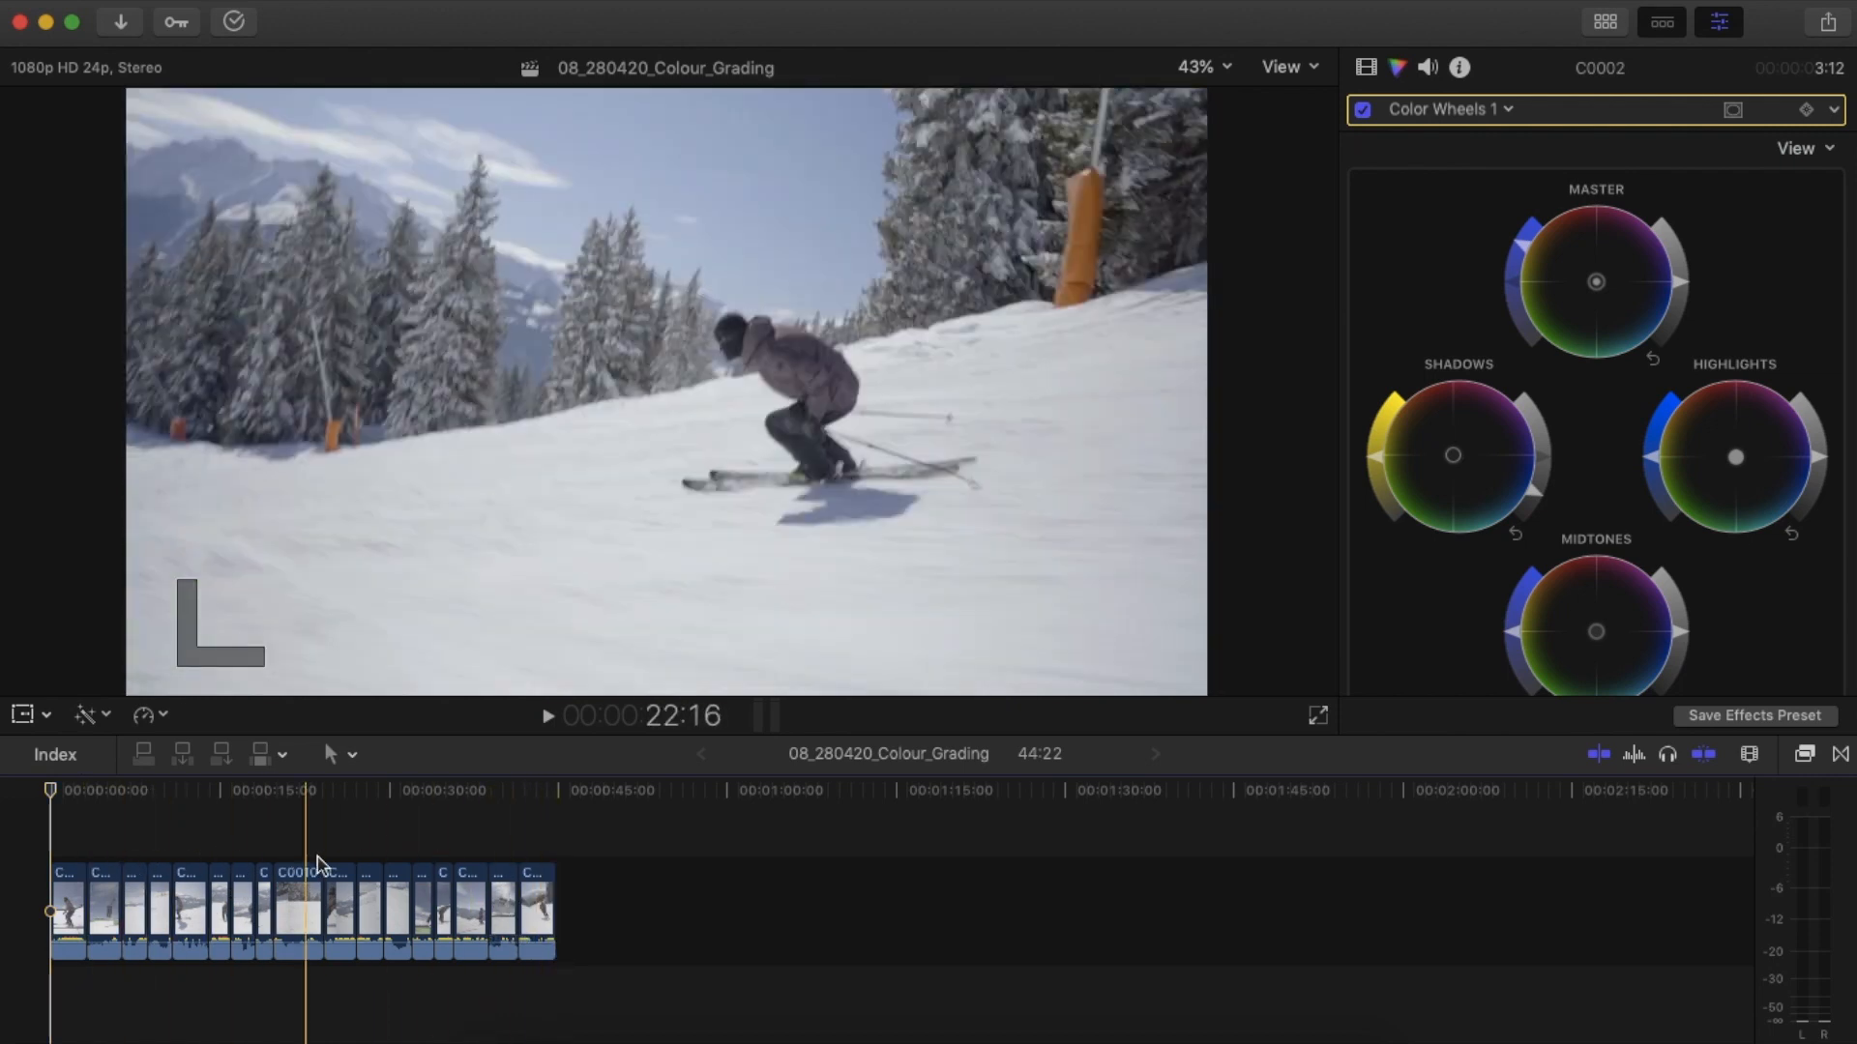
pyautogui.click(349, 911)
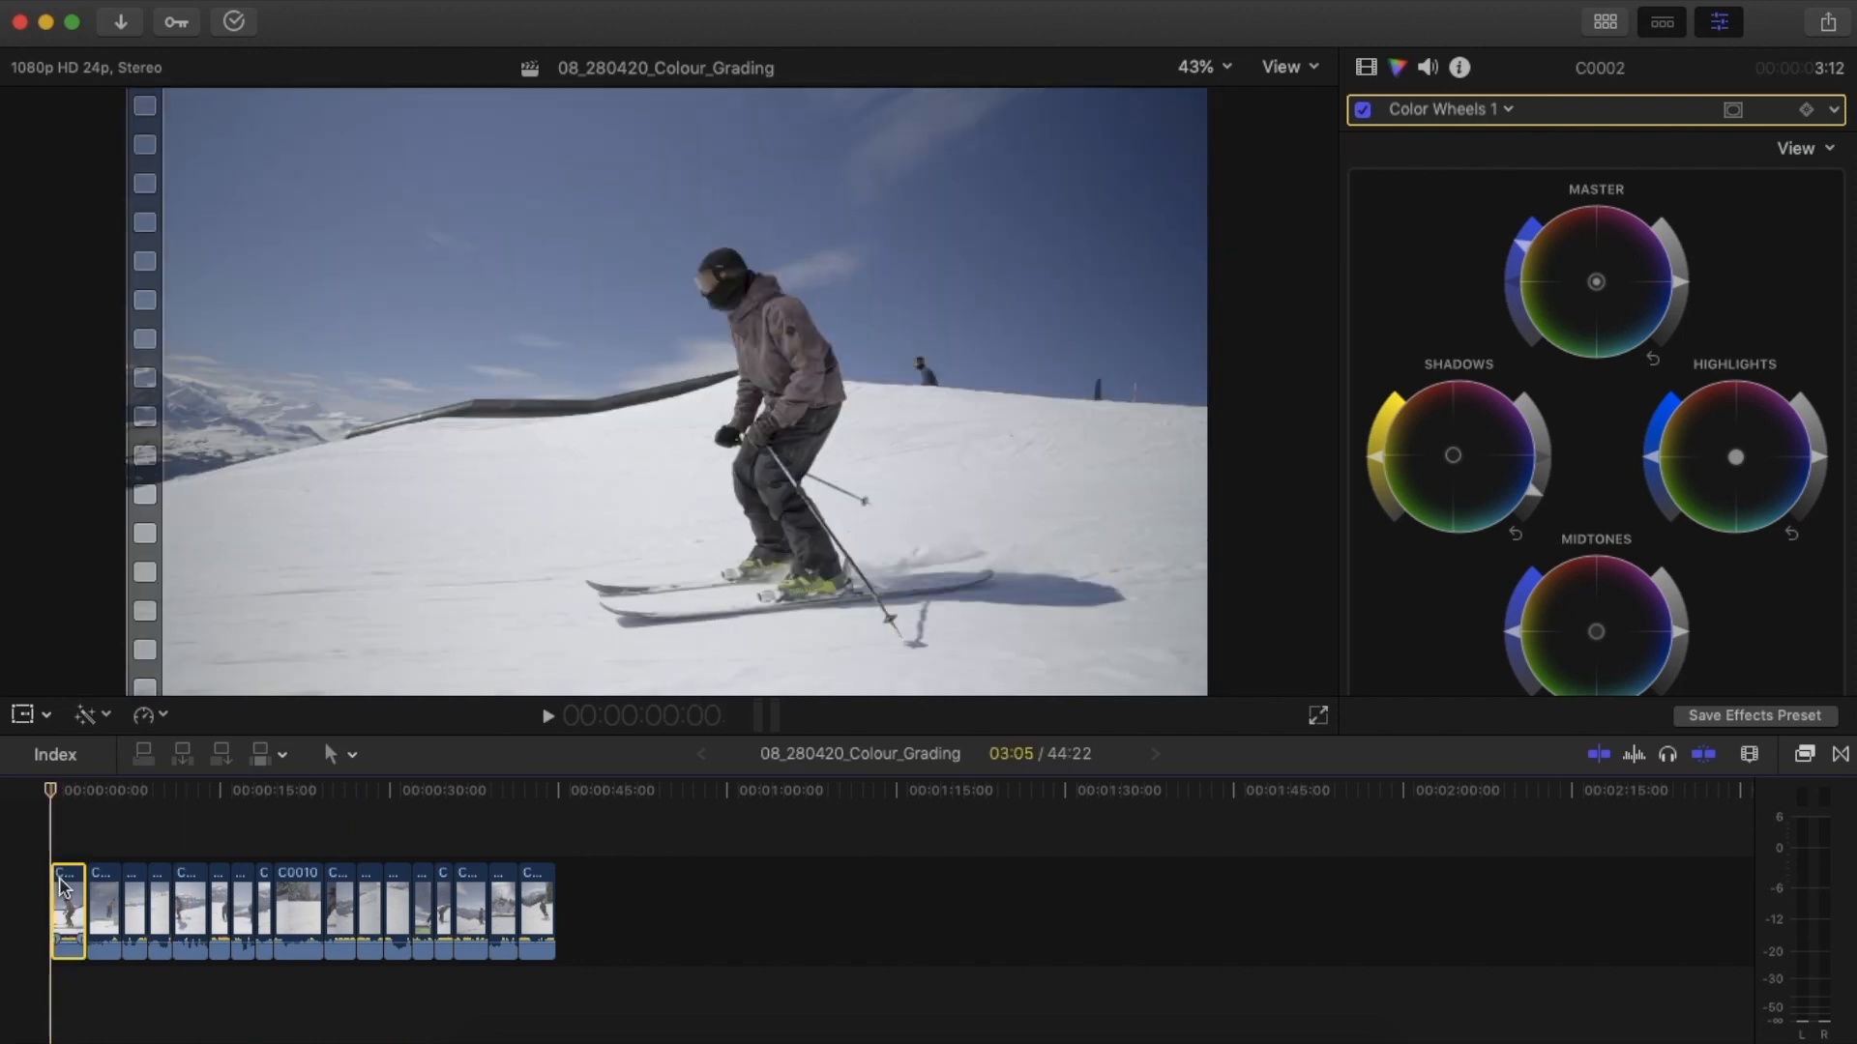
pyautogui.click(1362, 110)
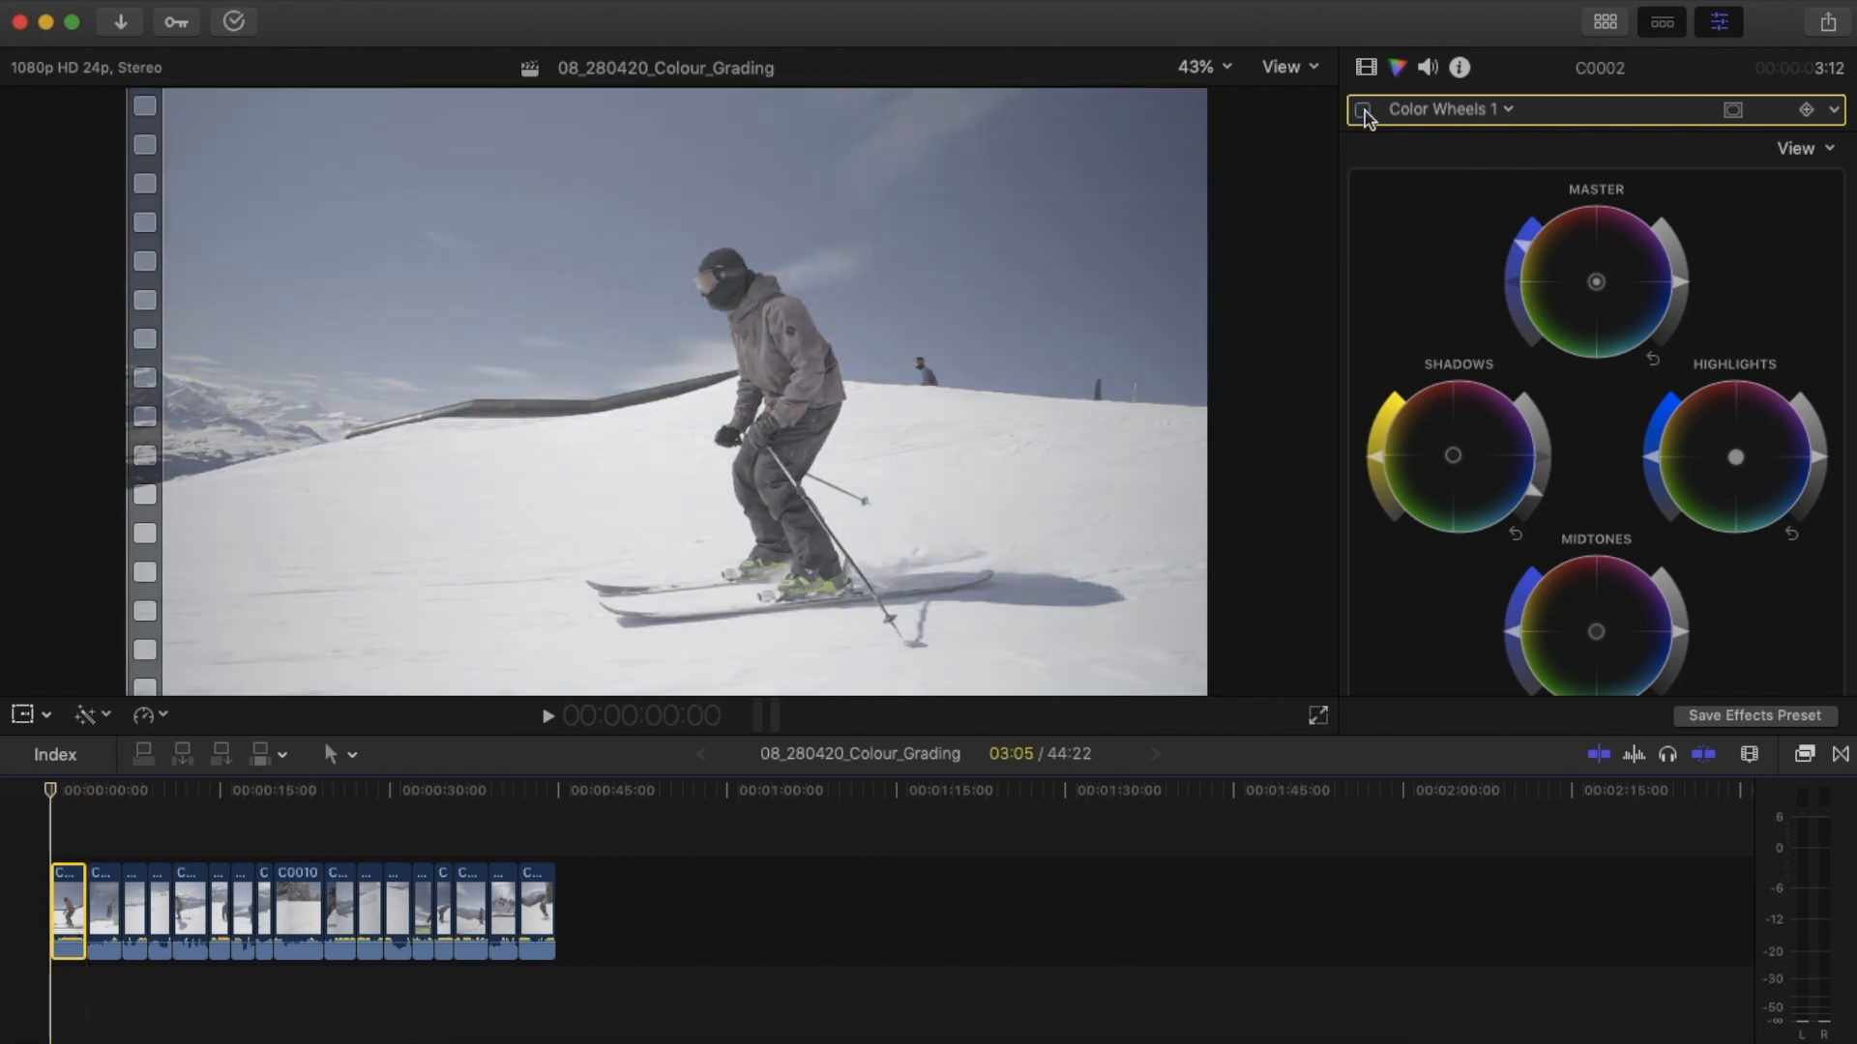
pyautogui.click(1362, 109)
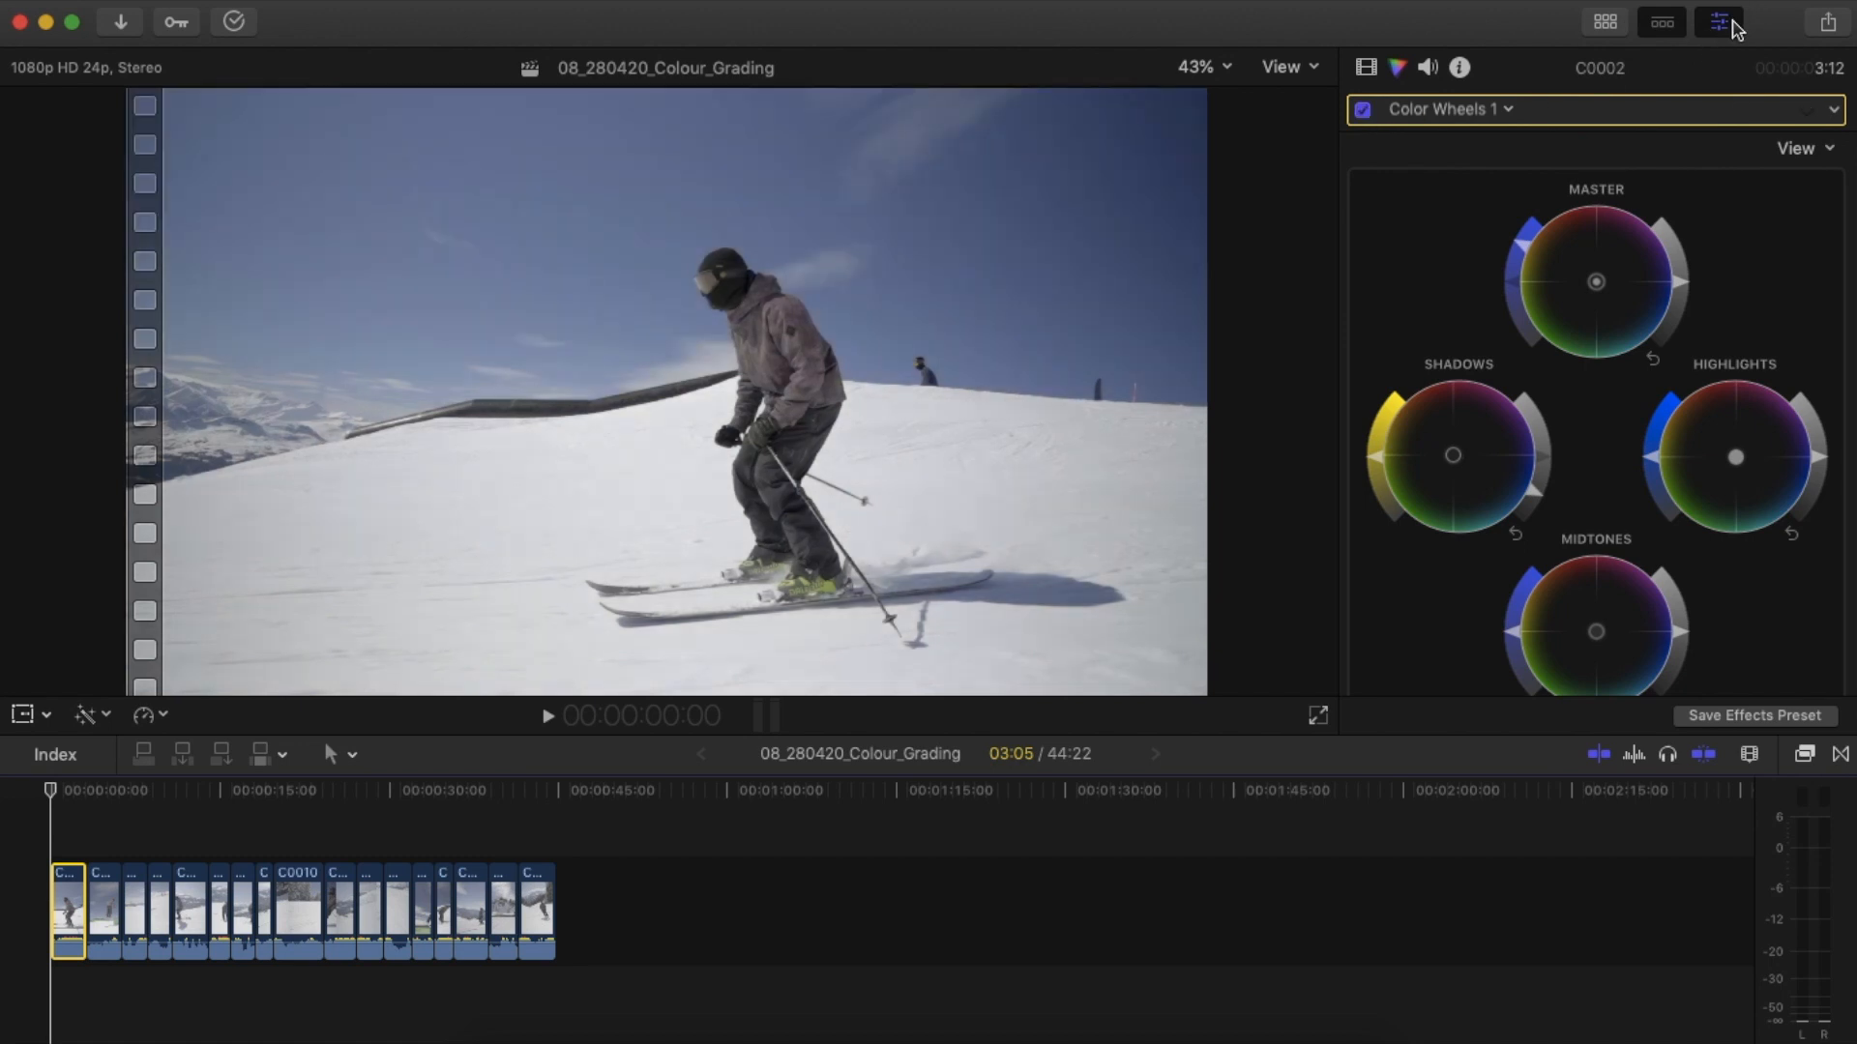
pyautogui.click(1716, 21)
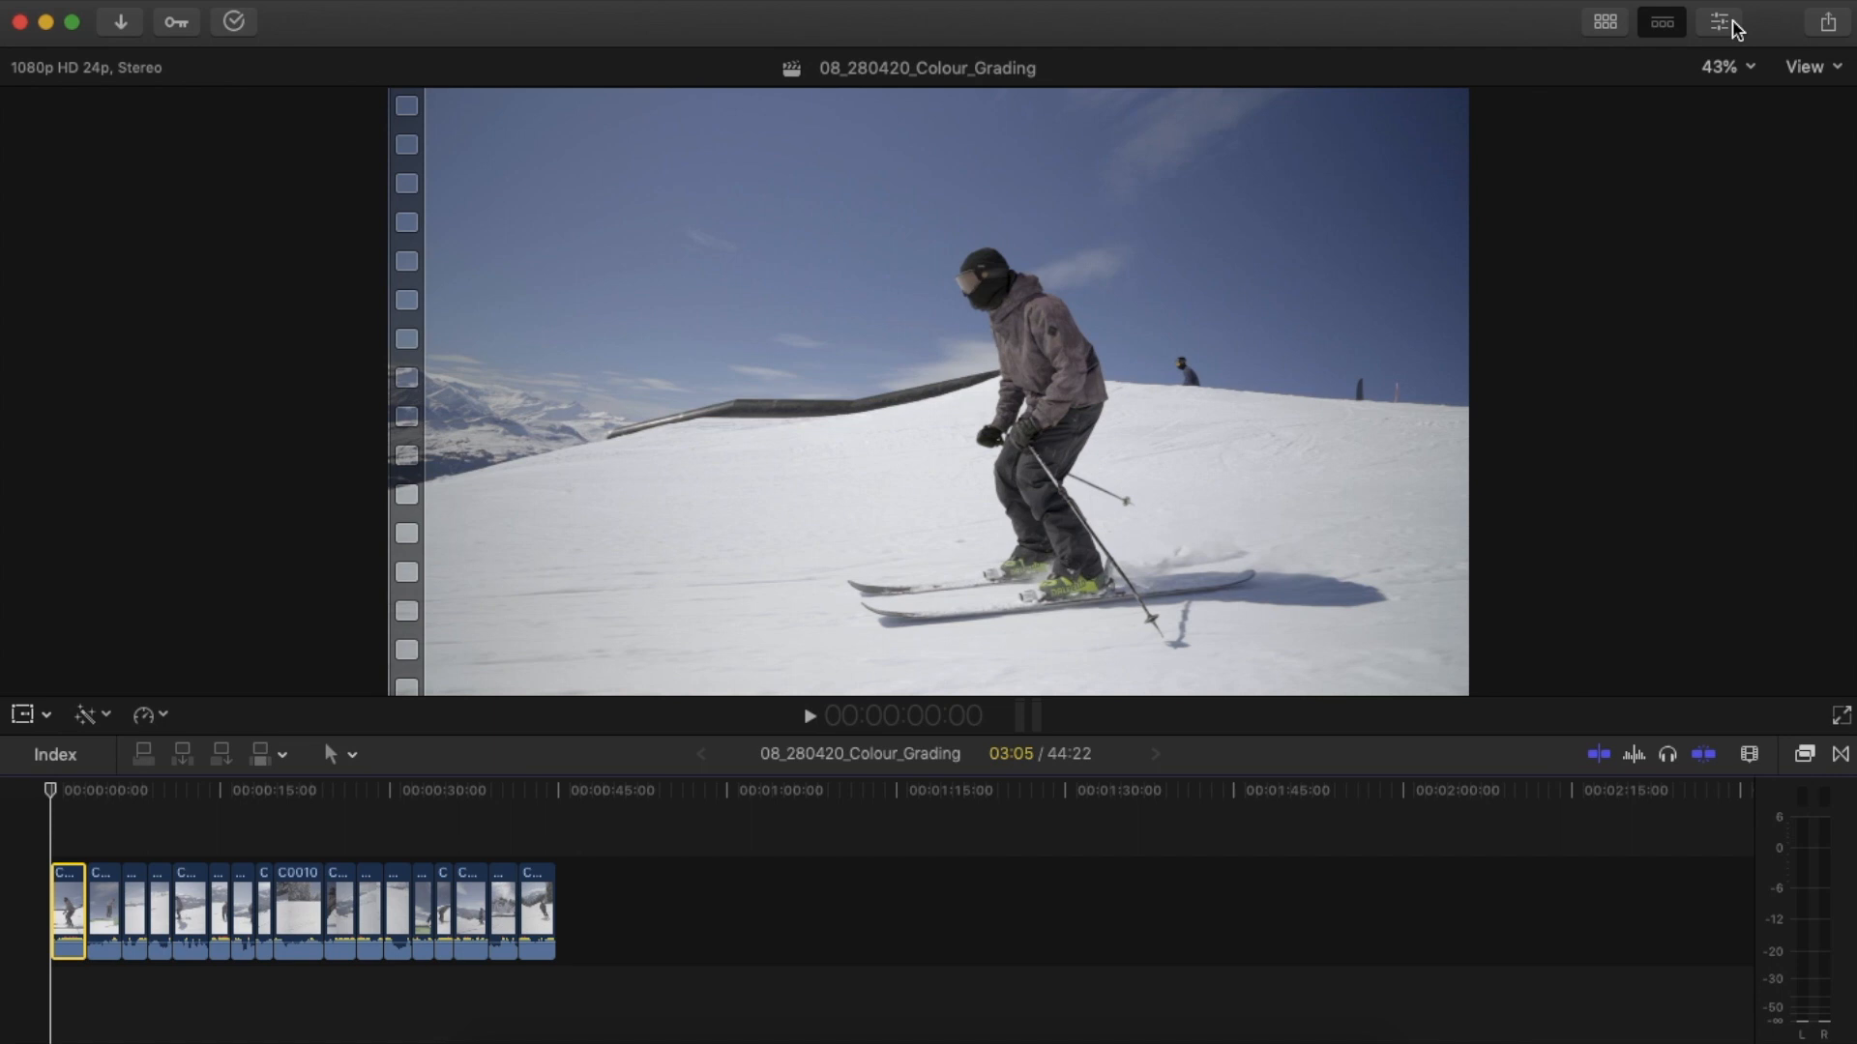
# Trim the 1080p Adjustment Layer above the clips to end with the last ski clip.
pyautogui.click(1719, 21)
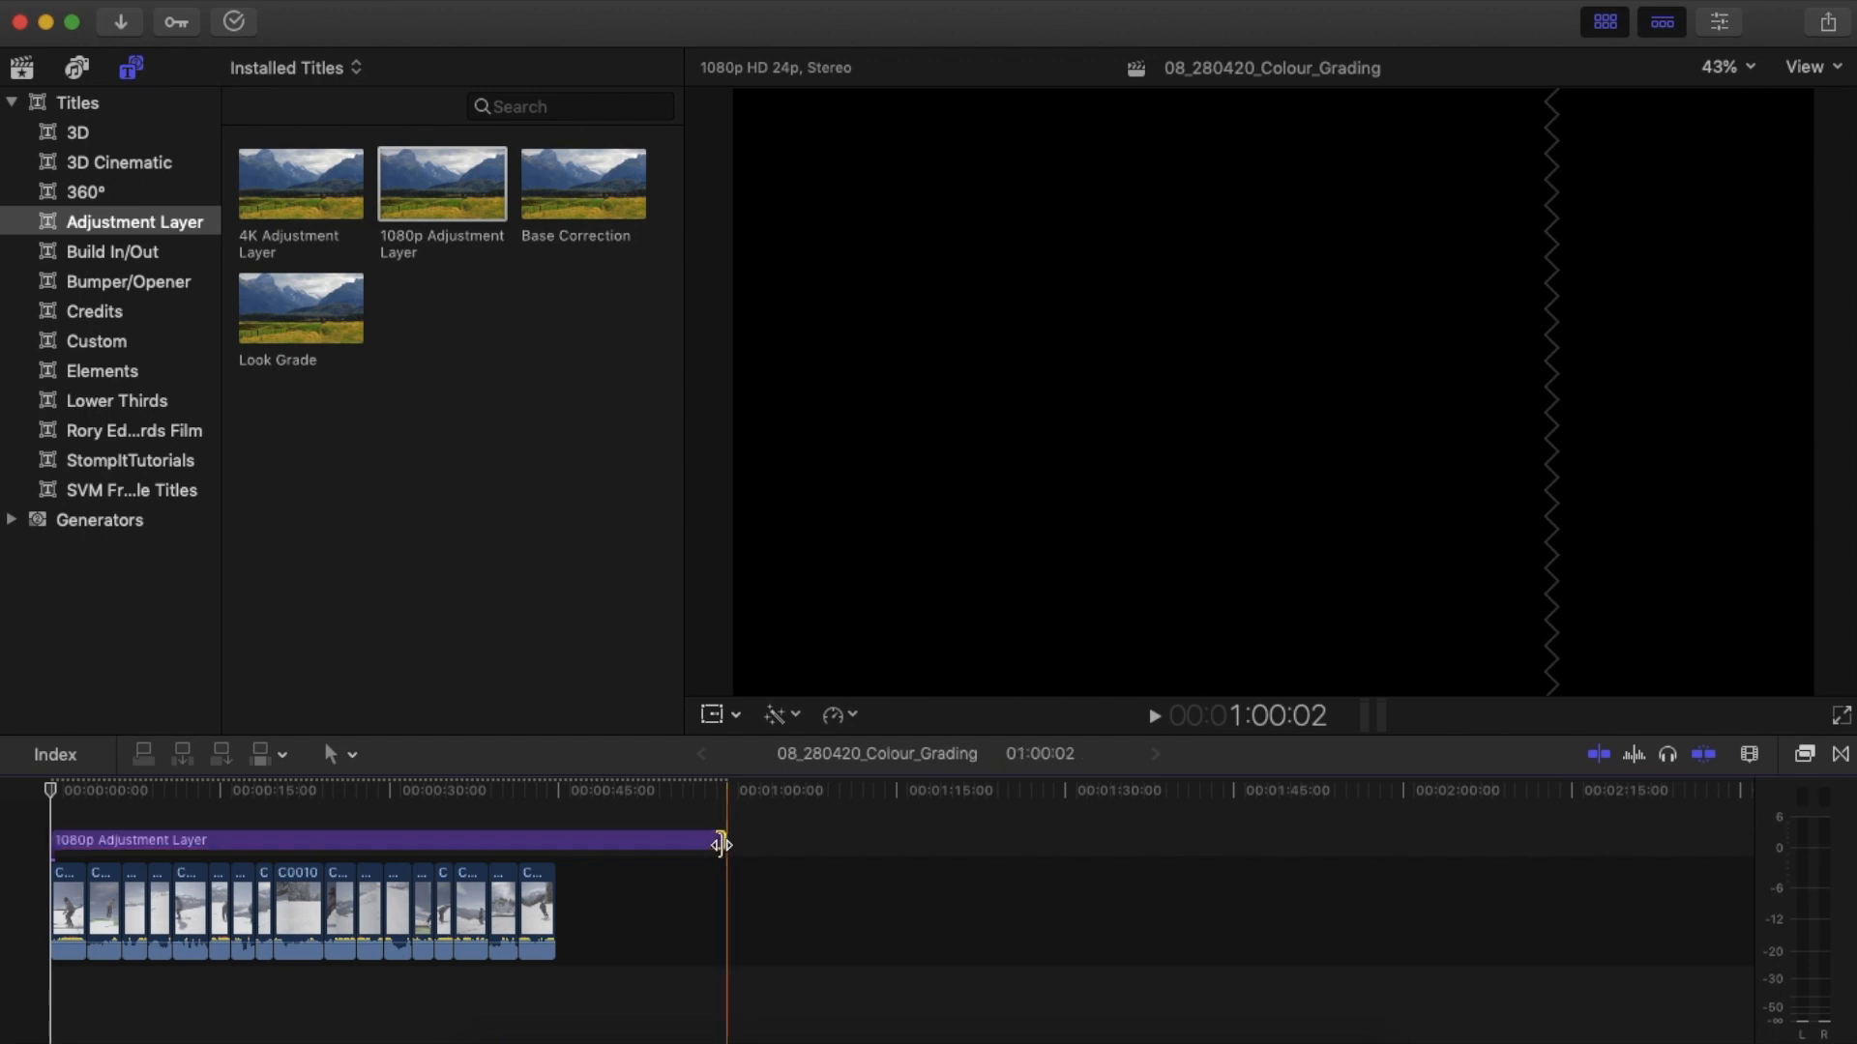
pyautogui.moveTo(719, 844); pyautogui.dragTo(550, 840)
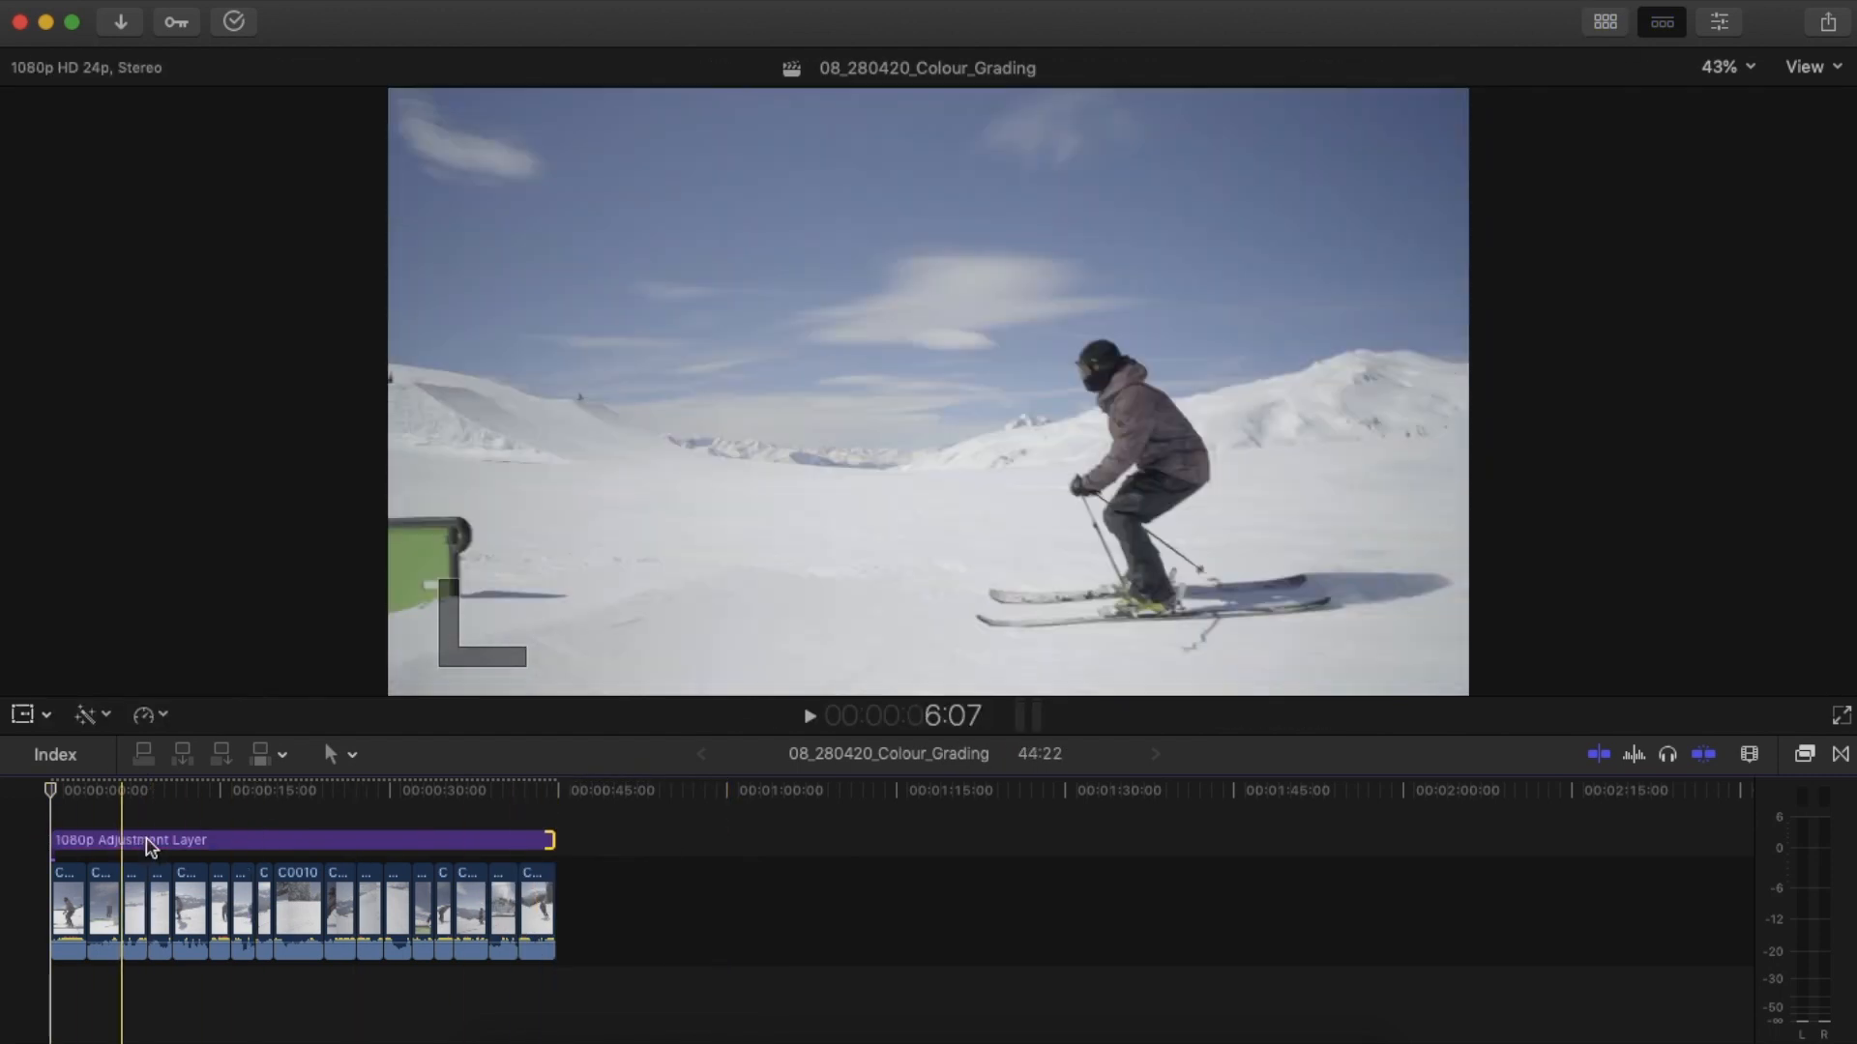
pyautogui.click(270, 841)
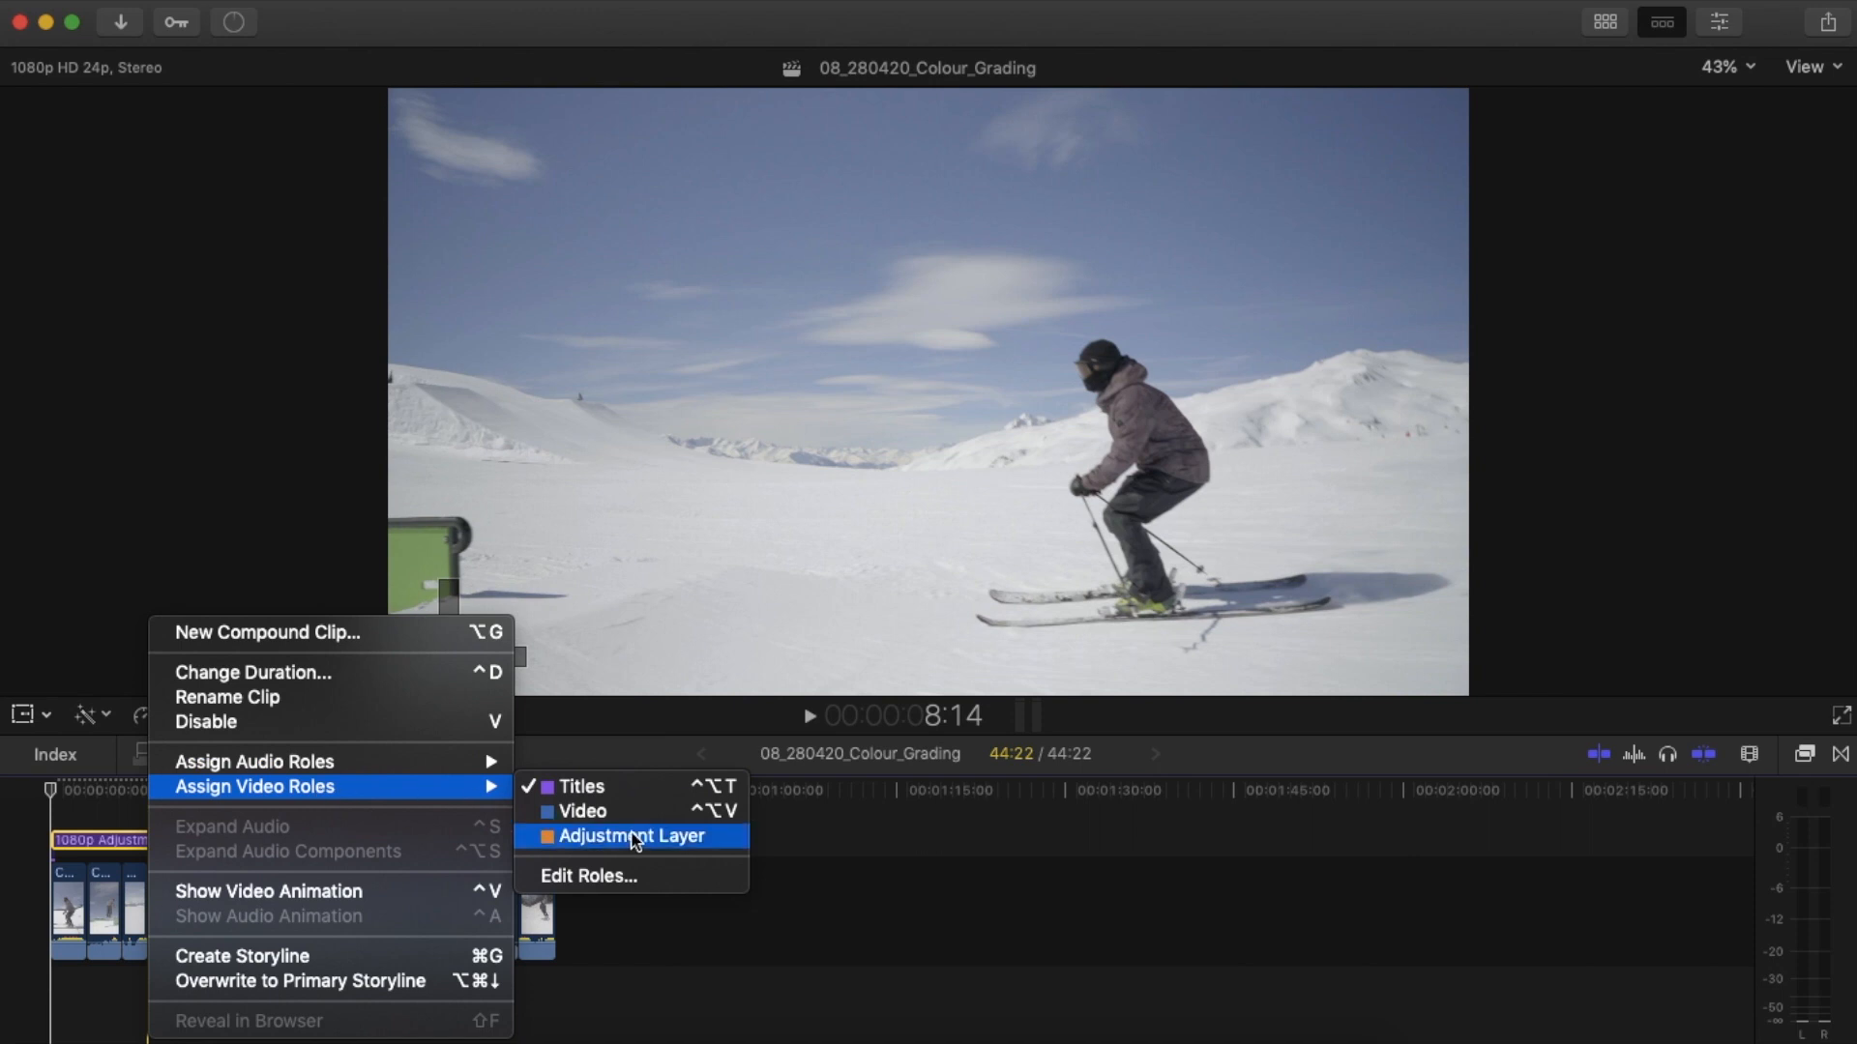
# Assign the layer the Adjustment Layer video role and return the playhead to the start.
pyautogui.click(627, 836)
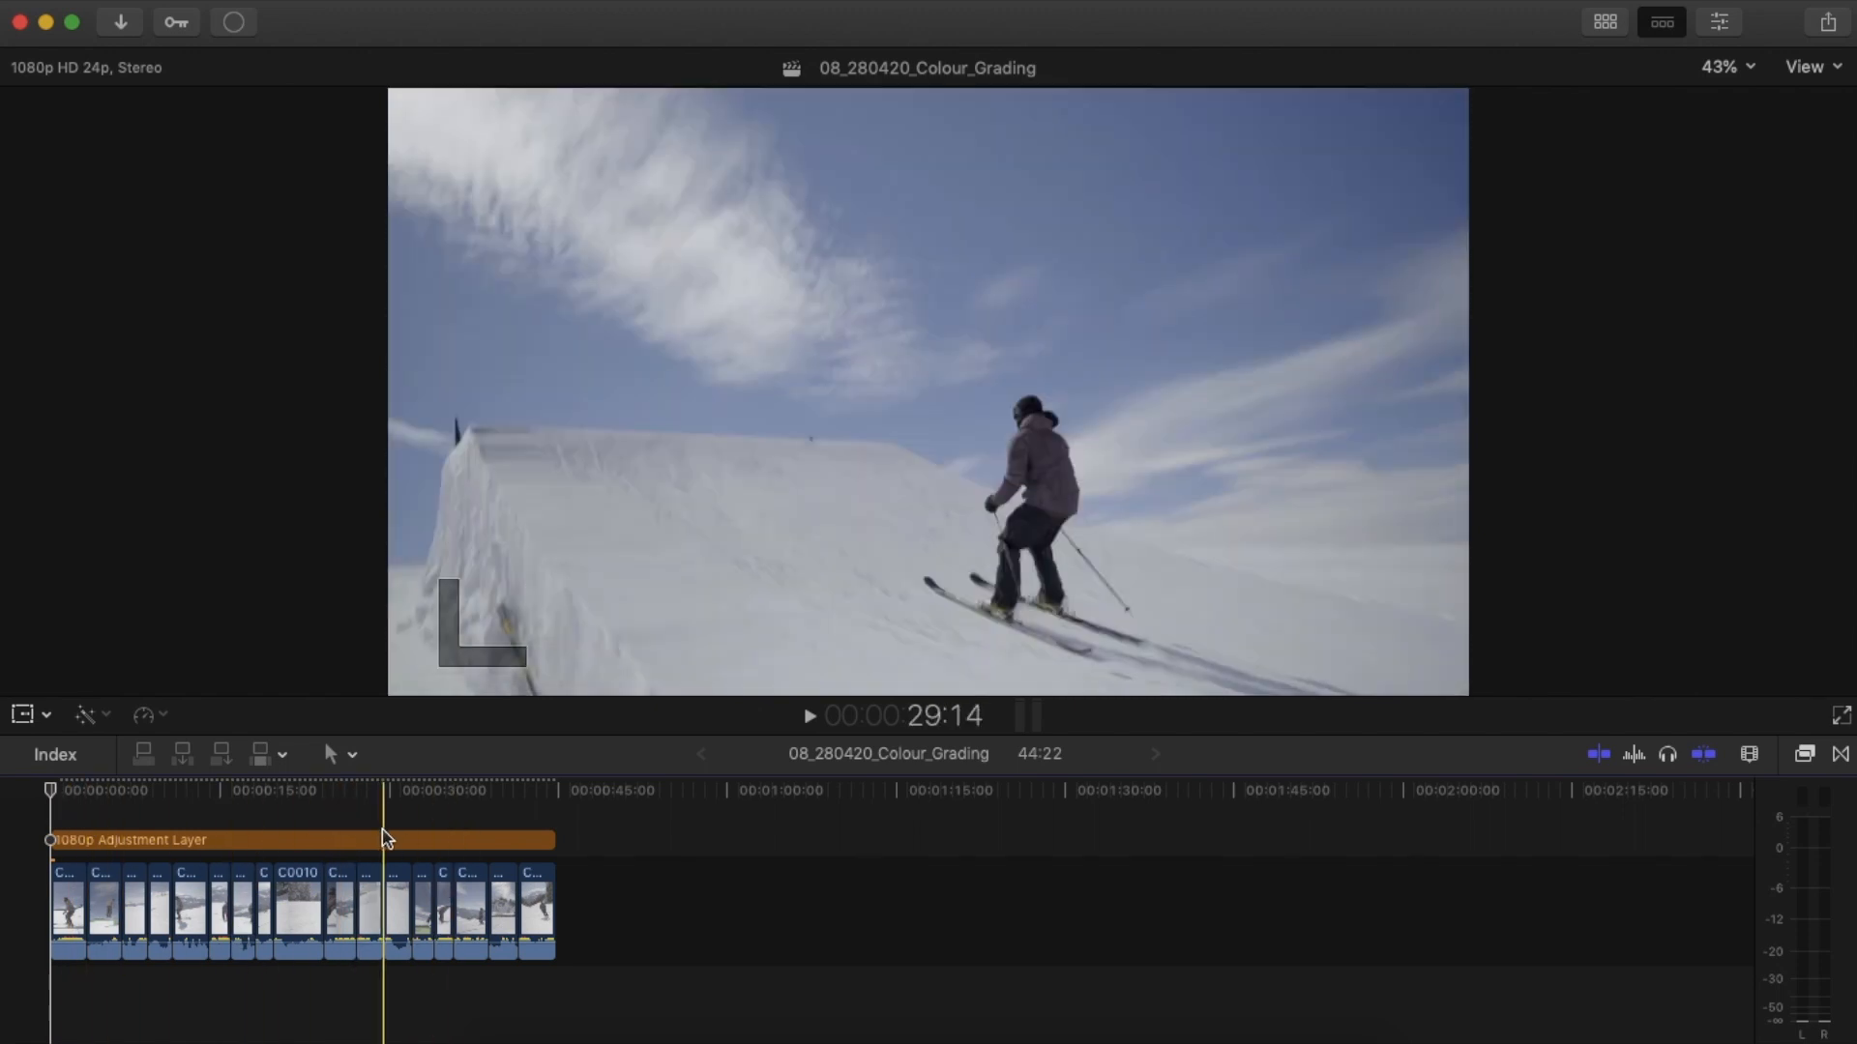
pyautogui.click(207, 840)
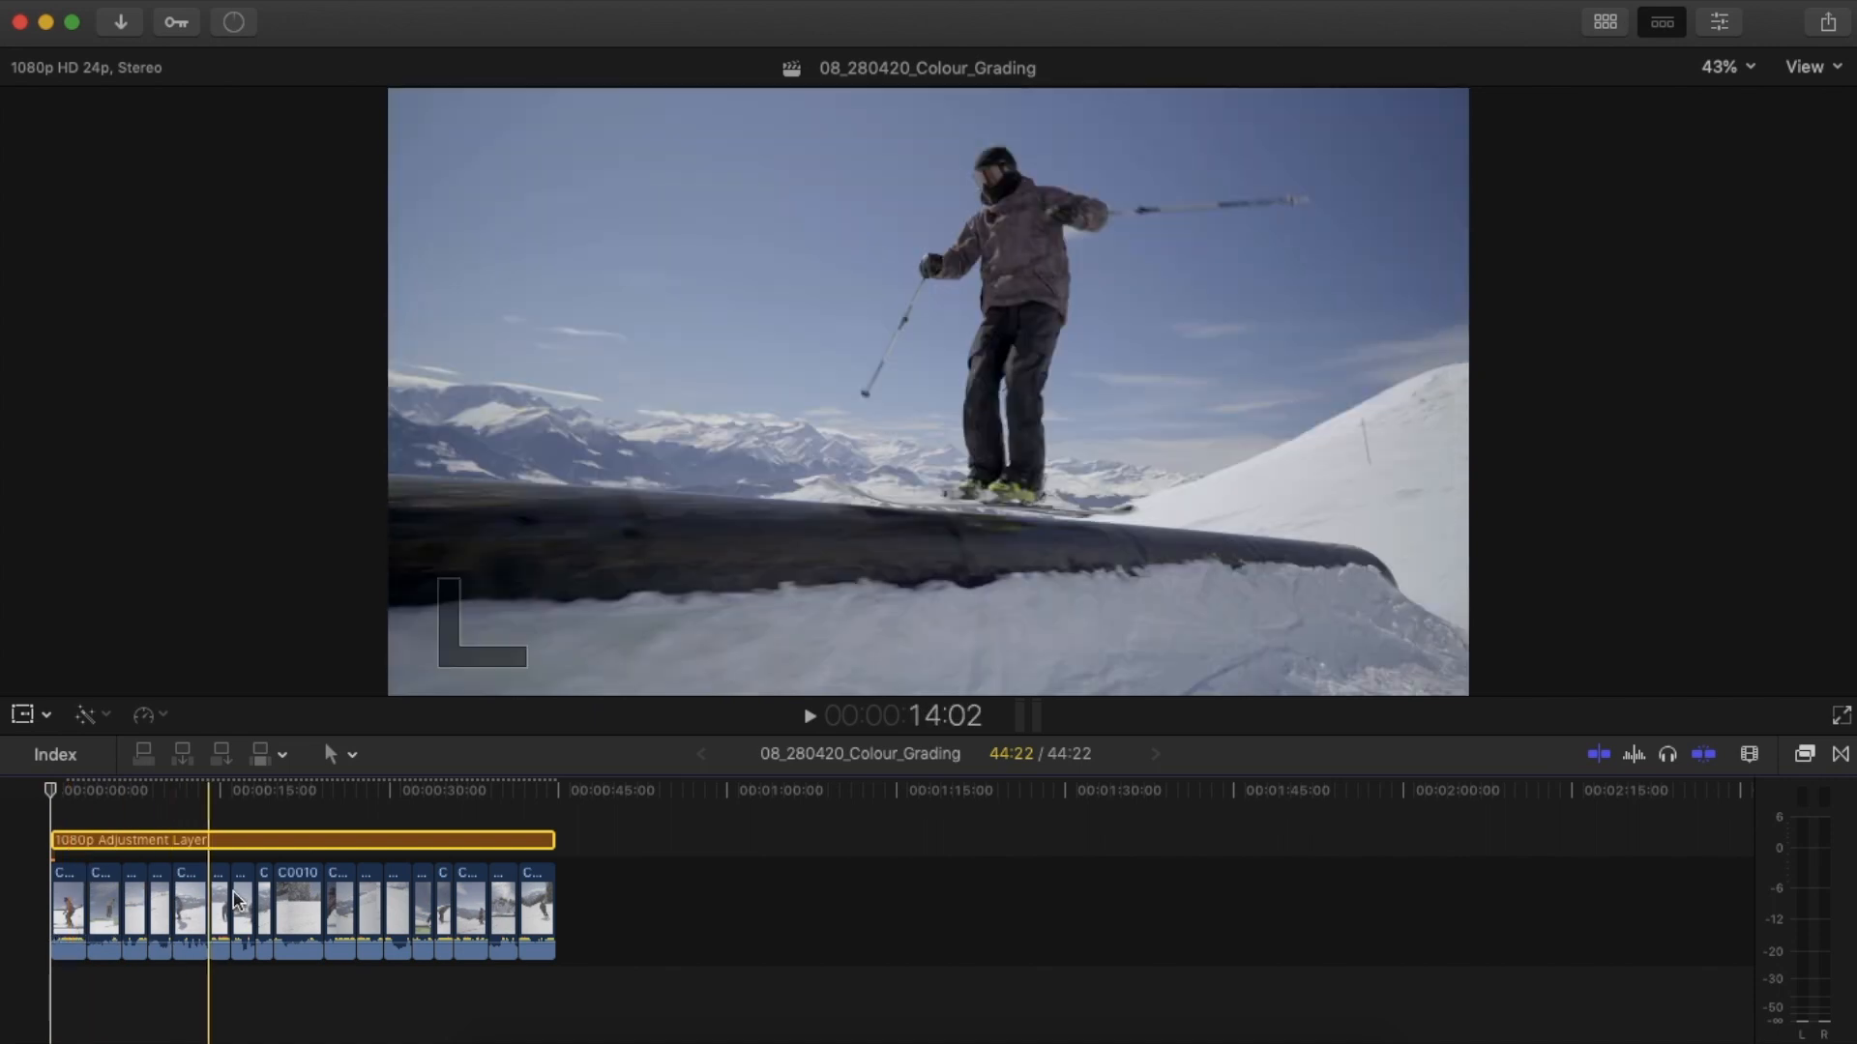
pyautogui.click(51, 790)
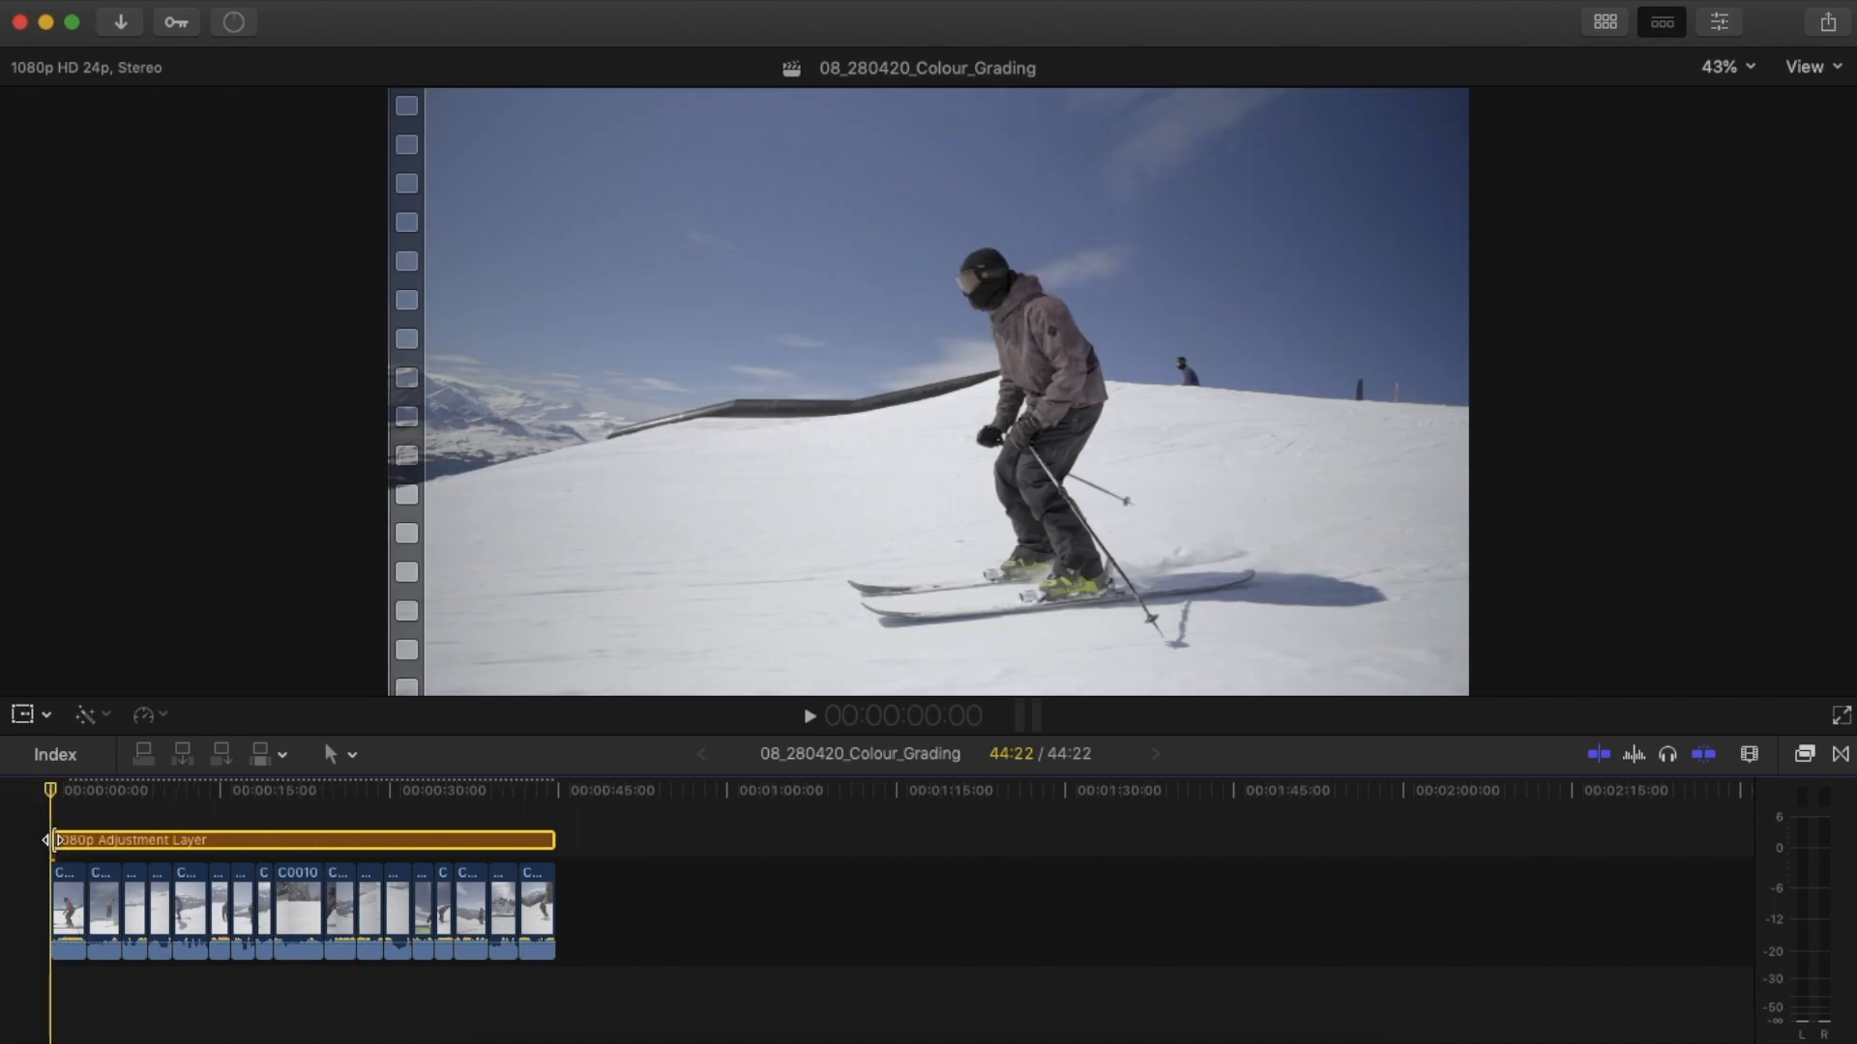
pyautogui.click(412, 864)
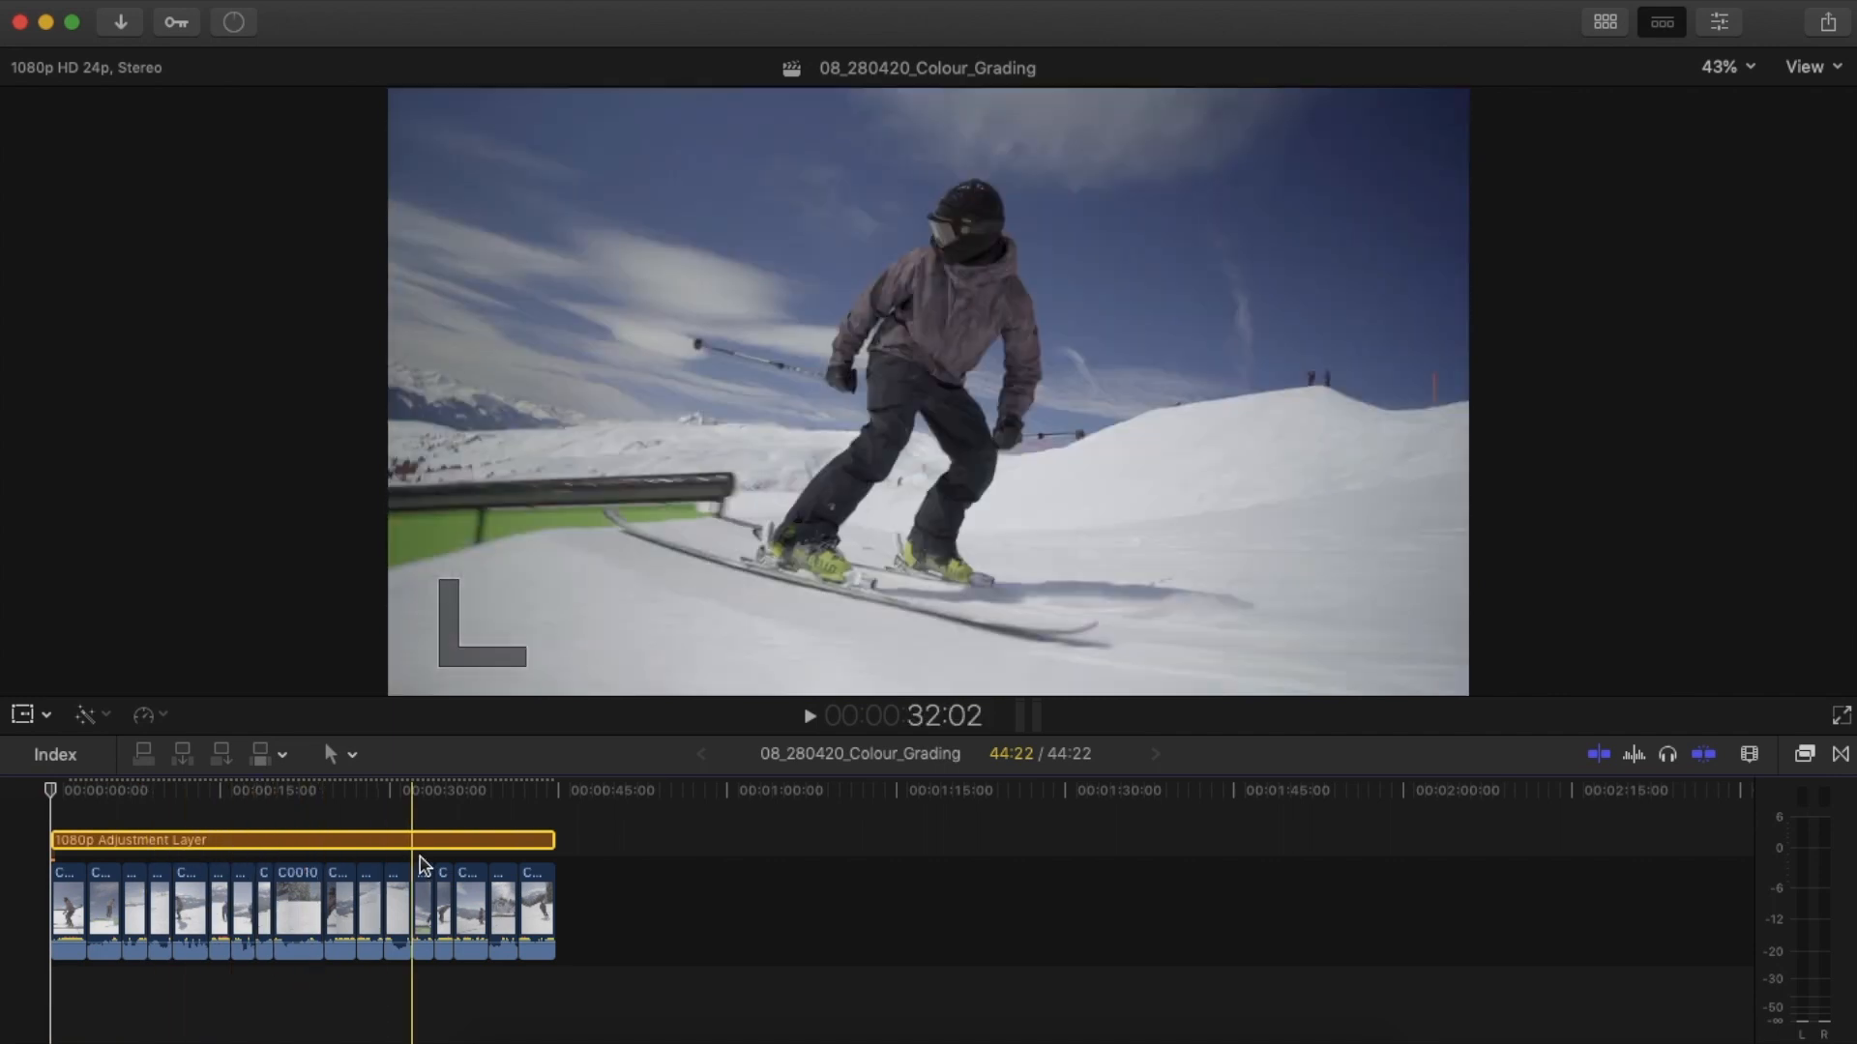
pyautogui.click(628, 791)
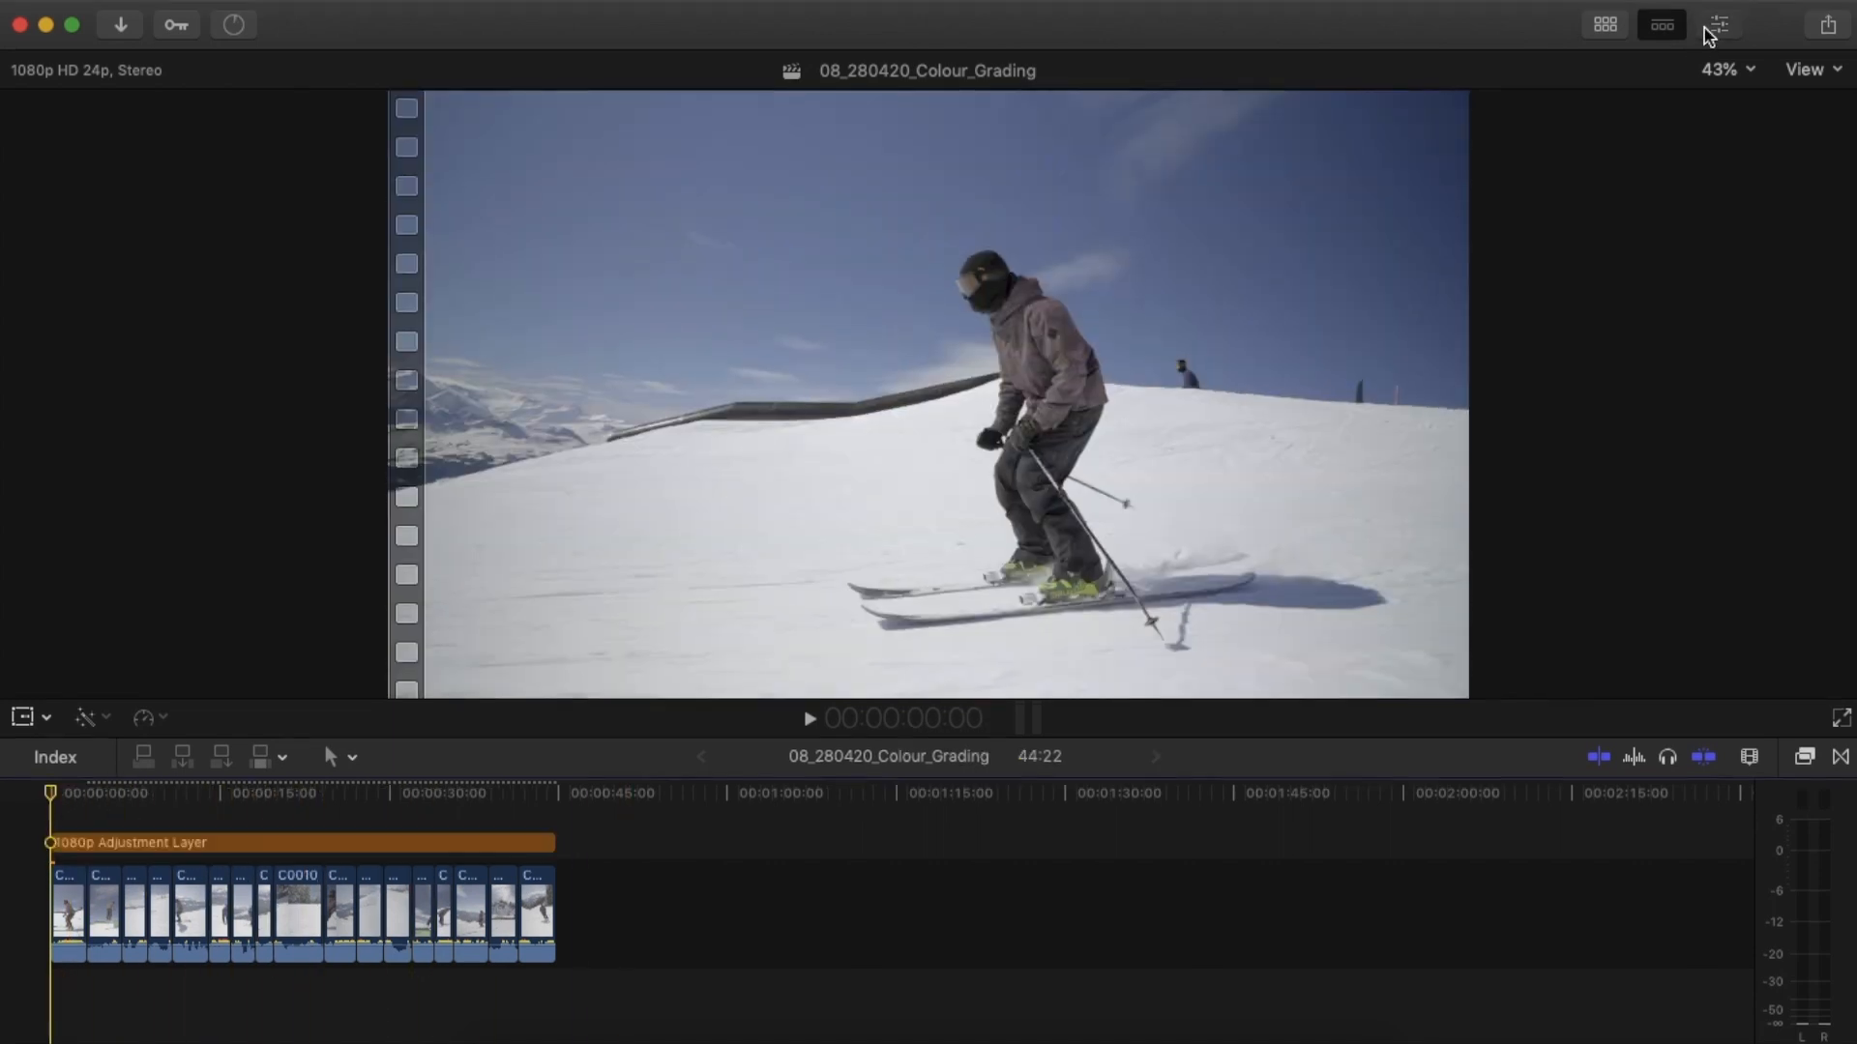
# Add Hue/Saturation Curves to the adjustment layer from the Color inspector's corrections list.
pyautogui.click(1715, 23)
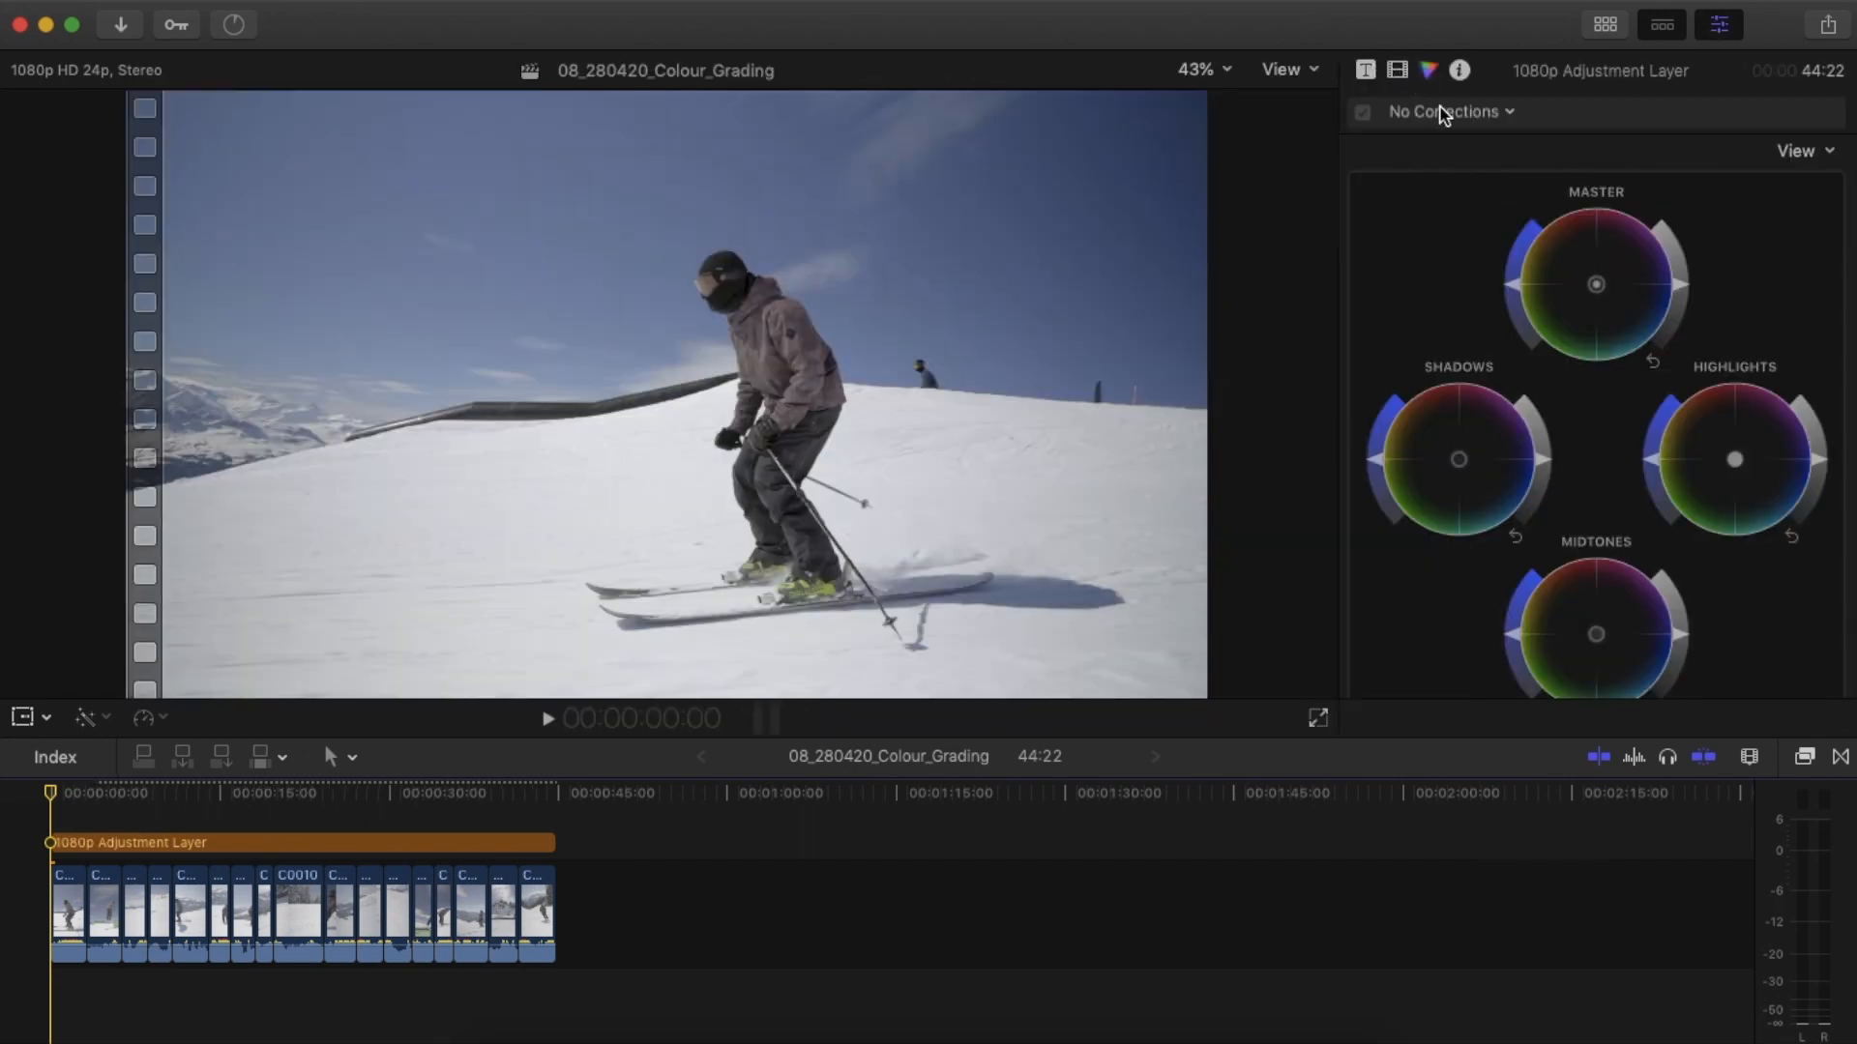
pyautogui.moveTo(1445, 112)
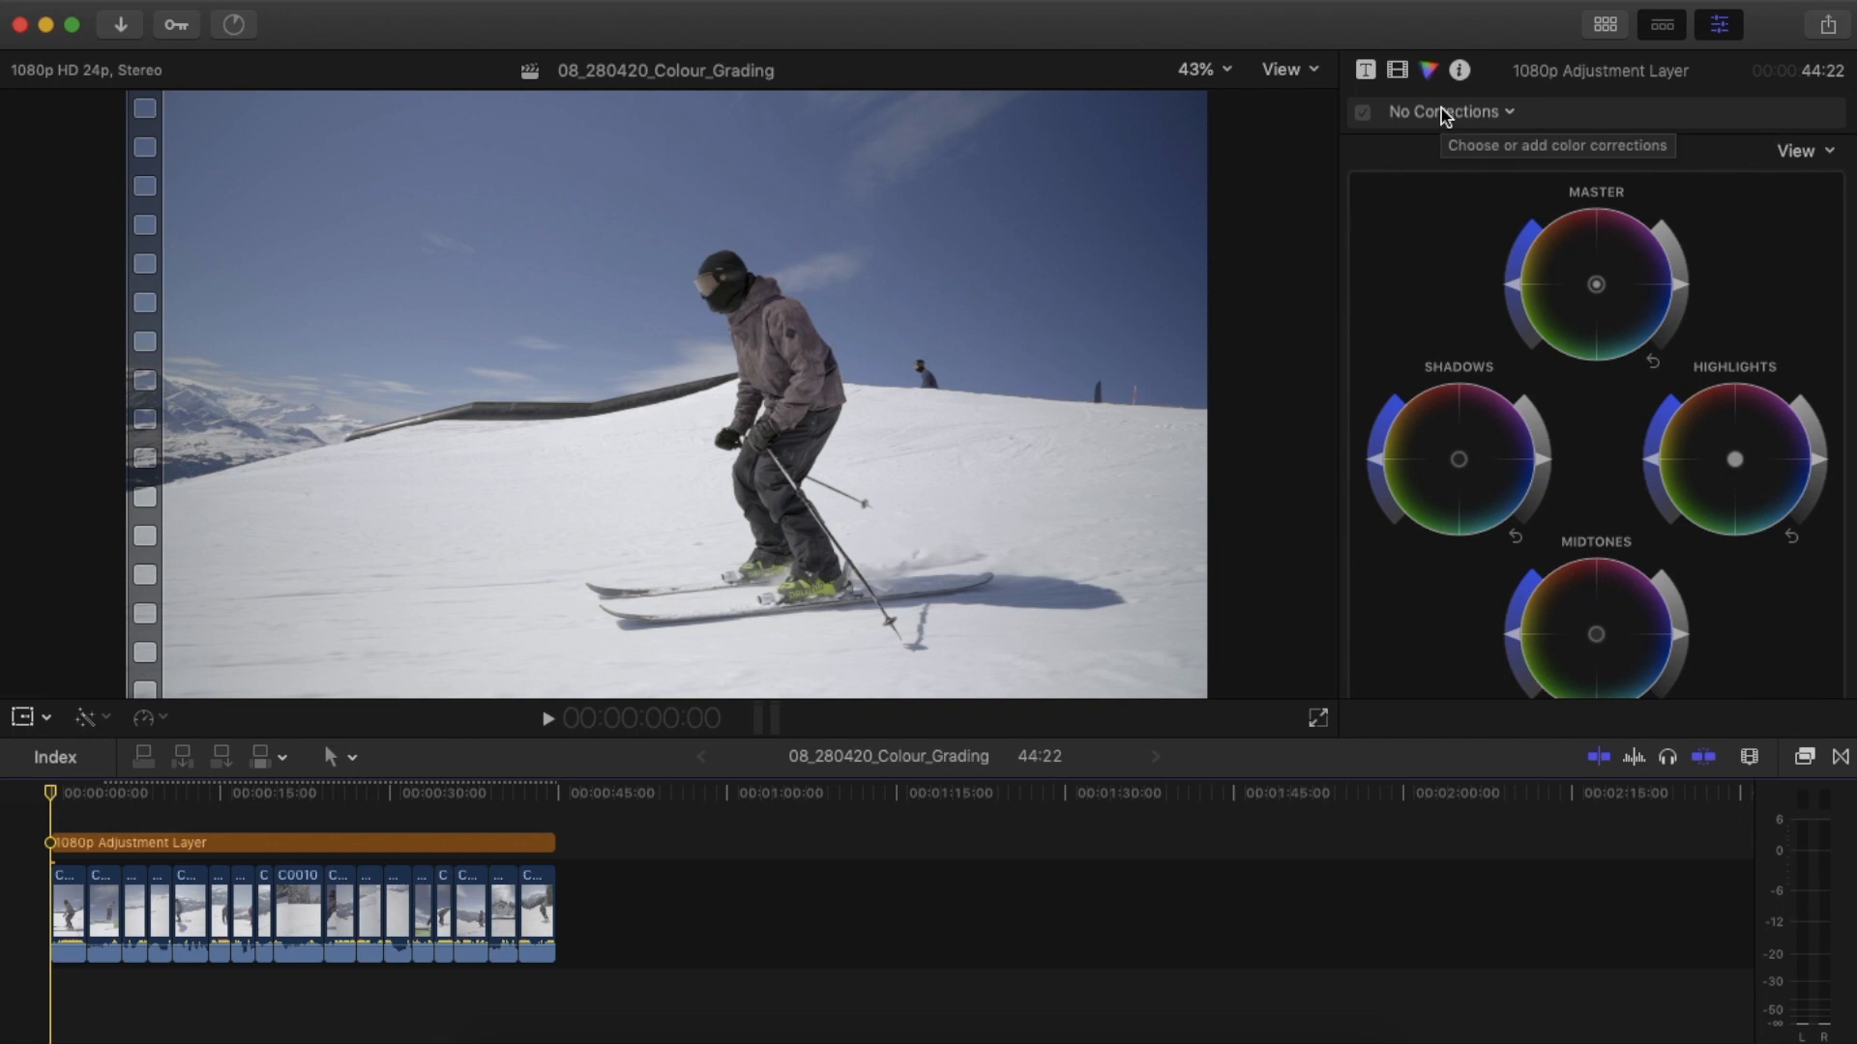
pyautogui.click(1447, 111)
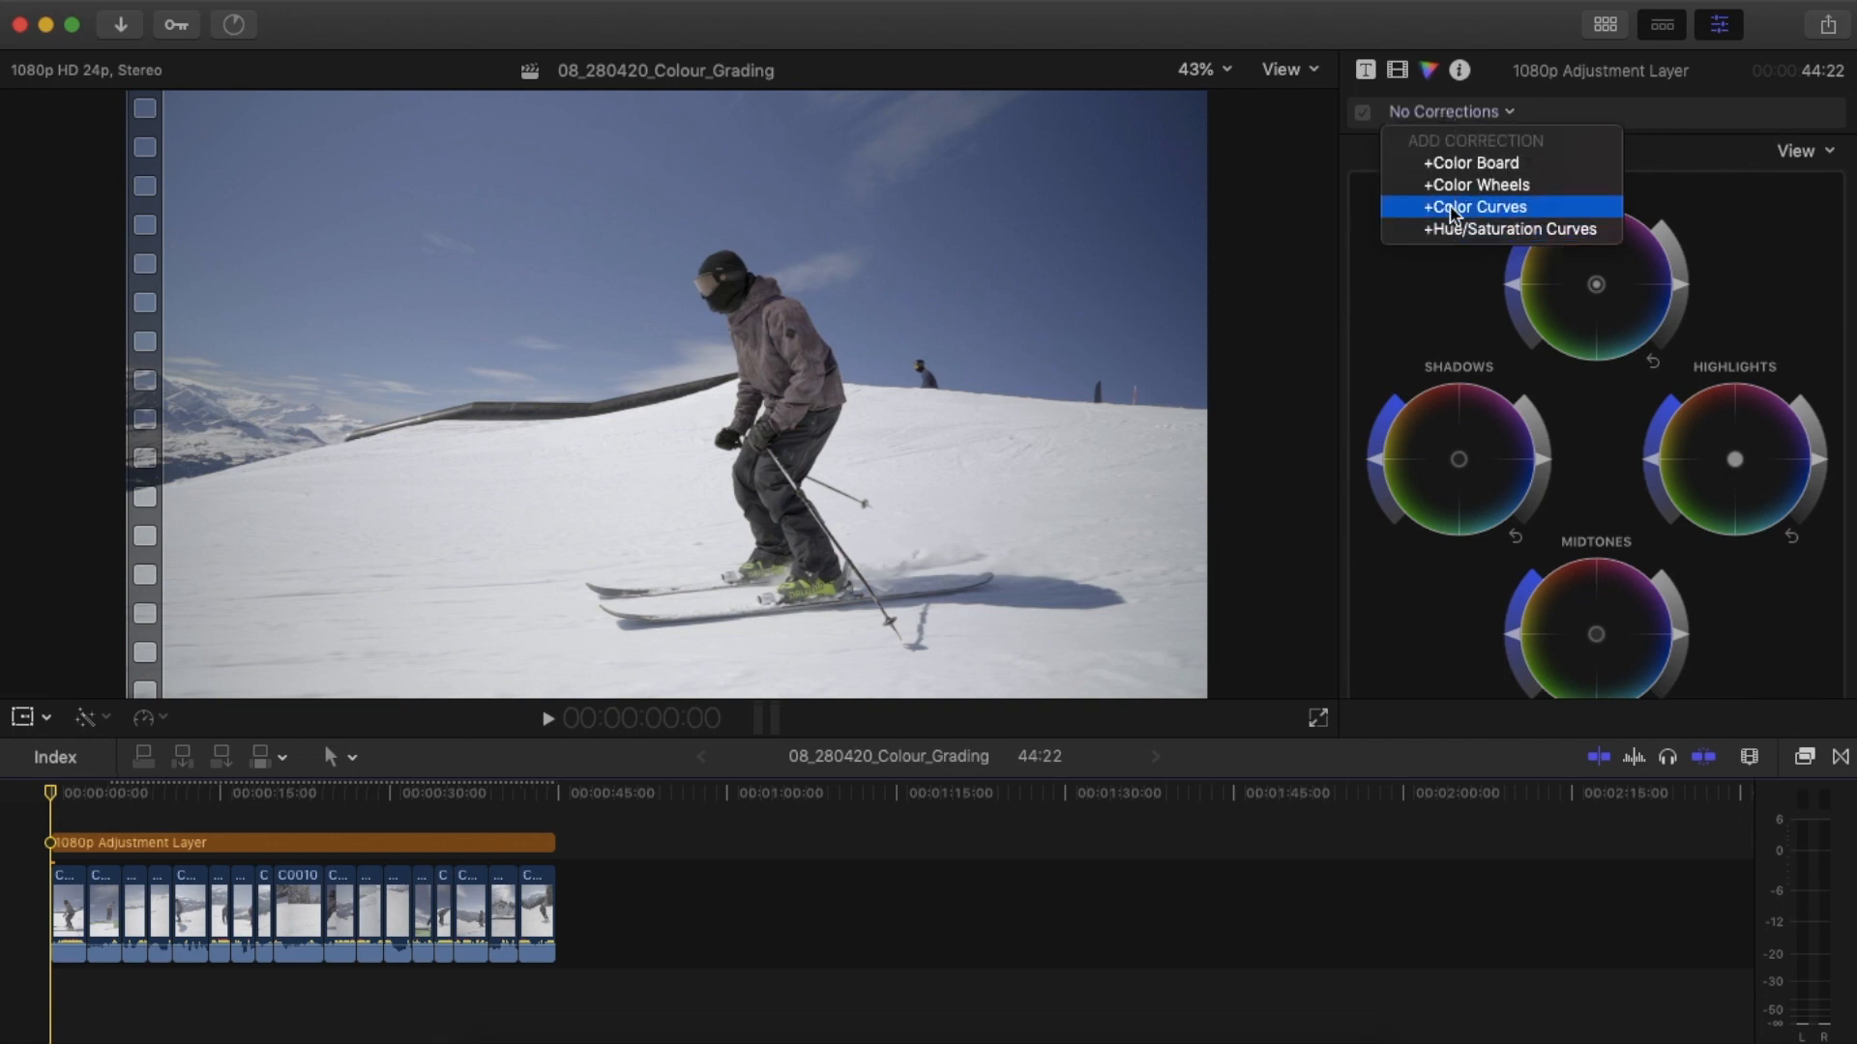
pyautogui.moveTo(1503, 233)
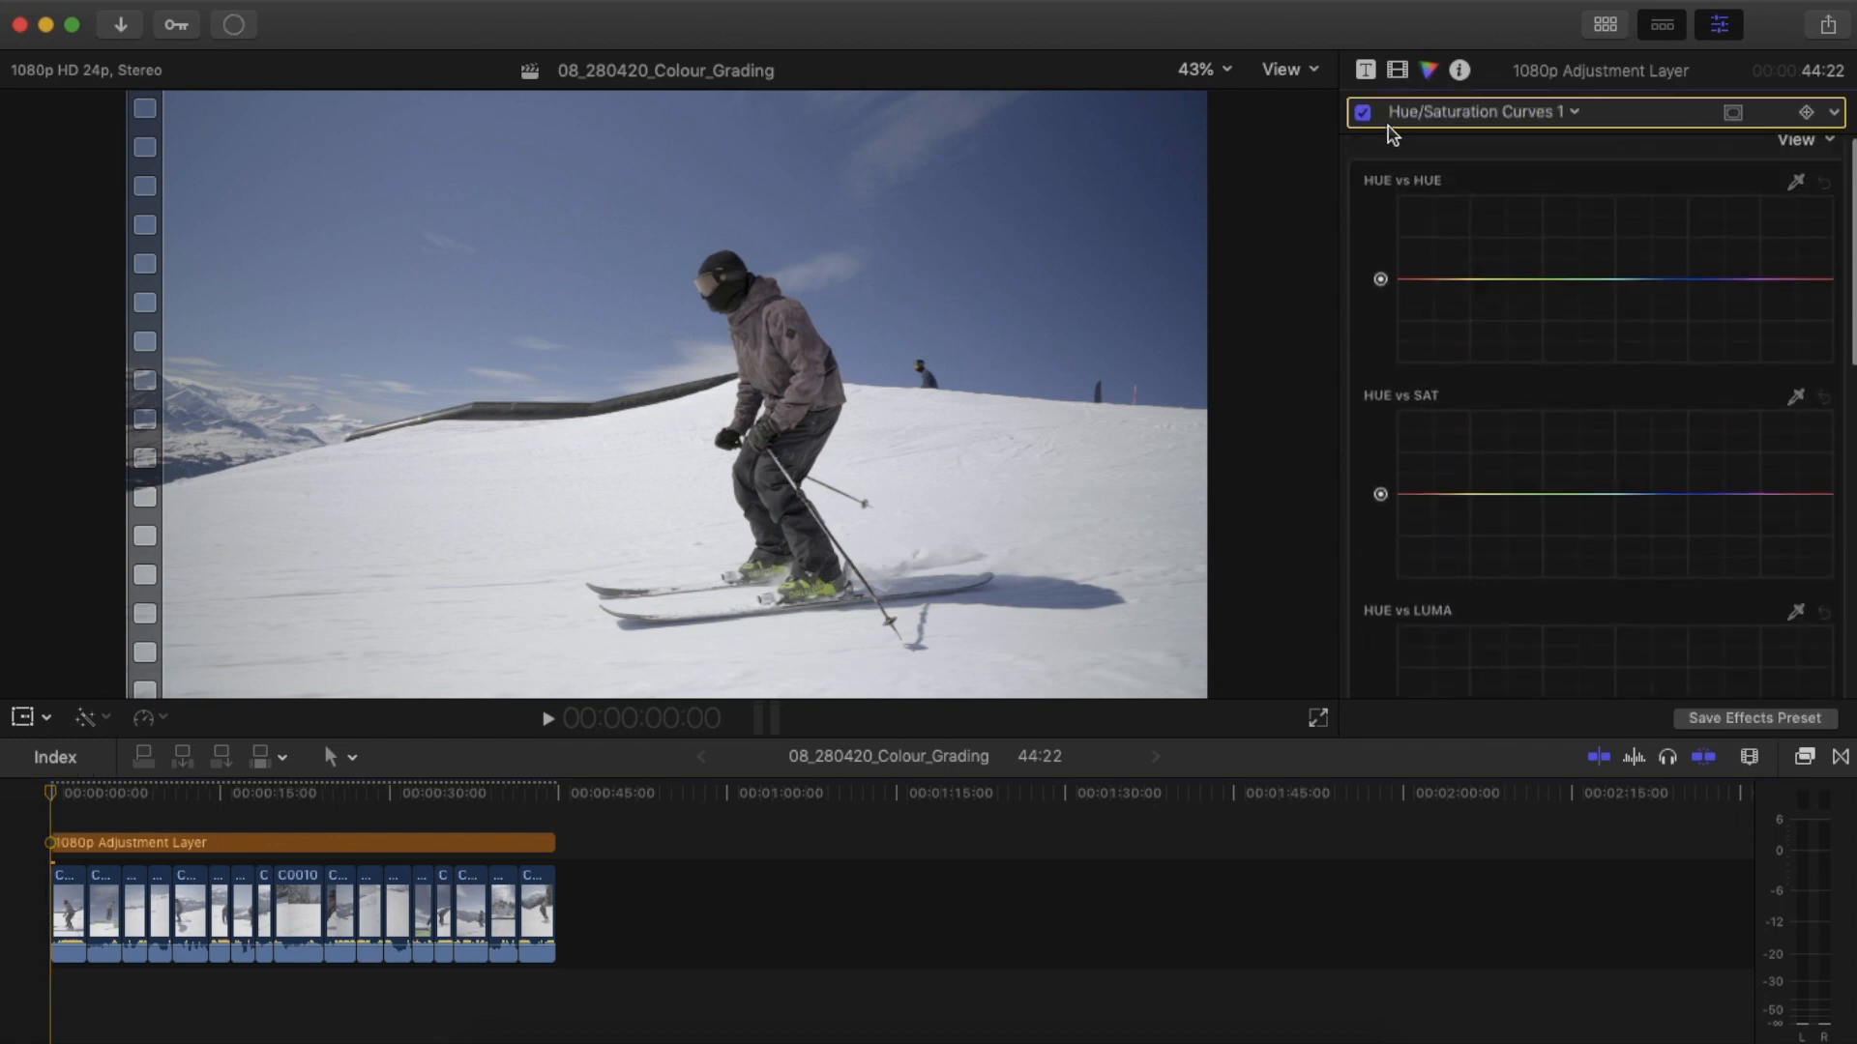
pyautogui.scroll(-3)
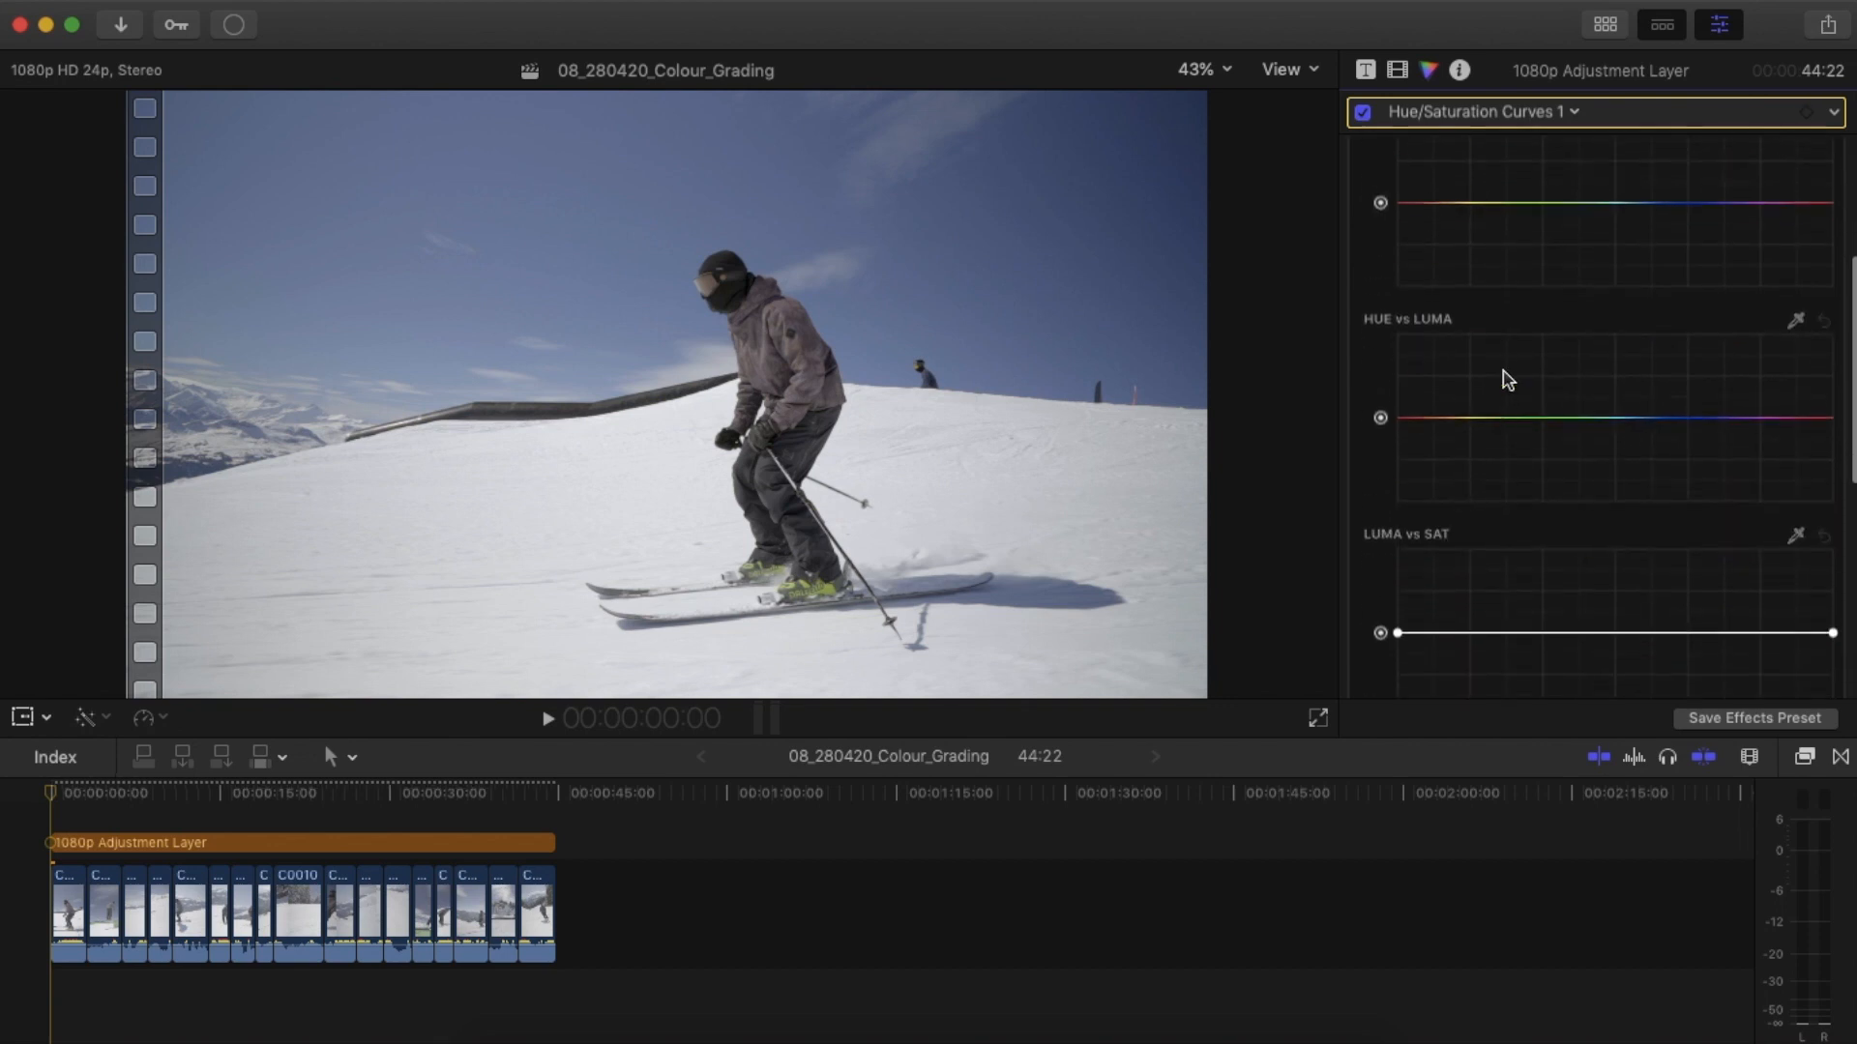
pyautogui.moveTo(1670, 394)
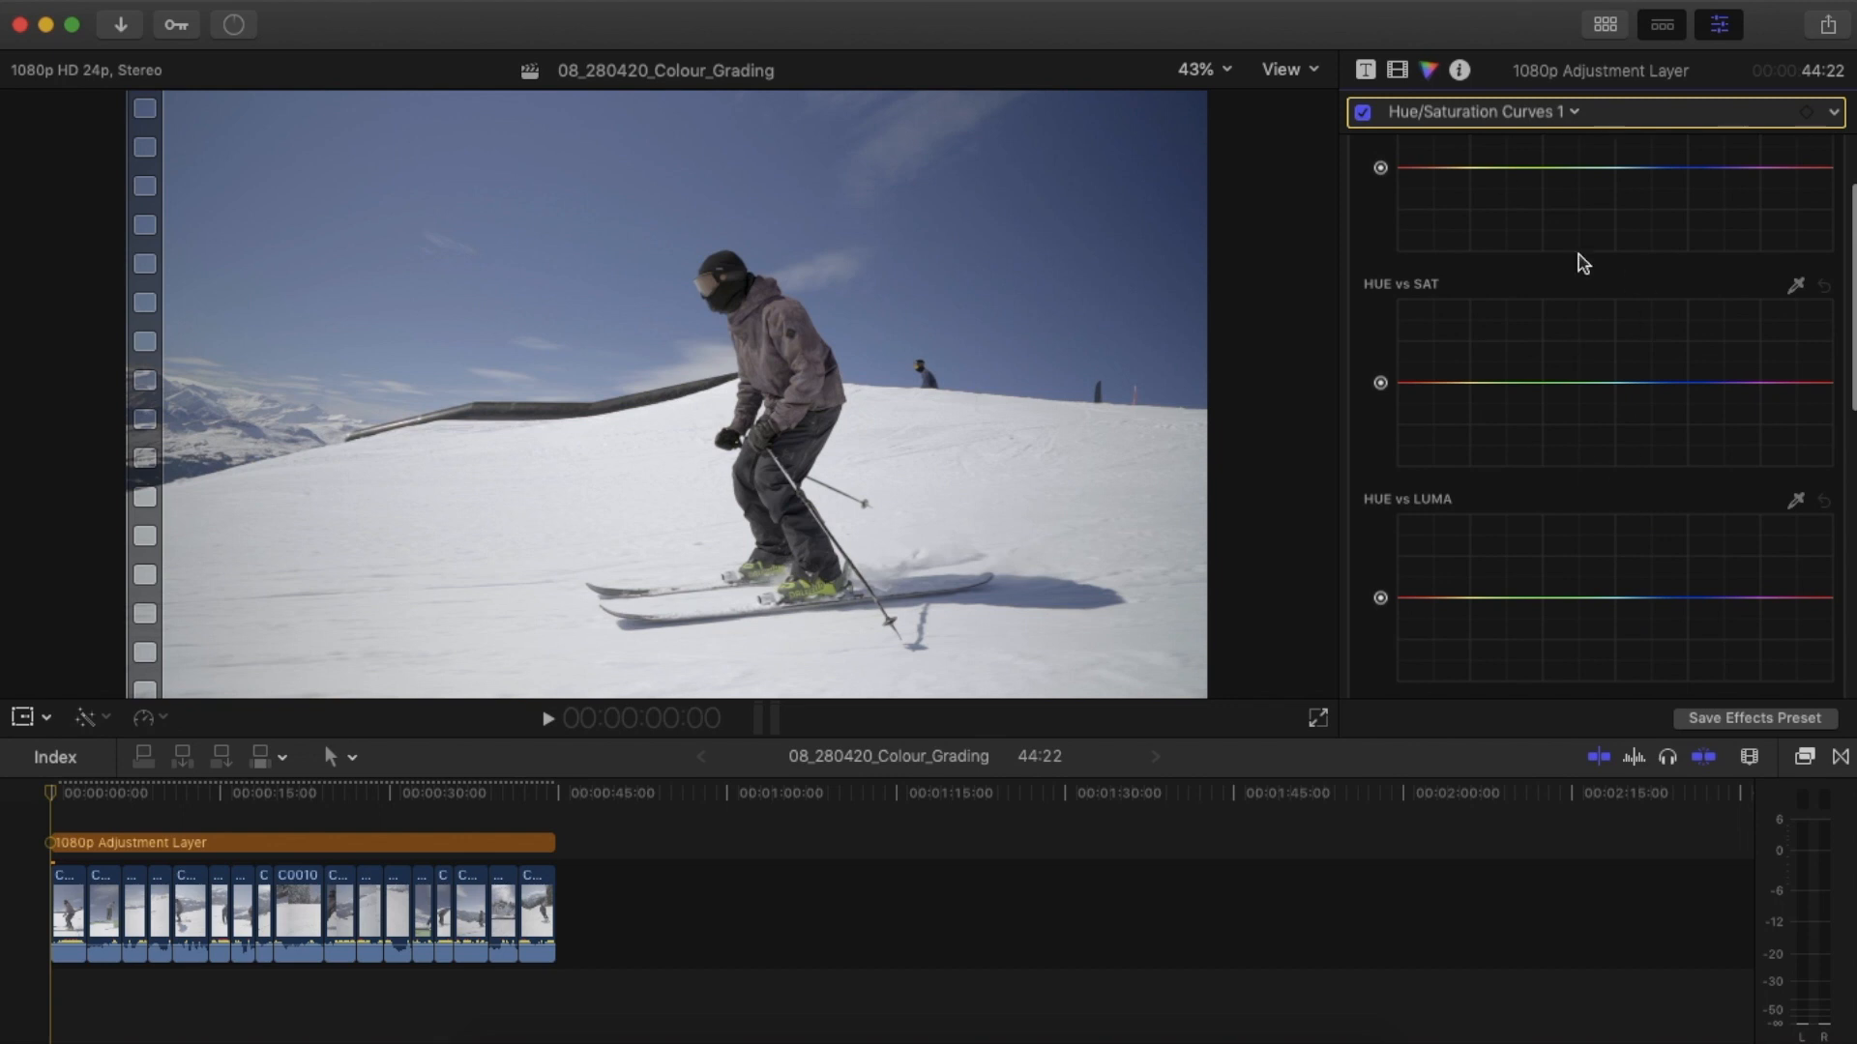
pyautogui.scroll(-3)
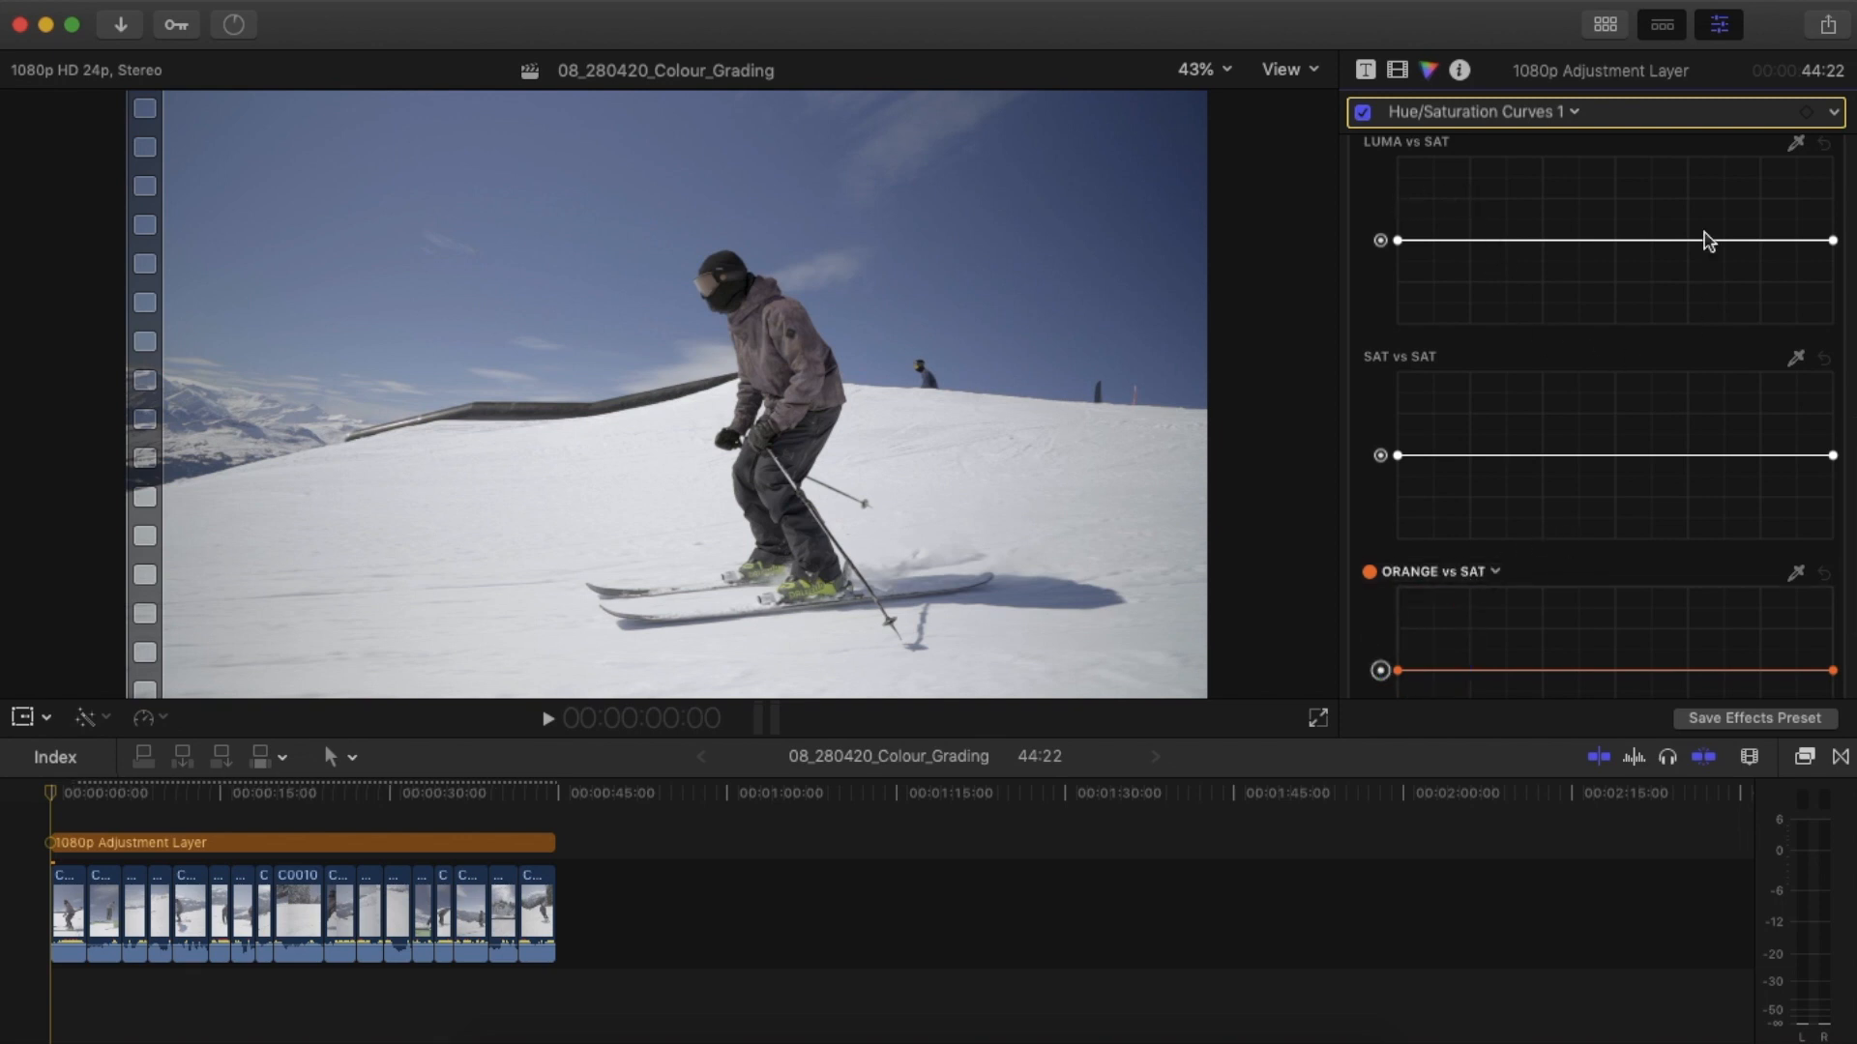
pyautogui.moveTo(1687, 454)
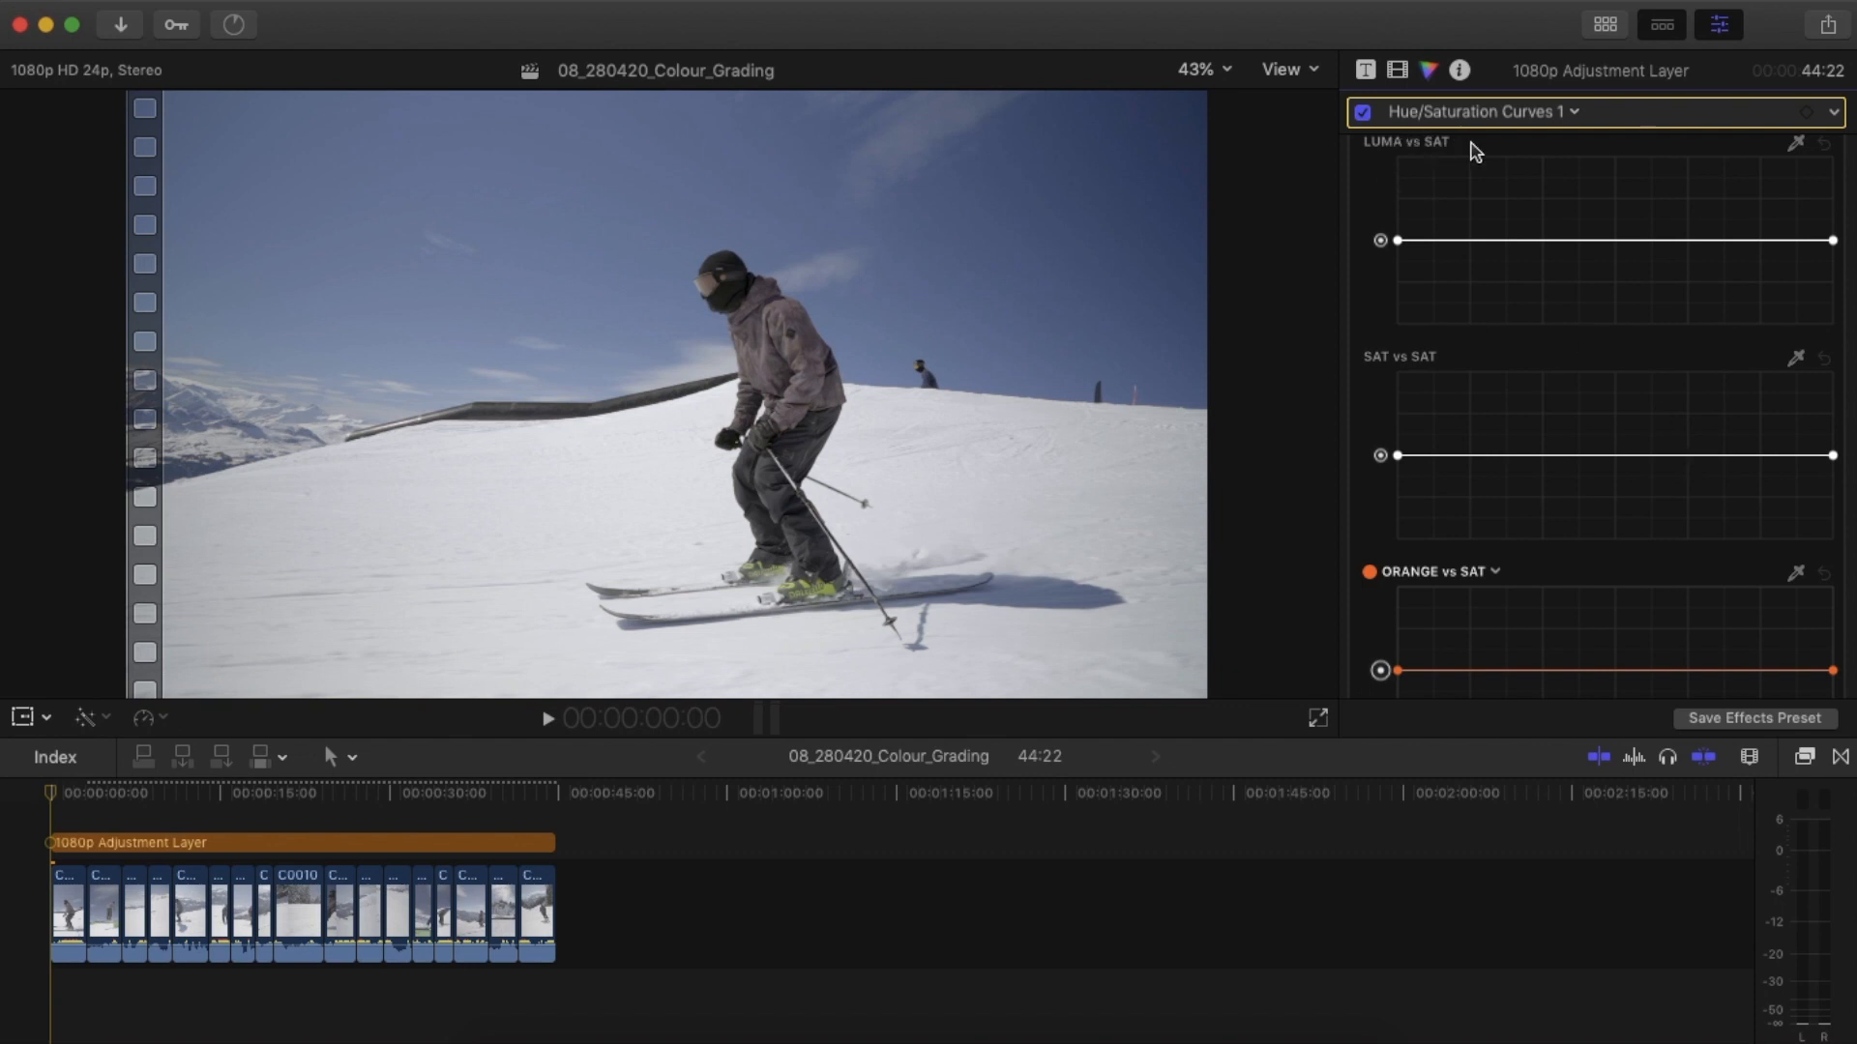
pyautogui.moveTo(1401, 321)
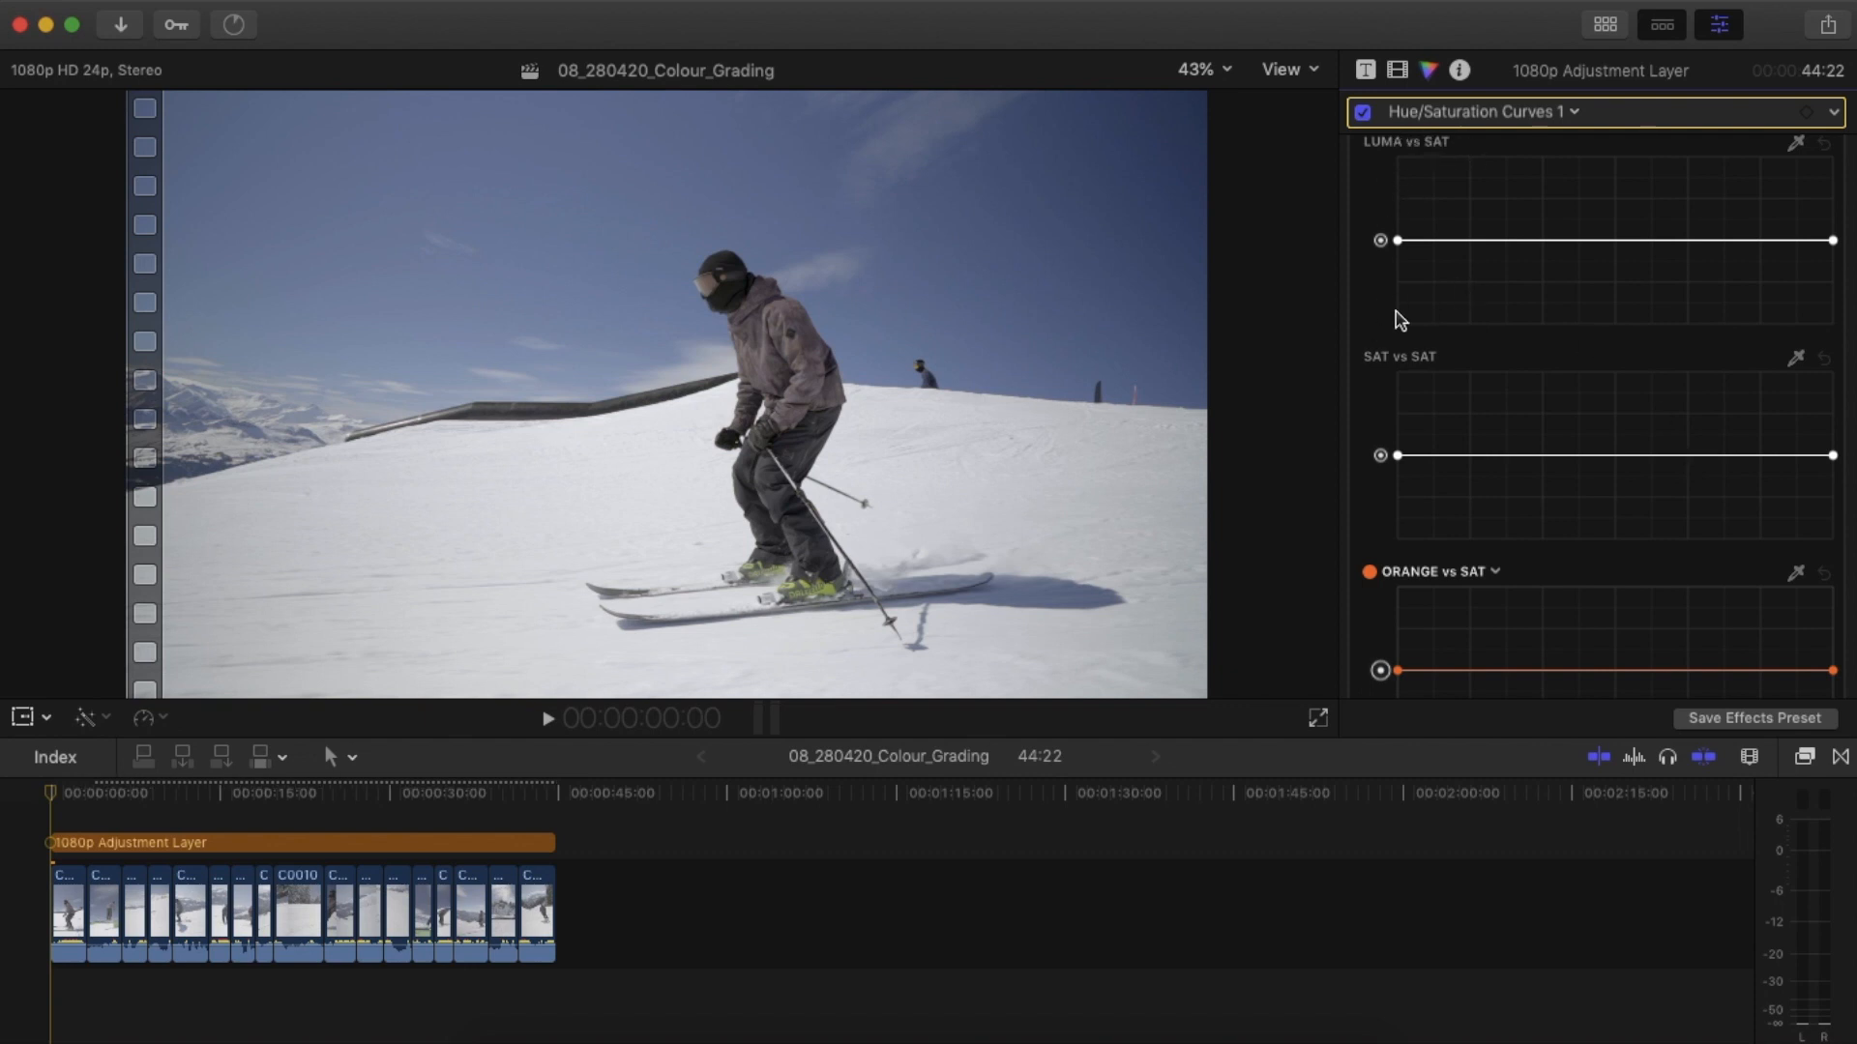
pyautogui.moveTo(1499, 302)
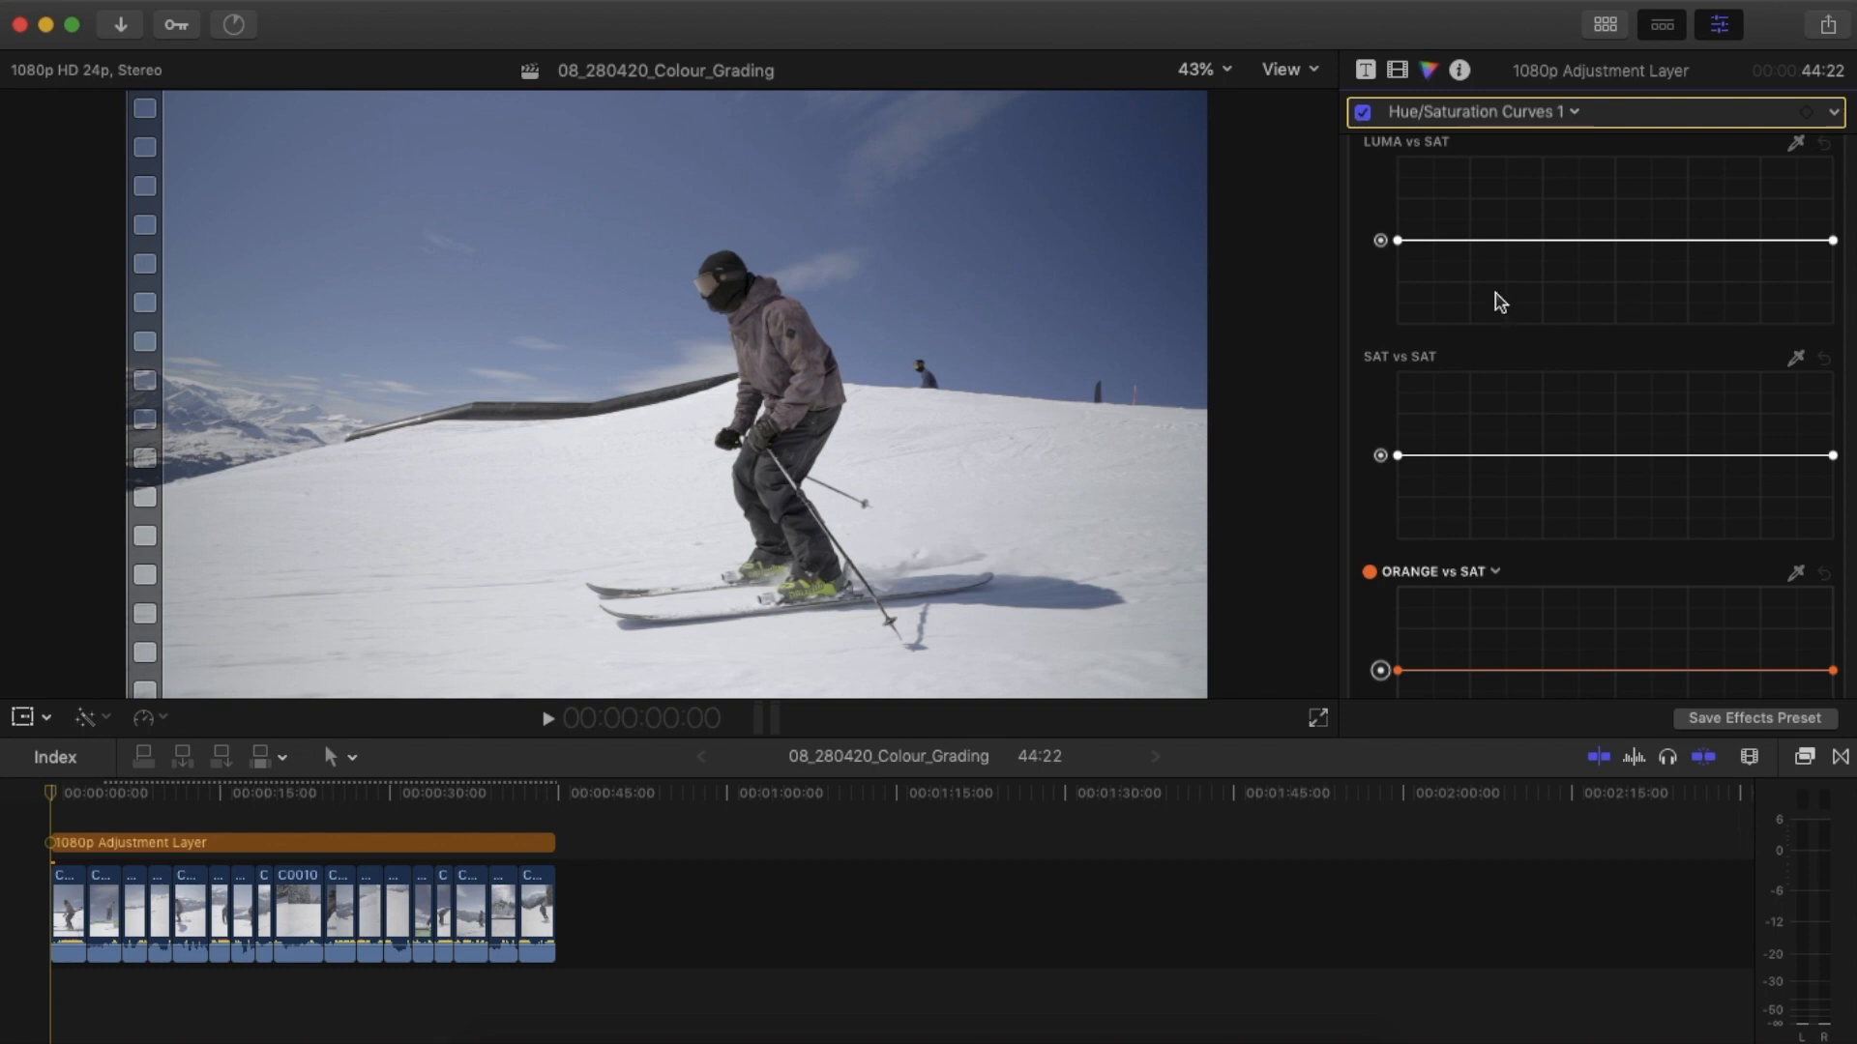
pyautogui.moveTo(1847, 455)
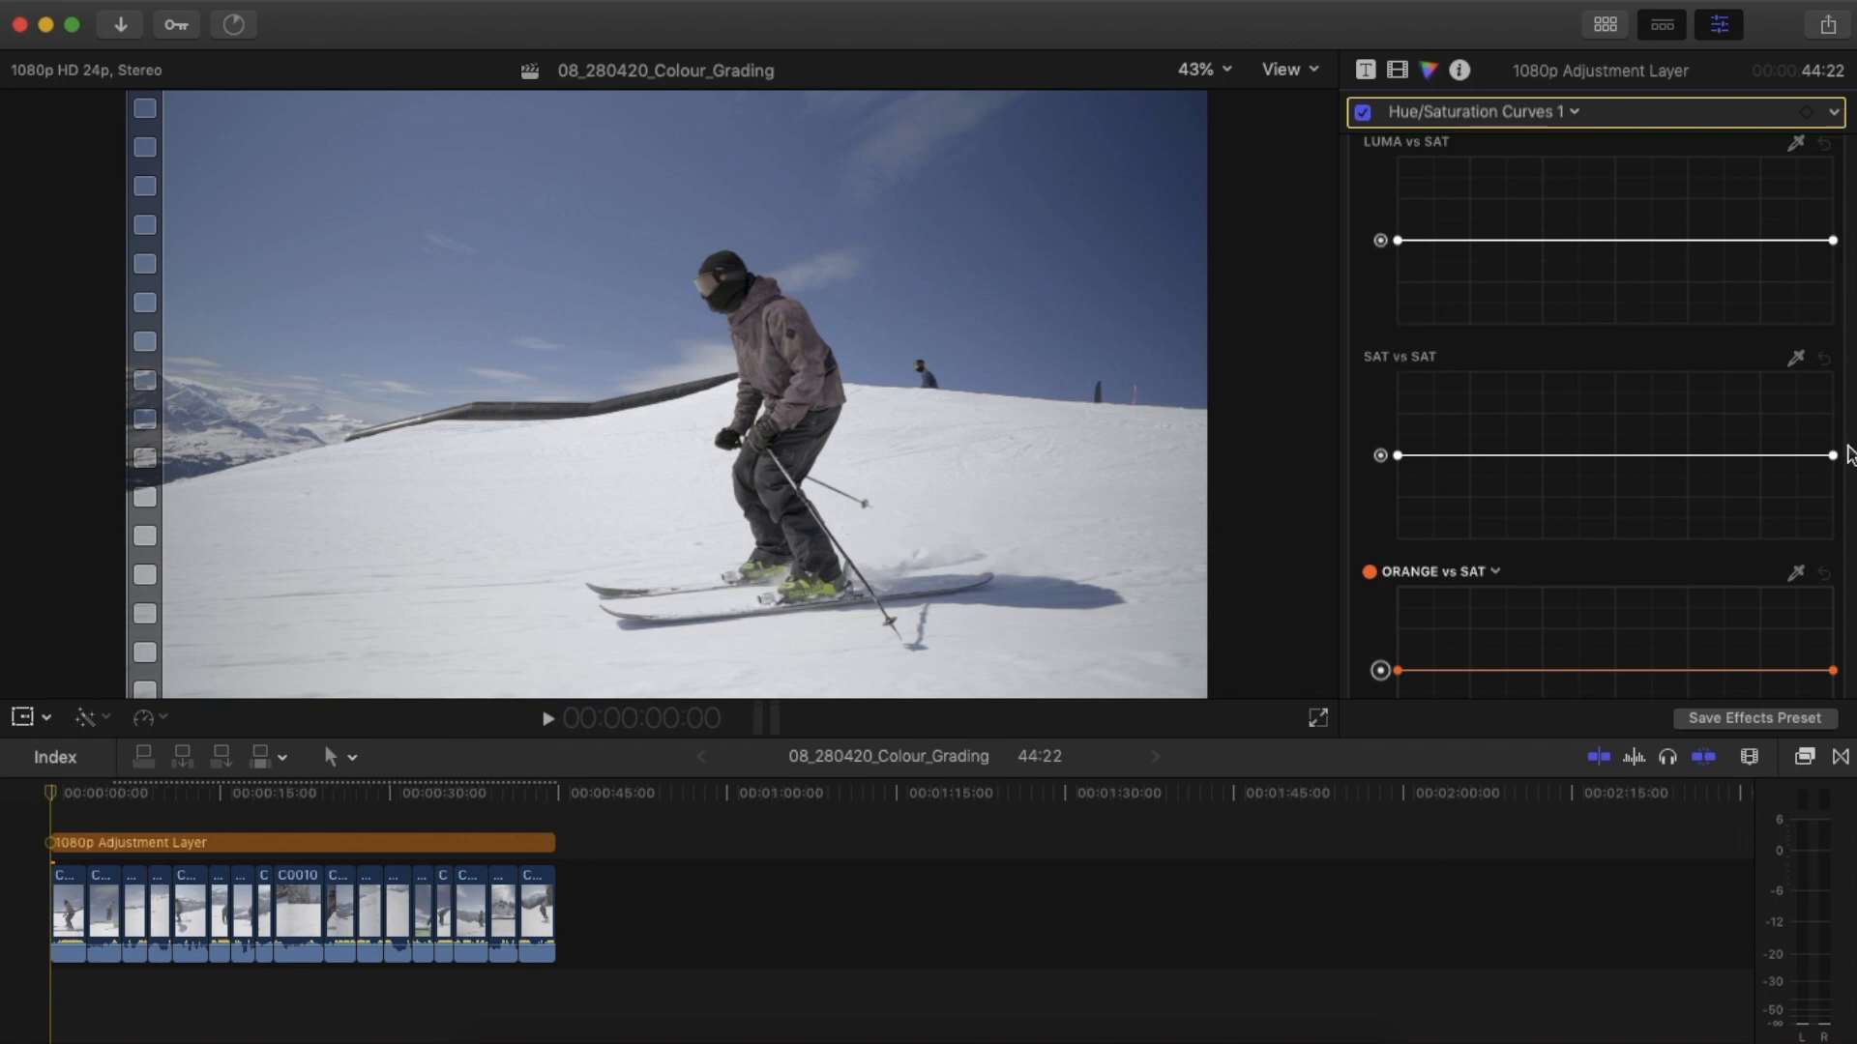
pyautogui.moveTo(1401, 378)
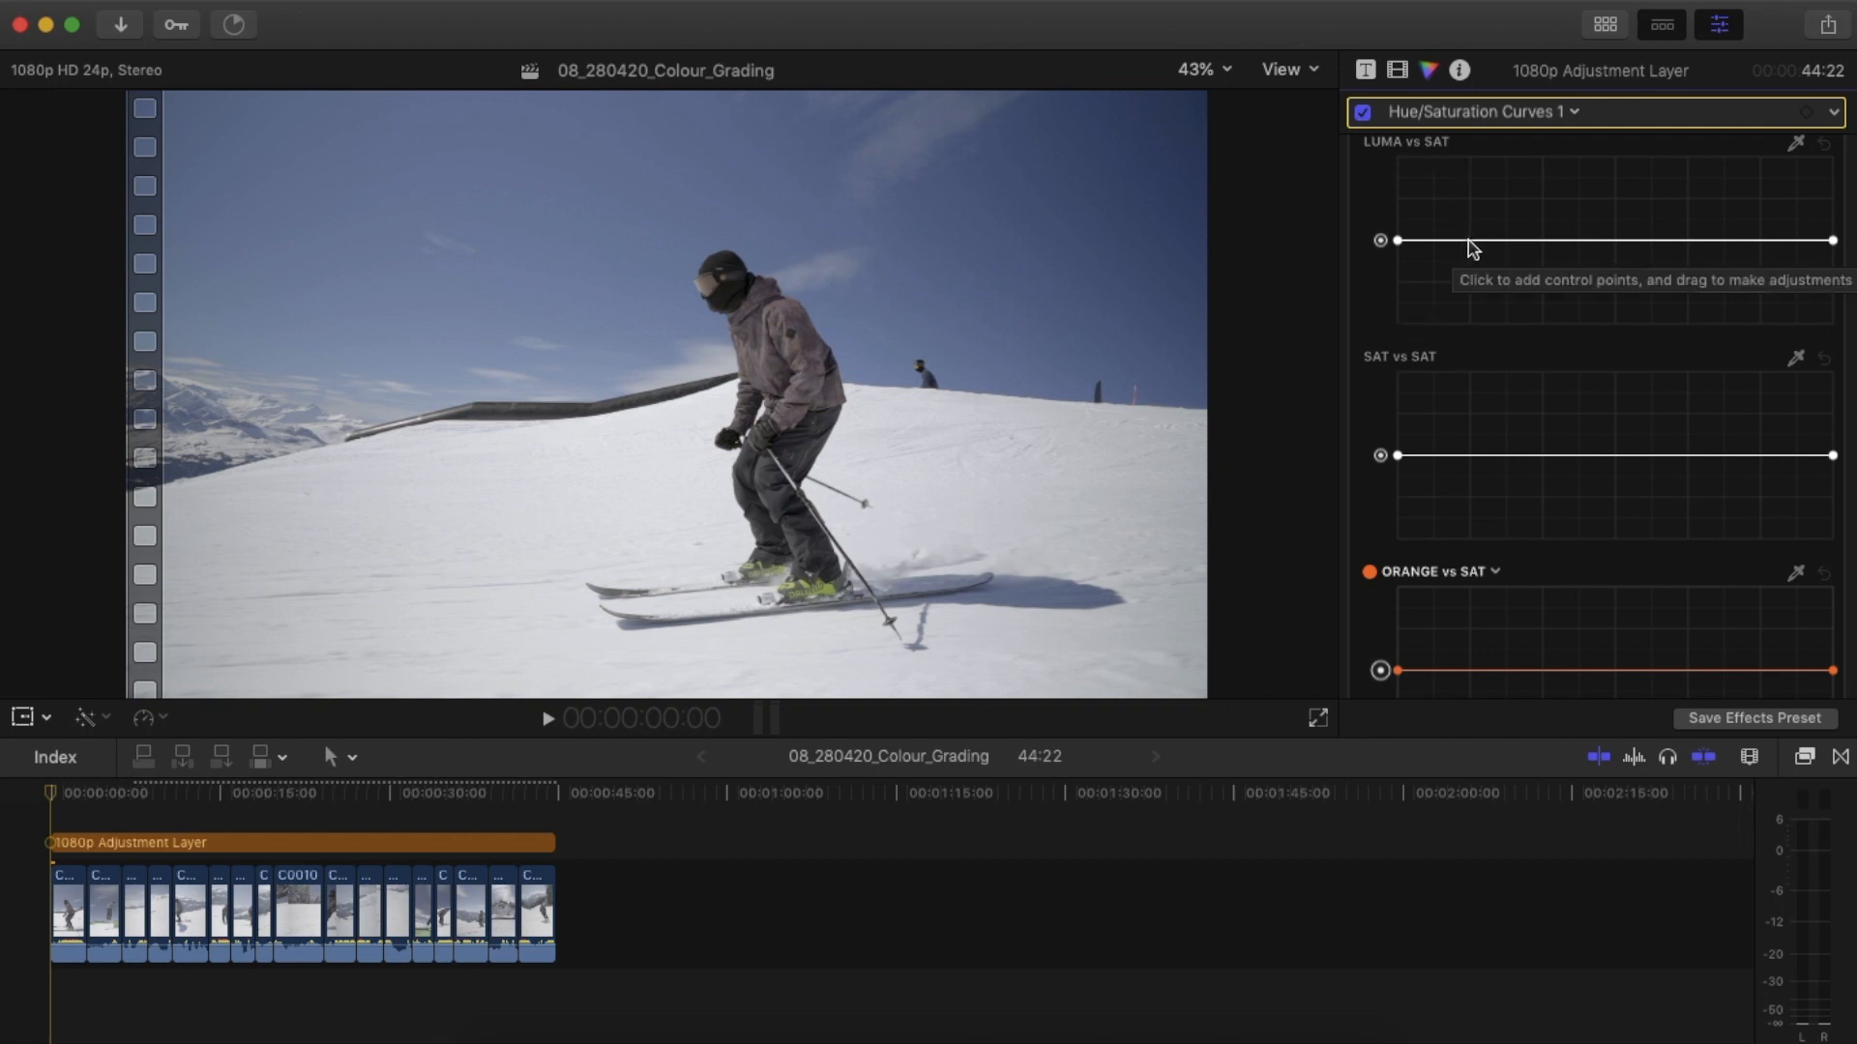
# Pull both ends of the Luma vs Sat curve down to desaturate shadows and highlights.
pyautogui.click(1761, 238)
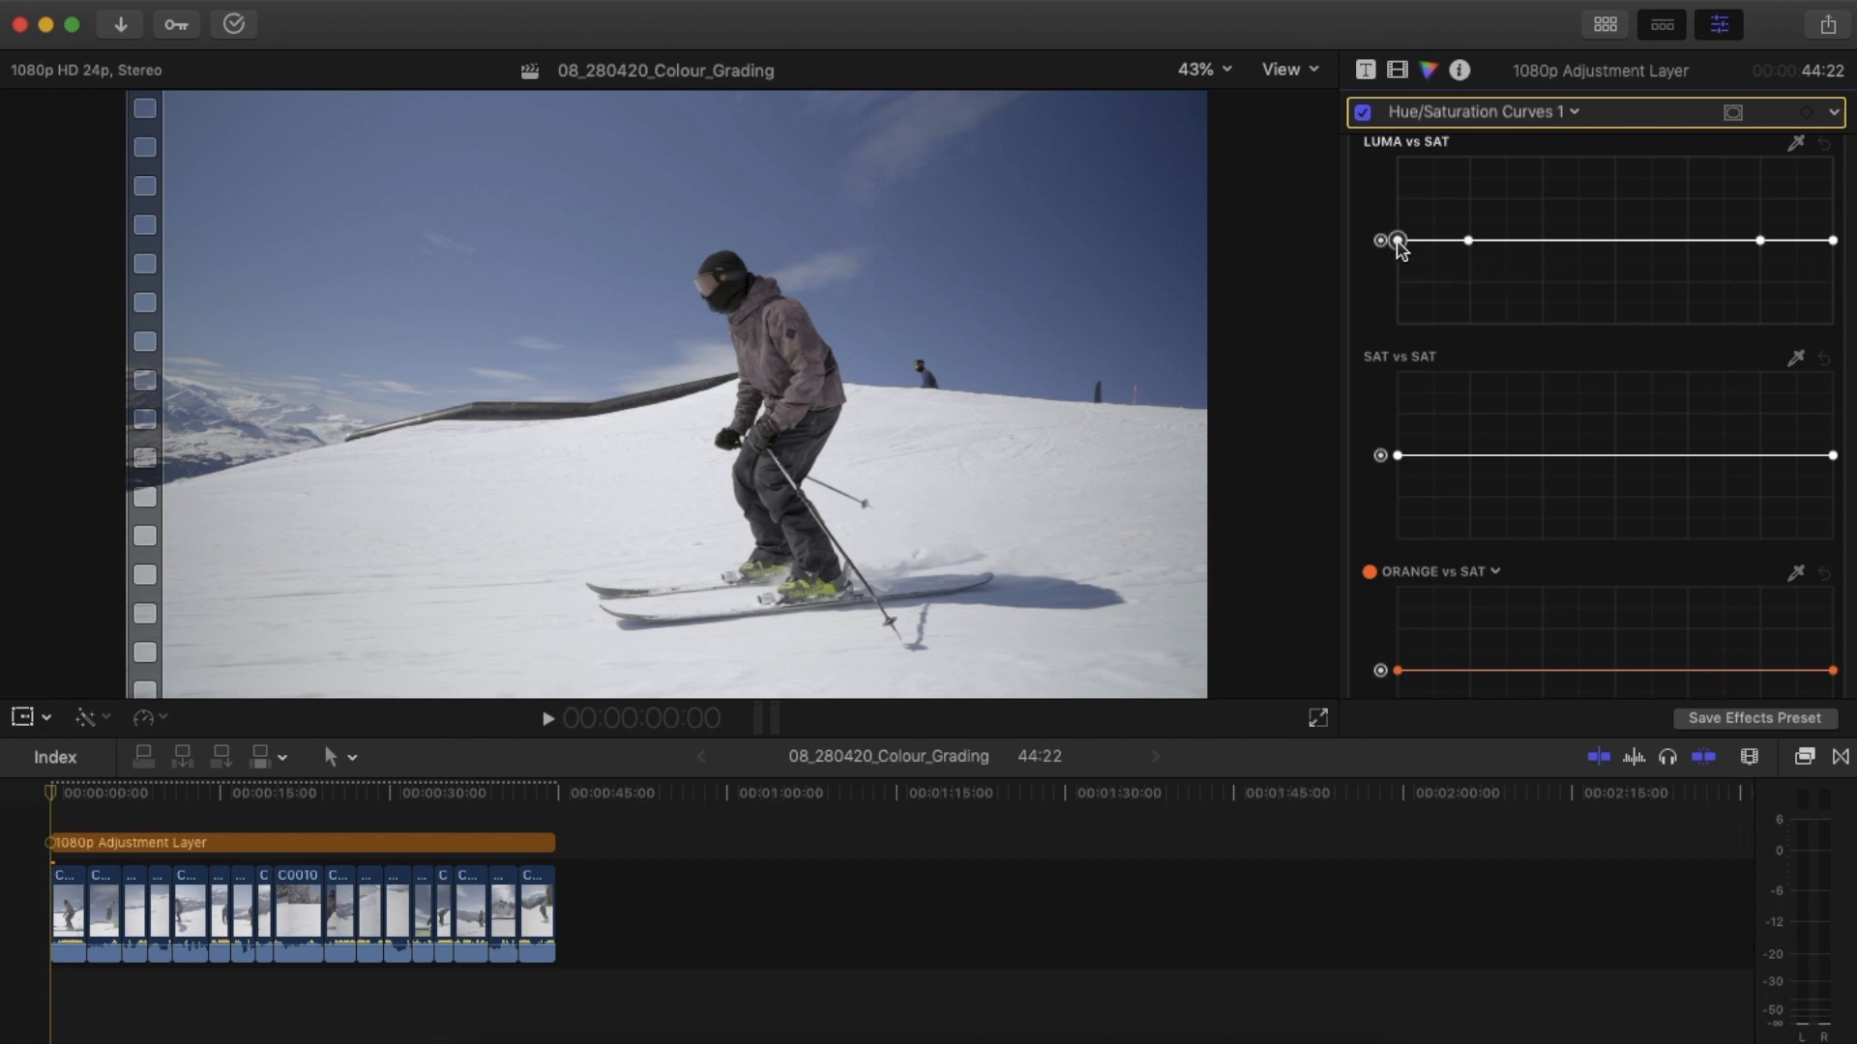
pyautogui.moveTo(1398, 241); pyautogui.dragTo(1397, 323)
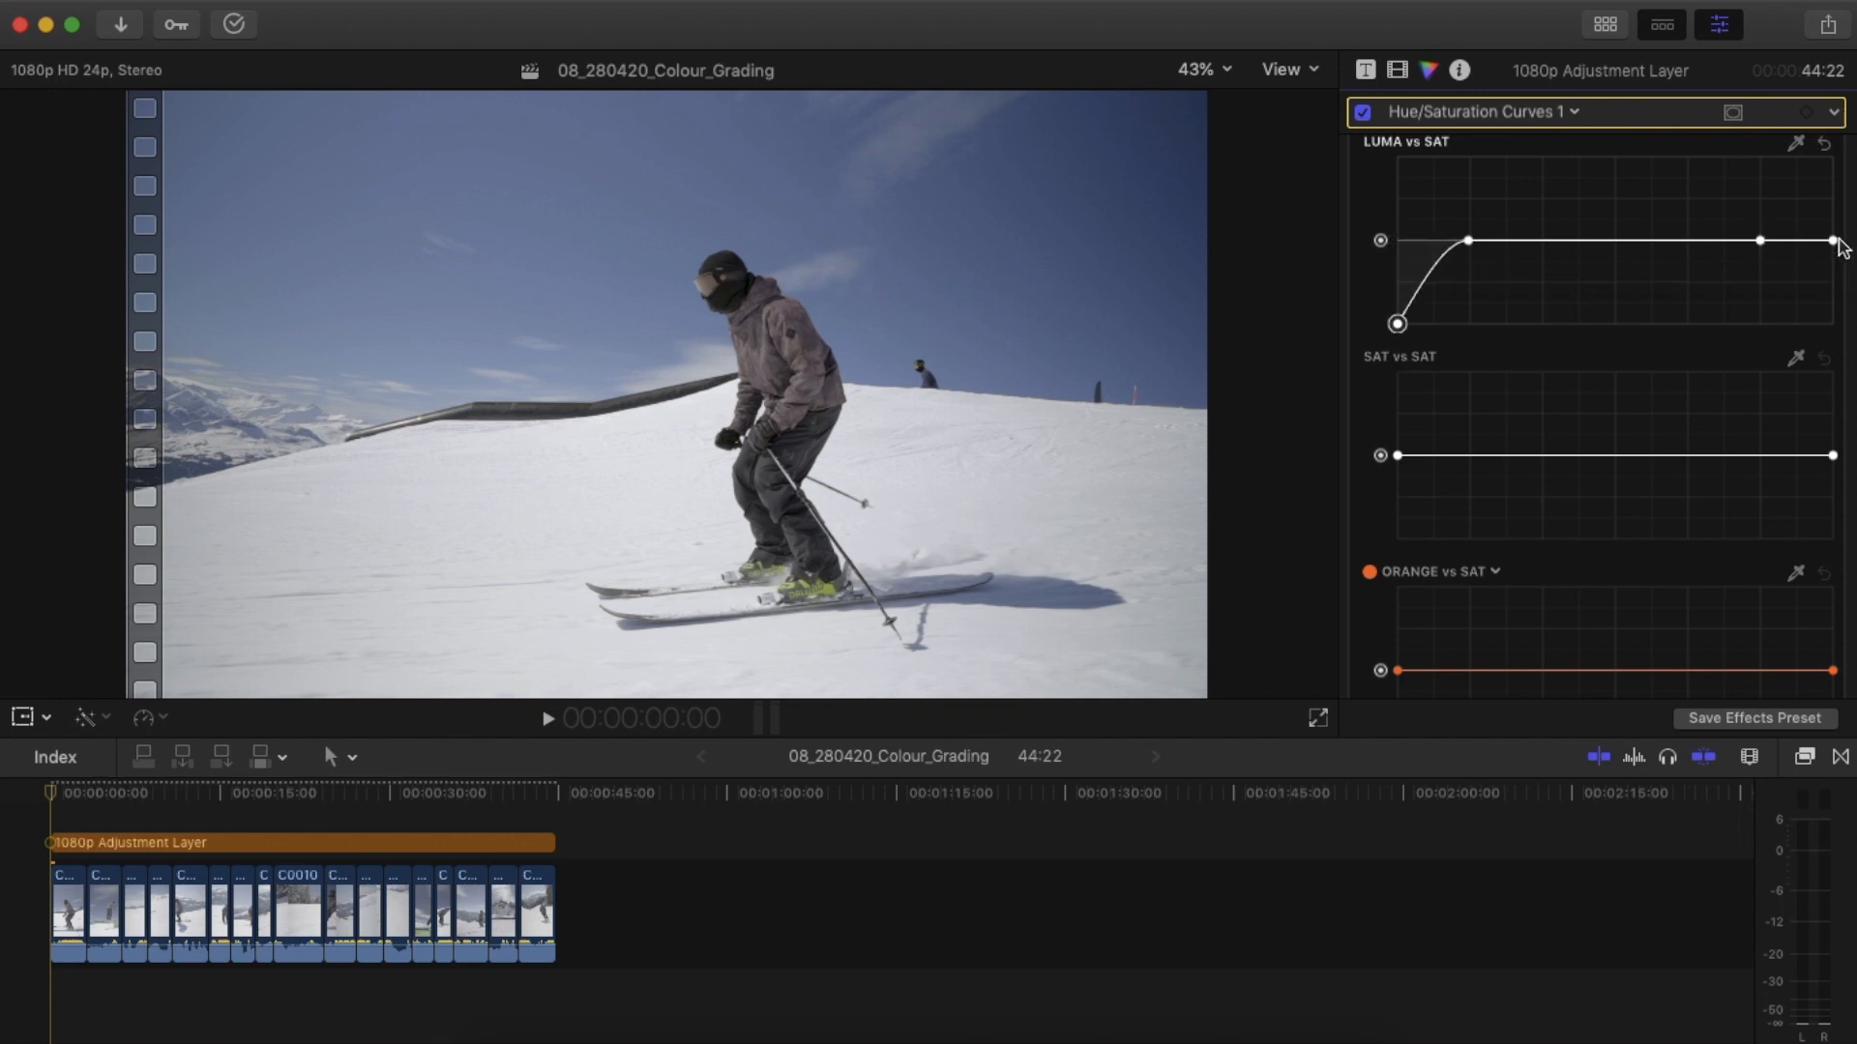
pyautogui.moveTo(1833, 241); pyautogui.dragTo(1830, 324)
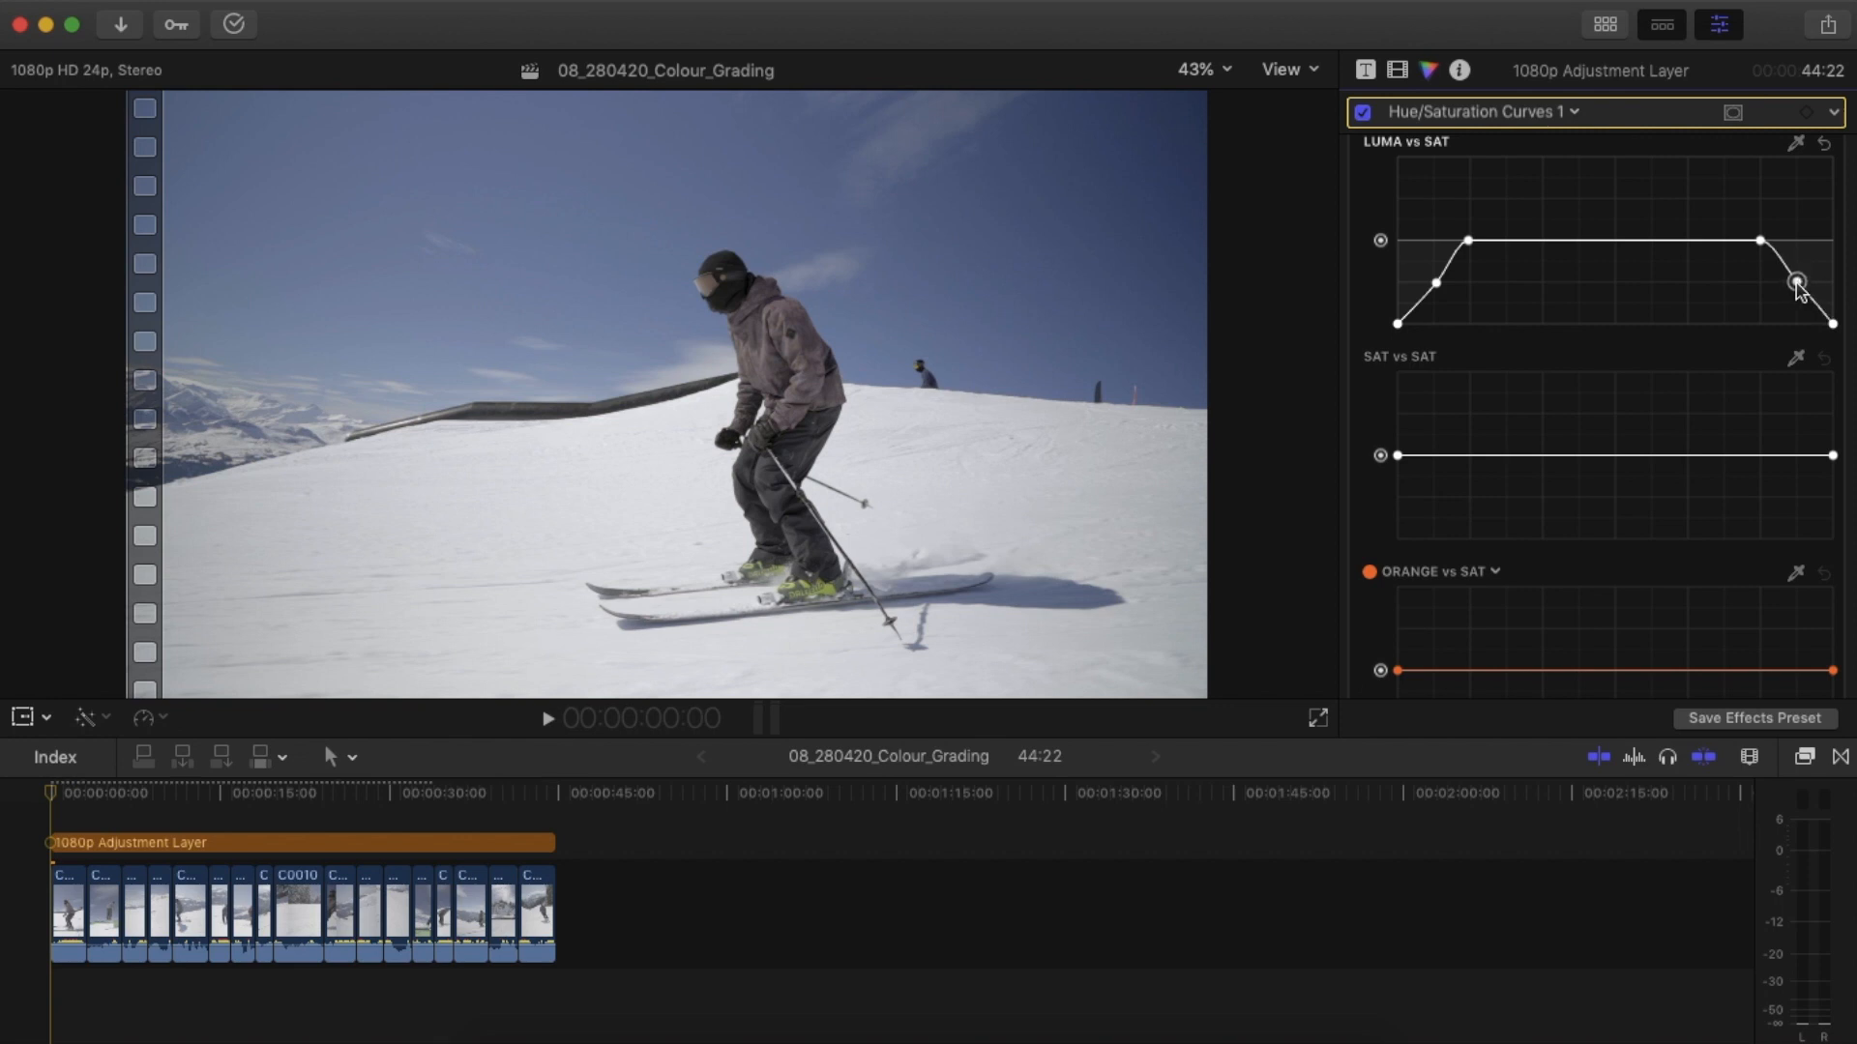
pyautogui.moveTo(1795, 284)
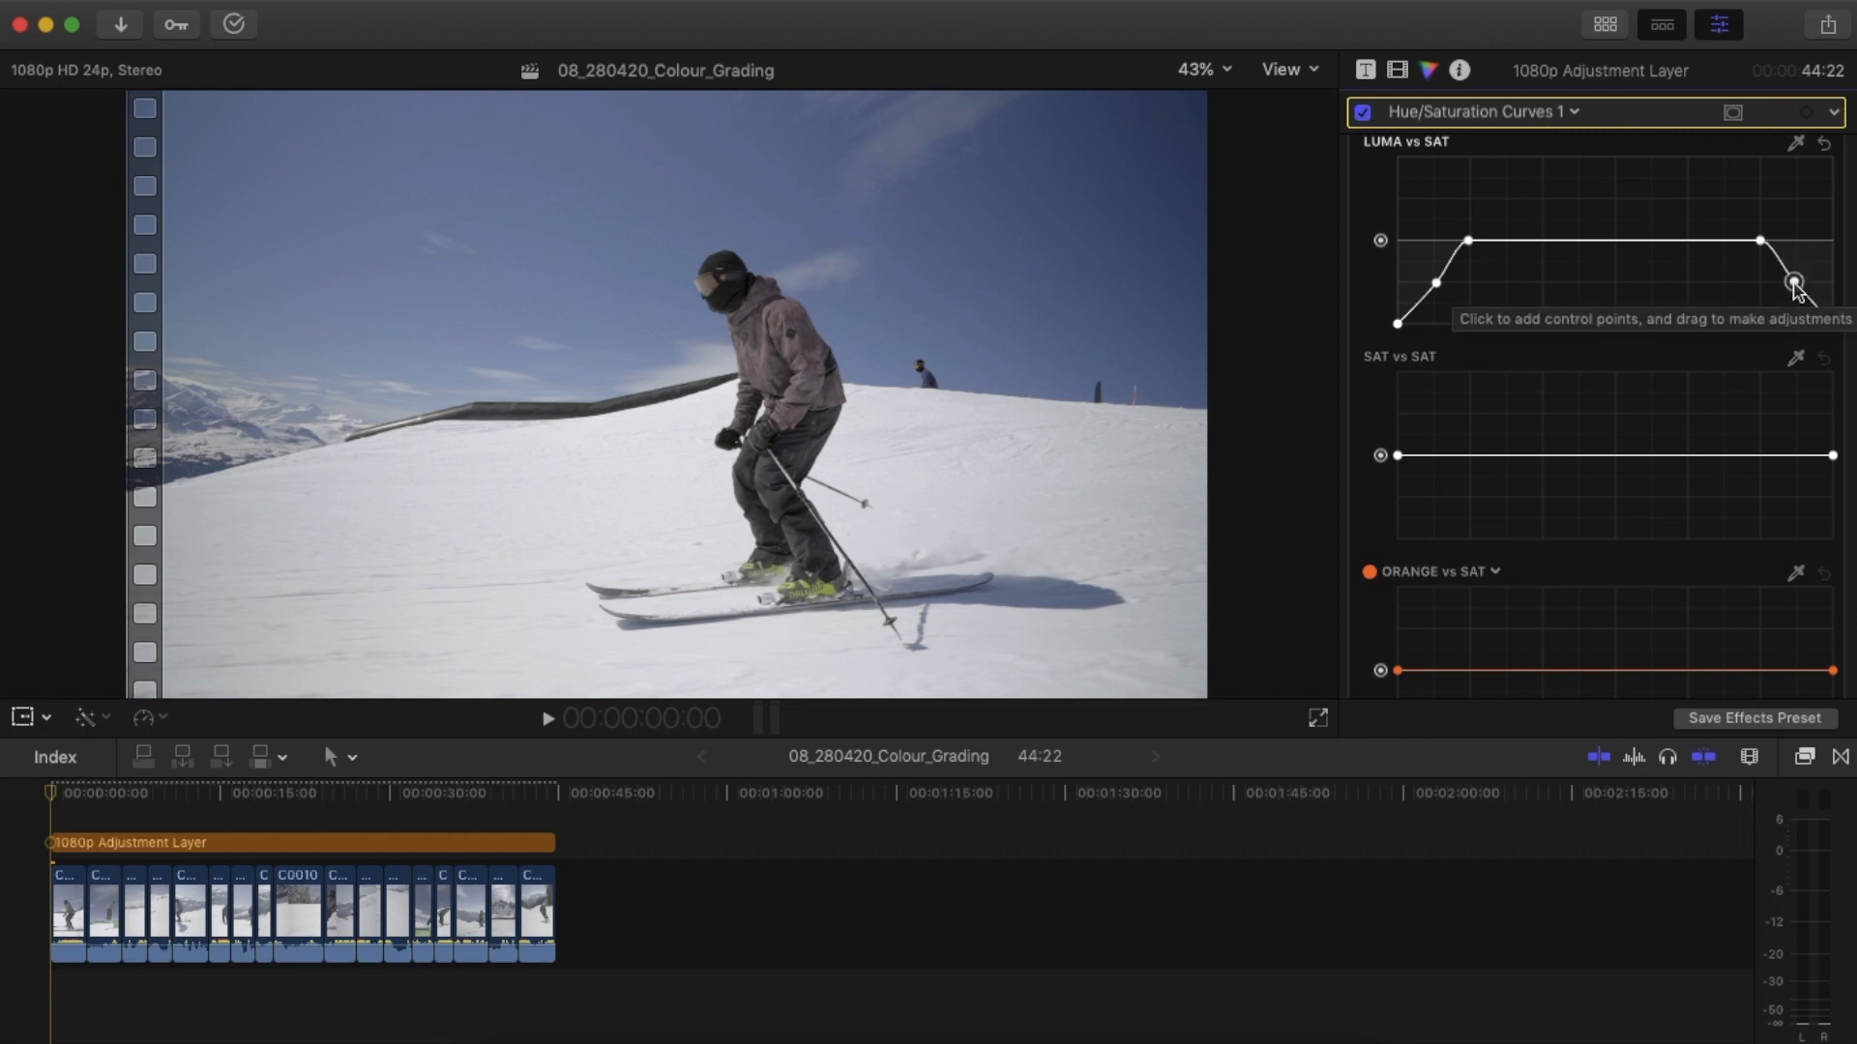
pyautogui.click(233, 23)
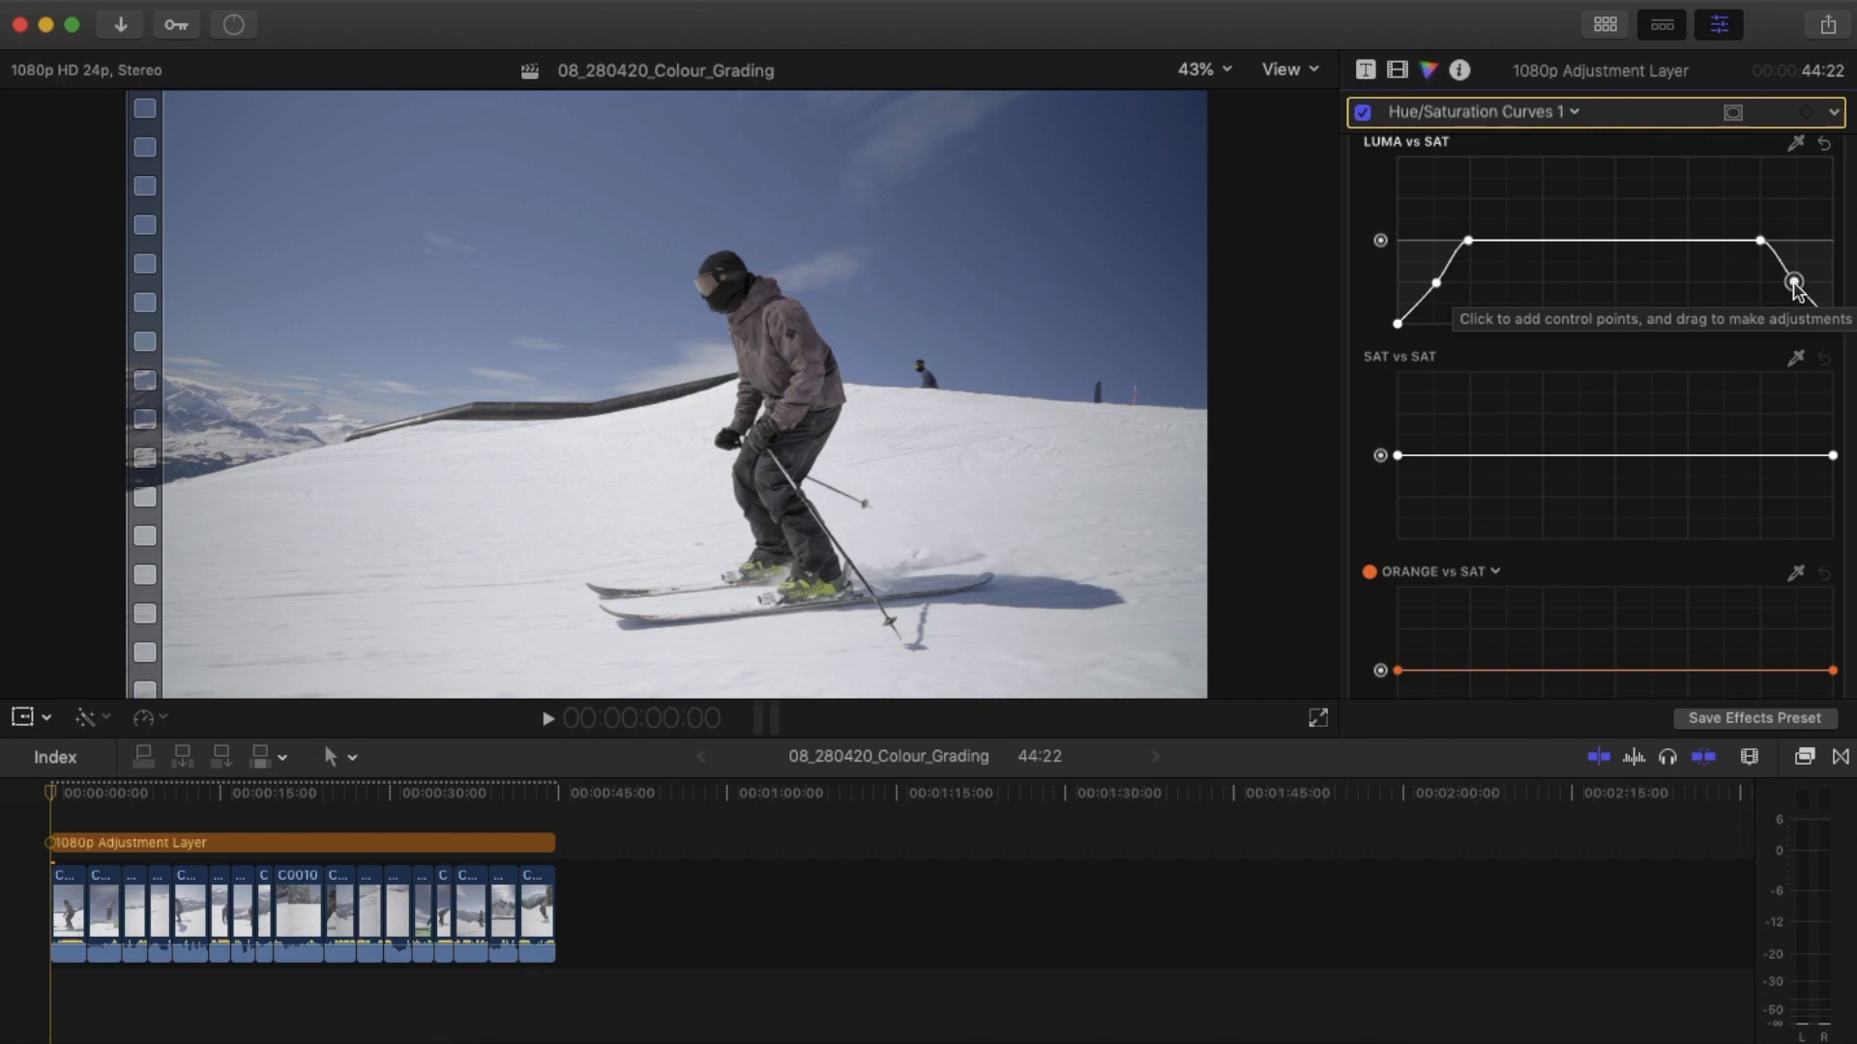
pyautogui.moveTo(1551, 328)
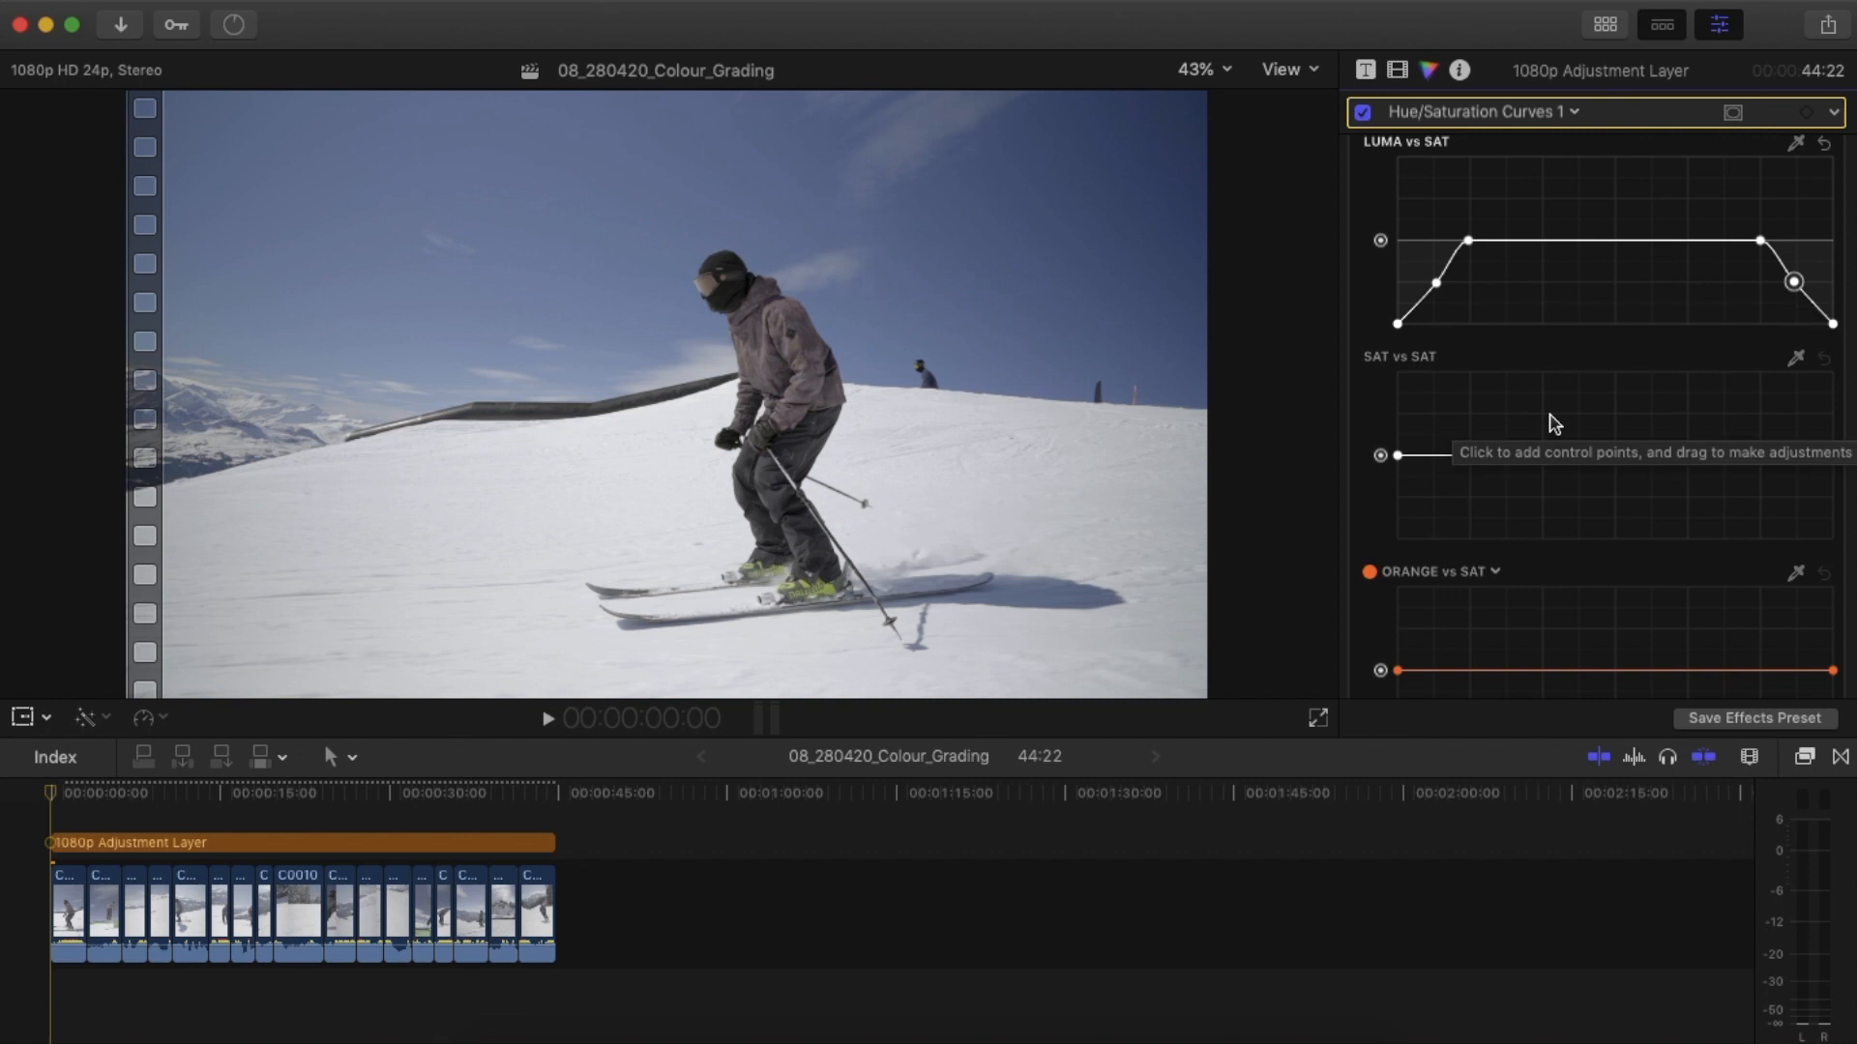
# Lower the right end of Sat vs Sat slightly and raise the Orange vs Sat midpoint.
pyautogui.scroll(-3)
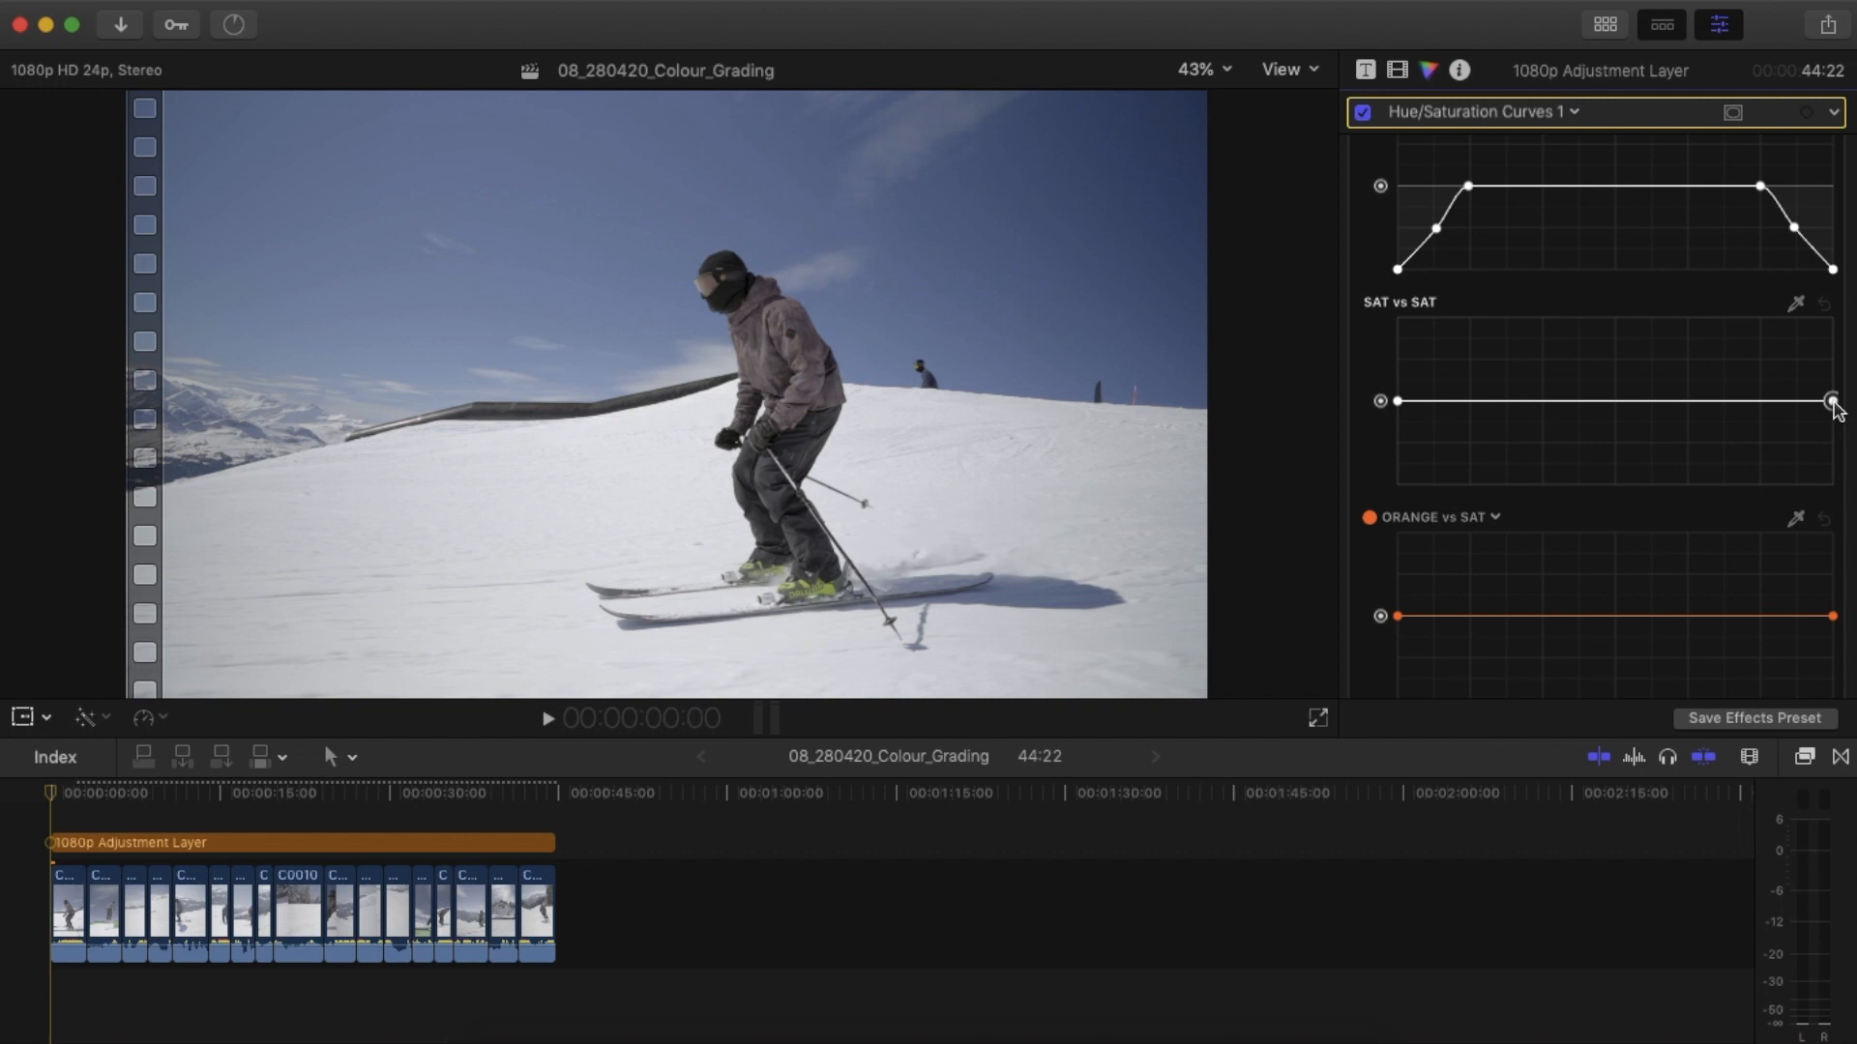
pyautogui.moveTo(1830, 397); pyautogui.dragTo(1830, 405)
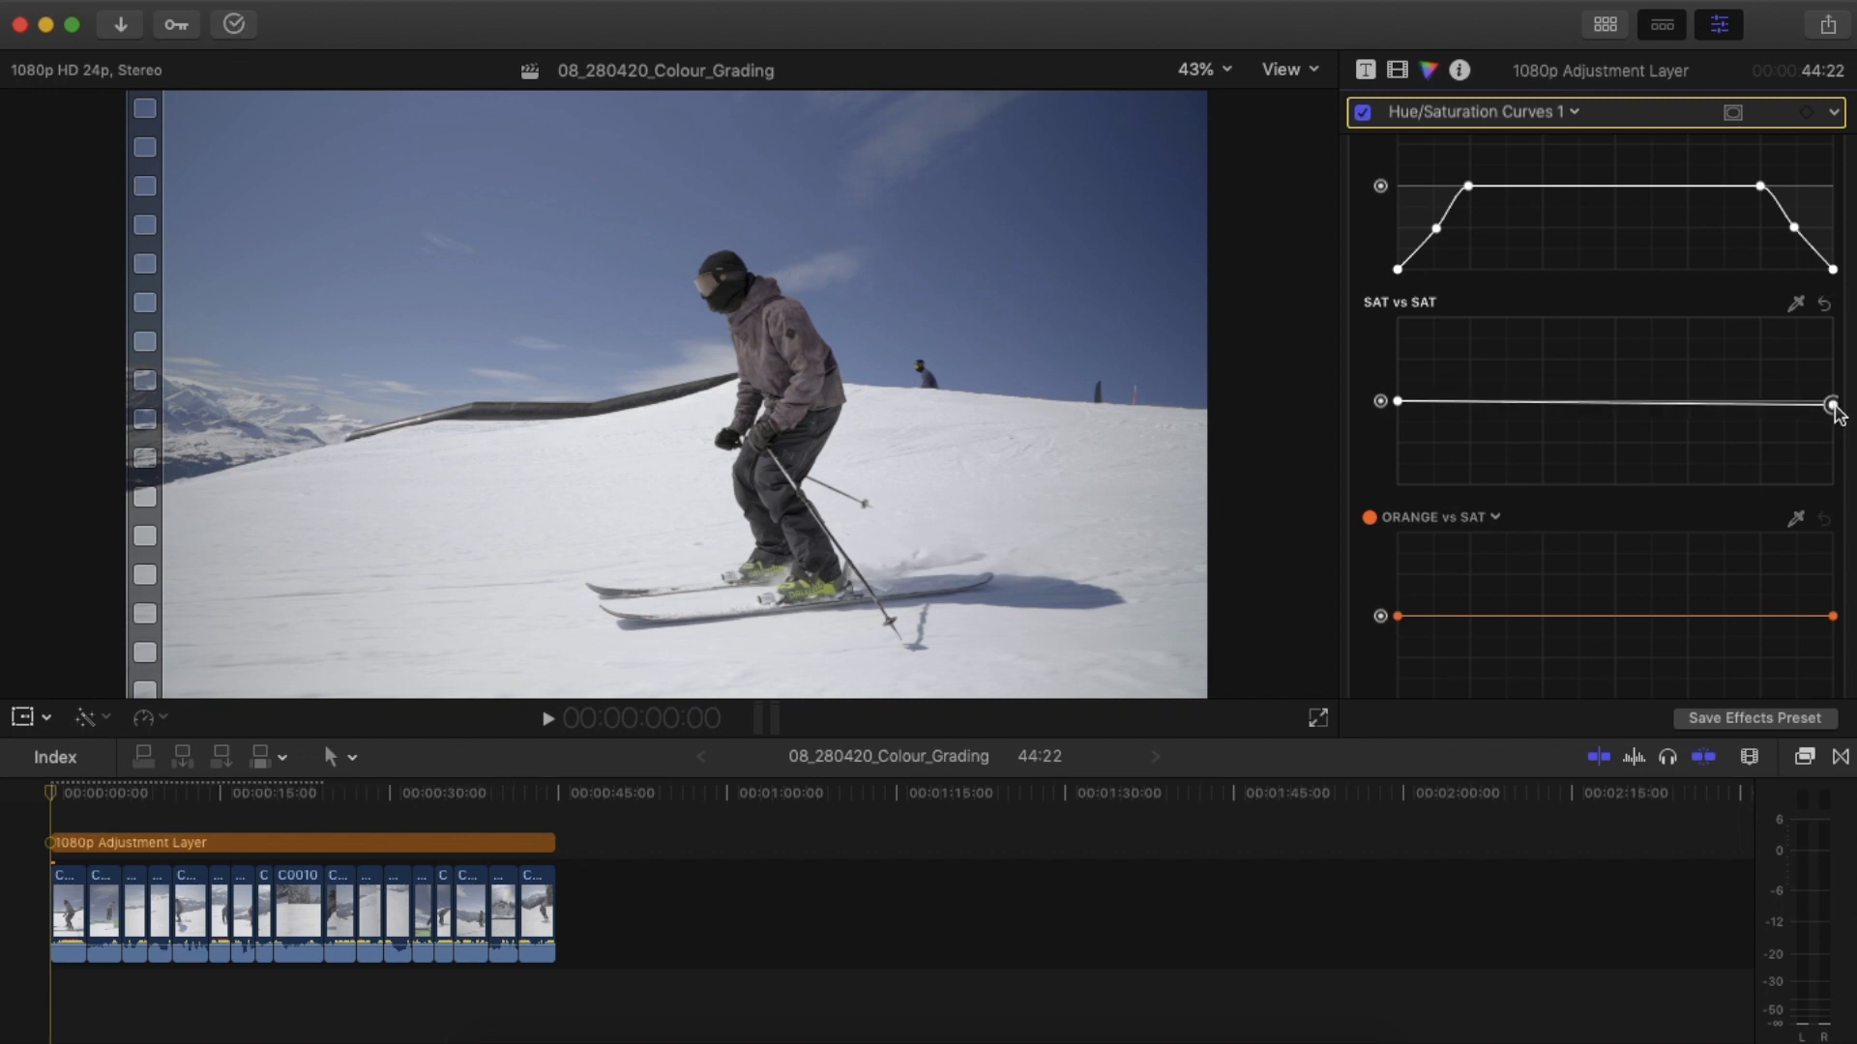
pyautogui.moveTo(1830, 401); pyautogui.dragTo(1830, 415)
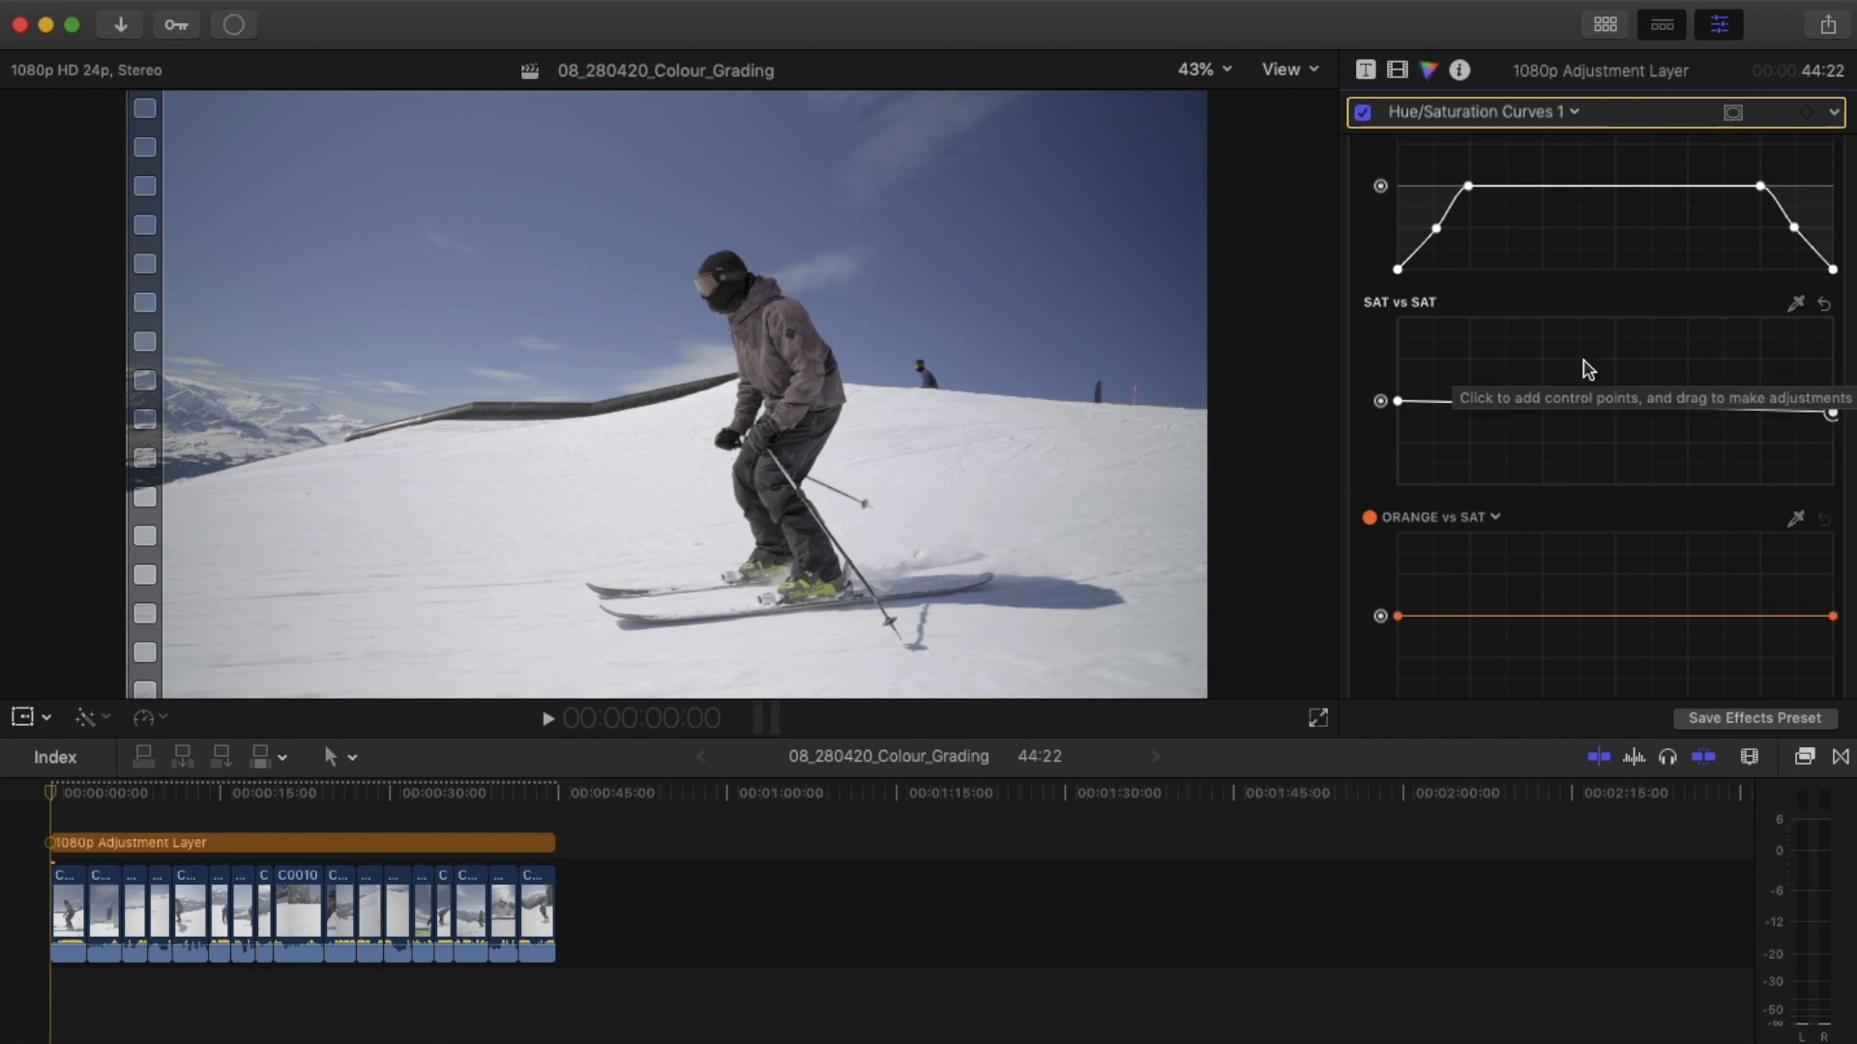
pyautogui.scroll(-3)
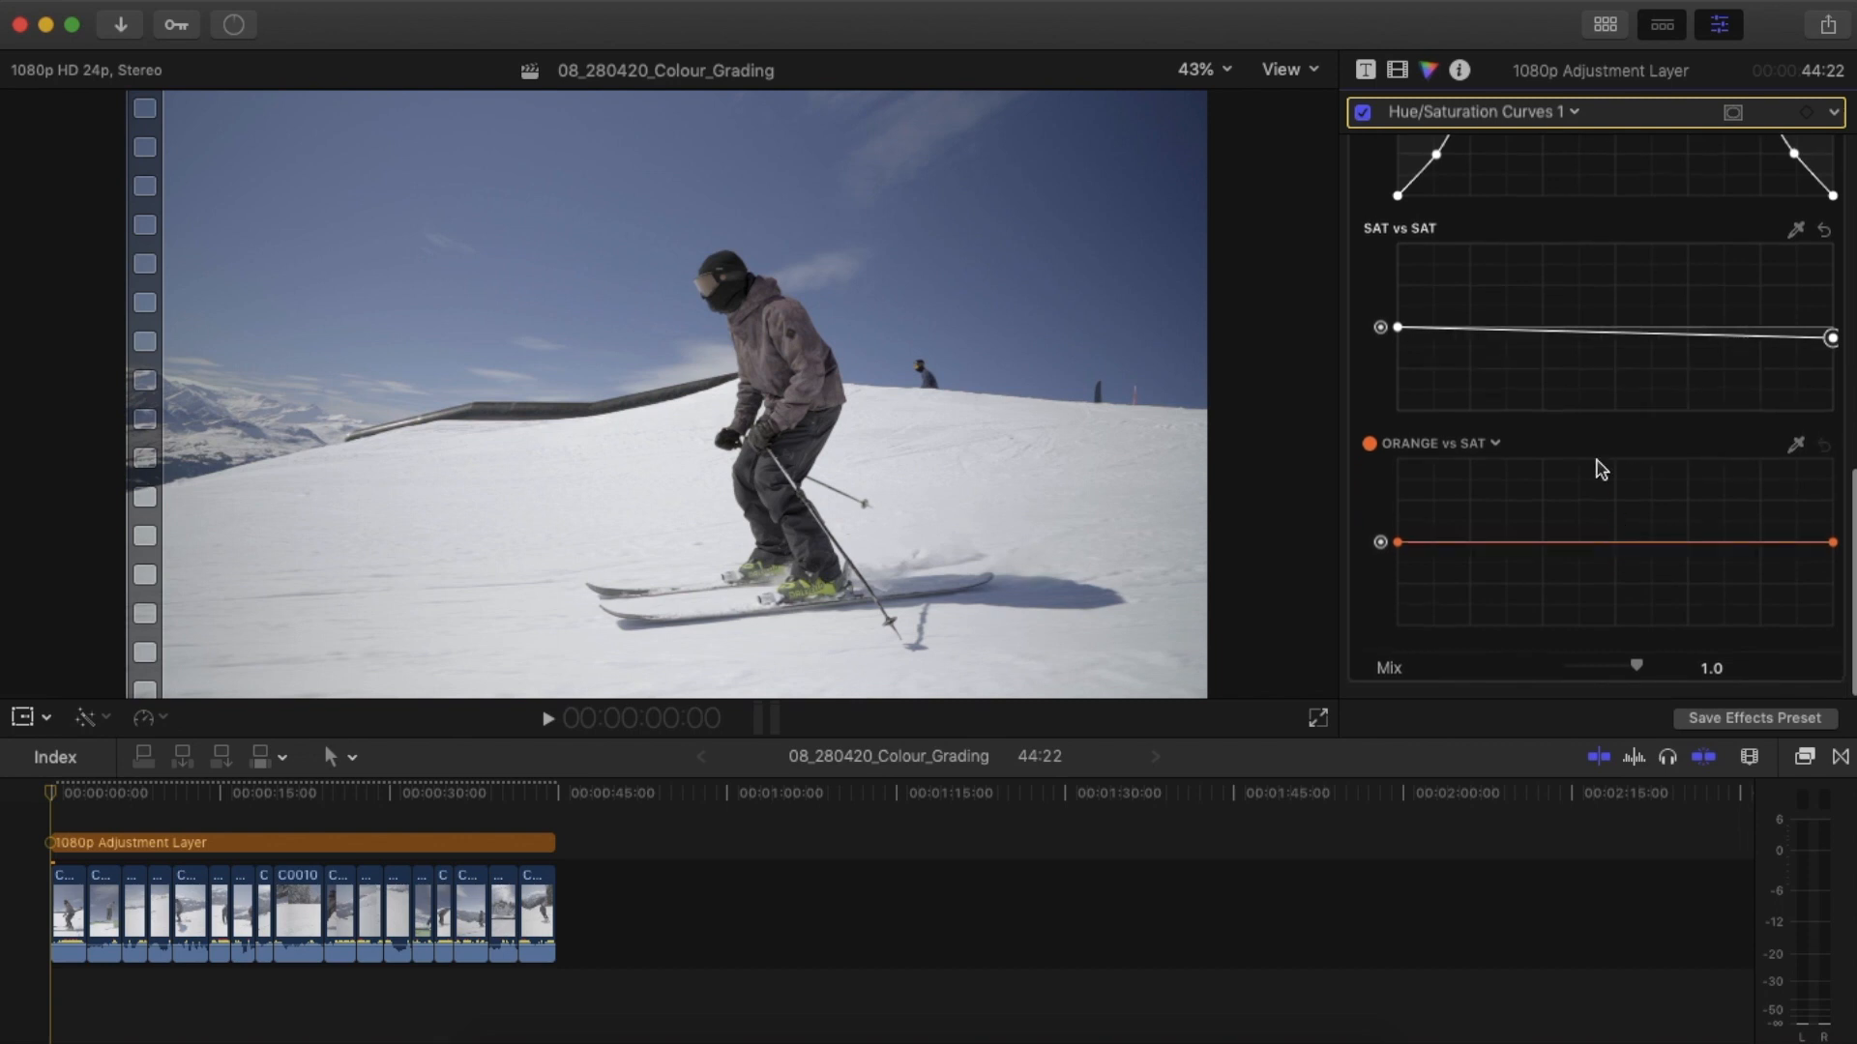
pyautogui.moveTo(1560, 604)
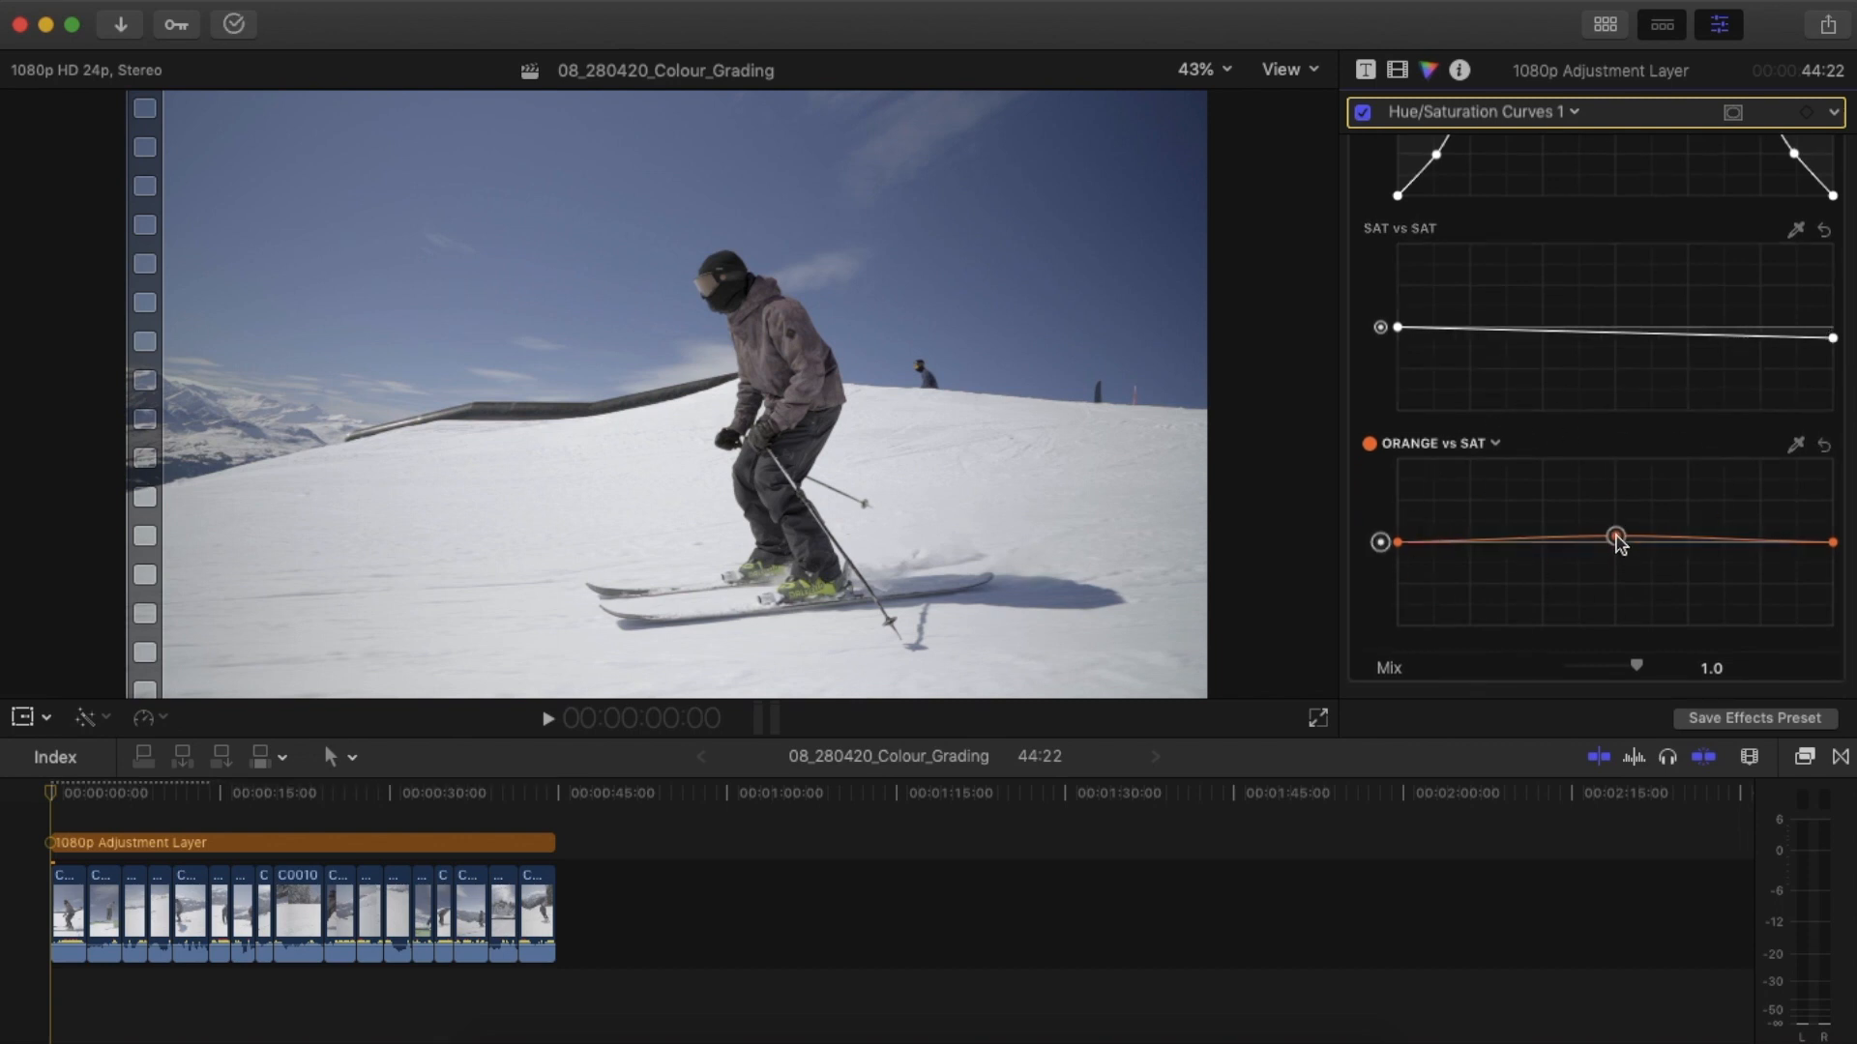
pyautogui.moveTo(1618, 534); pyautogui.dragTo(1618, 528)
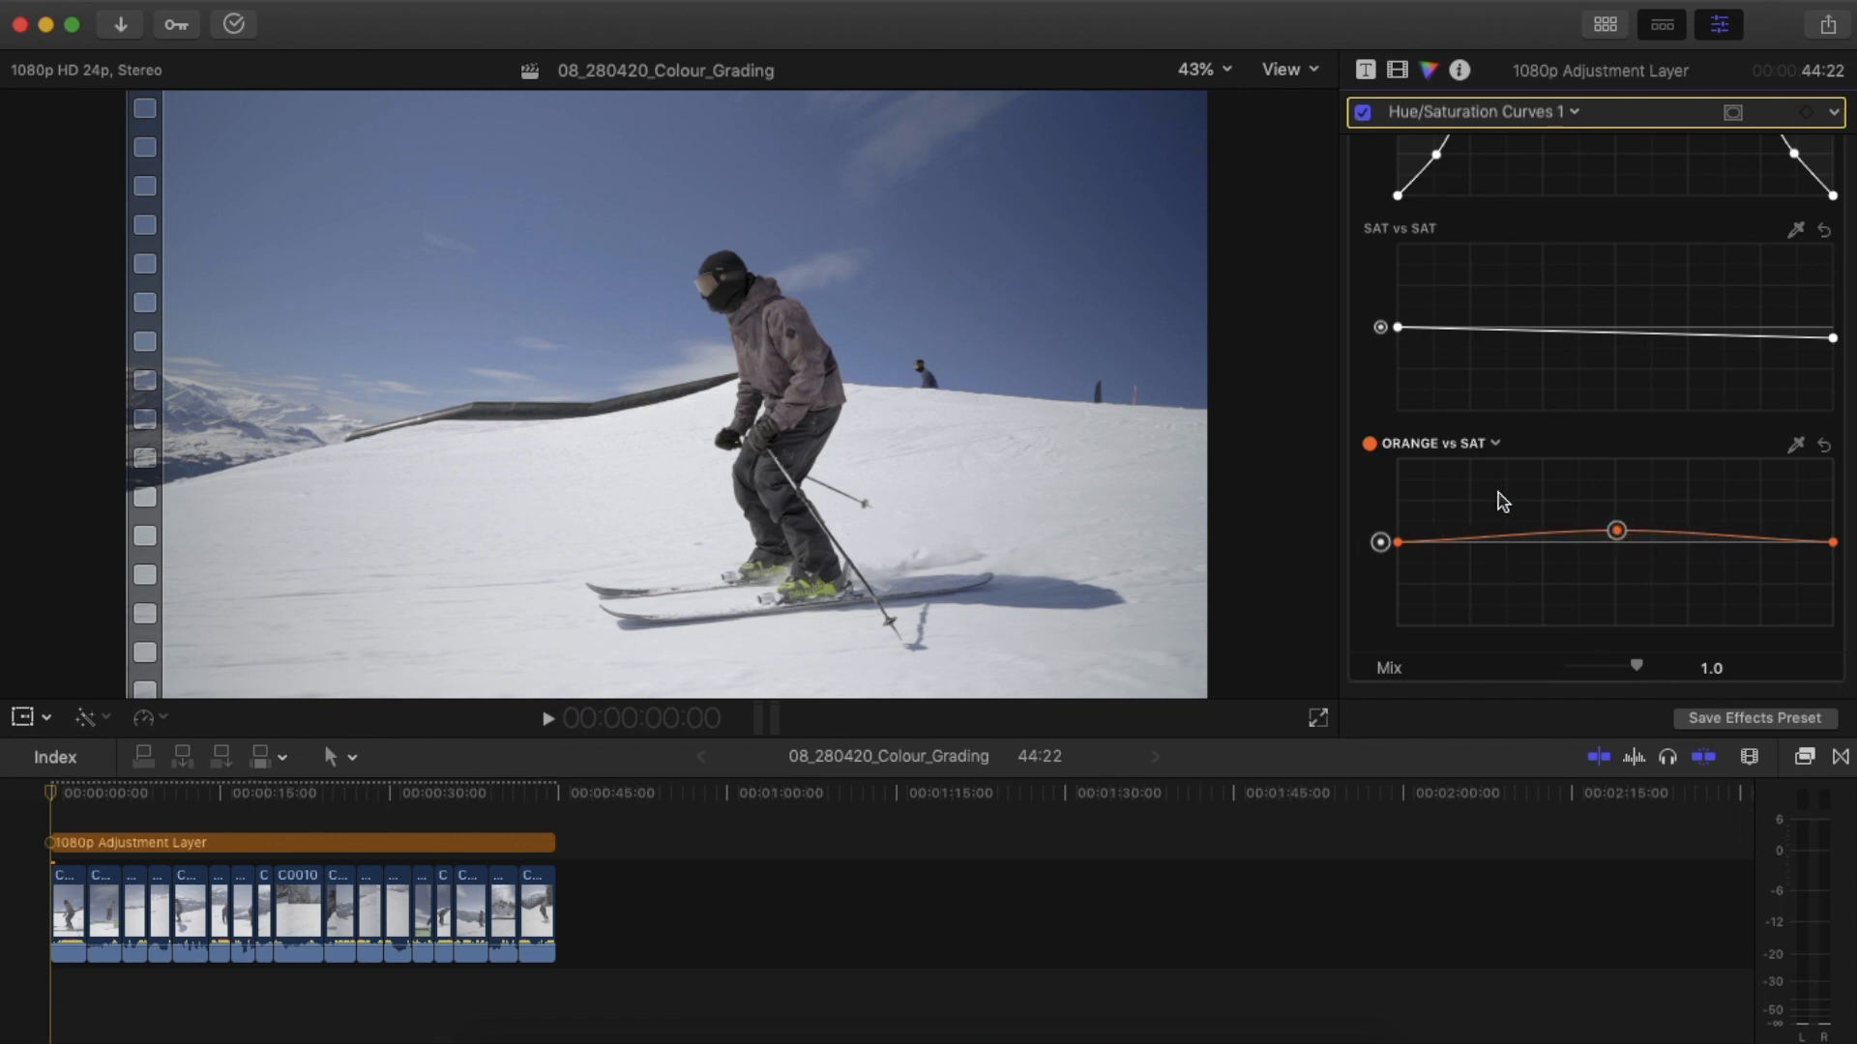
pyautogui.moveTo(1504, 502)
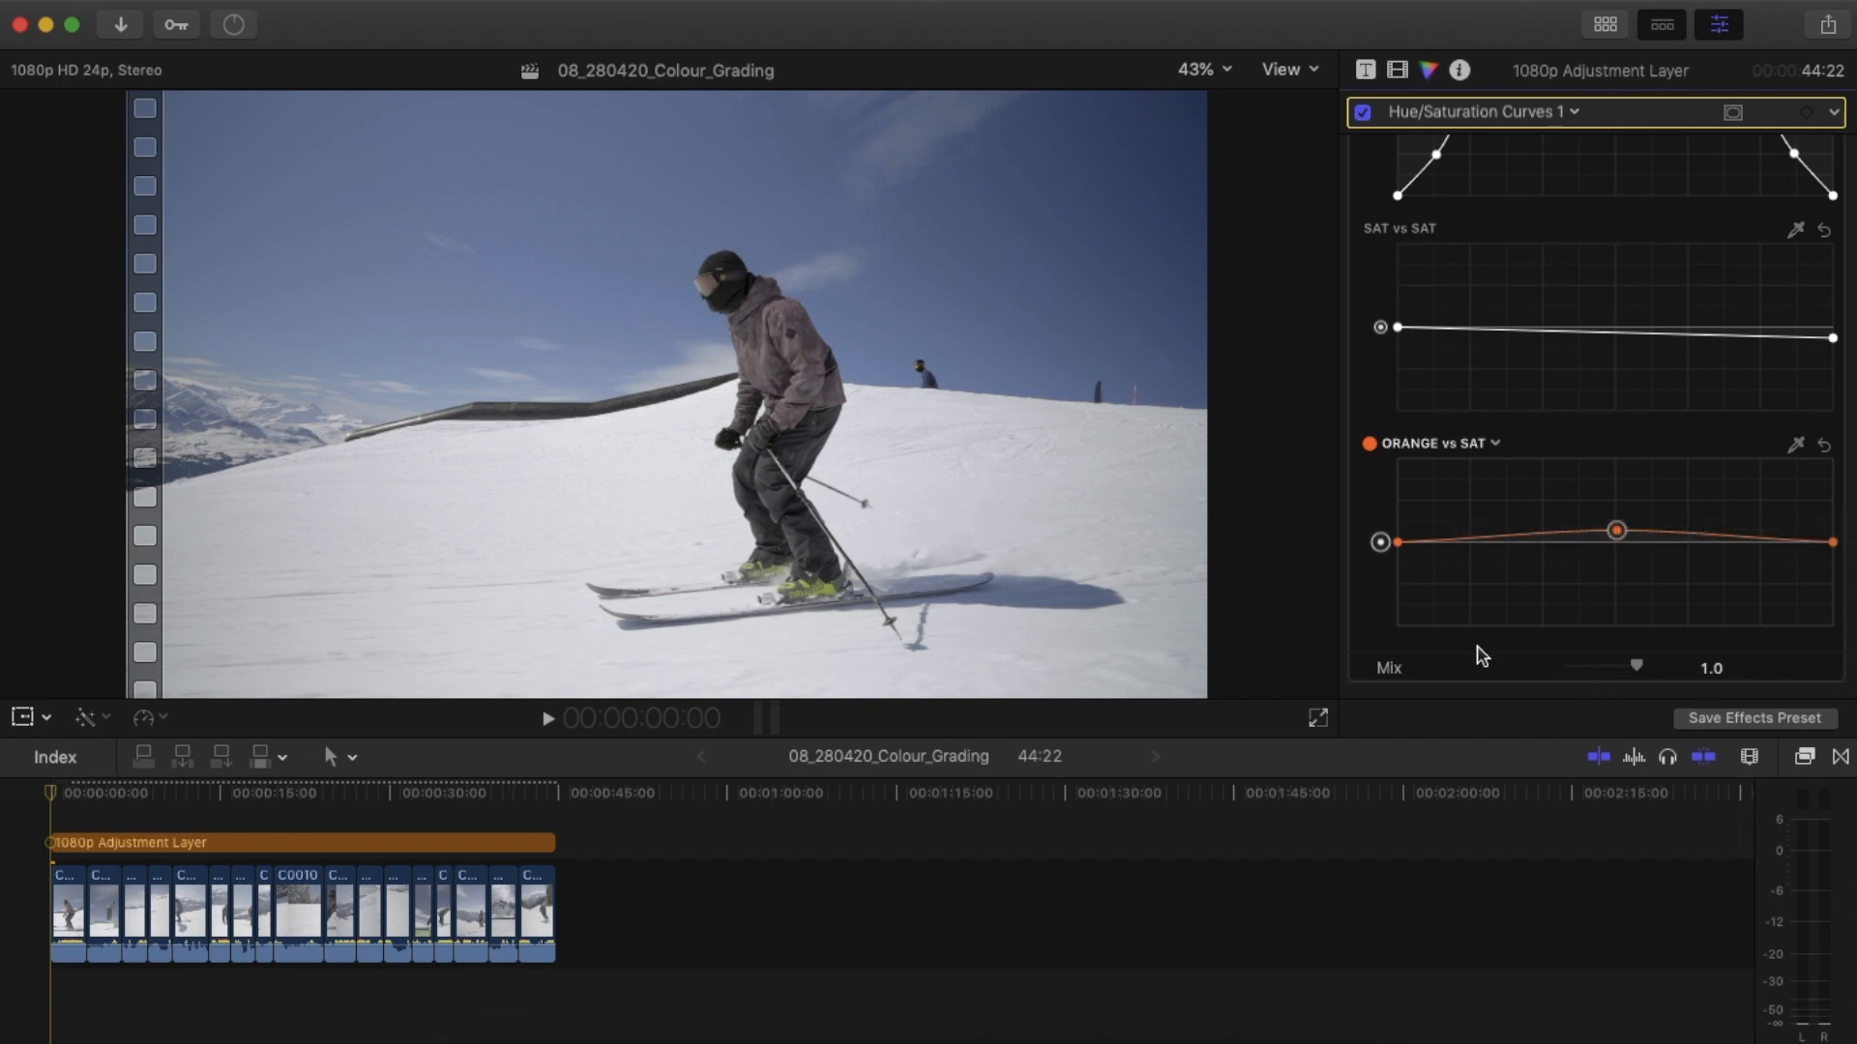
# Compare the hue/saturation grade off and on, then add a Color Curves correction.
pyautogui.click(491, 912)
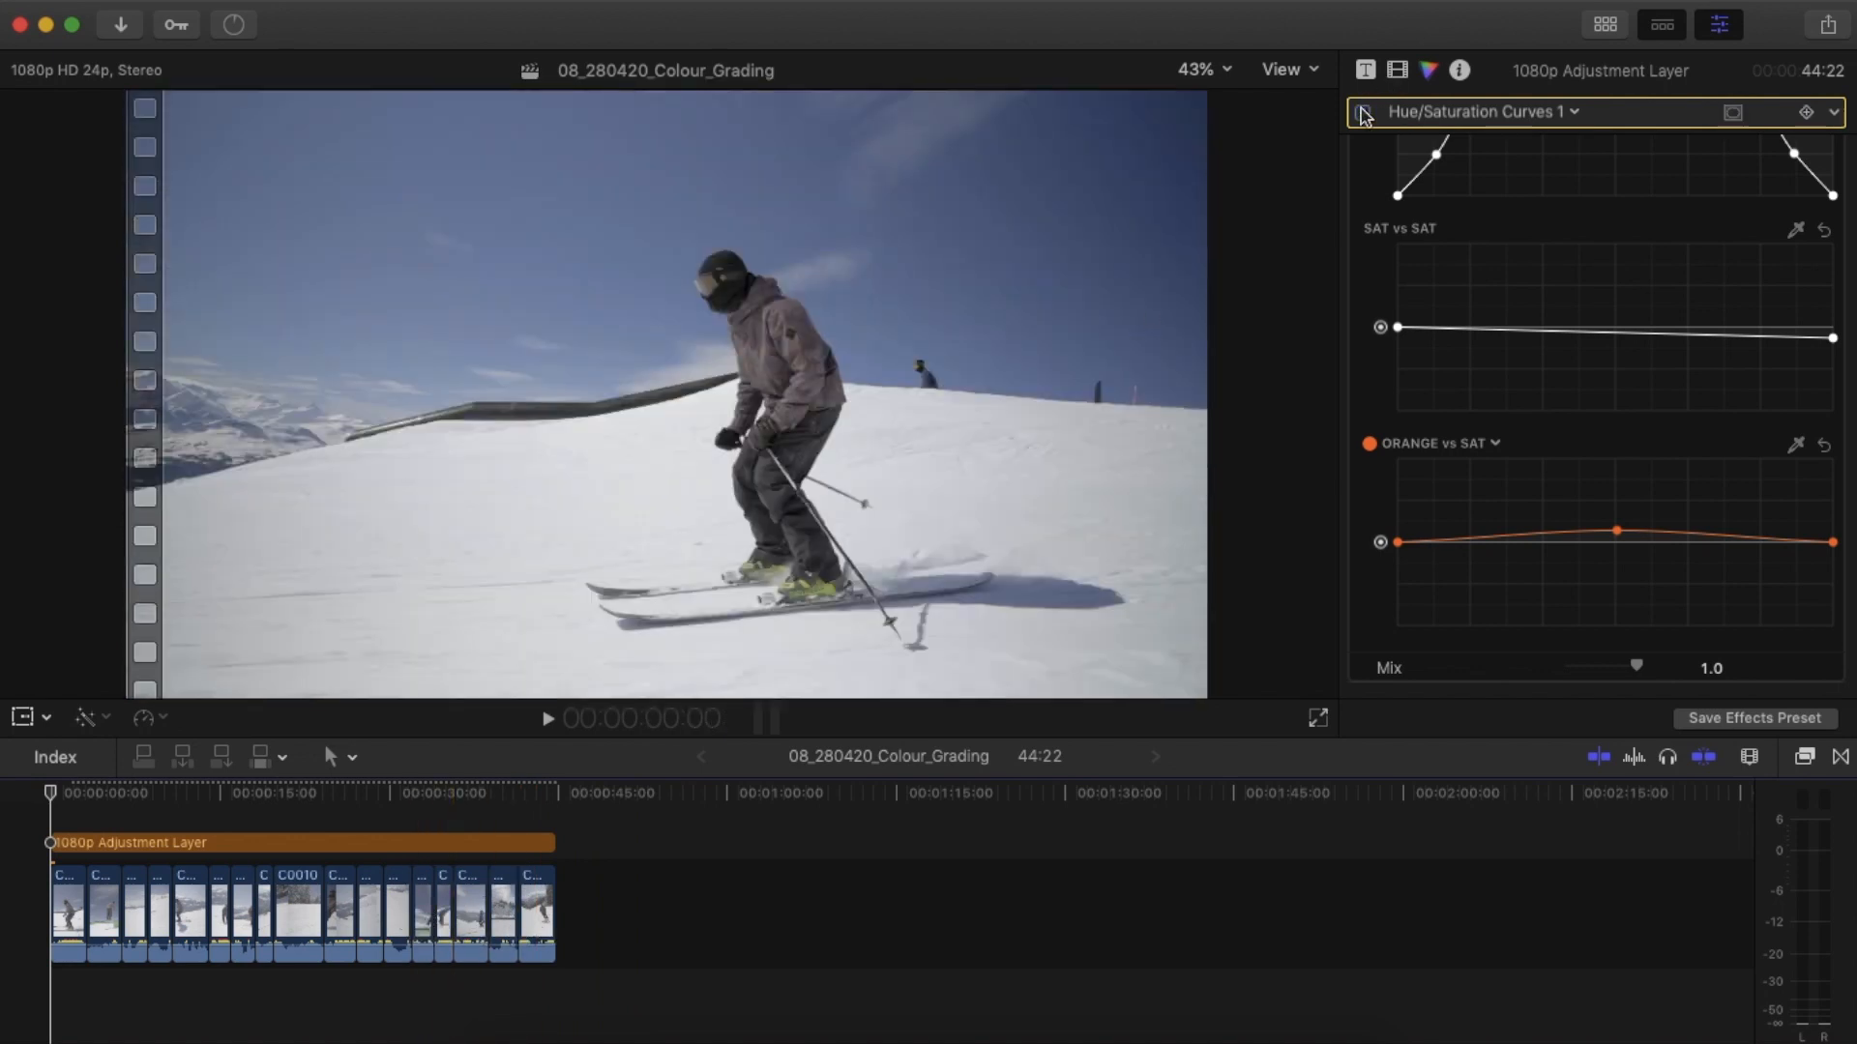
pyautogui.click(1366, 111)
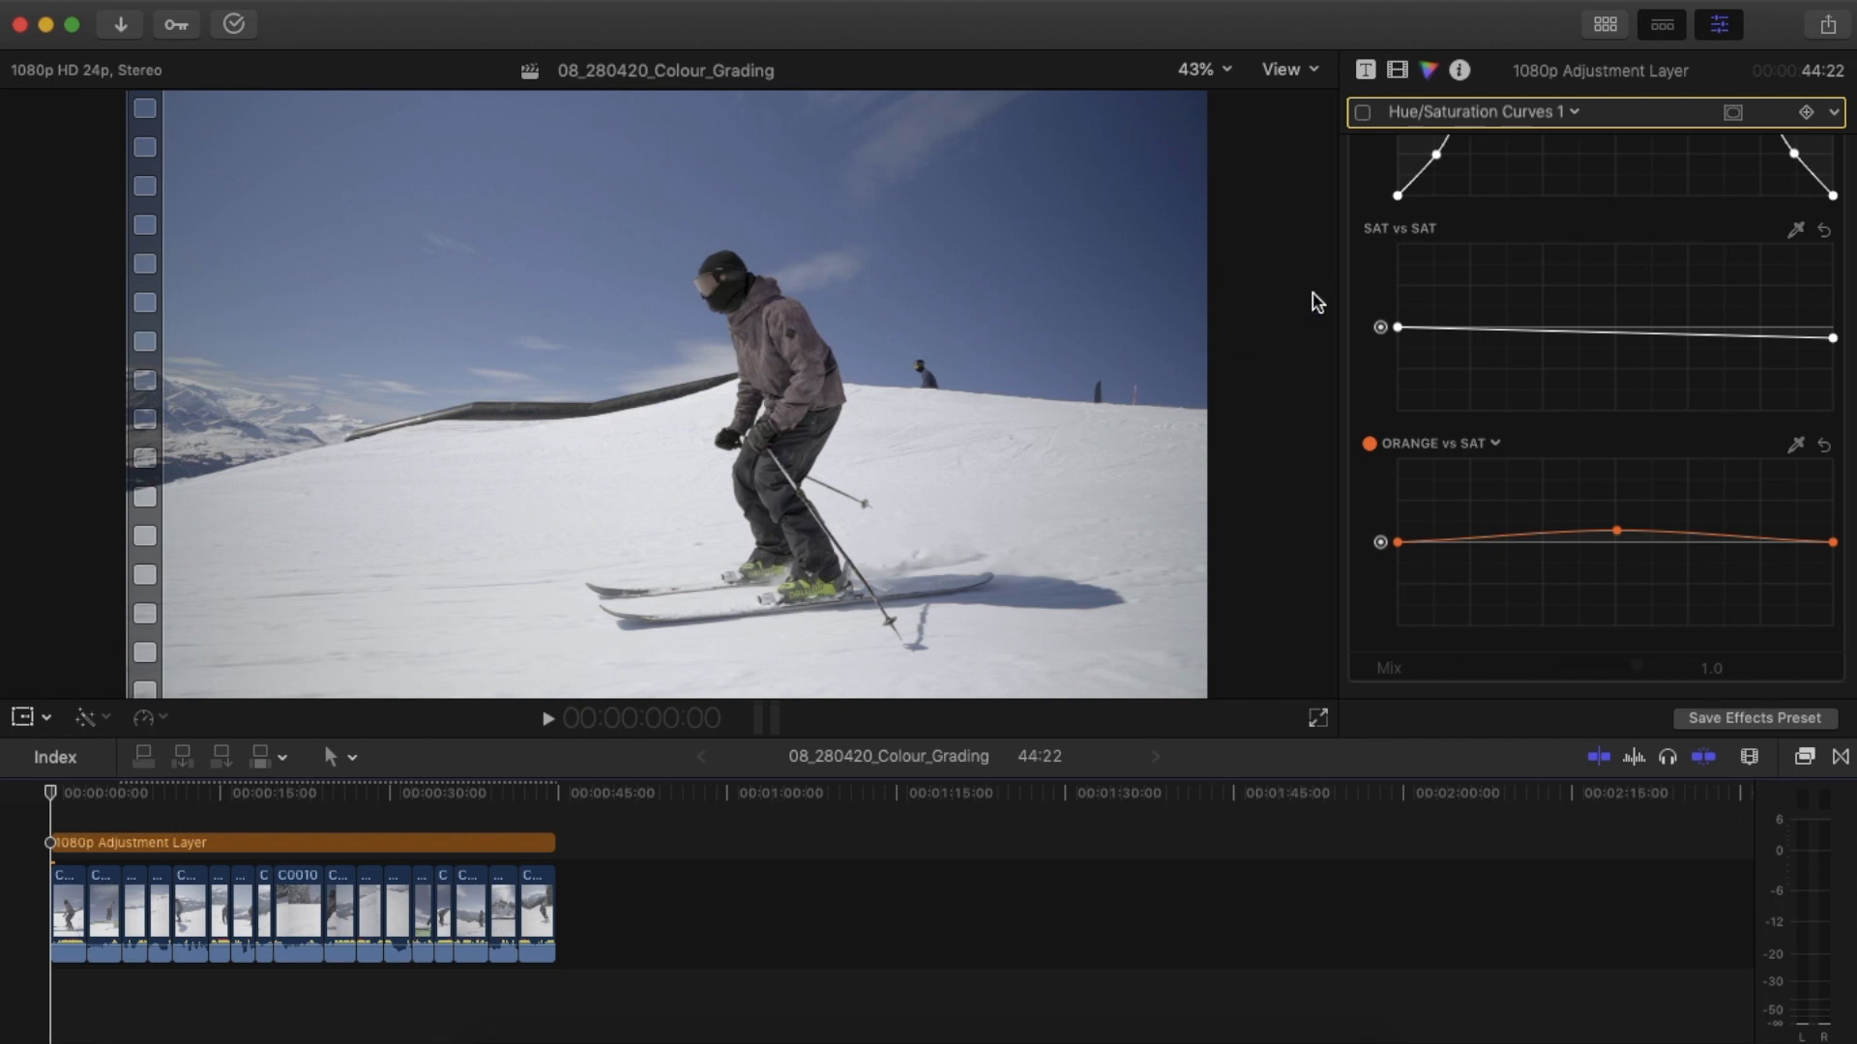
pyautogui.click(1362, 111)
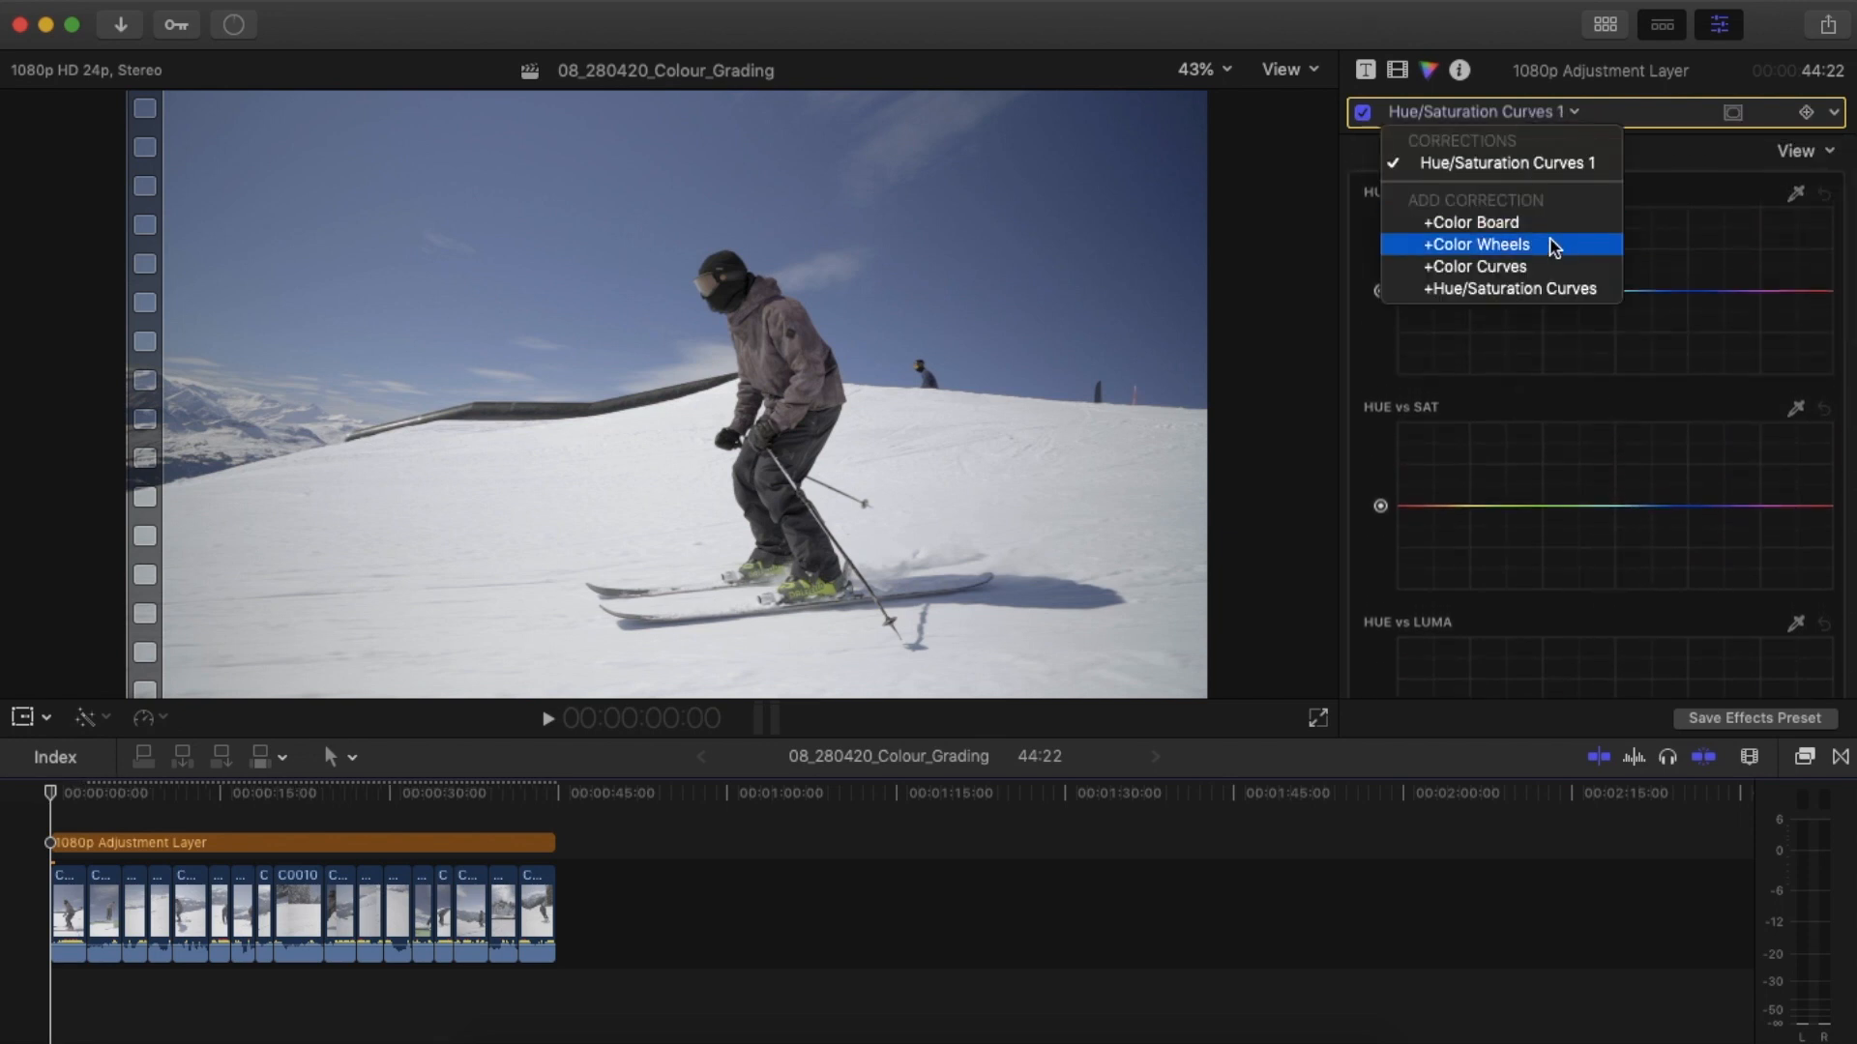
pyautogui.click(1474, 267)
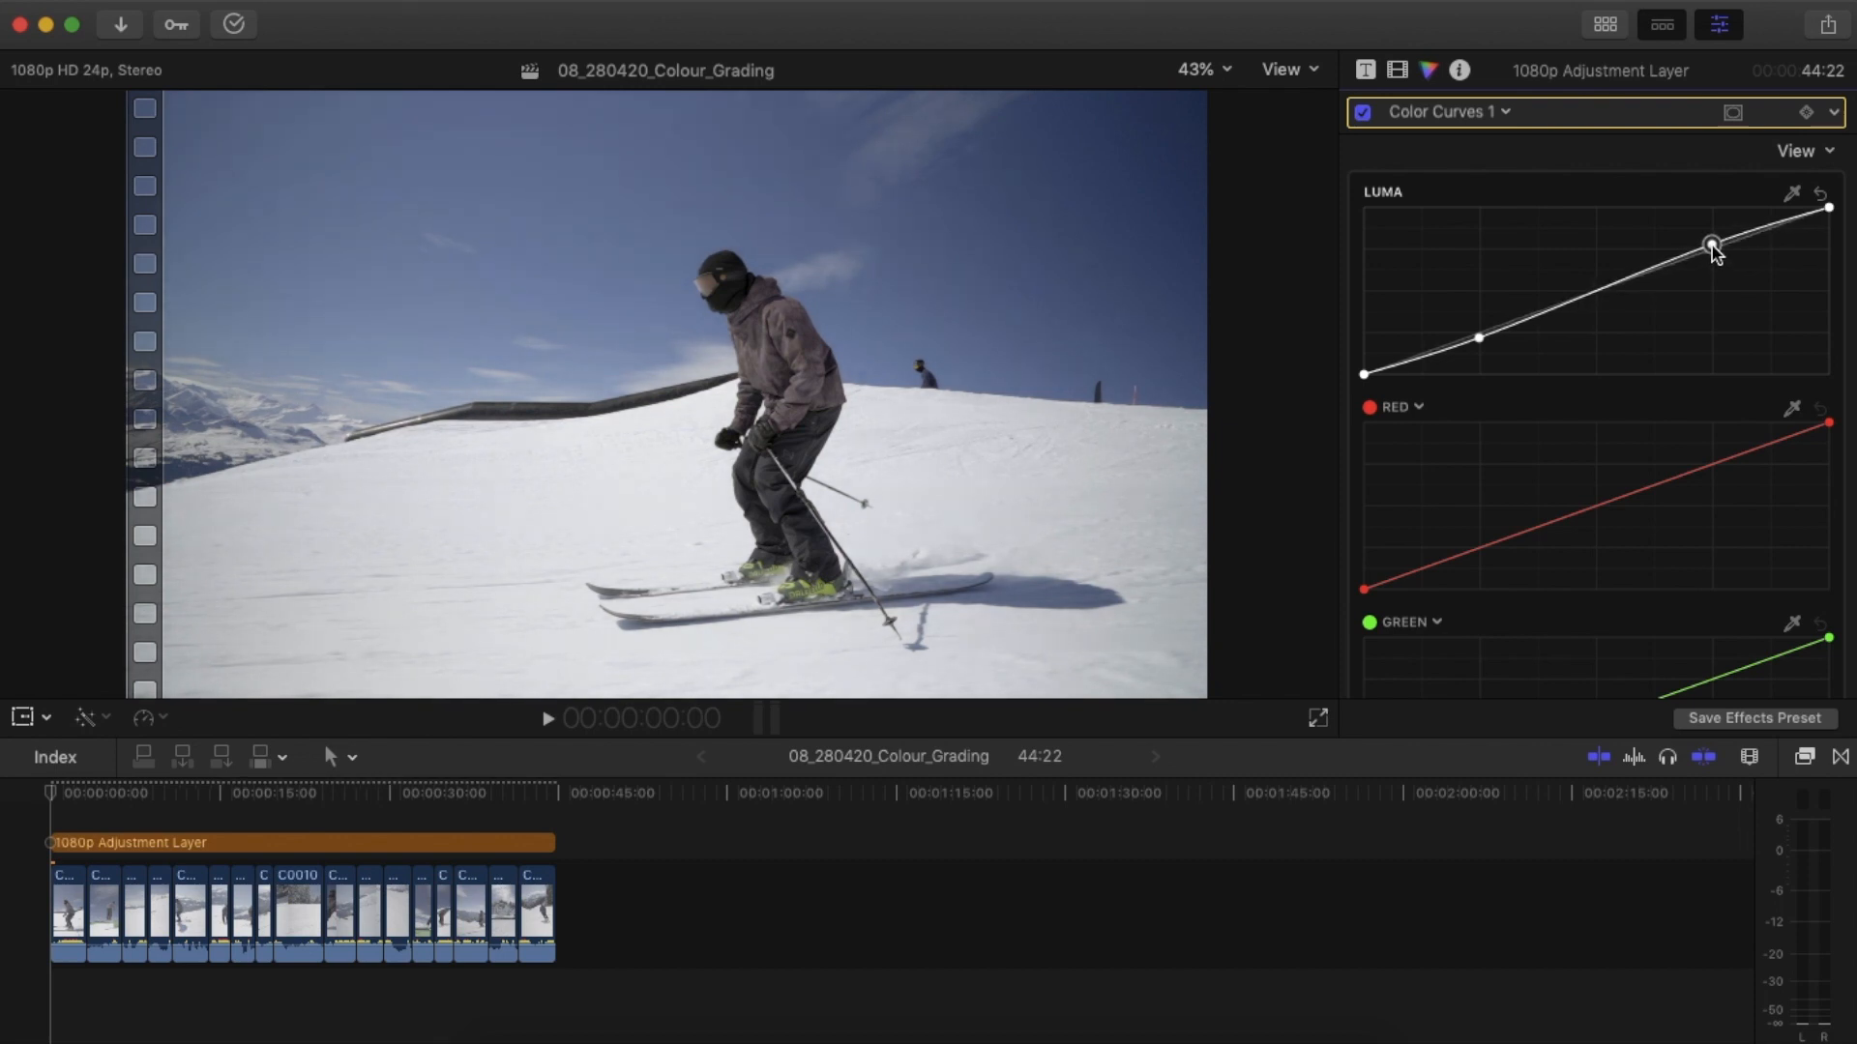
# Lift the upper Luma curve point, then toggle Color Curves off and on to compare.
pyautogui.moveTo(1709, 244); pyautogui.dragTo(1477, 339)
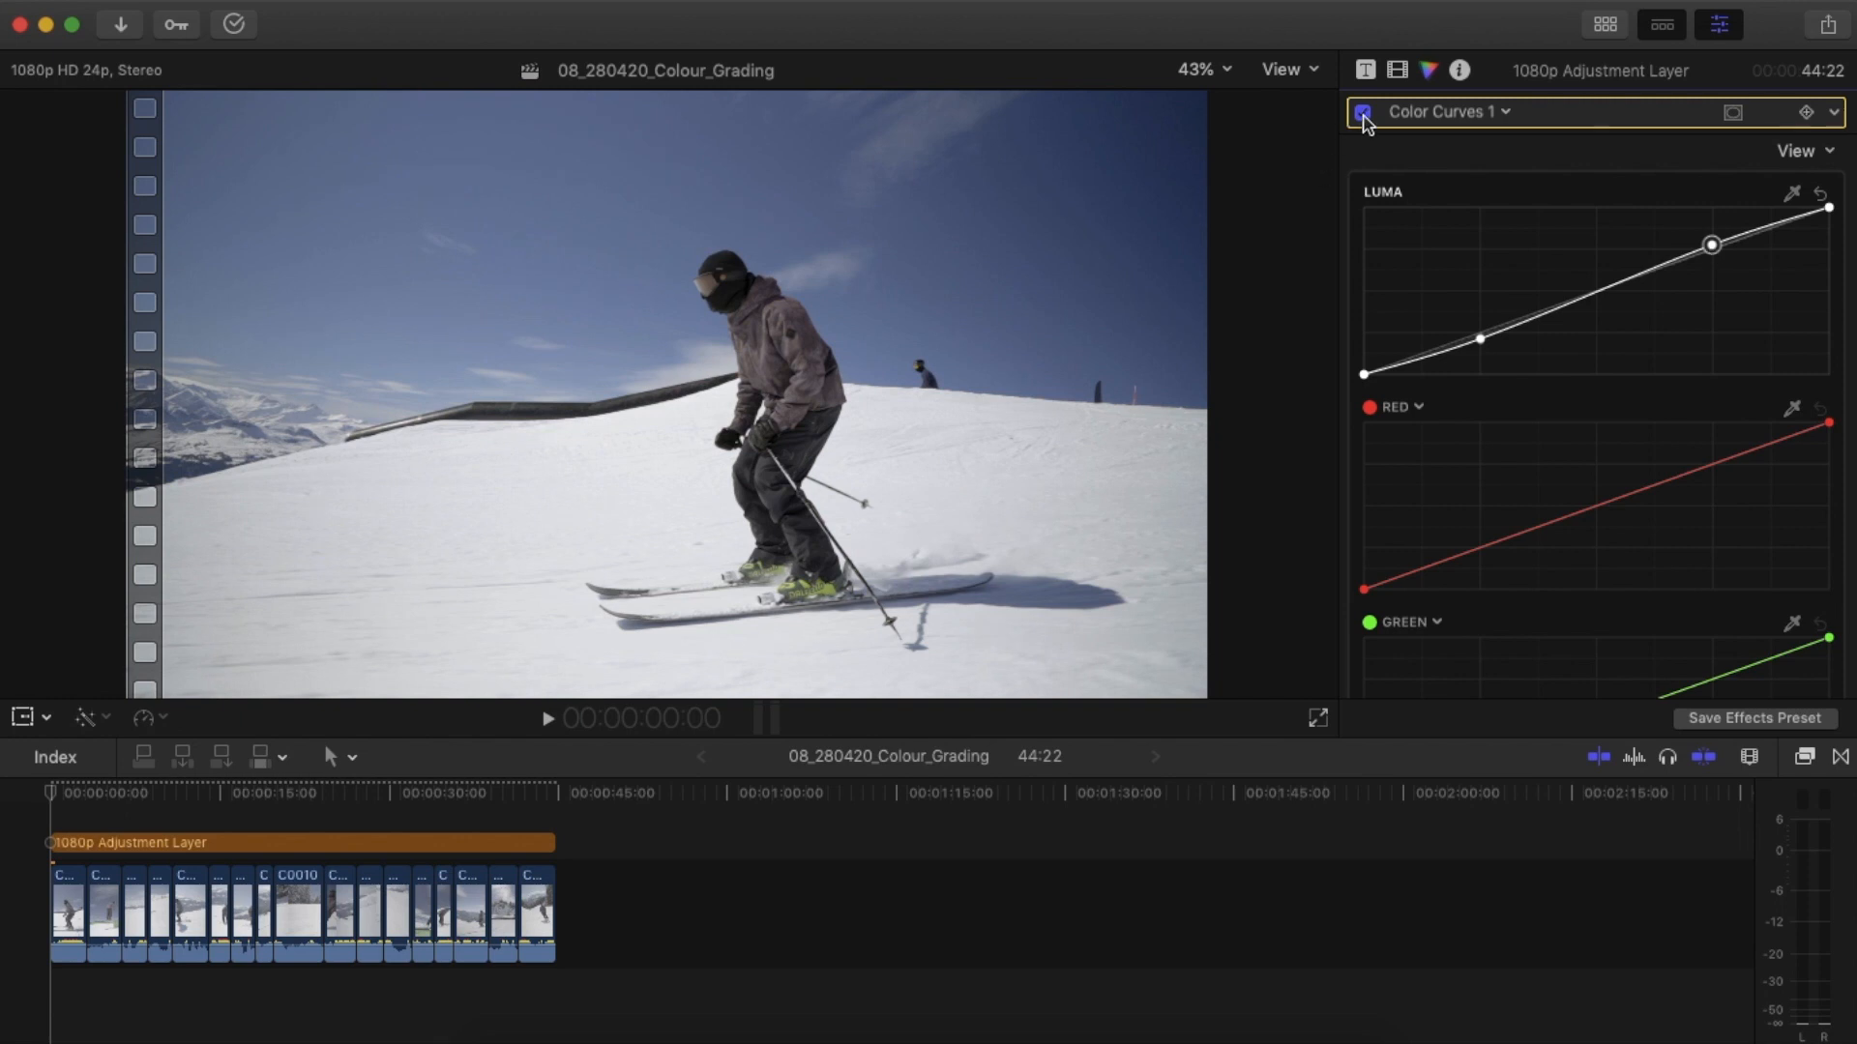
pyautogui.click(1362, 111)
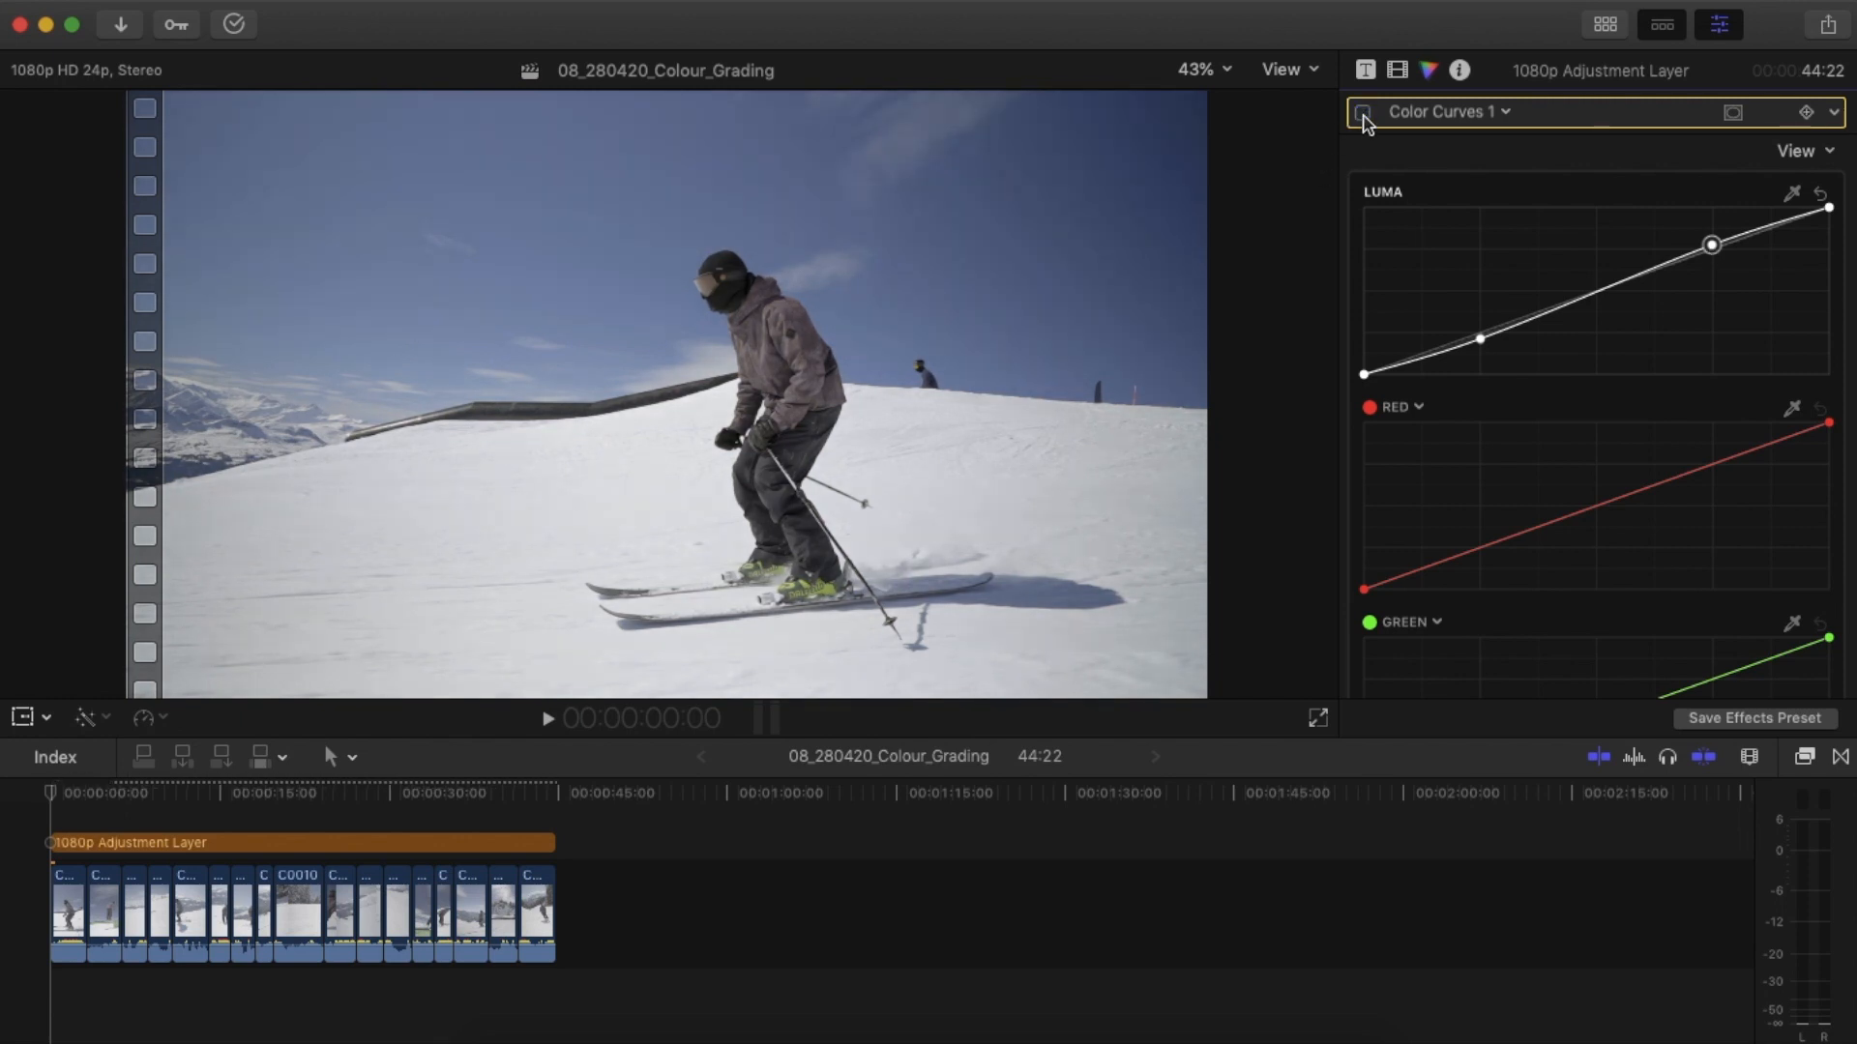
pyautogui.click(1360, 111)
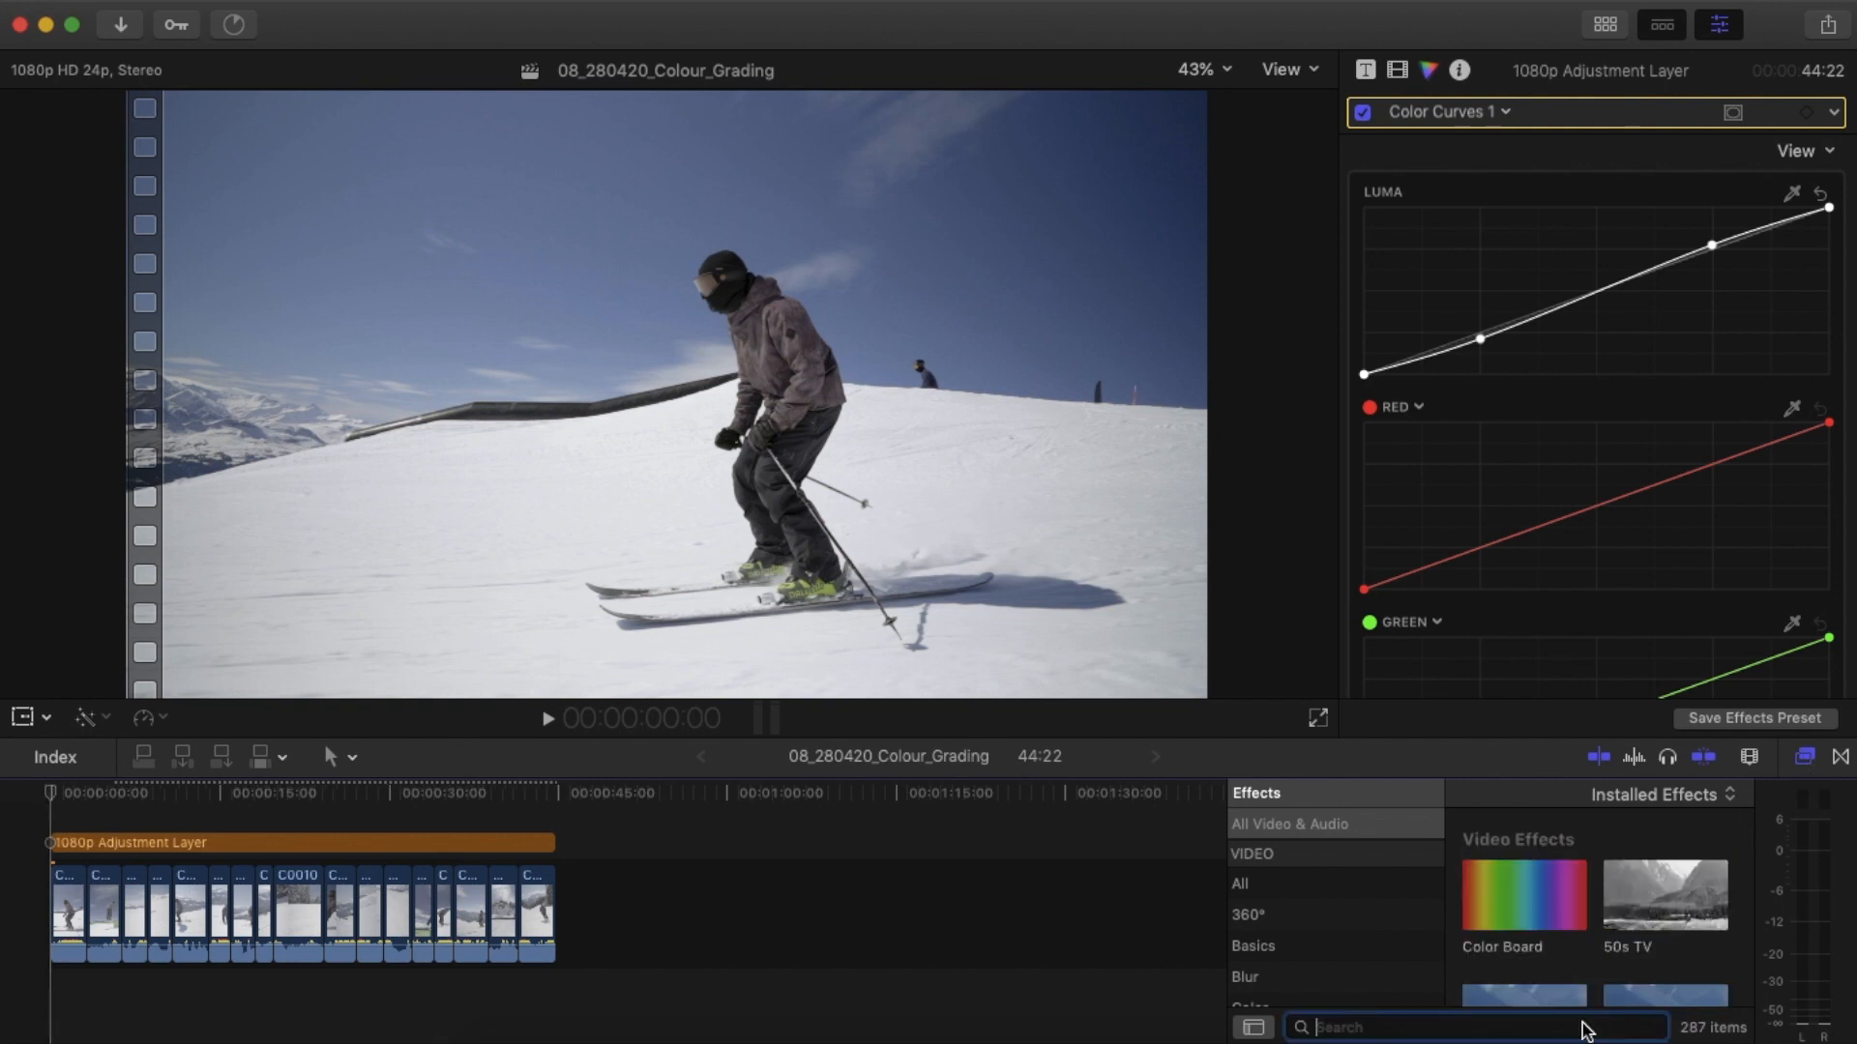
# Search effects for 'LUT' and apply Custom LUT to the adjustment layer.
pyautogui.write('LUT')
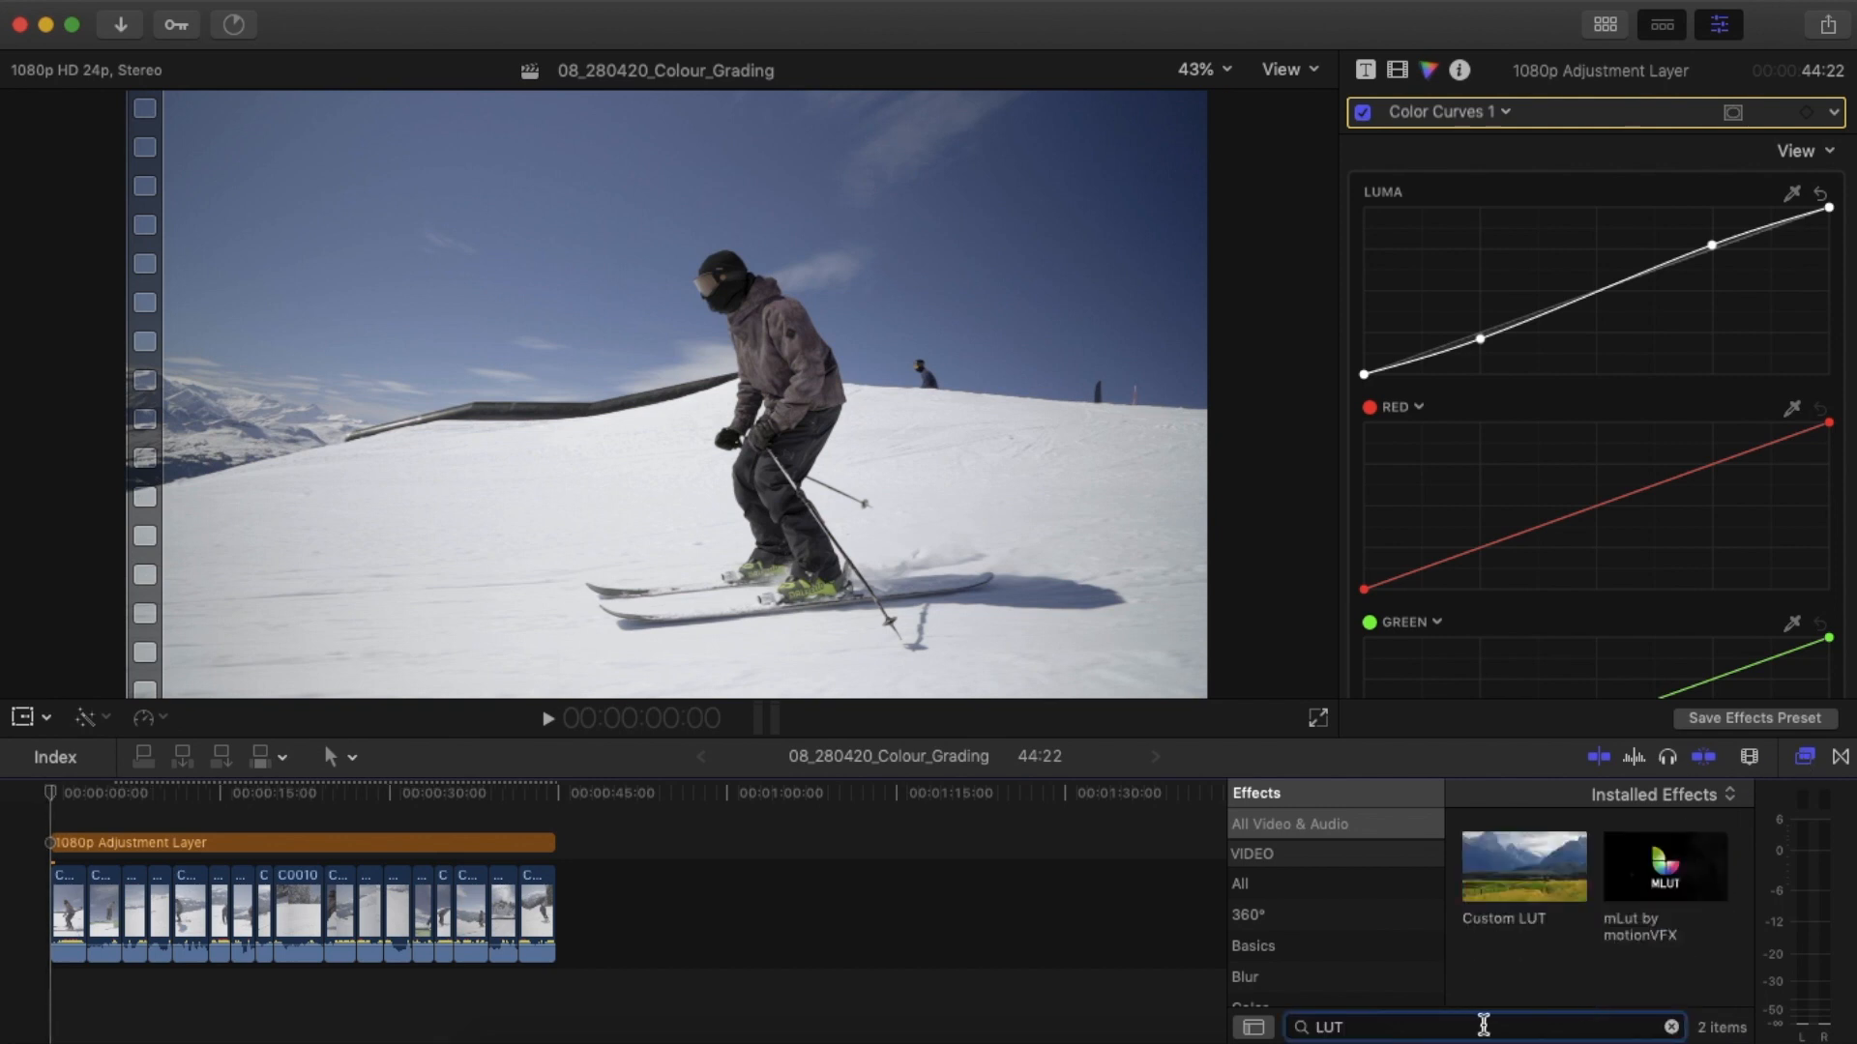
pyautogui.click(1524, 866)
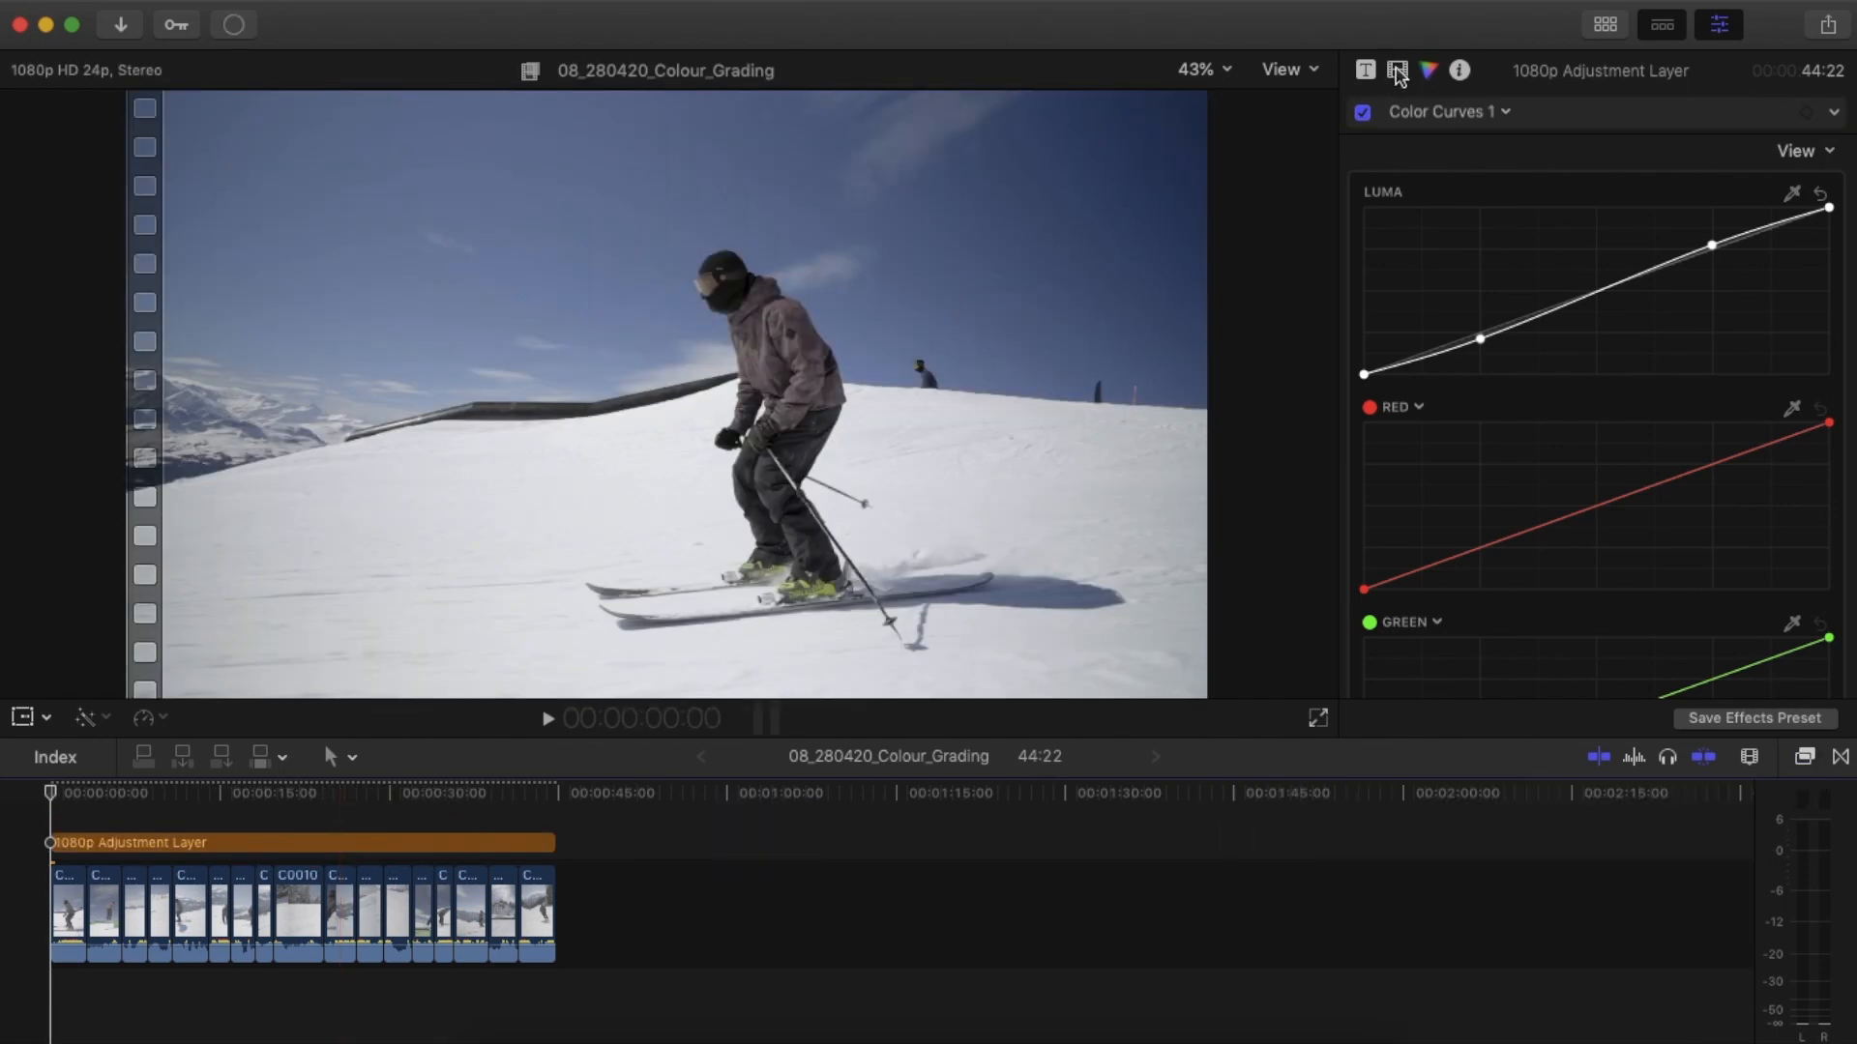
# Set the Custom LUT mix to 0 and load the Rory Edwards Film Tekapo LUT.
pyautogui.click(1397, 70)
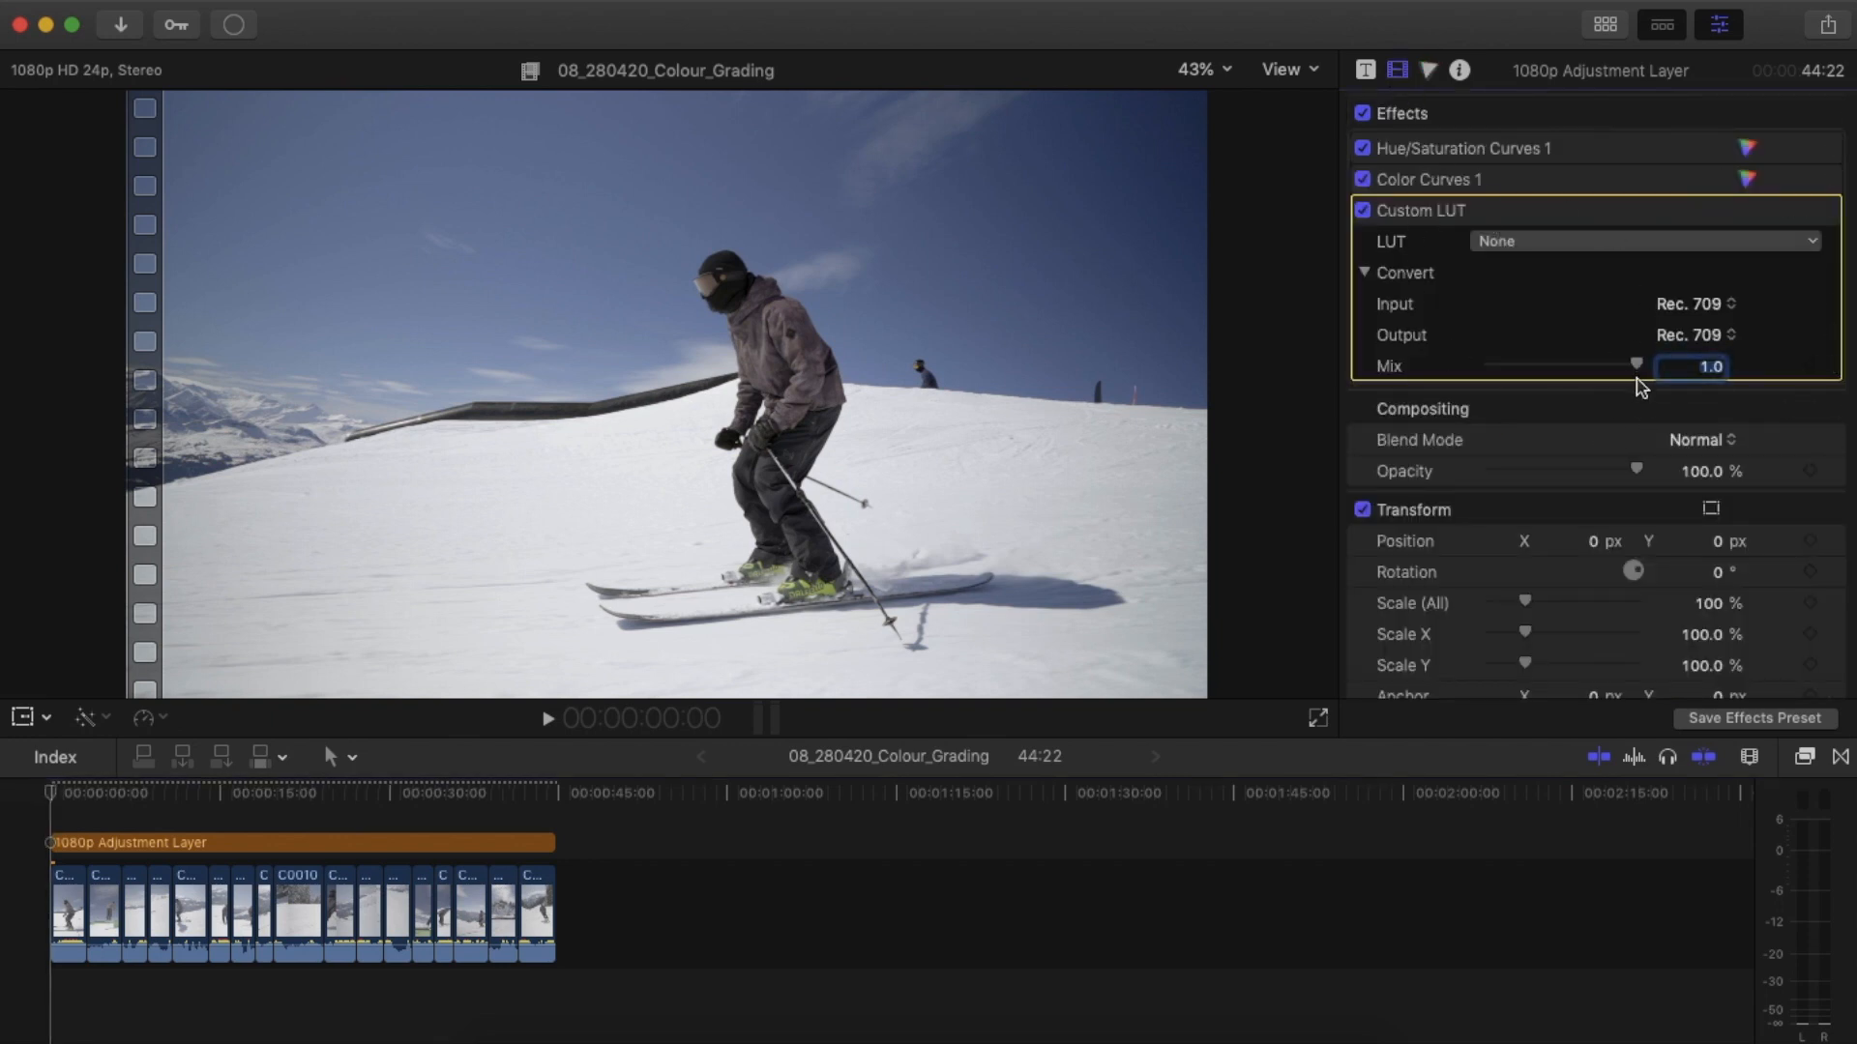
pyautogui.moveTo(1637, 365); pyautogui.dragTo(1487, 365)
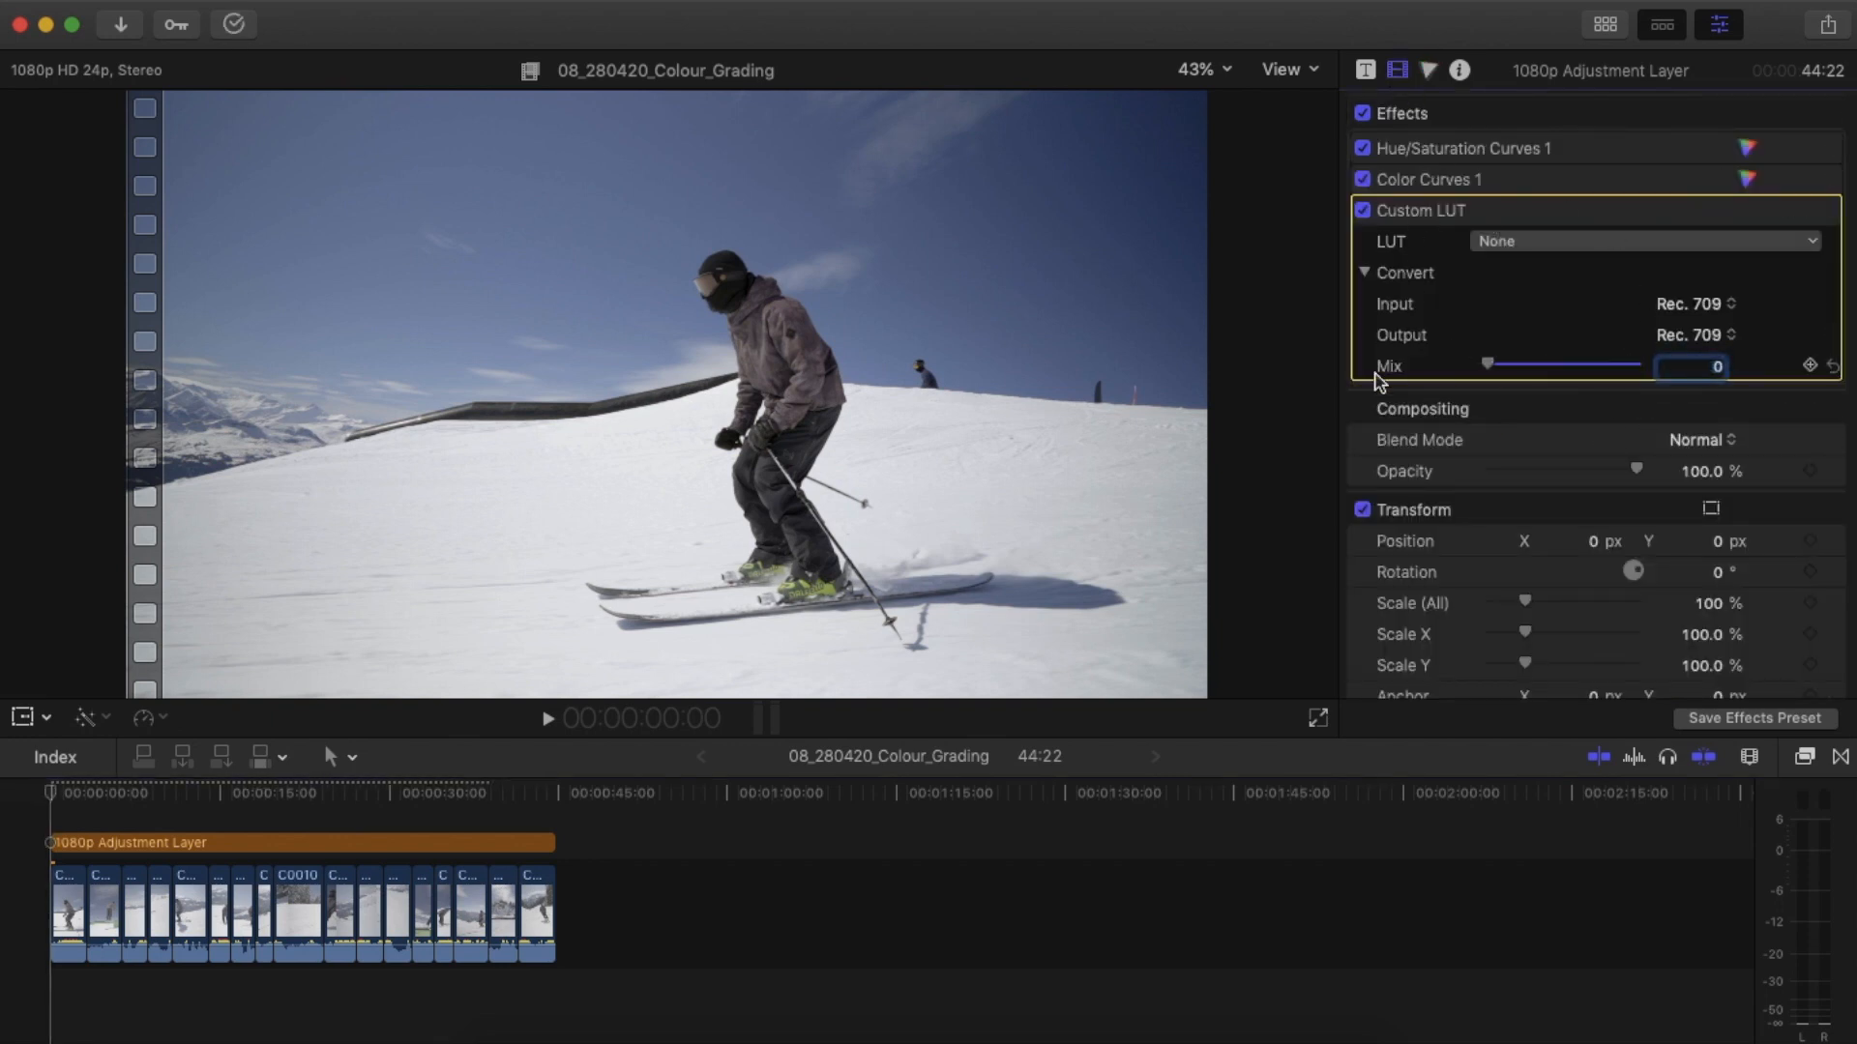
pyautogui.click(1646, 241)
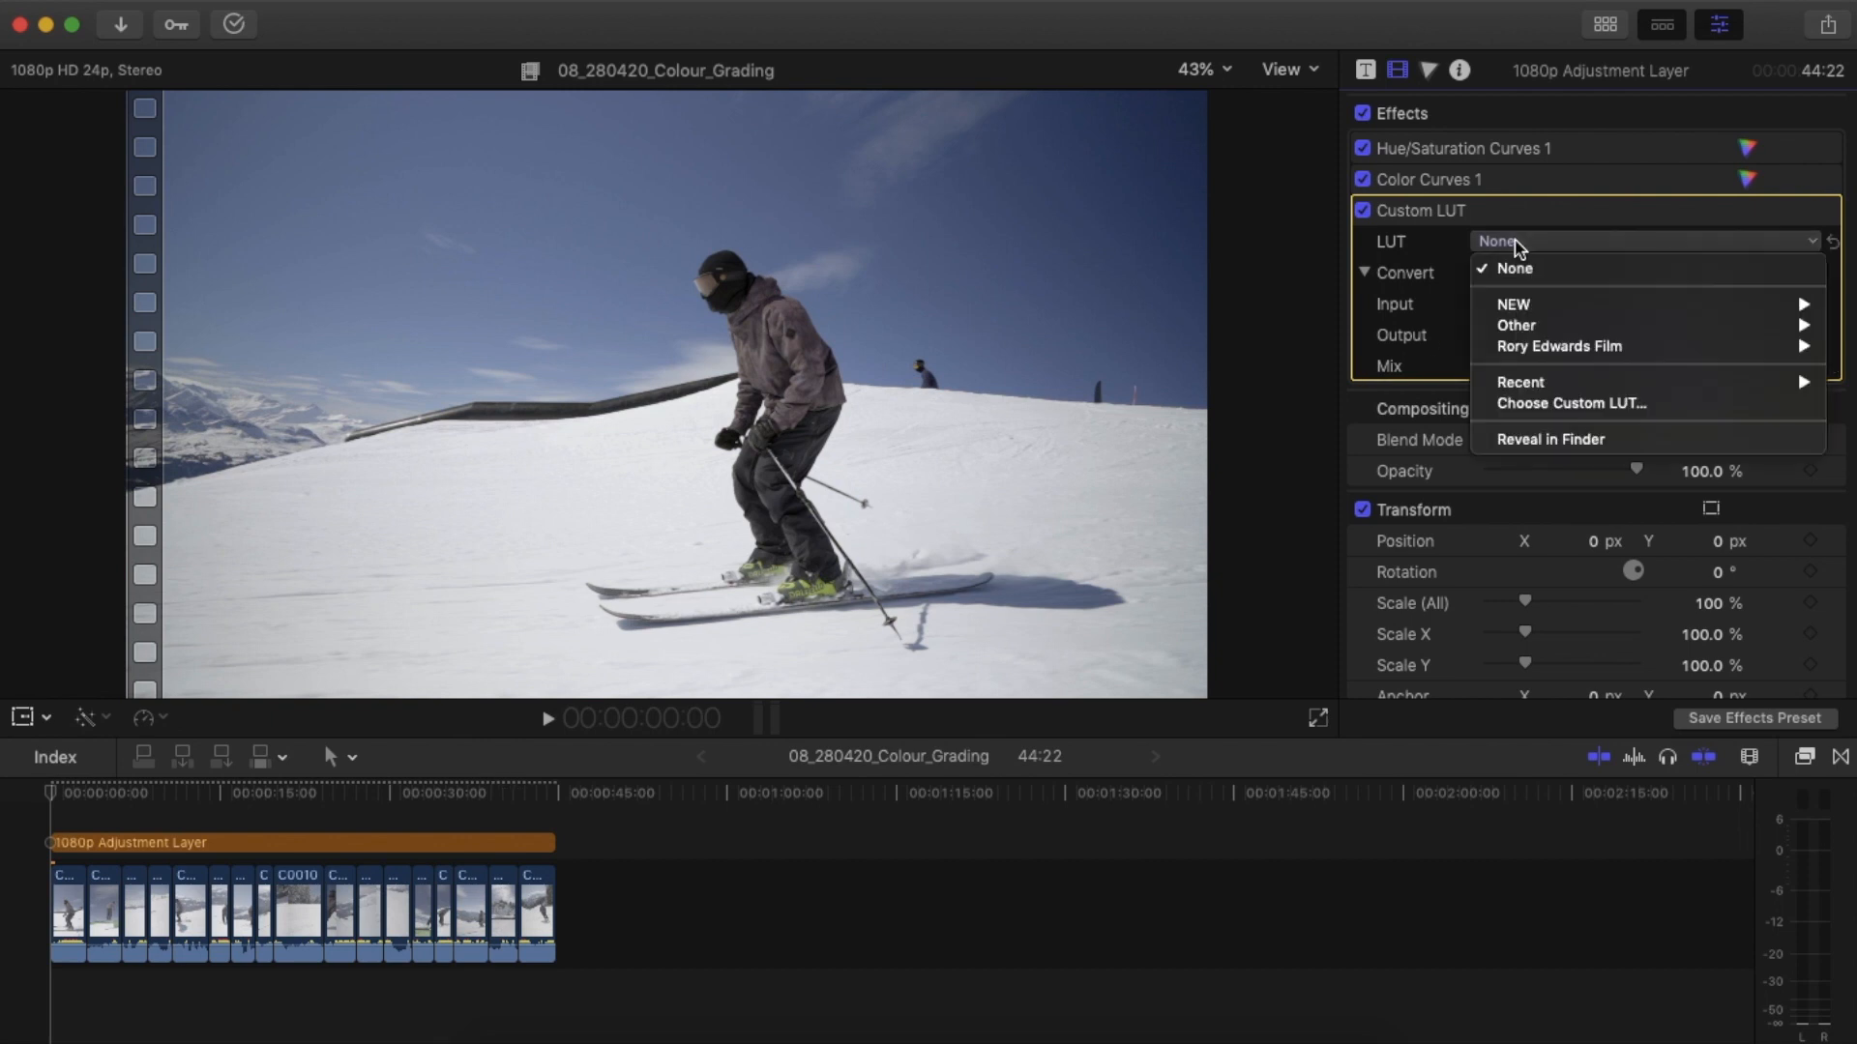
pyautogui.moveTo(1514, 304)
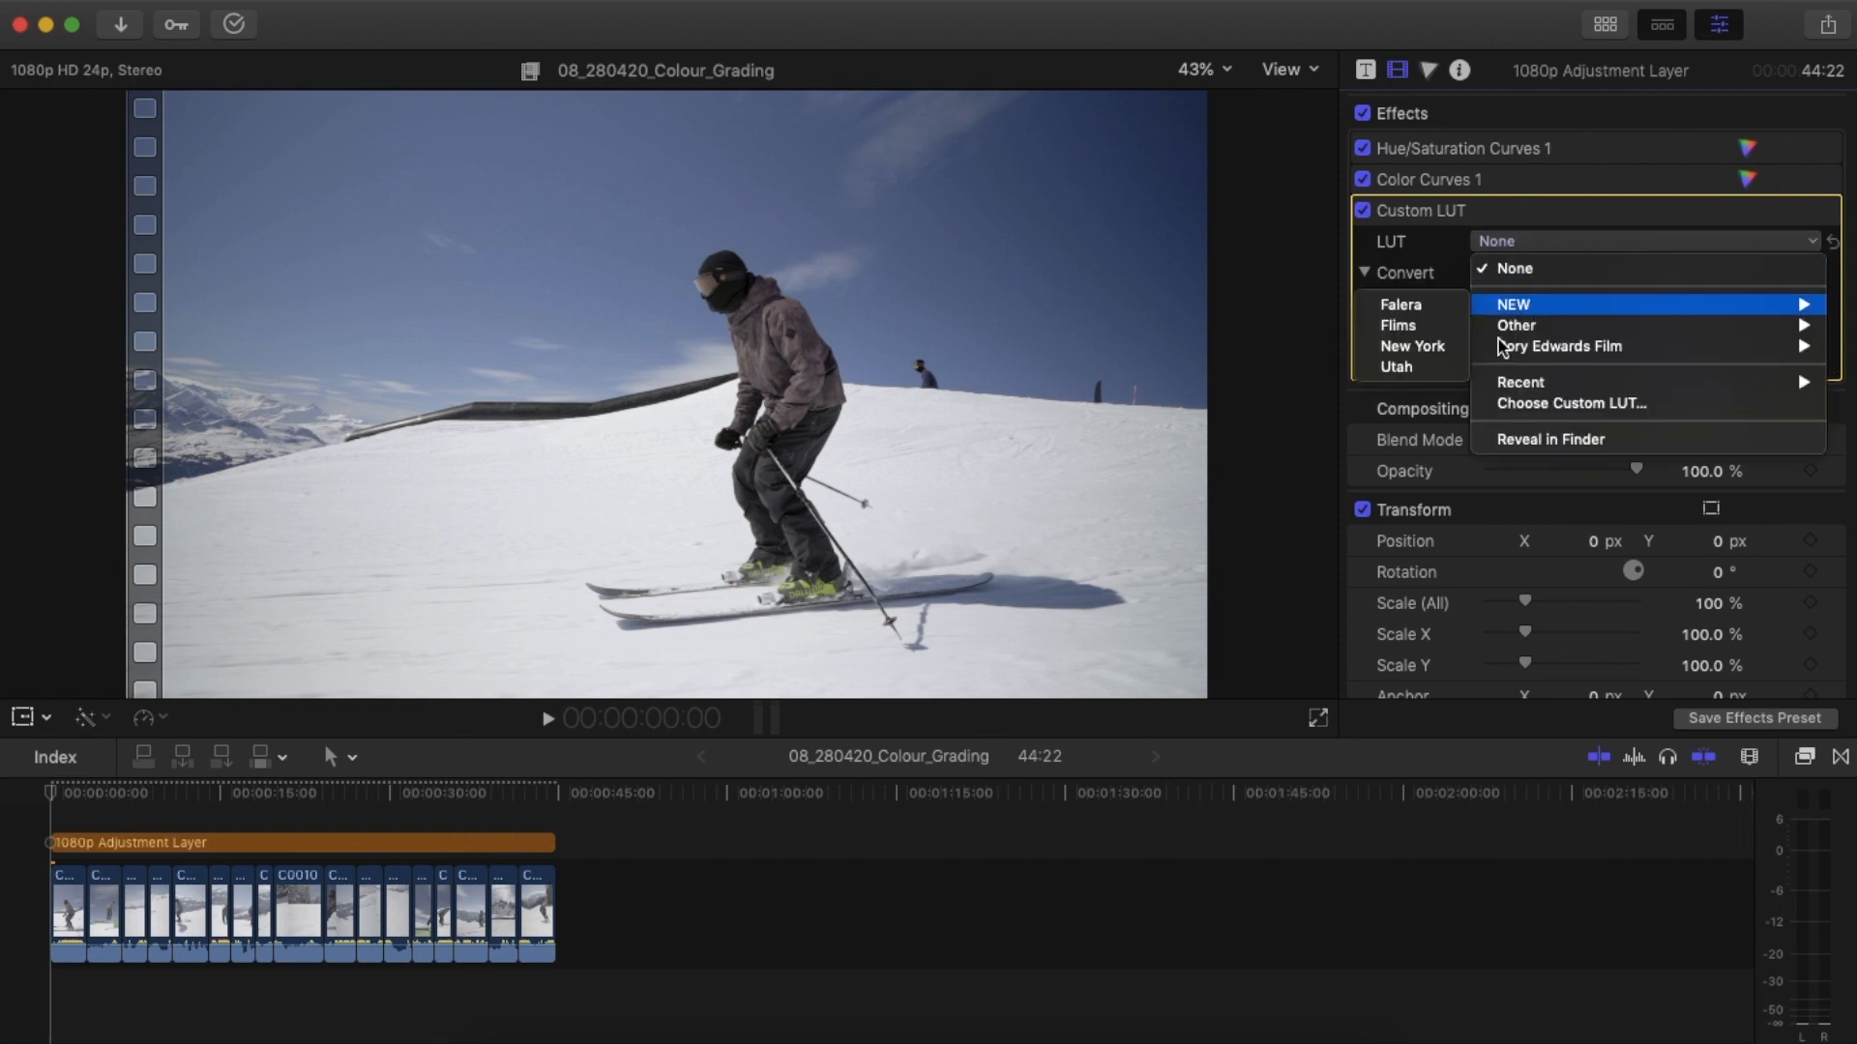
pyautogui.moveTo(1563, 346)
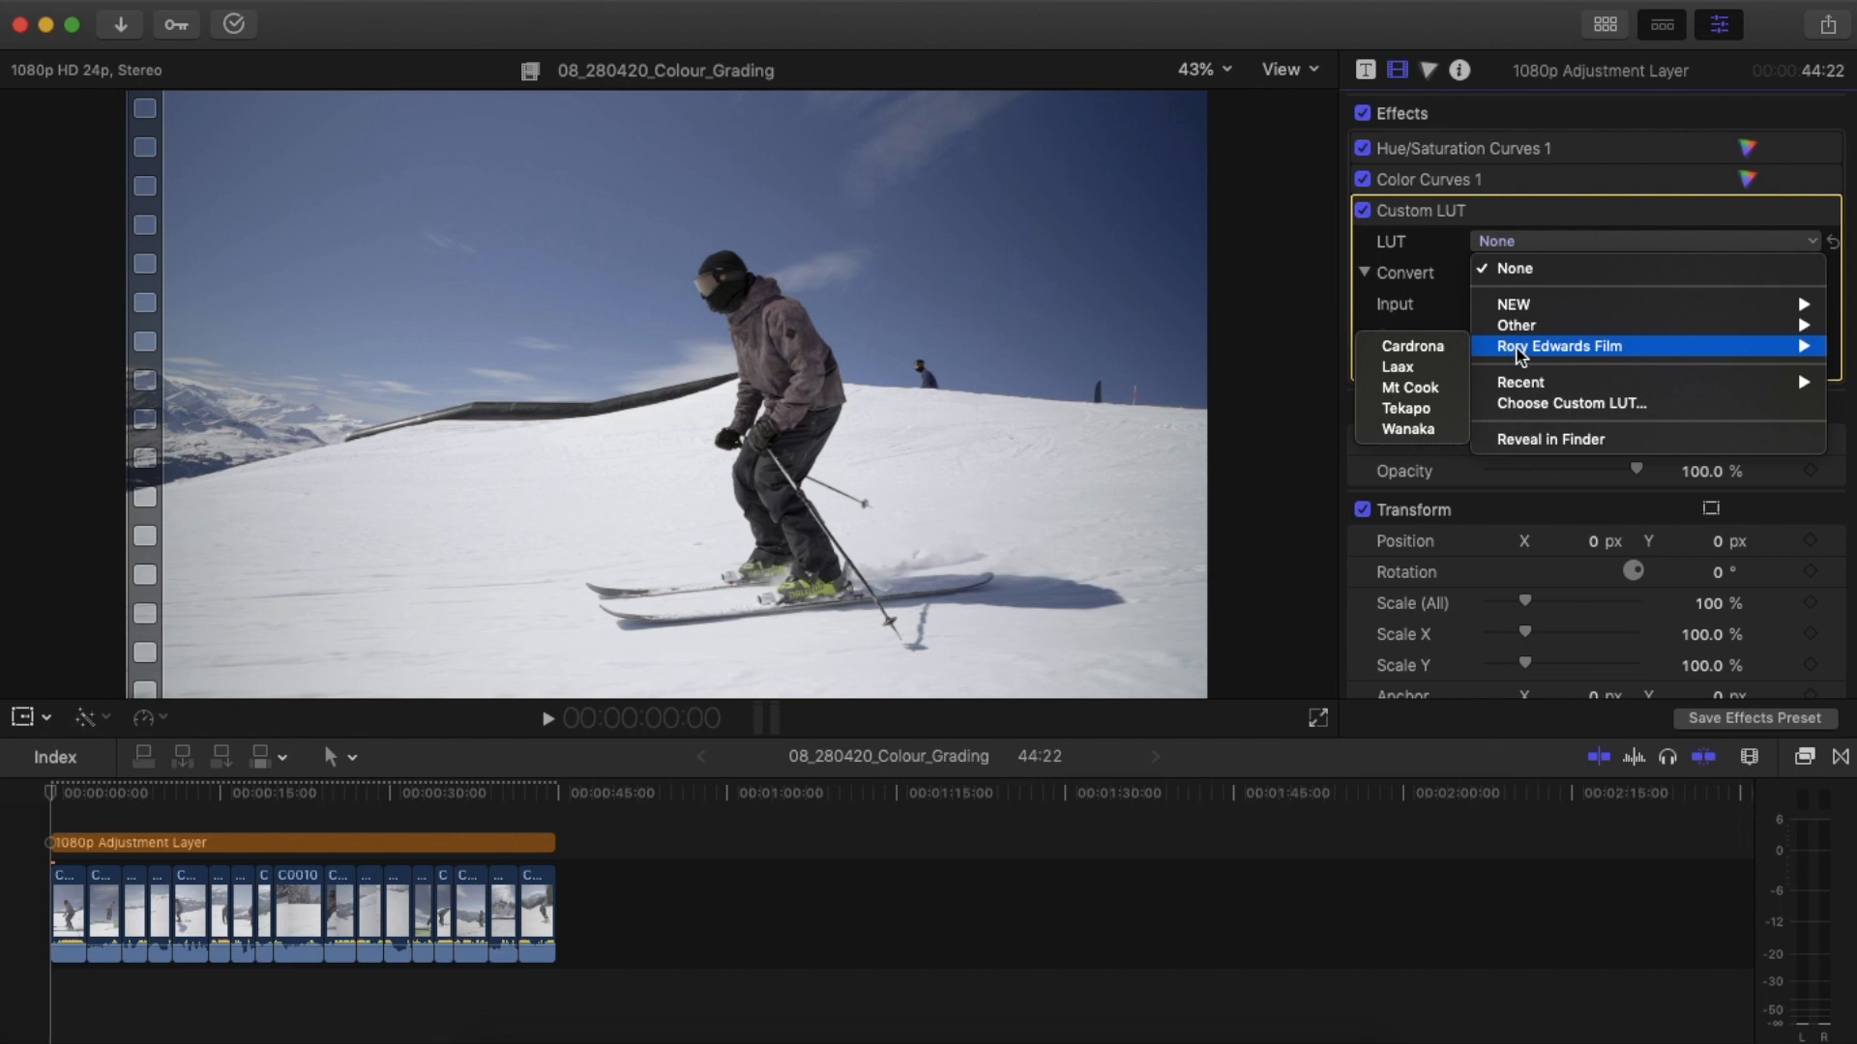
pyautogui.moveTo(1407, 428)
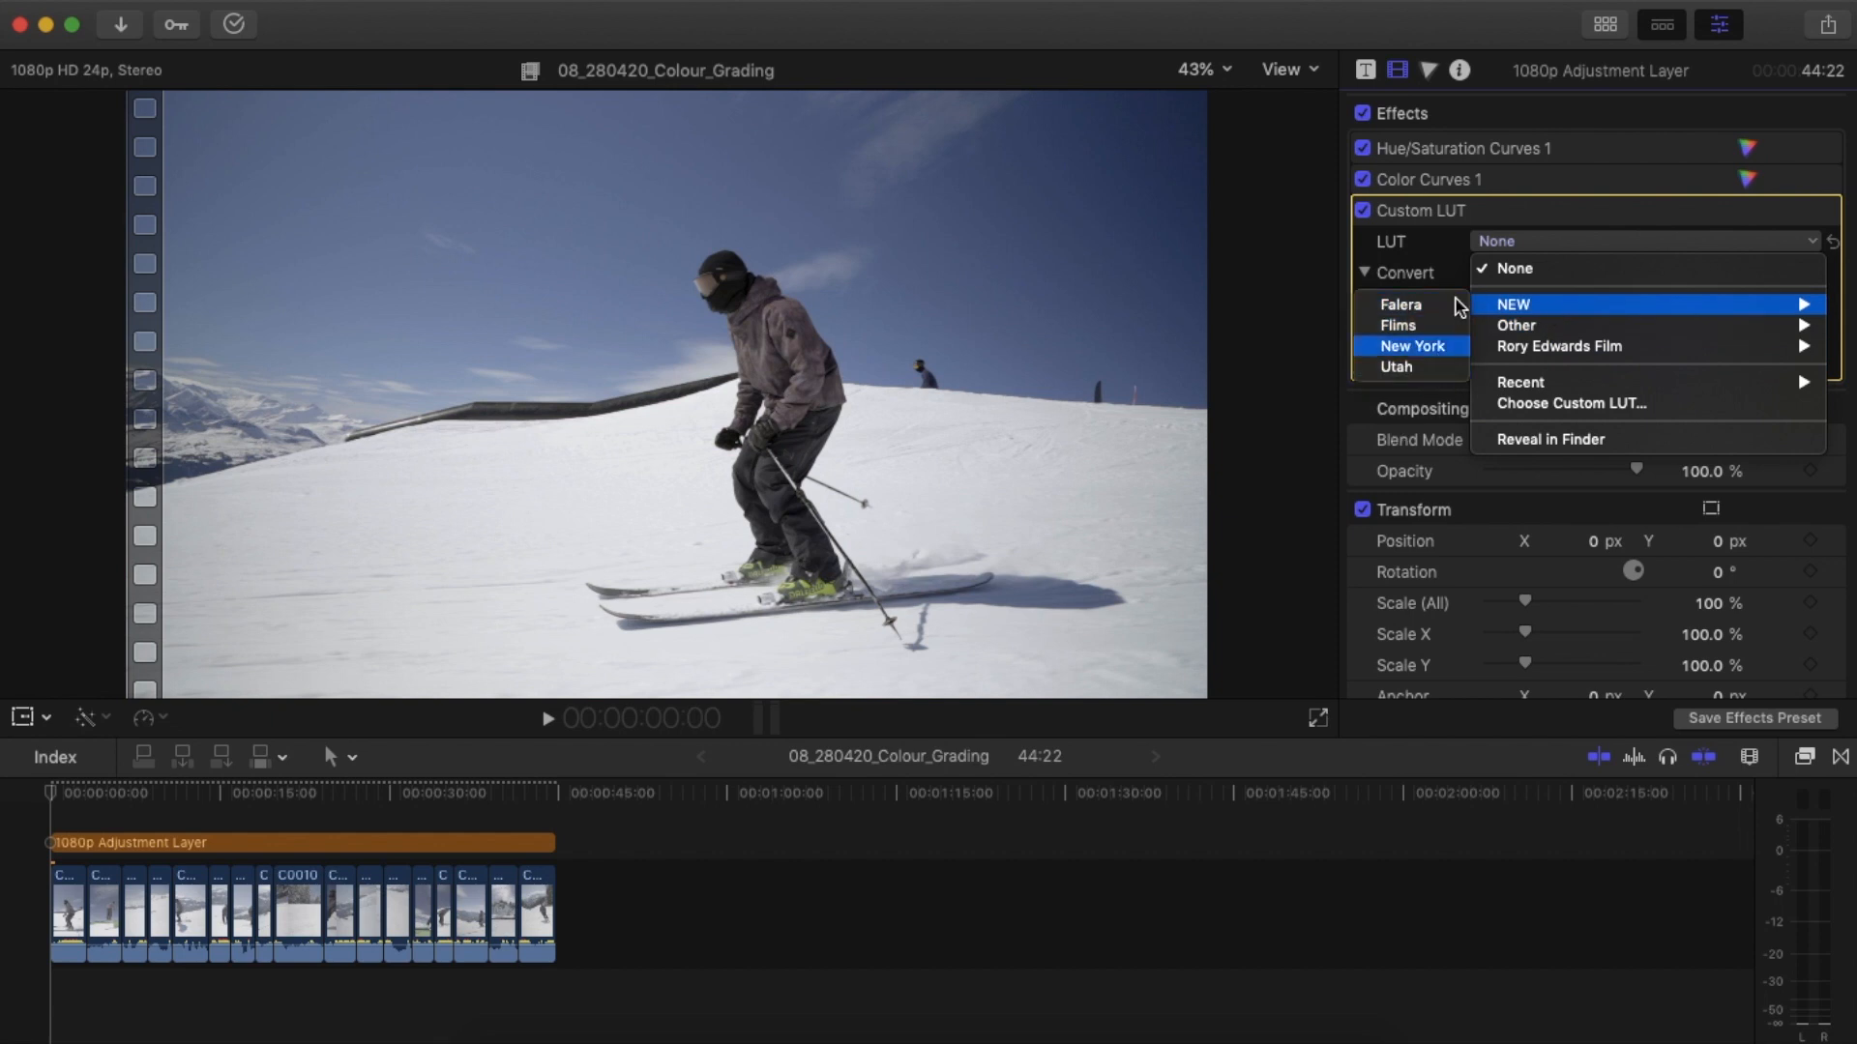
pyautogui.moveTo(1420, 311)
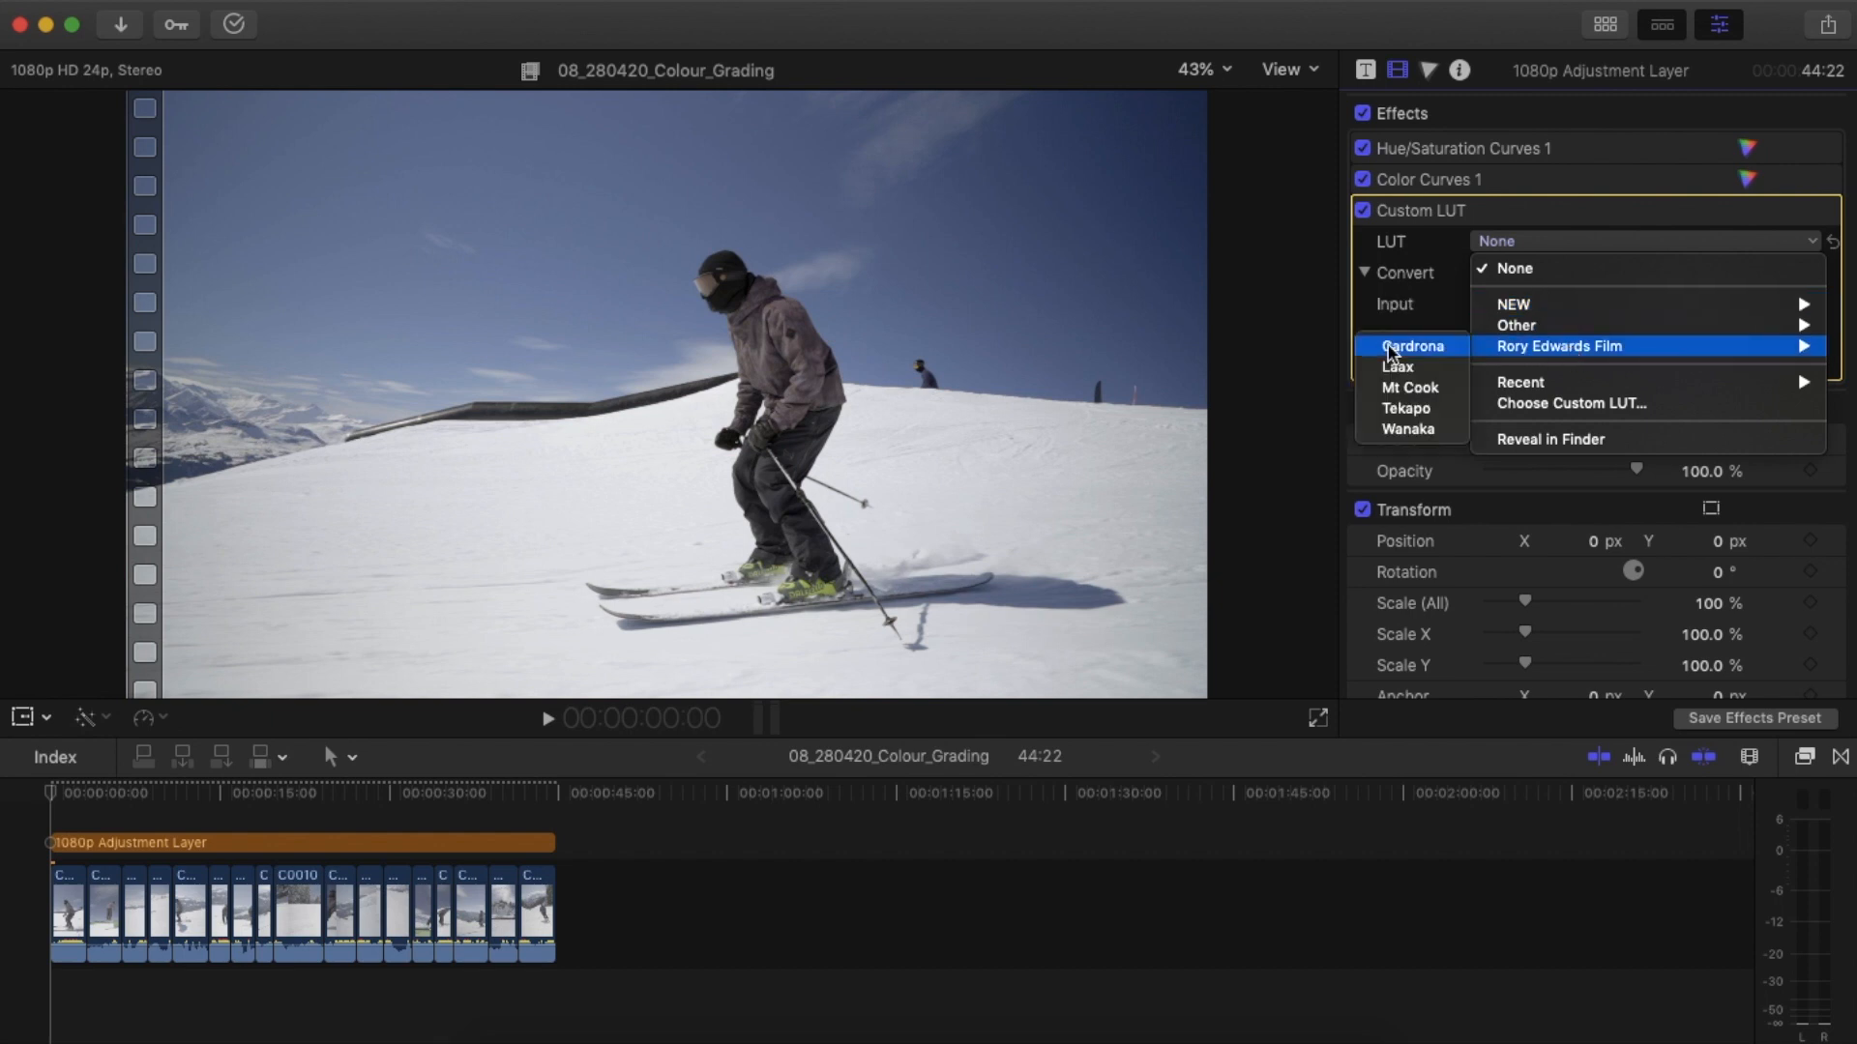
pyautogui.moveTo(1413, 368)
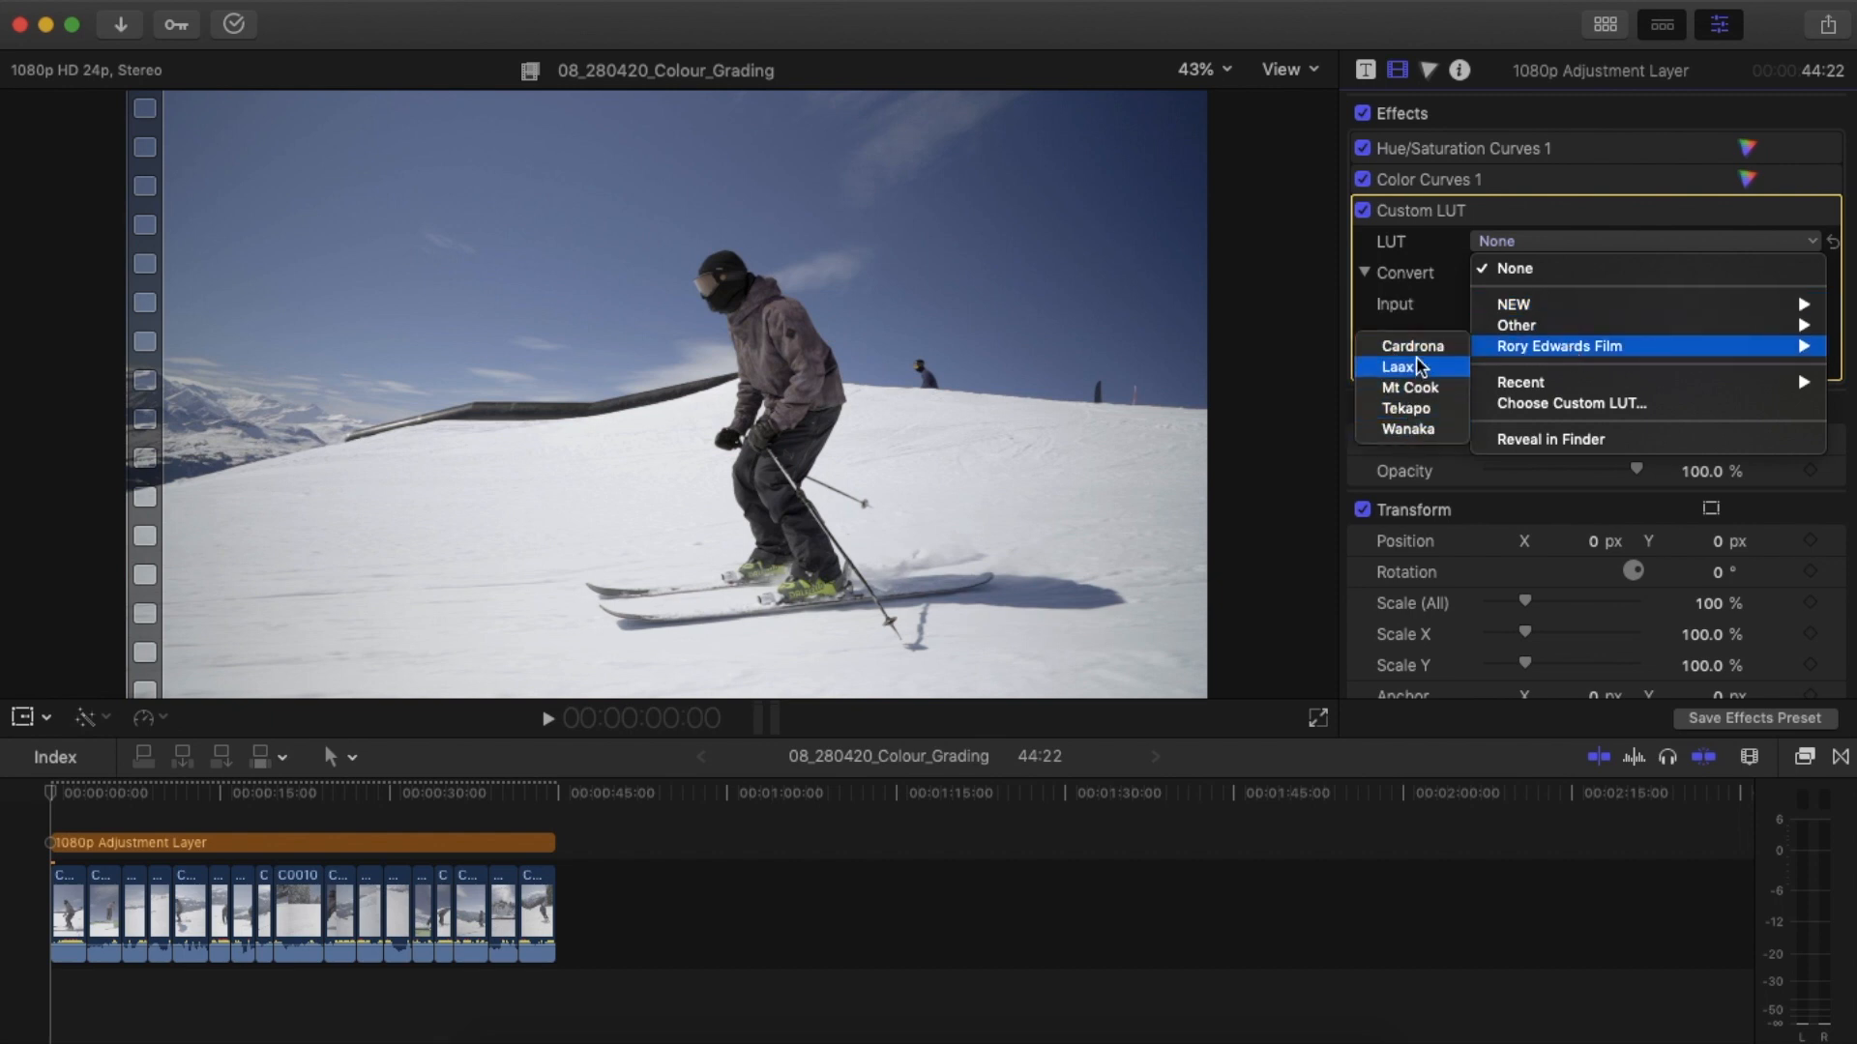
pyautogui.moveTo(1409, 428)
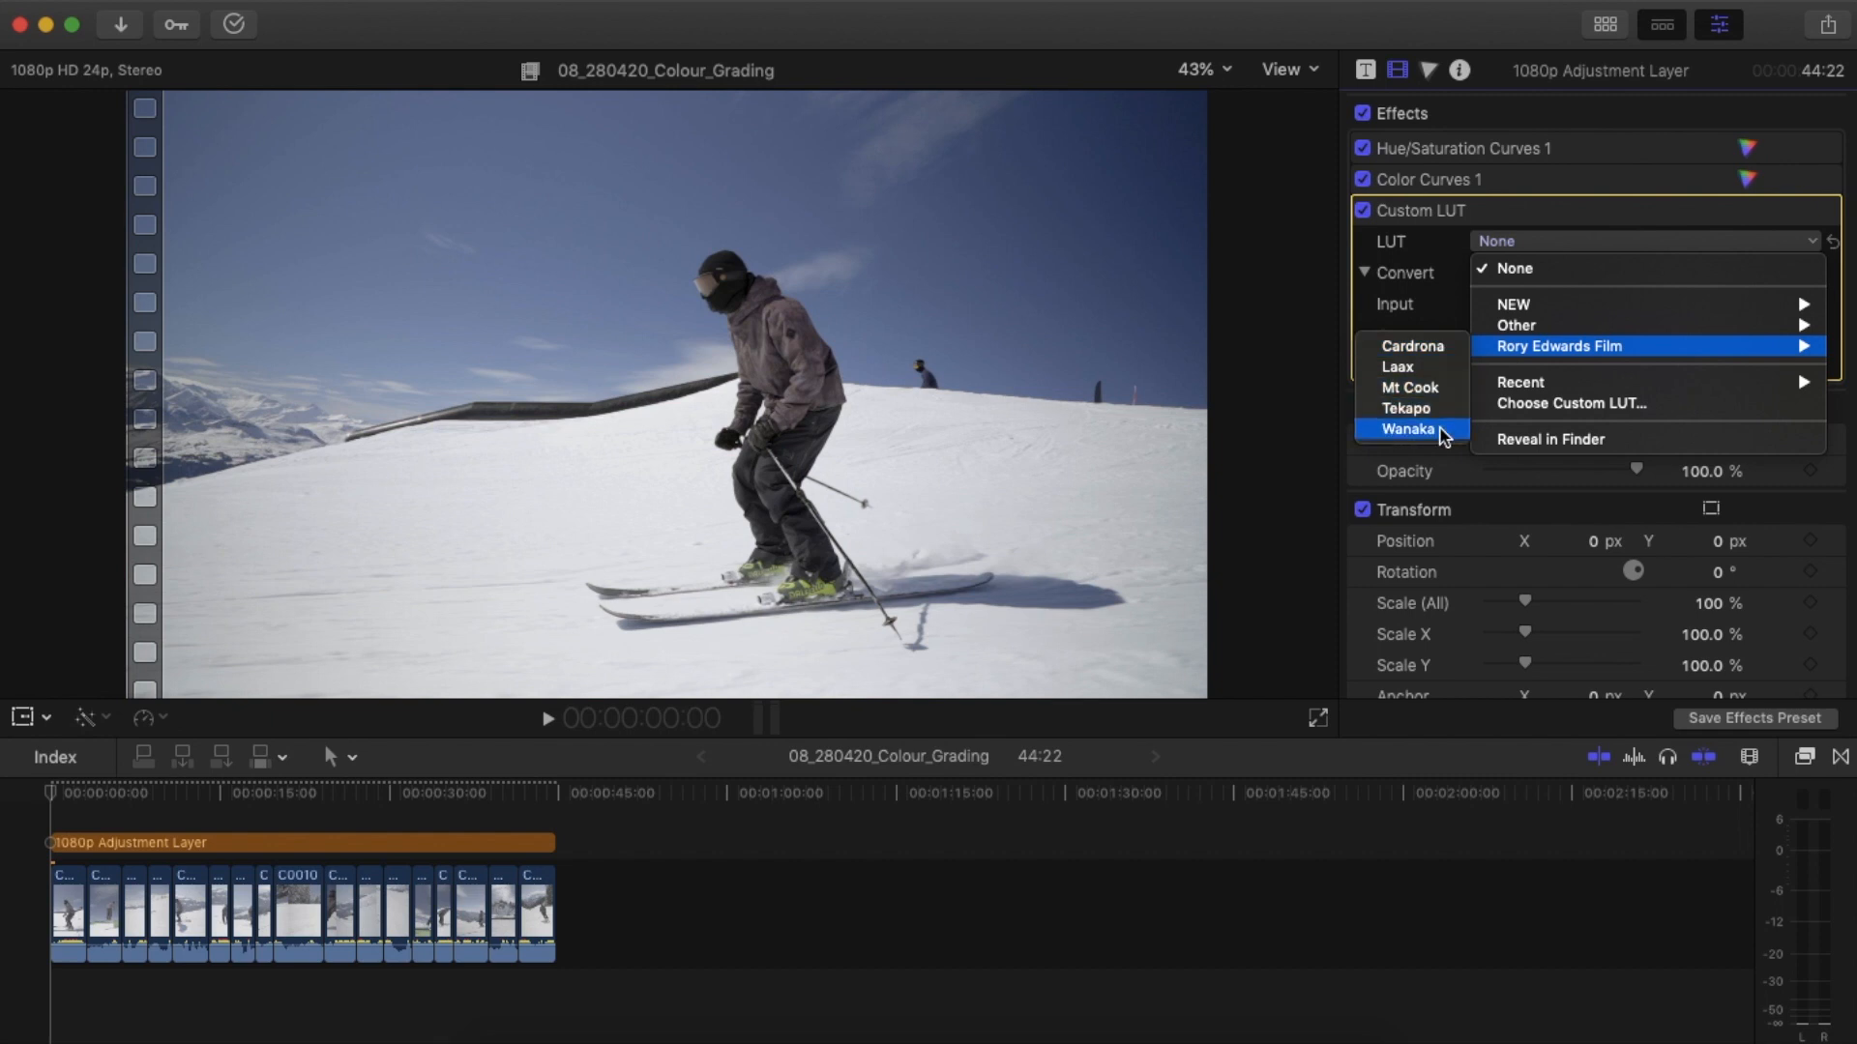
pyautogui.click(1408, 408)
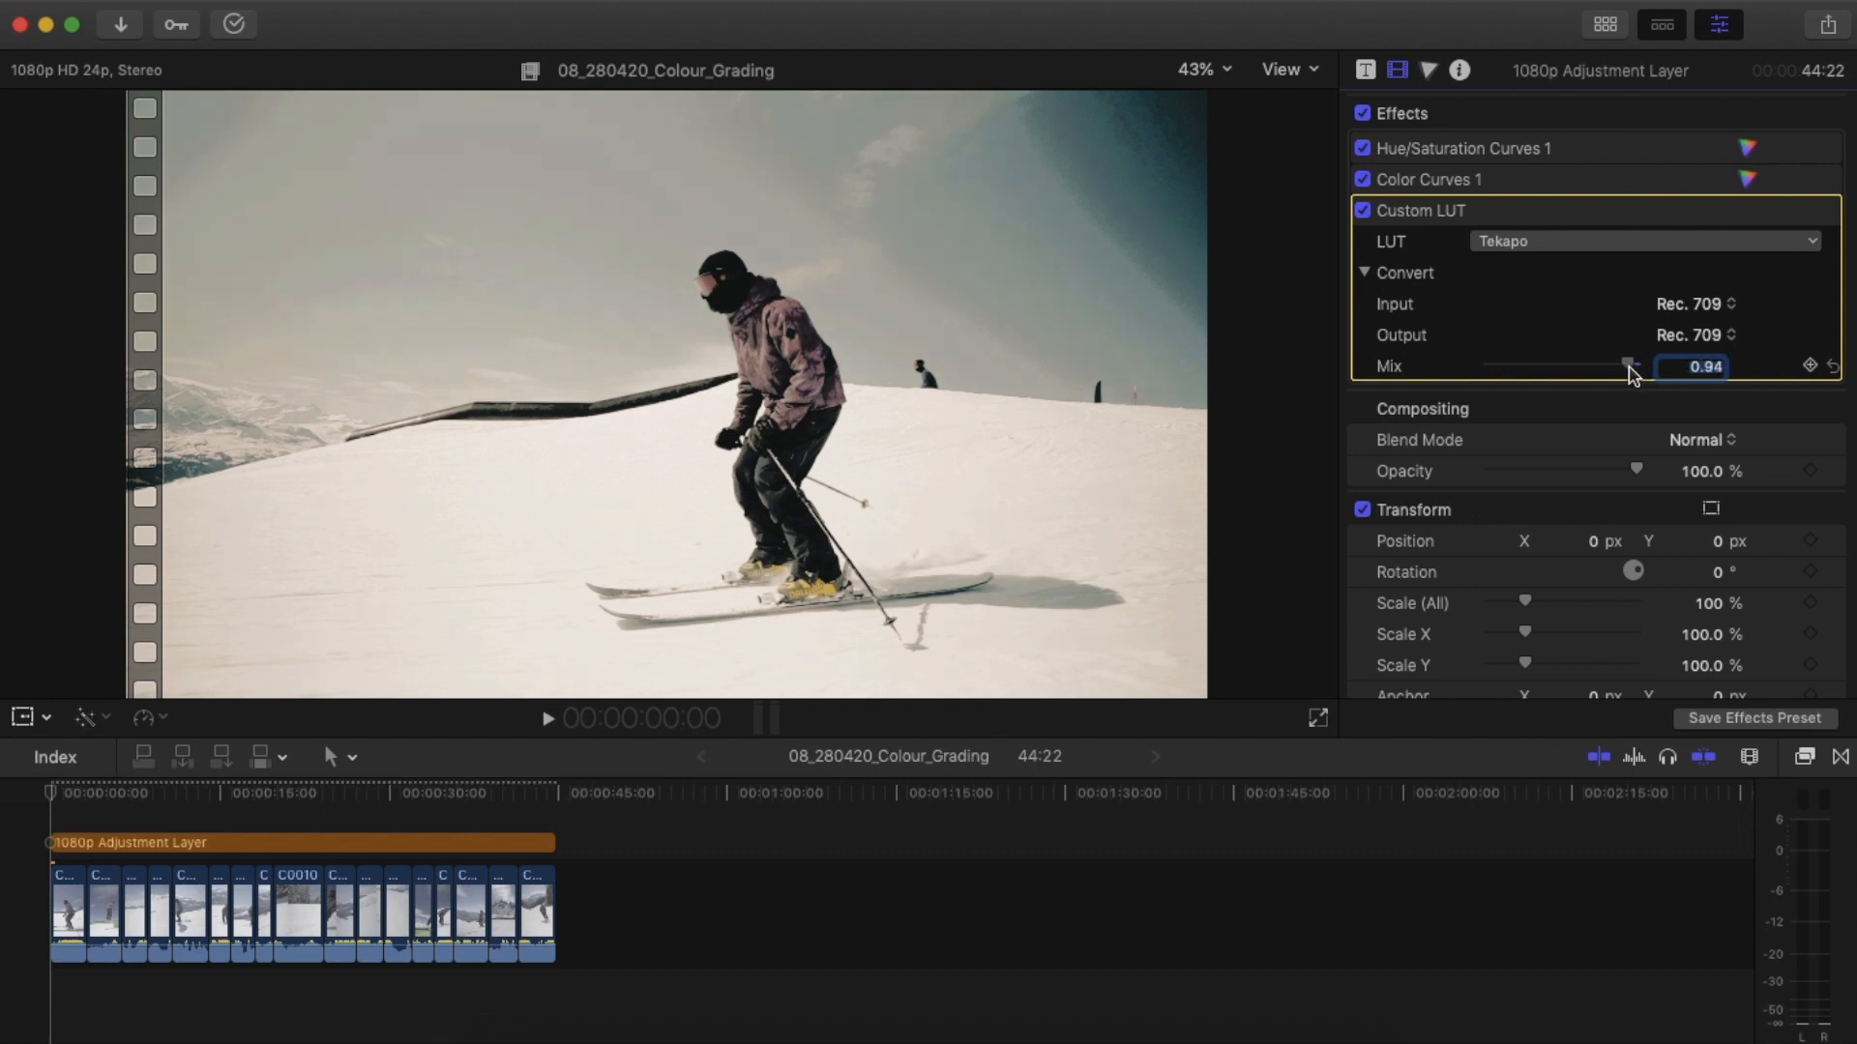
# Adjust the Tekapo LUT mix slider, ending with the look faded out to 0.
pyautogui.moveTo(1632, 365); pyautogui.dragTo(1506, 365)
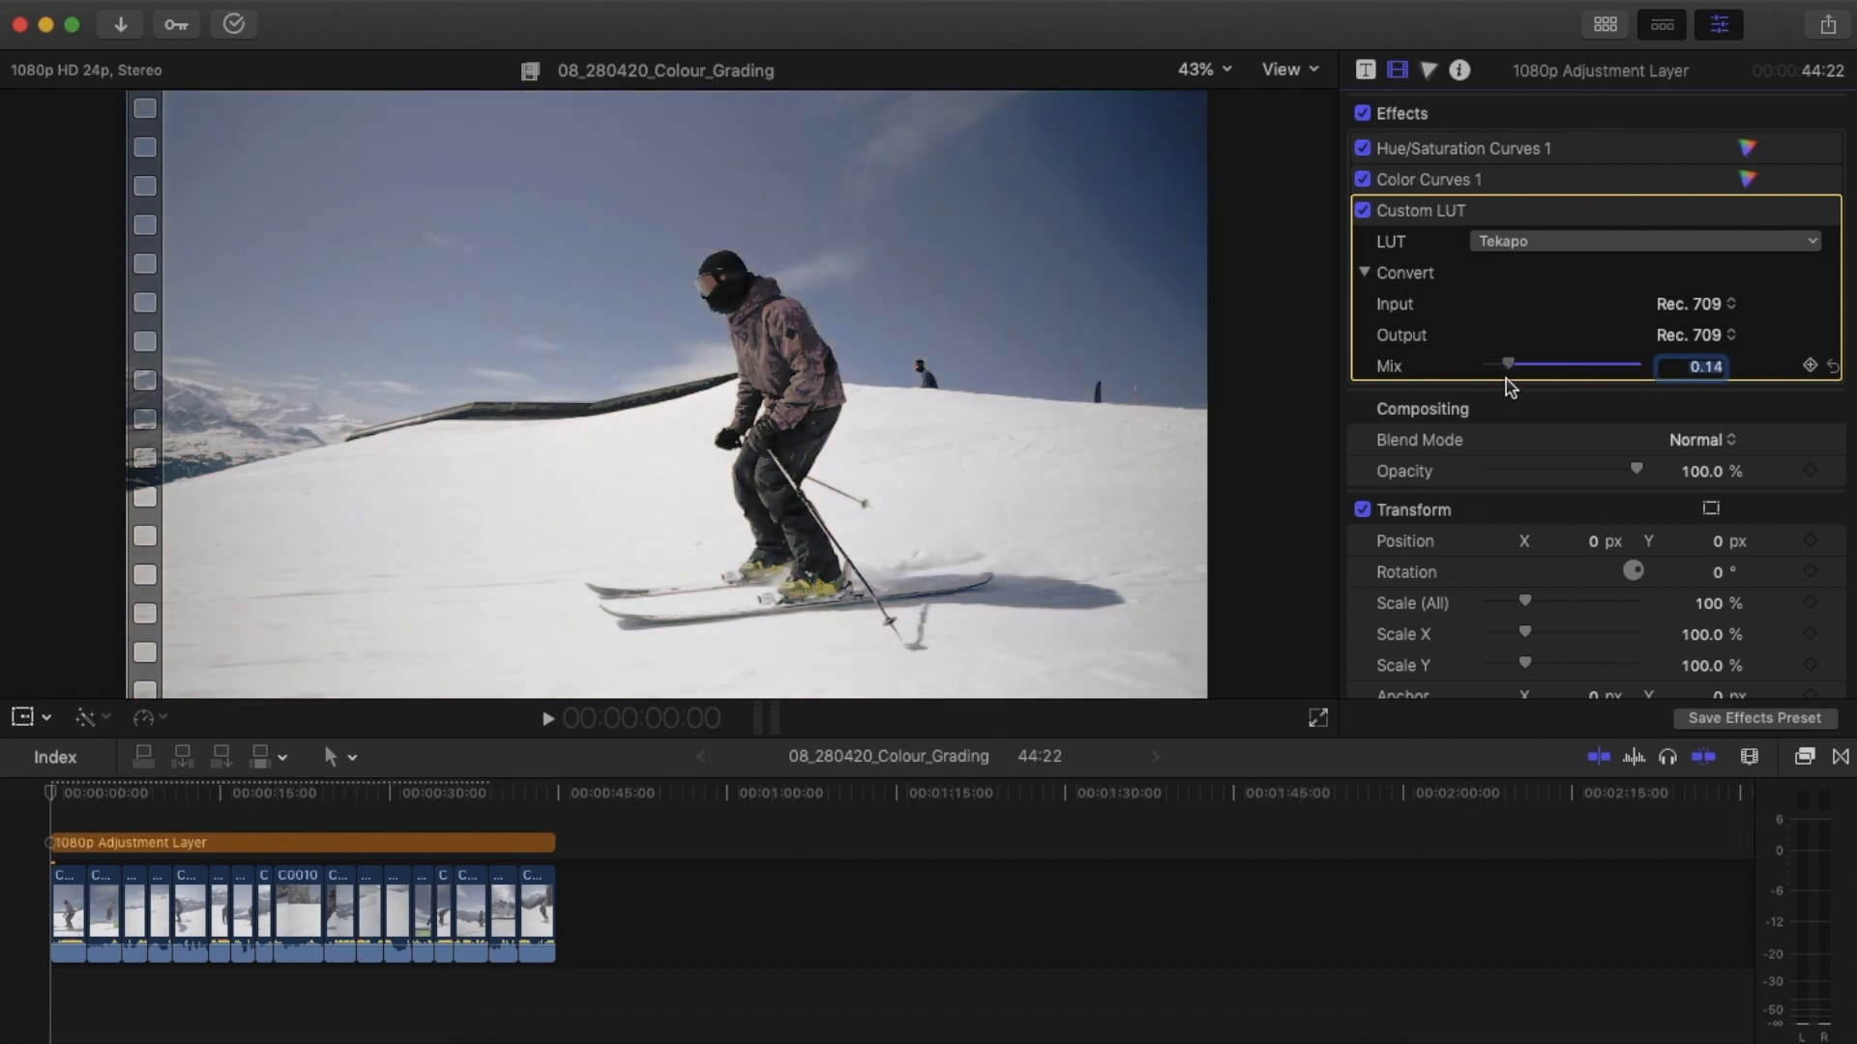
pyautogui.moveTo(1507, 365); pyautogui.dragTo(1494, 364)
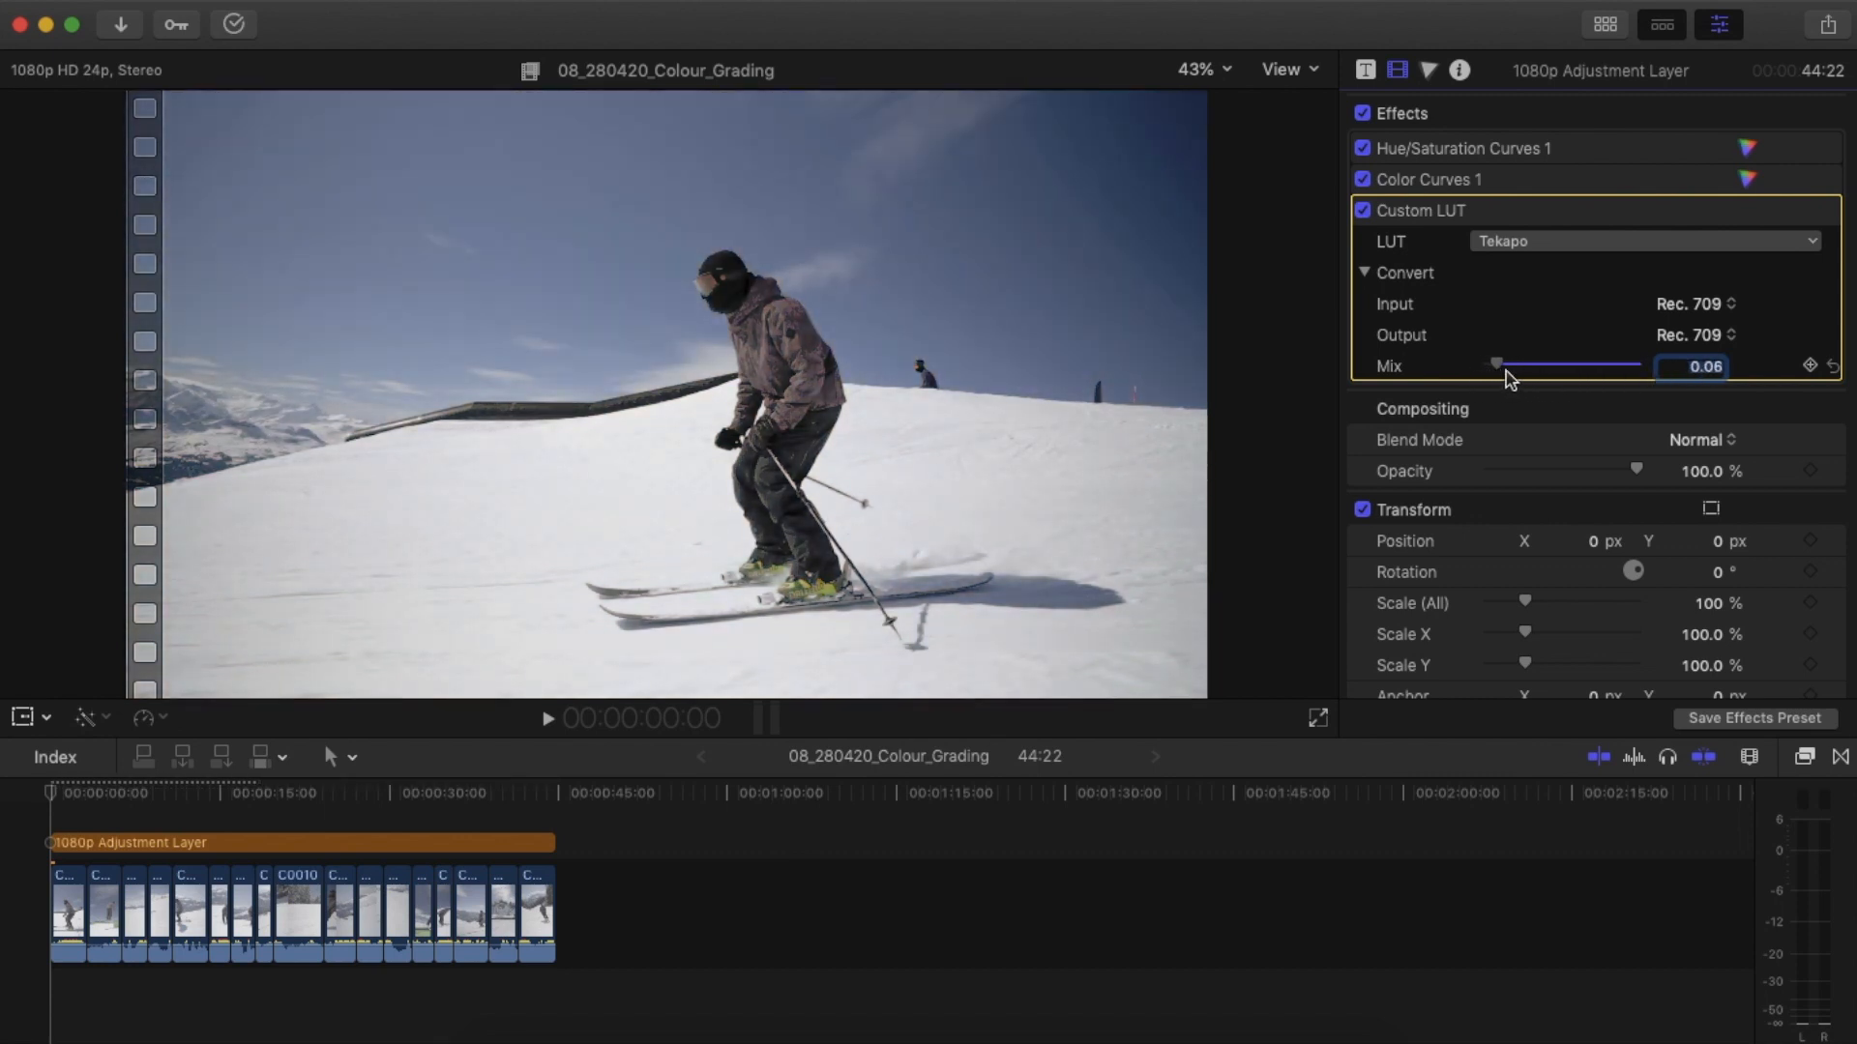
pyautogui.moveTo(1496, 364); pyautogui.dragTo(1511, 364)
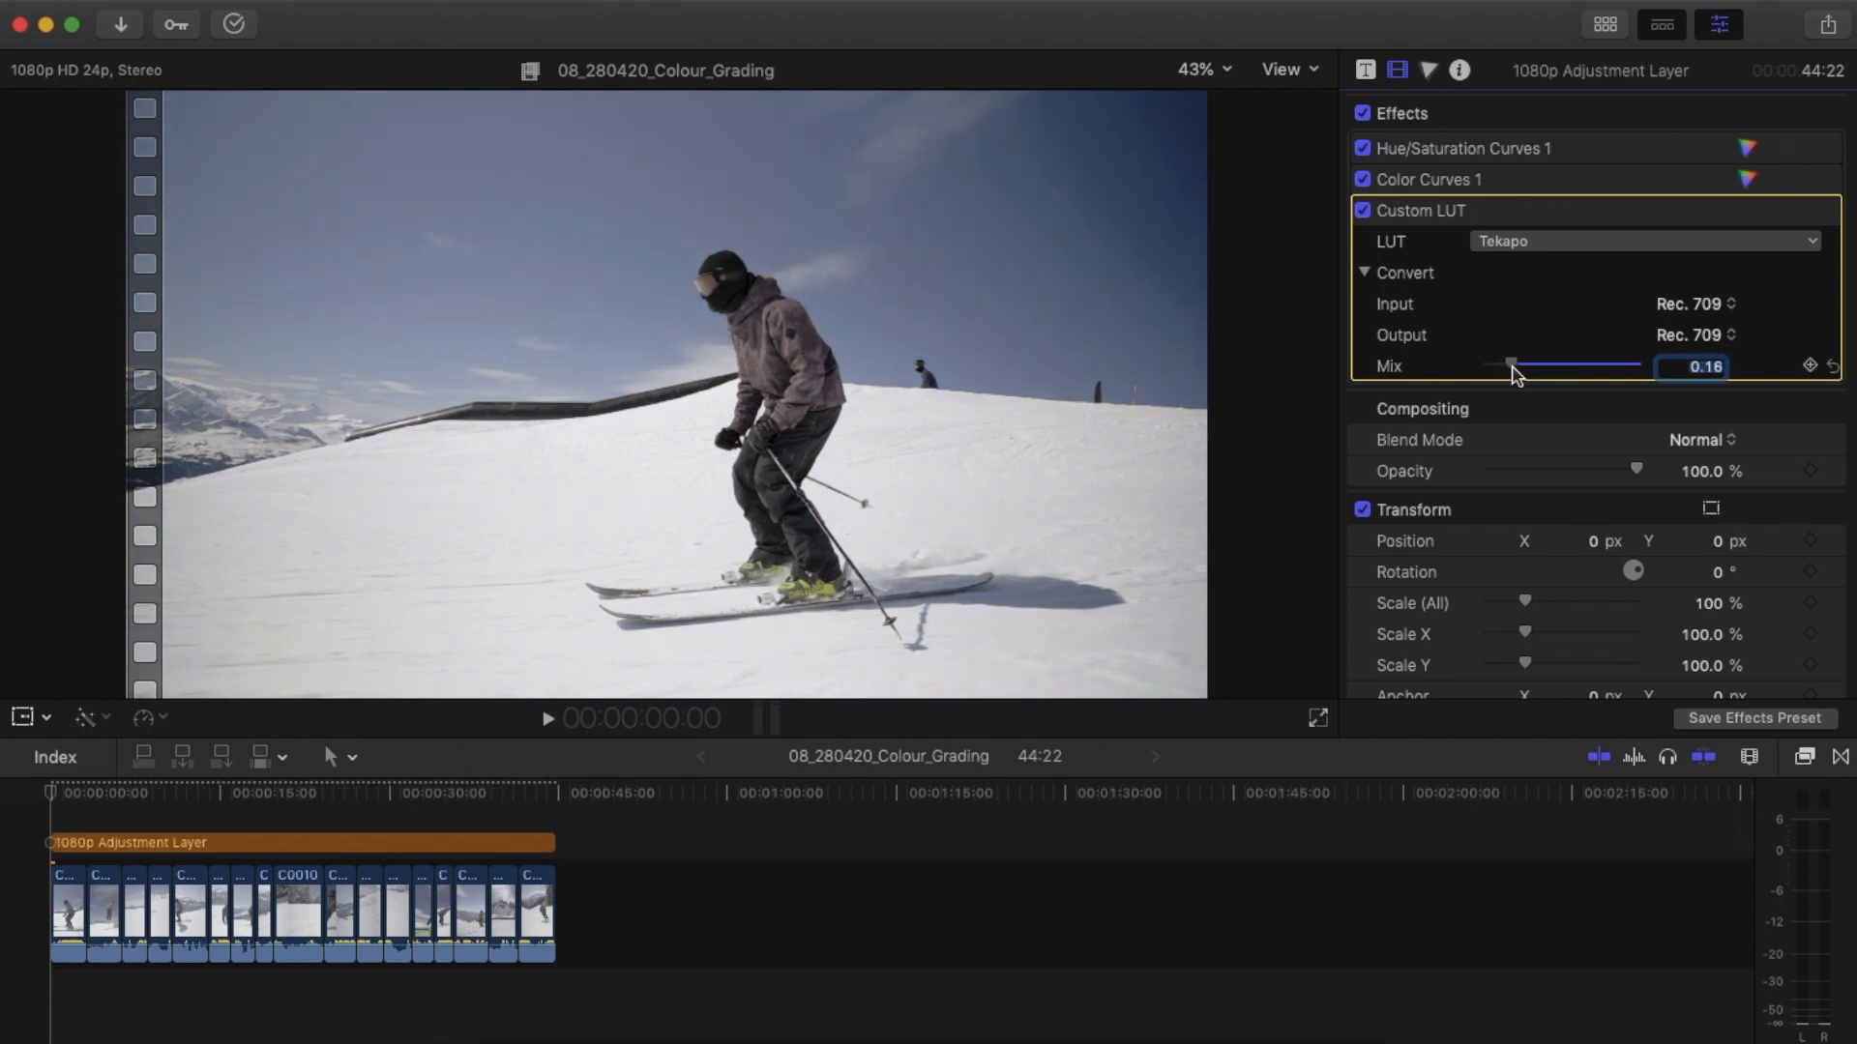
pyautogui.moveTo(1509, 364); pyautogui.dragTo(1502, 364)
pyautogui.write('0')
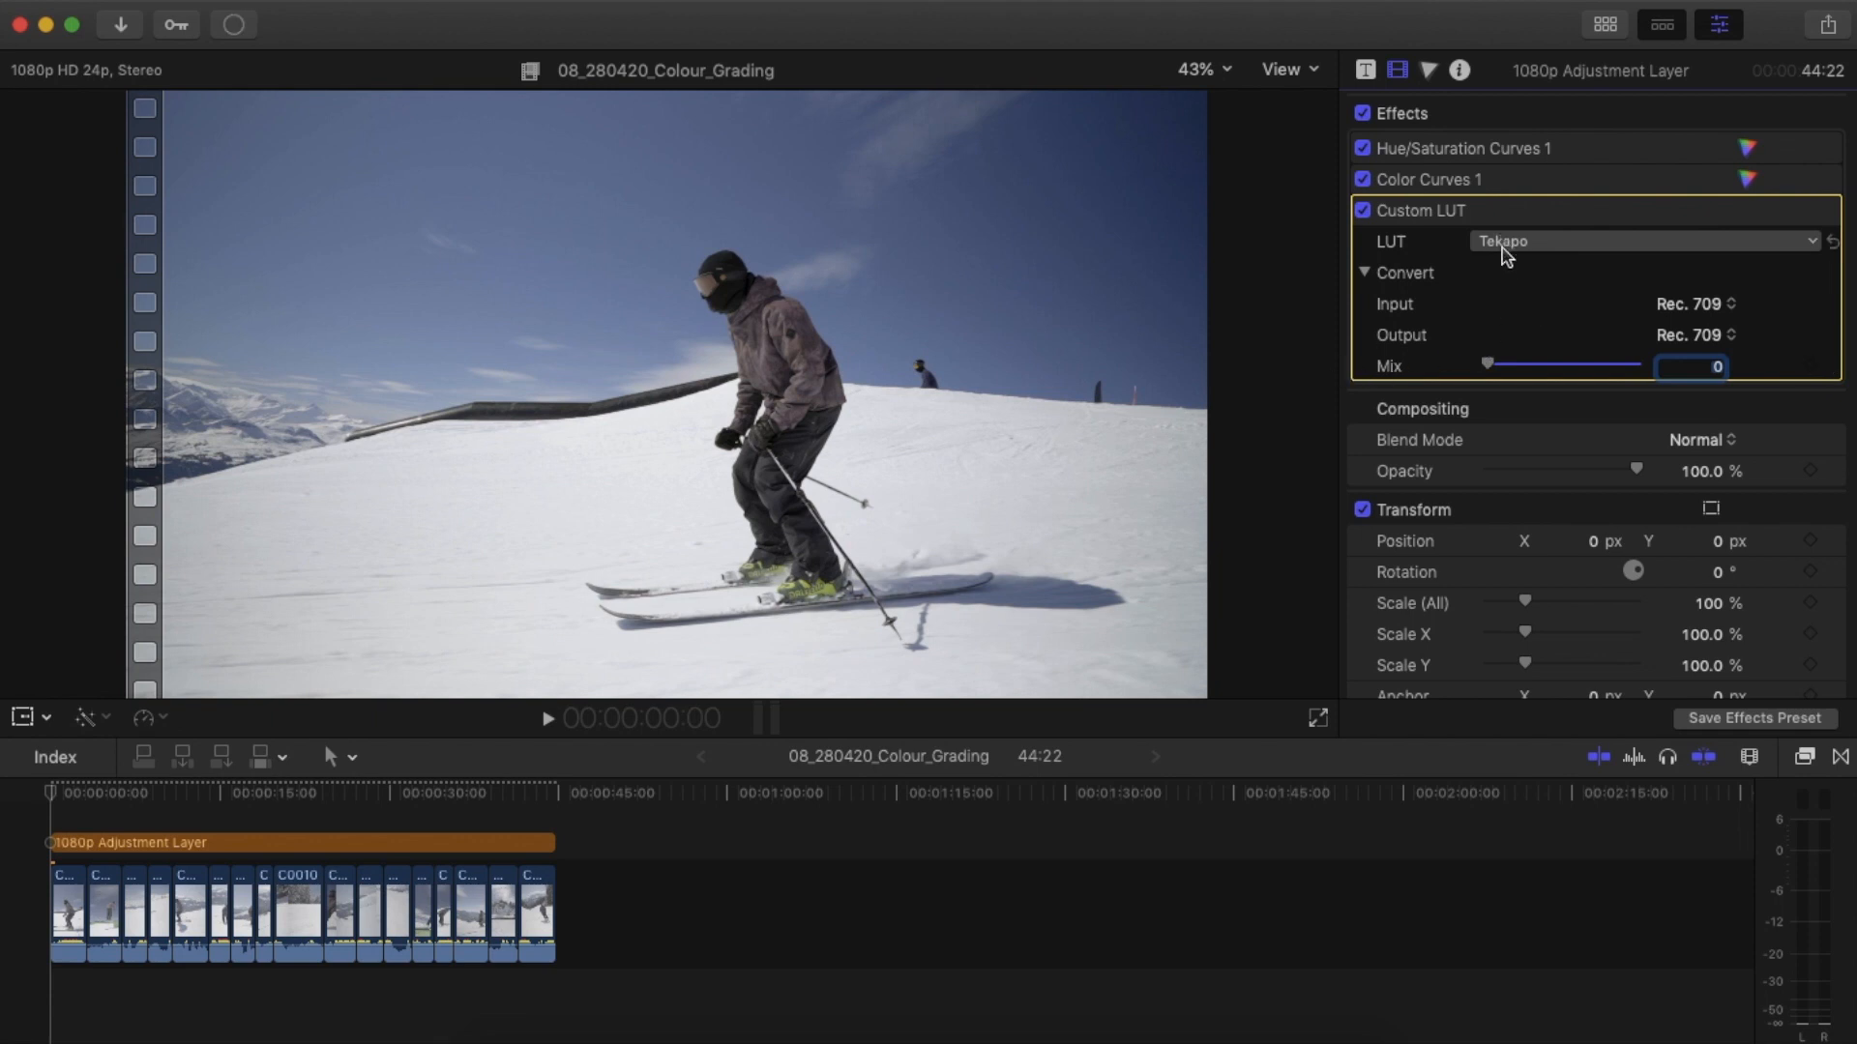
# Switch the LUT to Cardrona and blend it in, trying mixes from 0.2 to 0.42.
pyautogui.click(1644, 240)
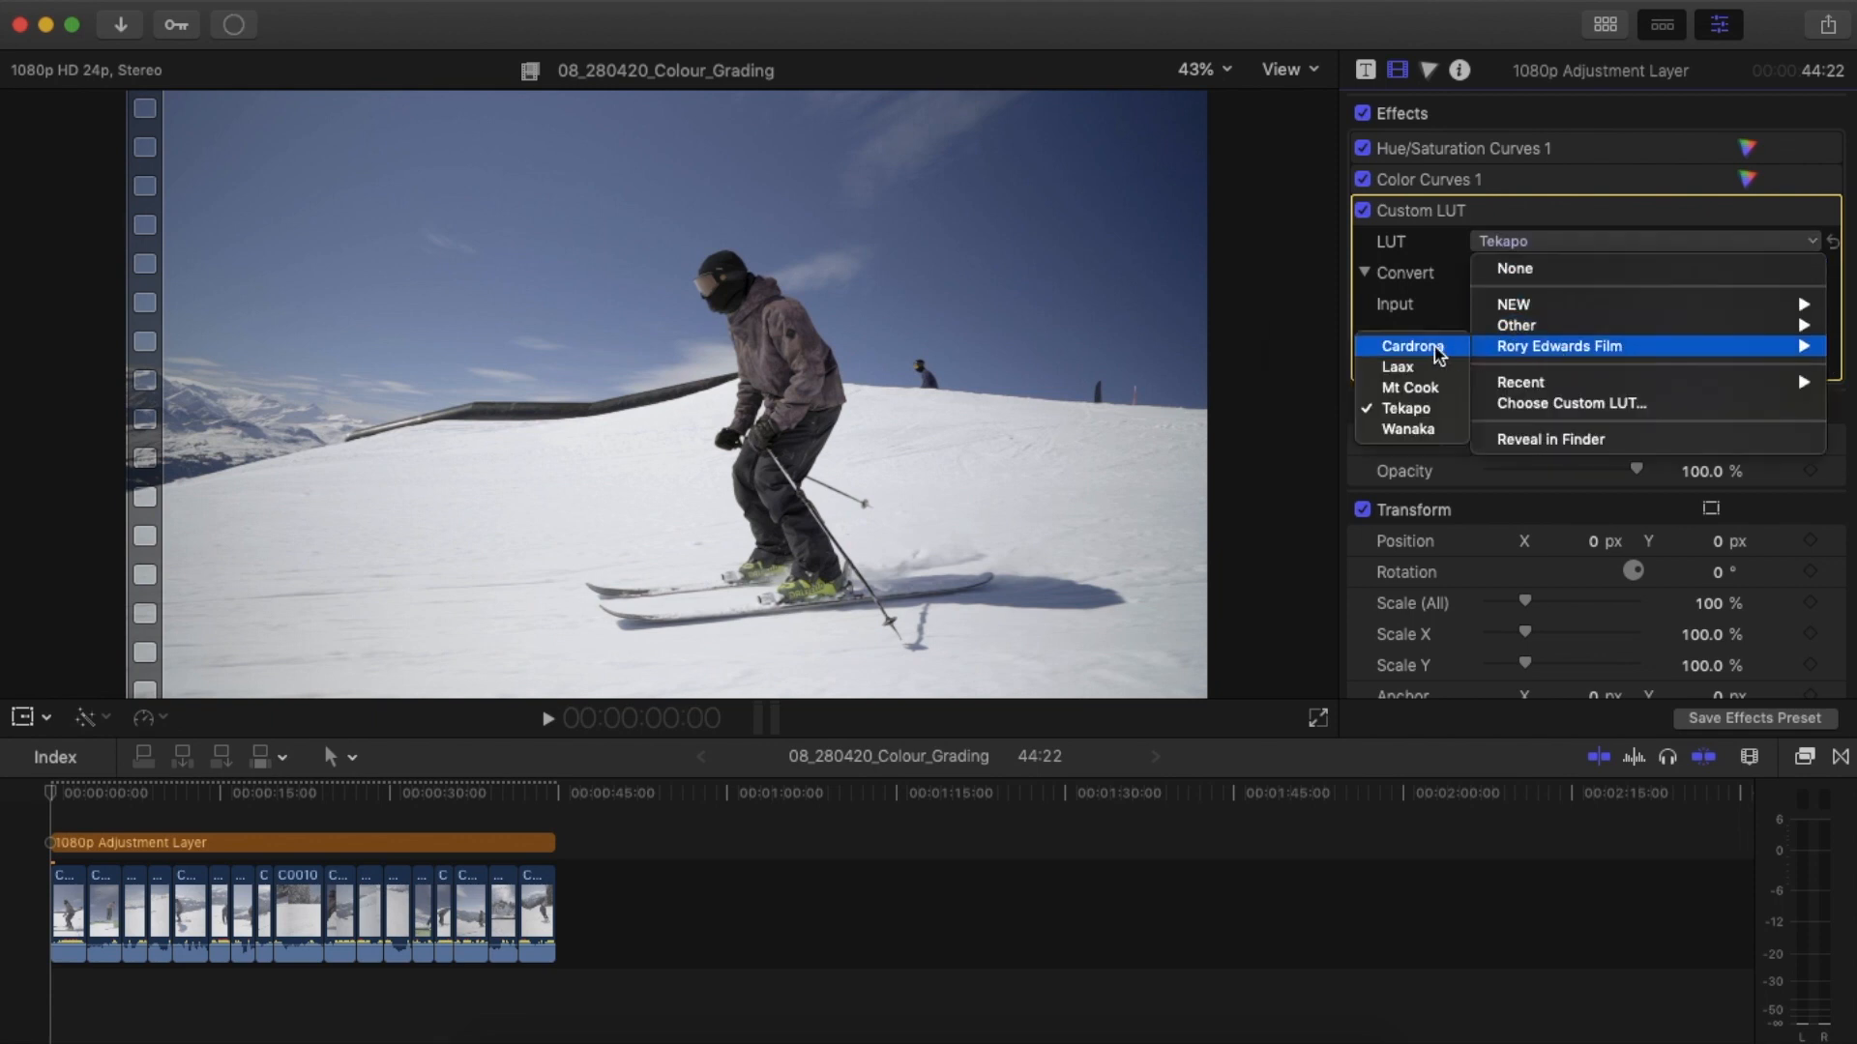
pyautogui.click(1409, 347)
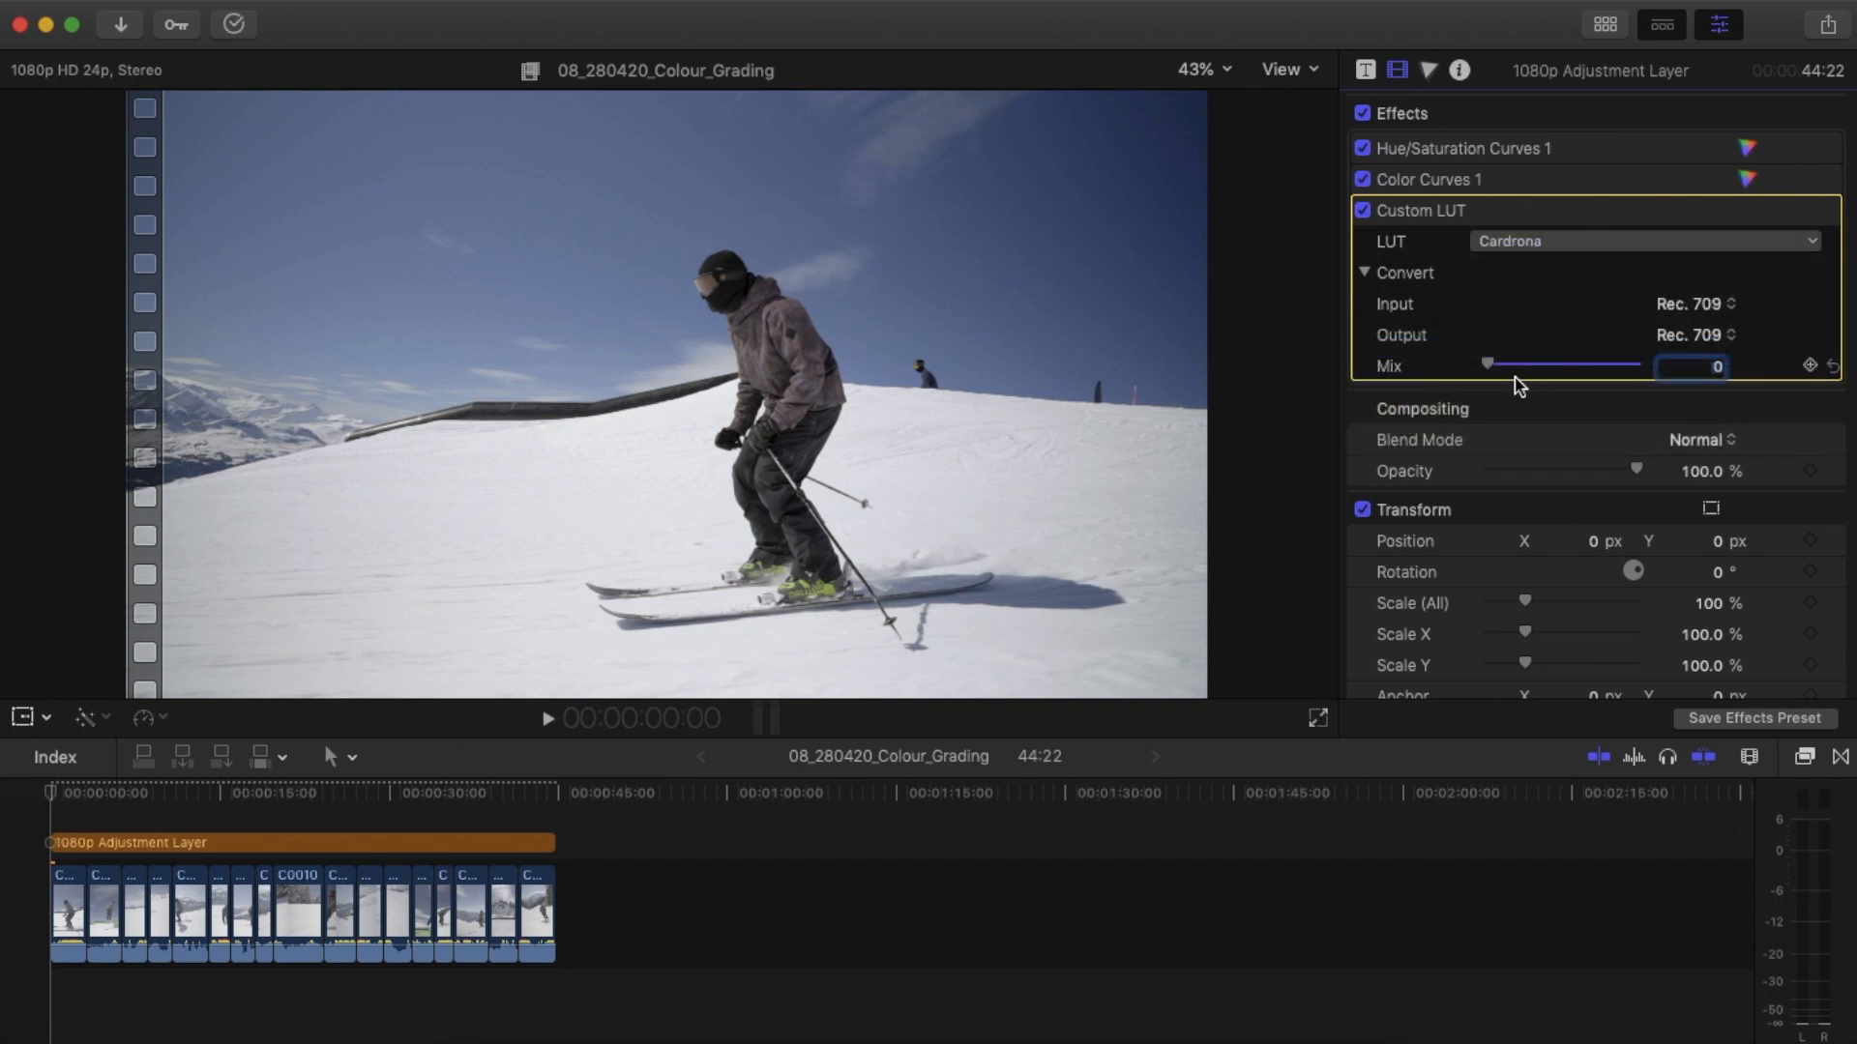
pyautogui.moveTo(1487, 364); pyautogui.dragTo(1494, 364)
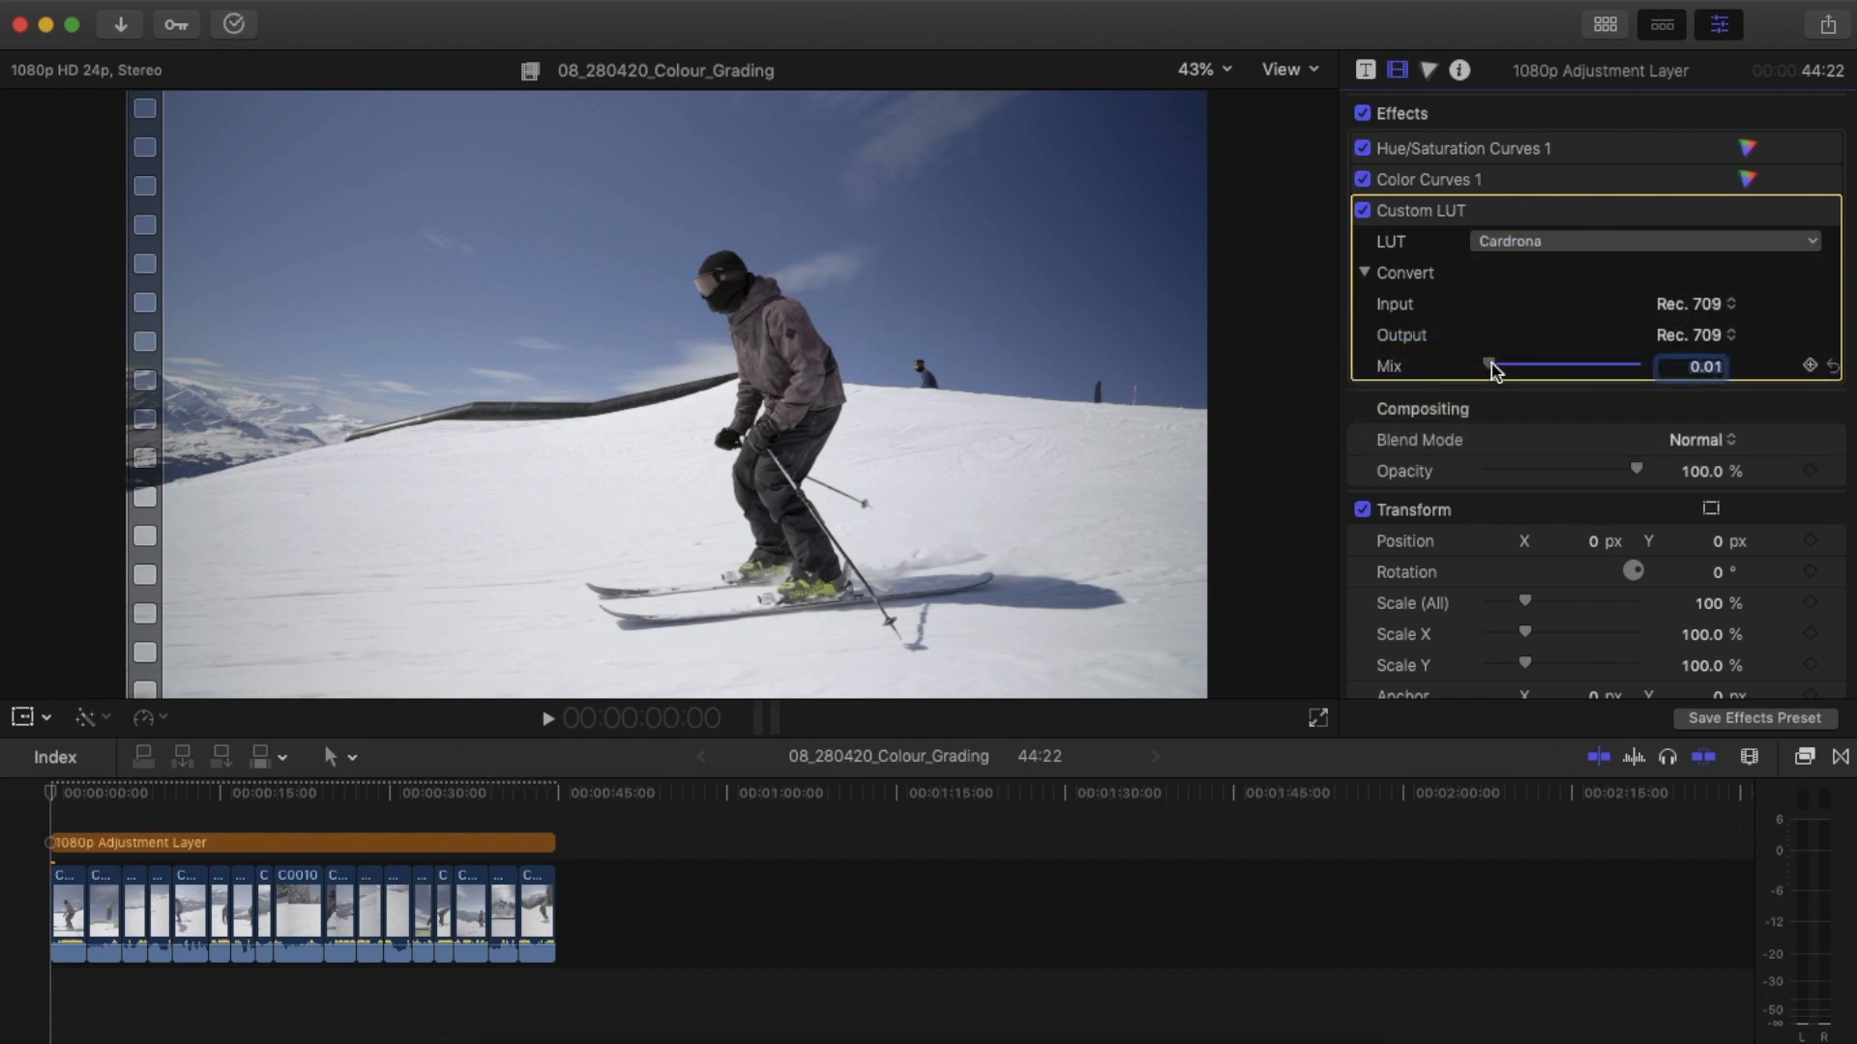
pyautogui.moveTo(1492, 365); pyautogui.dragTo(1528, 366)
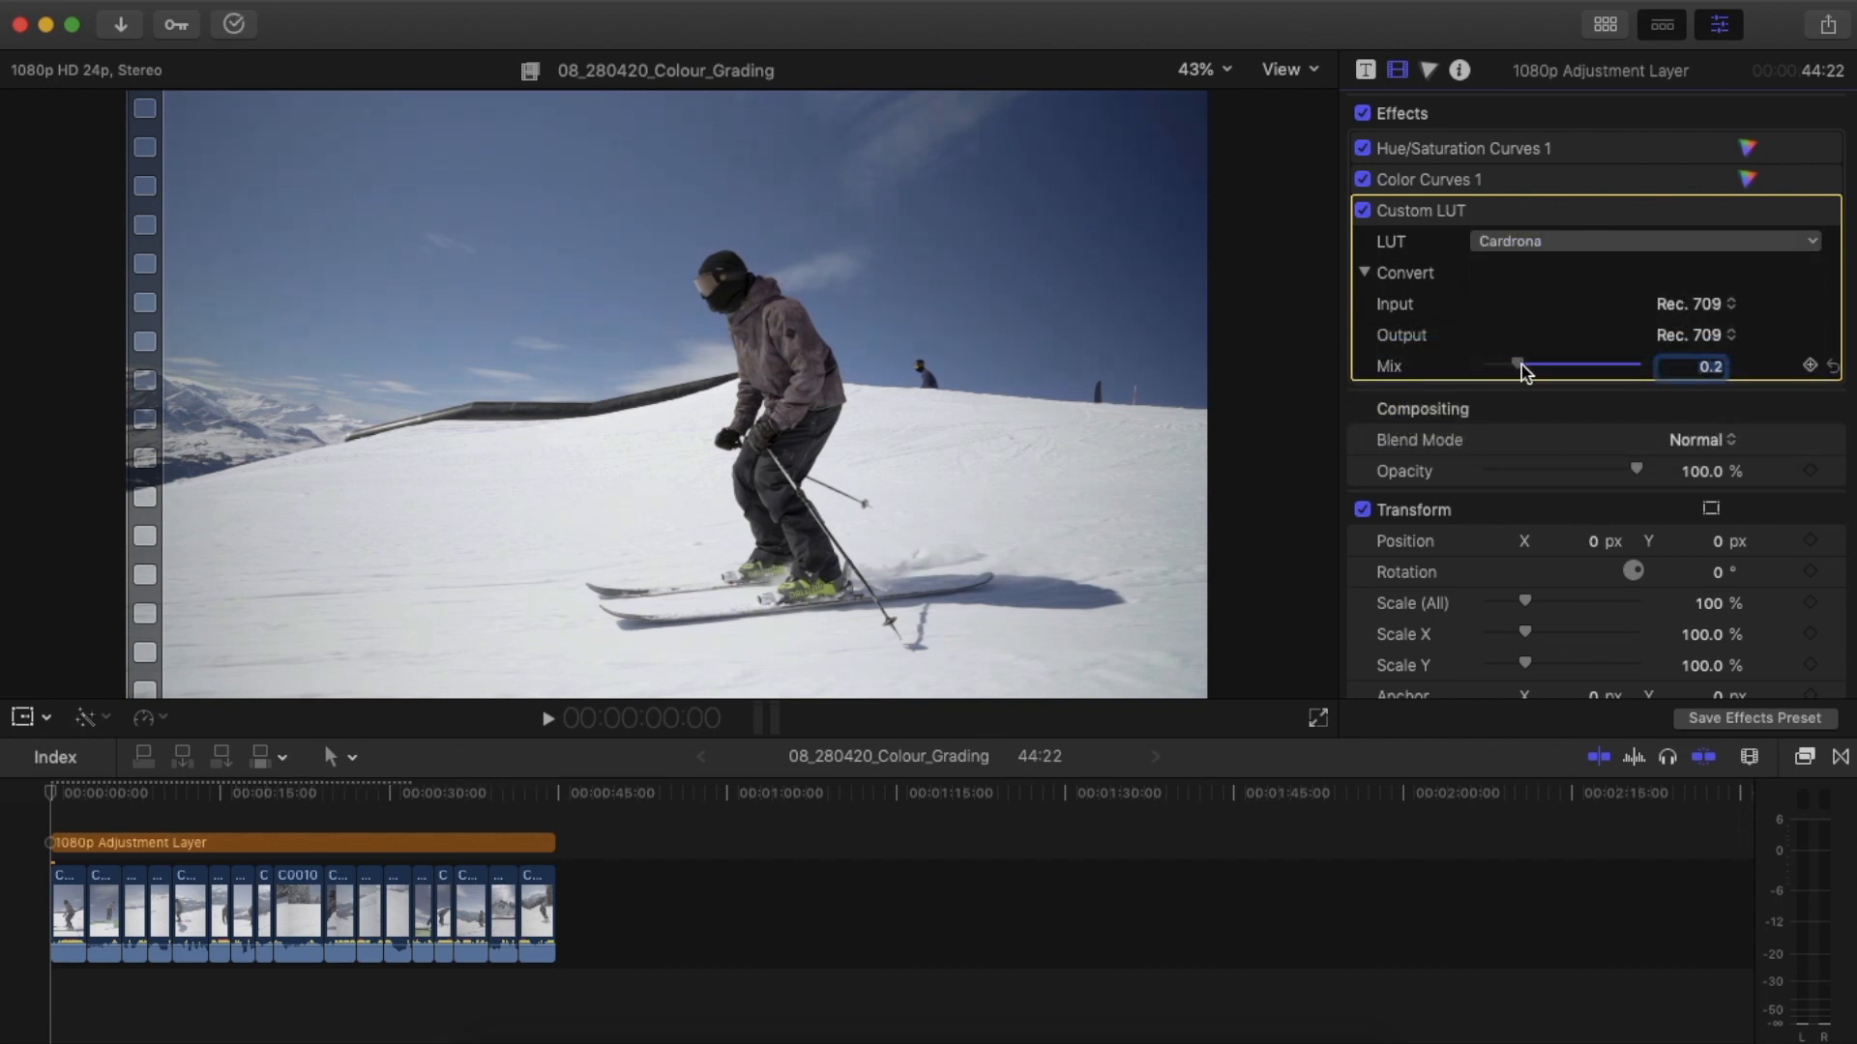
pyautogui.moveTo(1517, 365); pyautogui.dragTo(1551, 366)
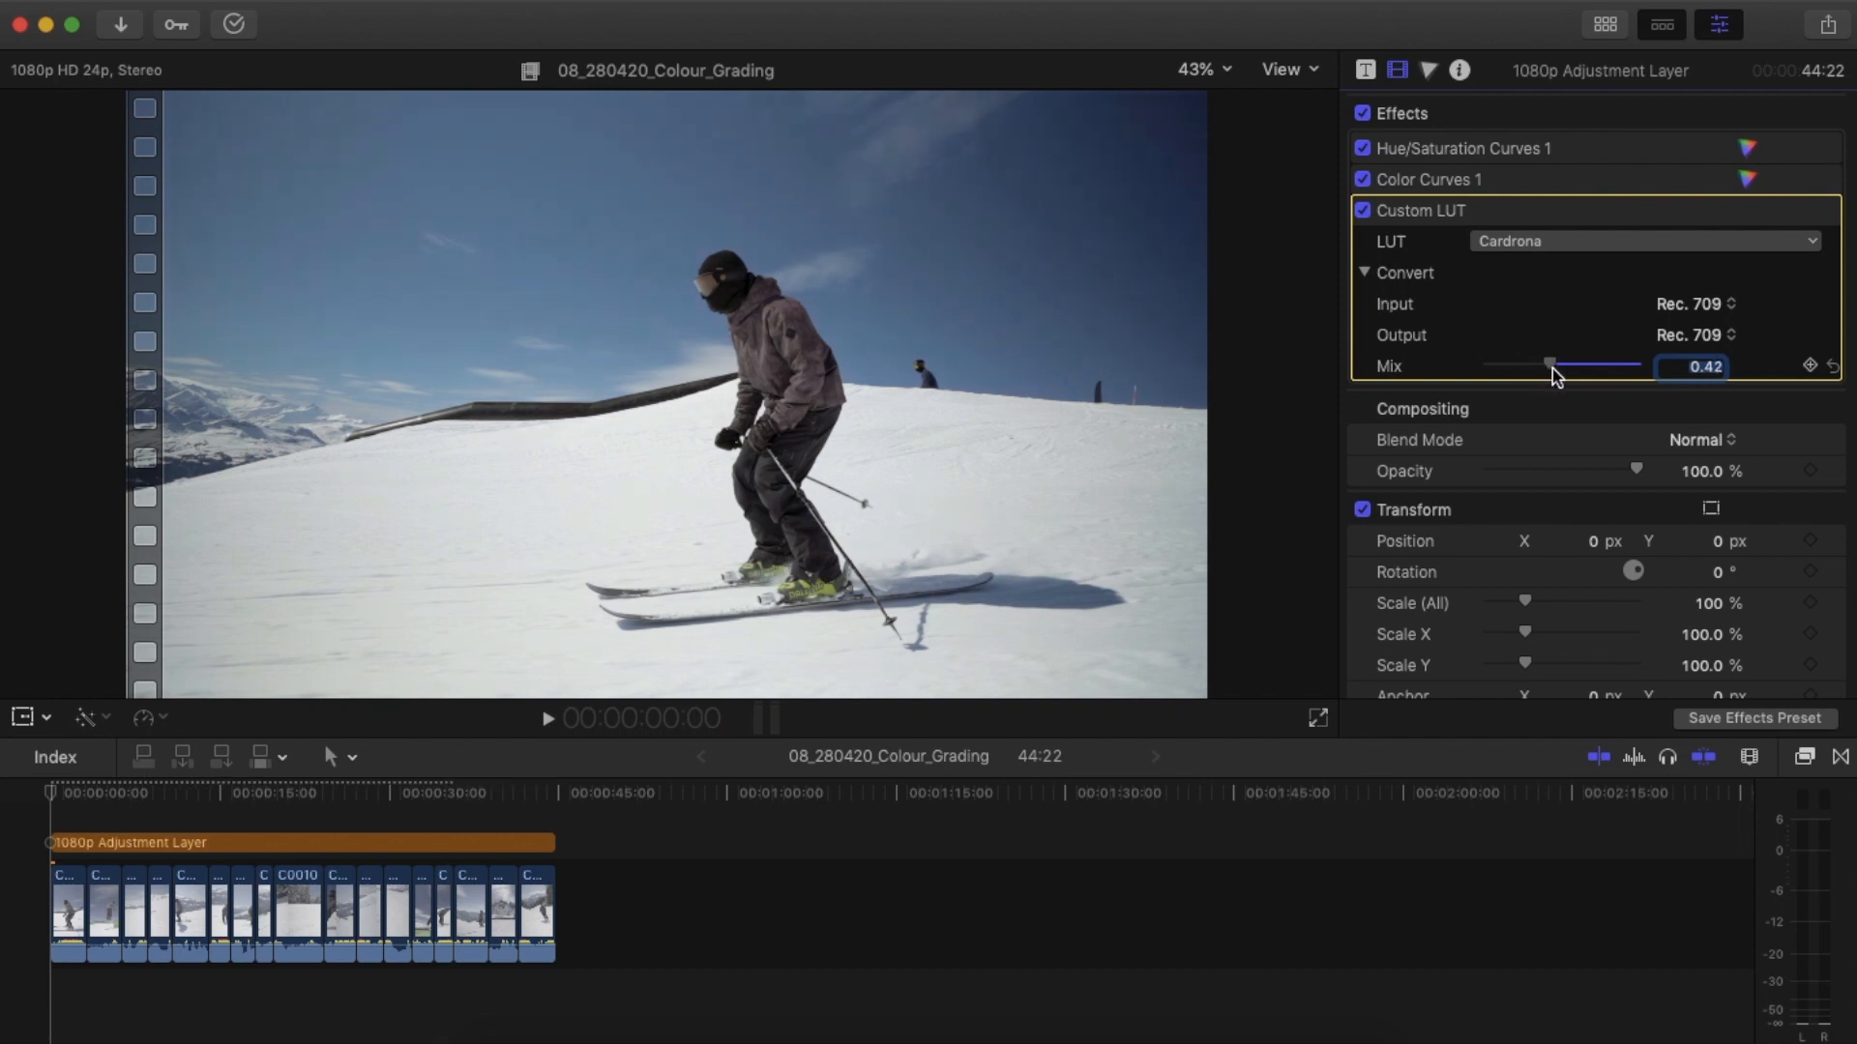
pyautogui.moveTo(1549, 364); pyautogui.dragTo(1540, 364)
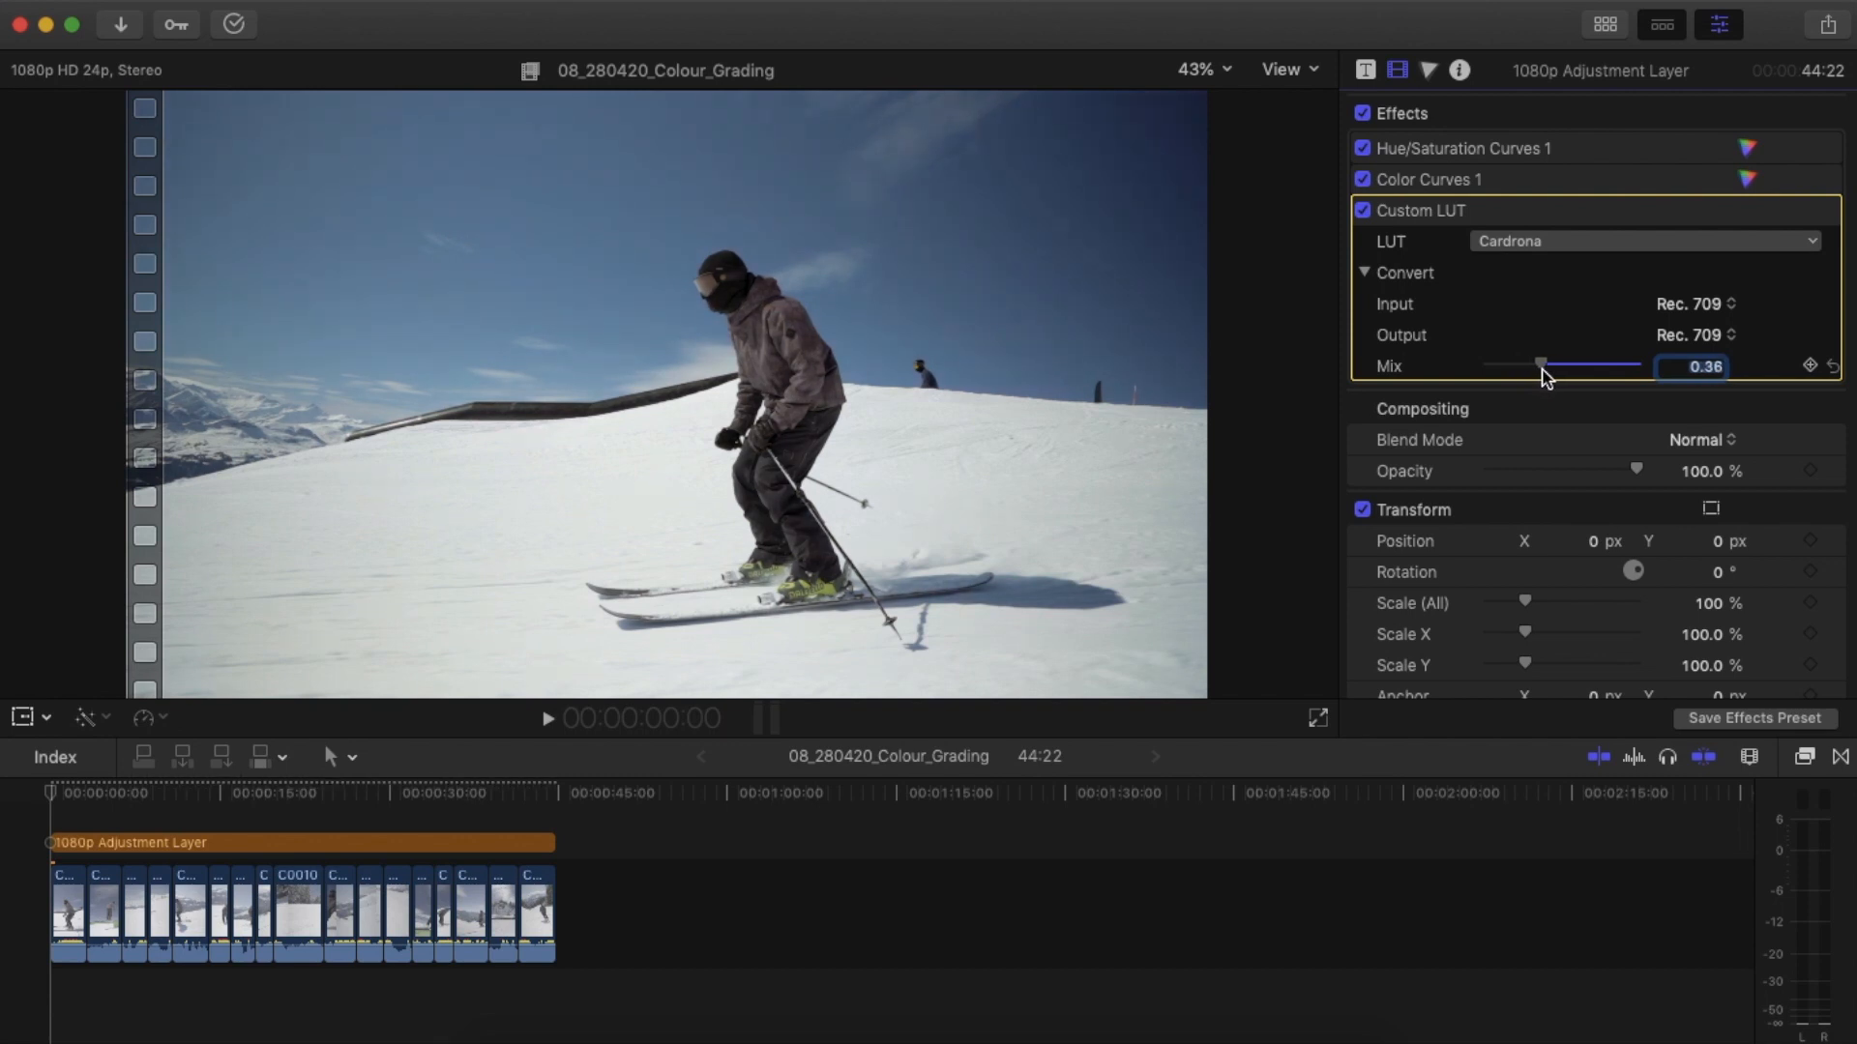
pyautogui.moveTo(1540, 365); pyautogui.dragTo(1528, 364)
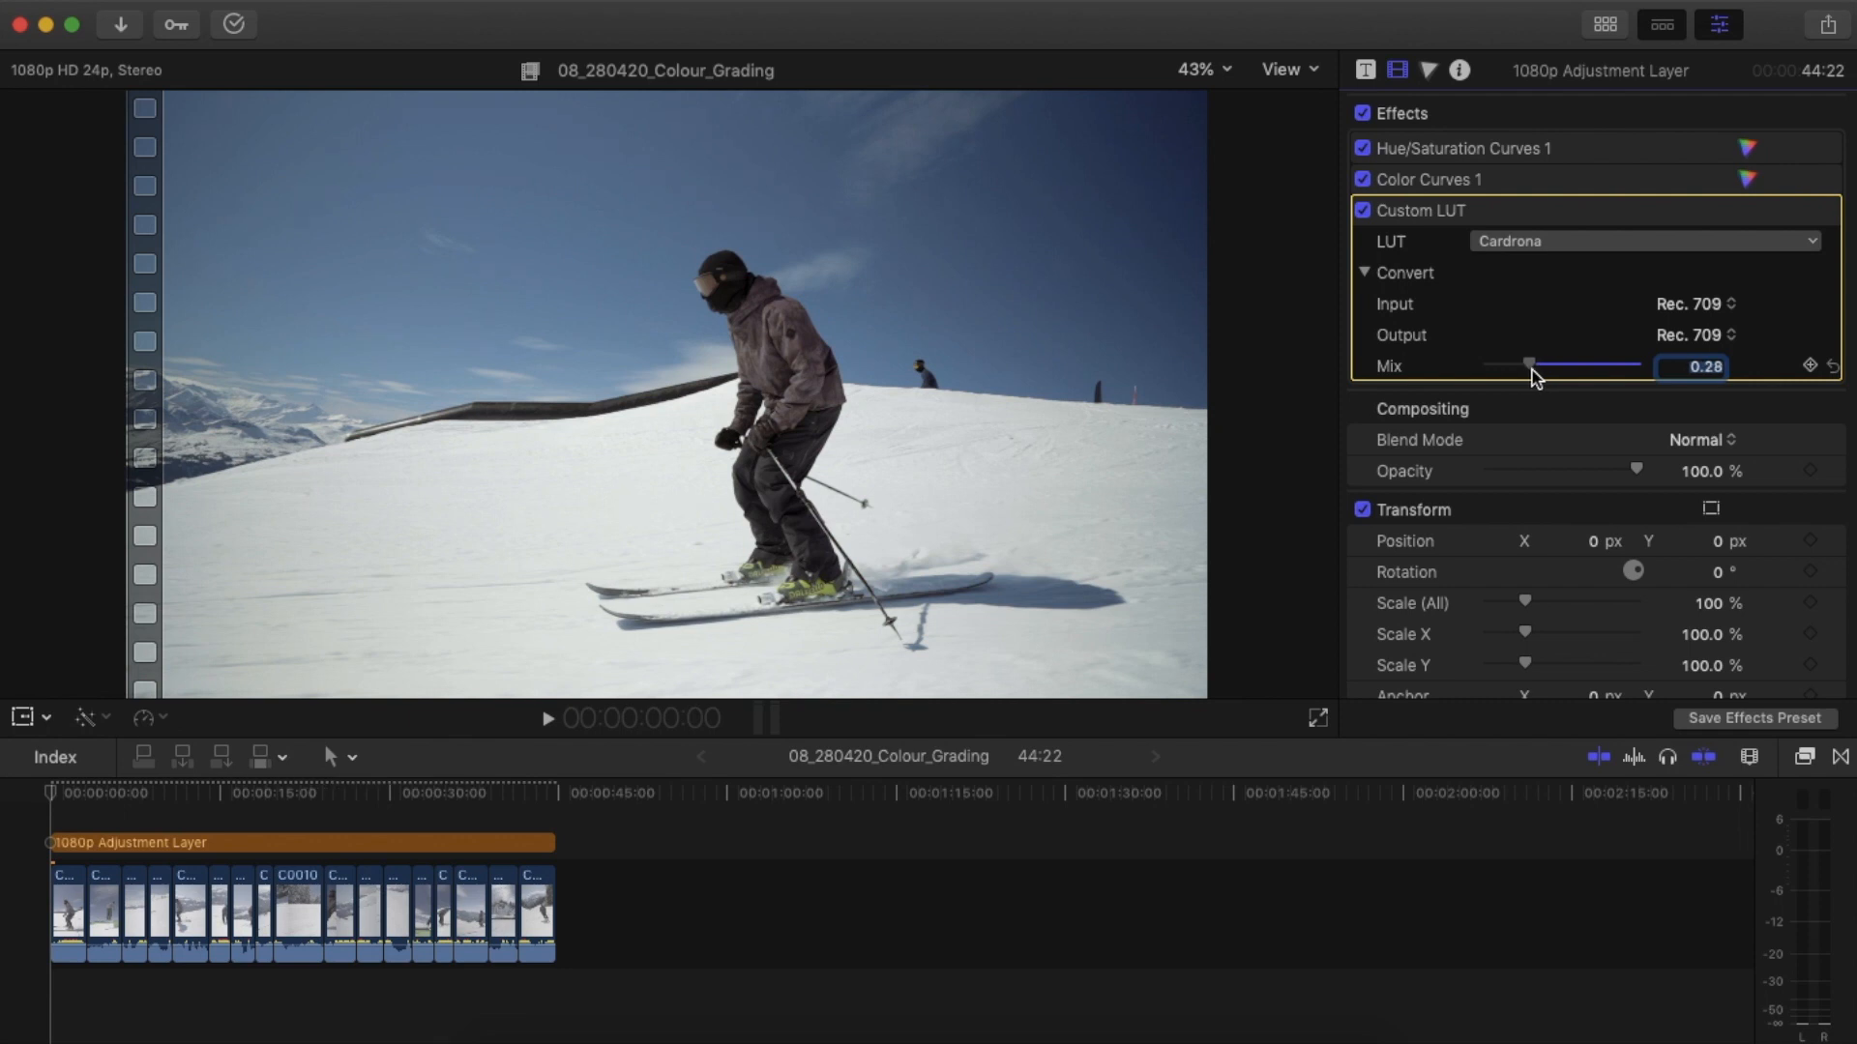
pyautogui.moveTo(1528, 366); pyautogui.dragTo(1524, 365)
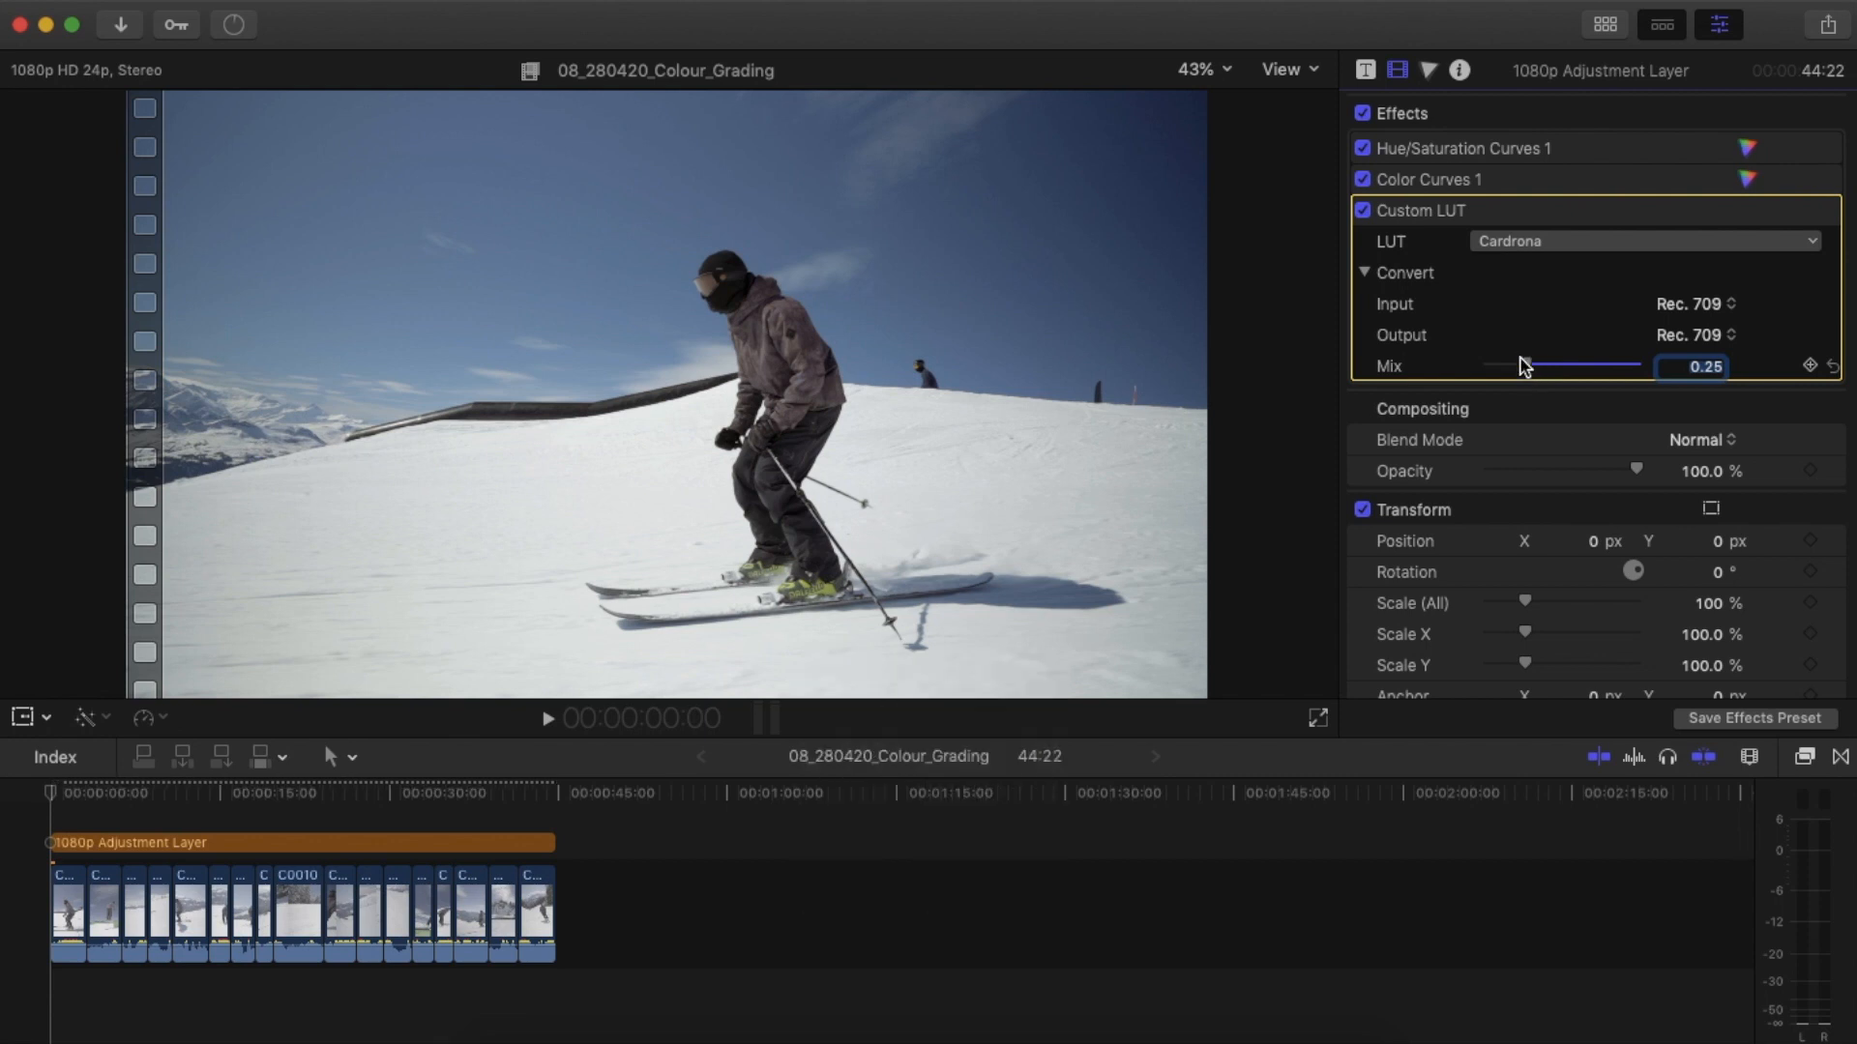
# Fine-tune the Cardrona mix, trying full strength before settling near 0.39.
pyautogui.moveTo(1519, 364); pyautogui.dragTo(1541, 365)
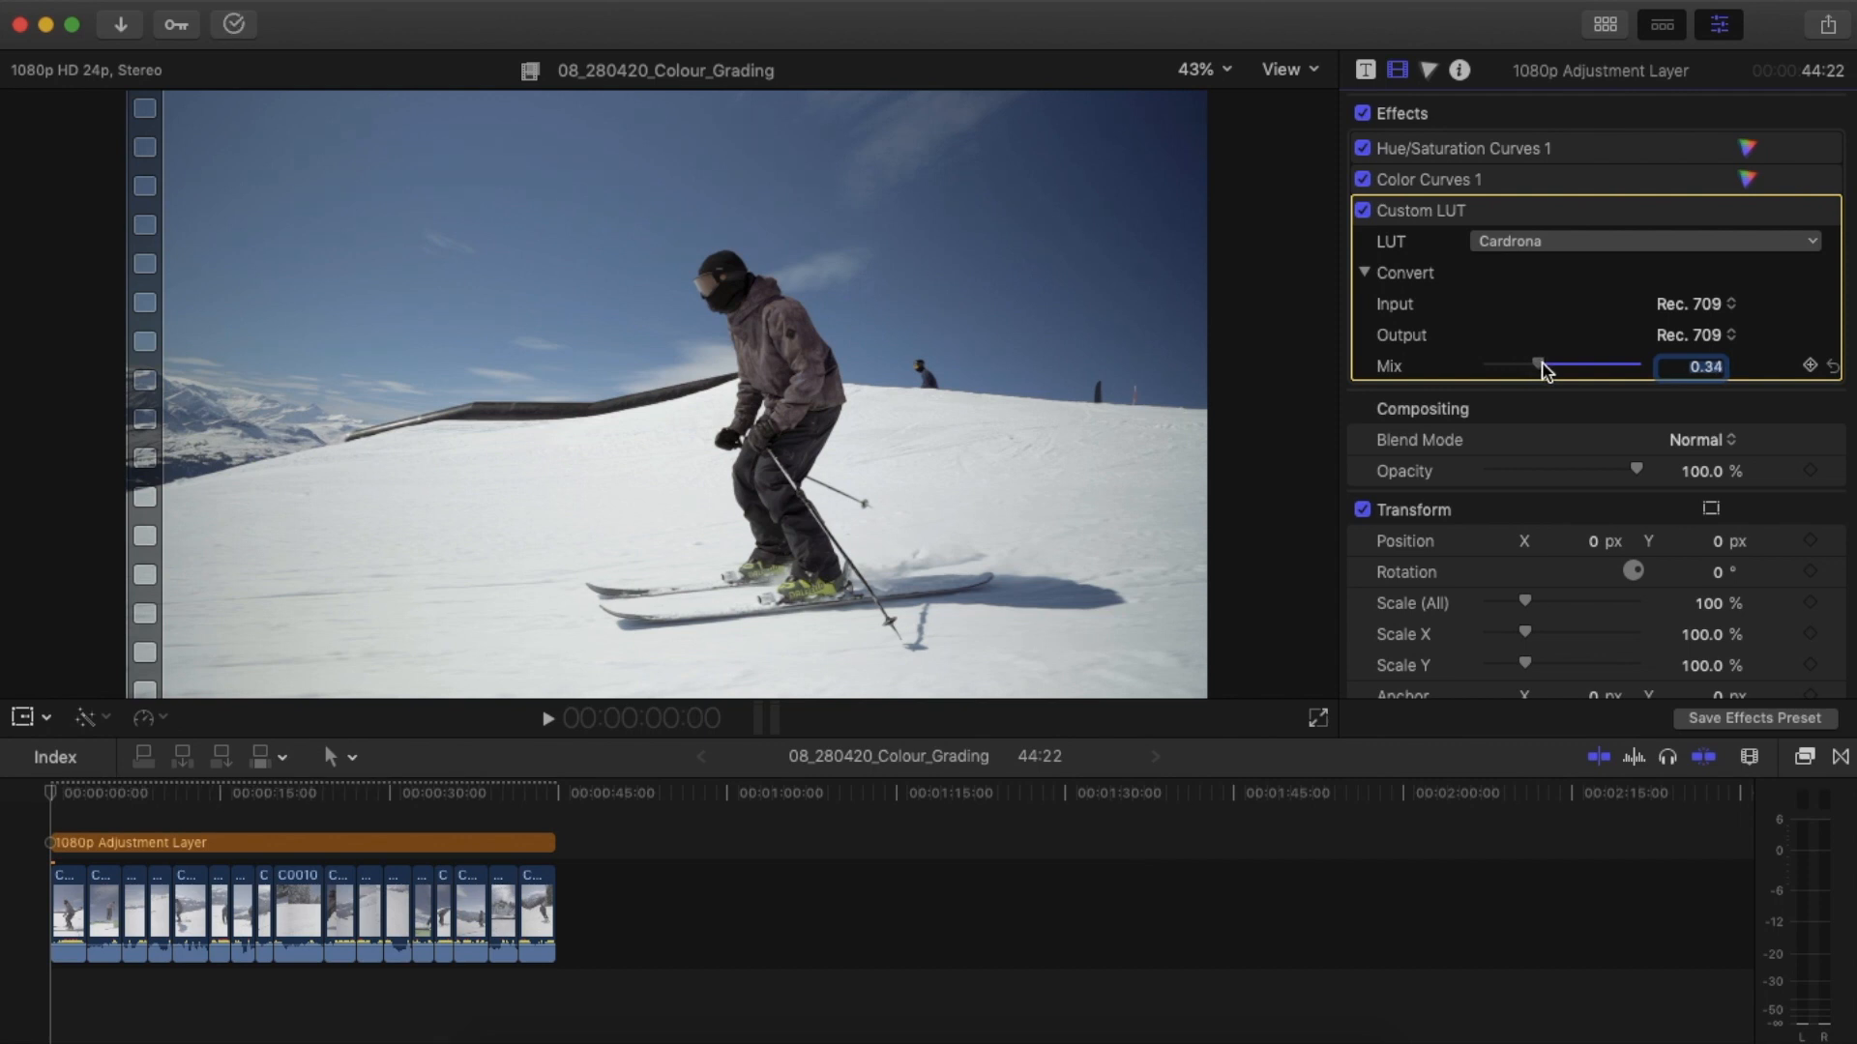
pyautogui.moveTo(1537, 364); pyautogui.dragTo(1568, 364)
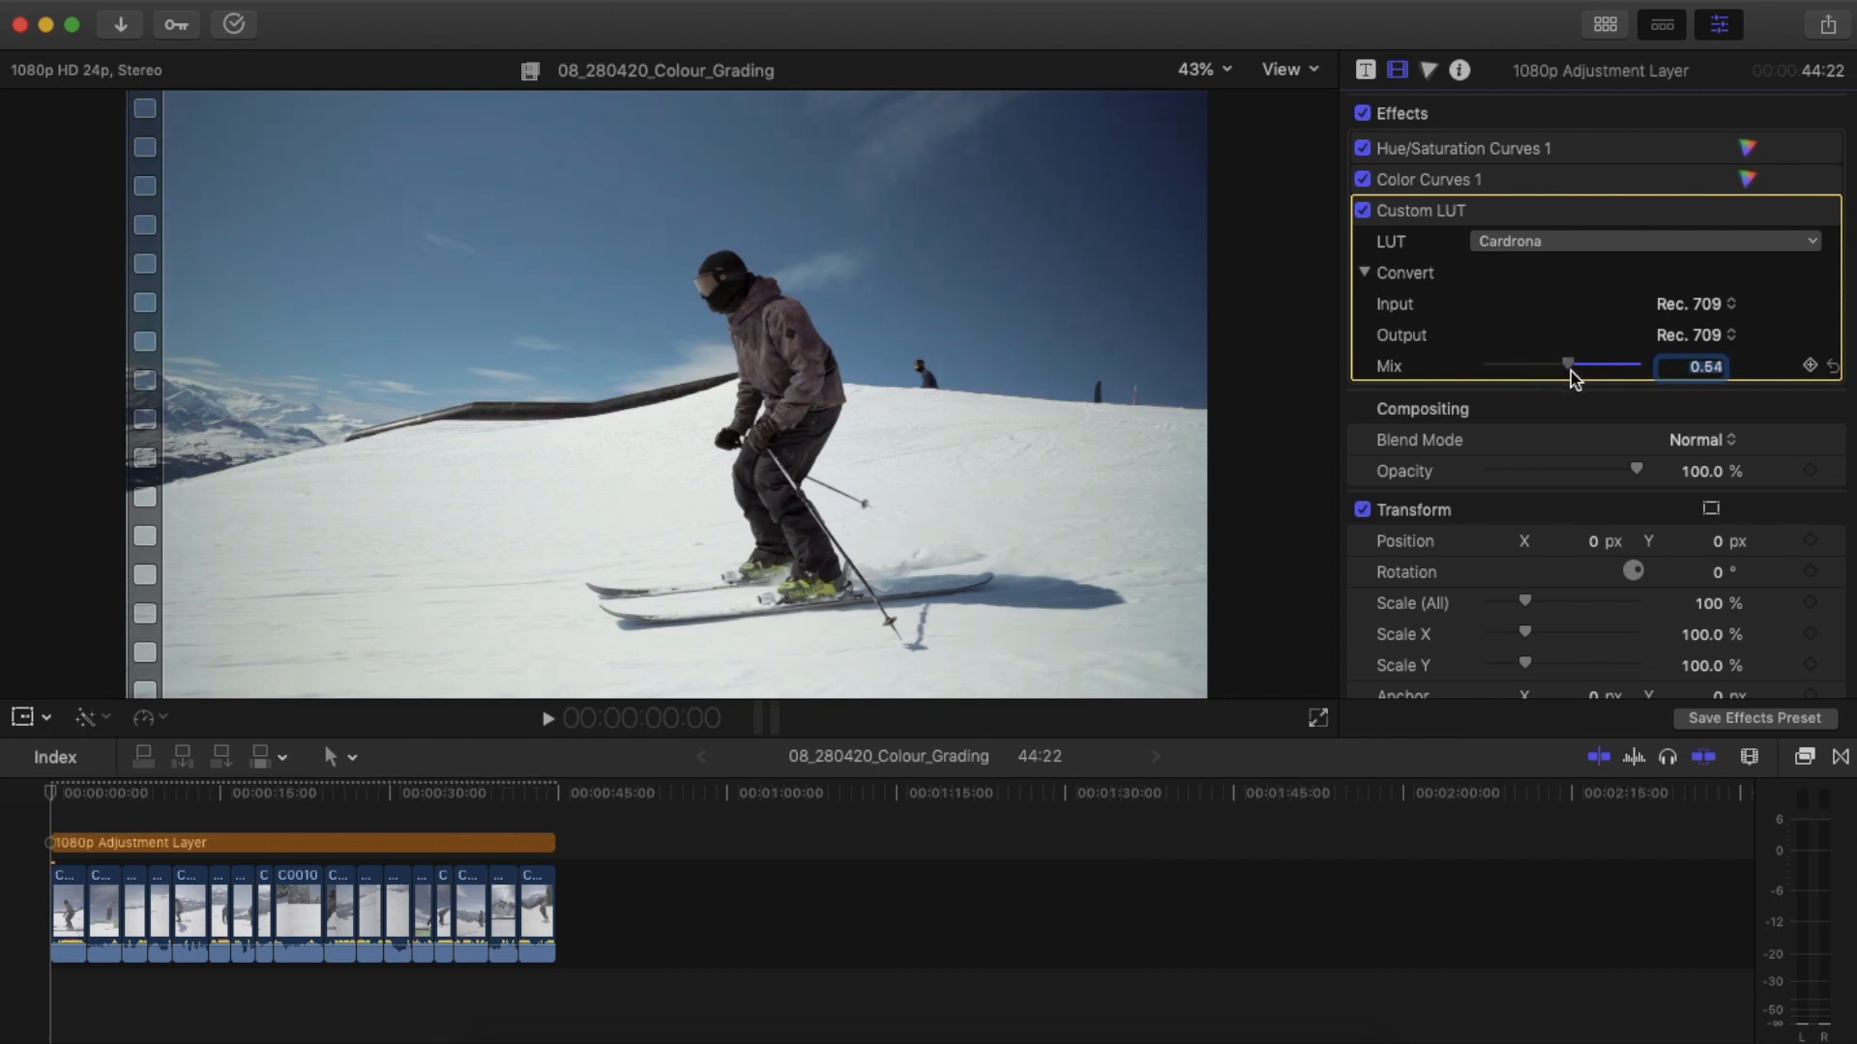
pyautogui.moveTo(1569, 365); pyautogui.dragTo(1573, 364)
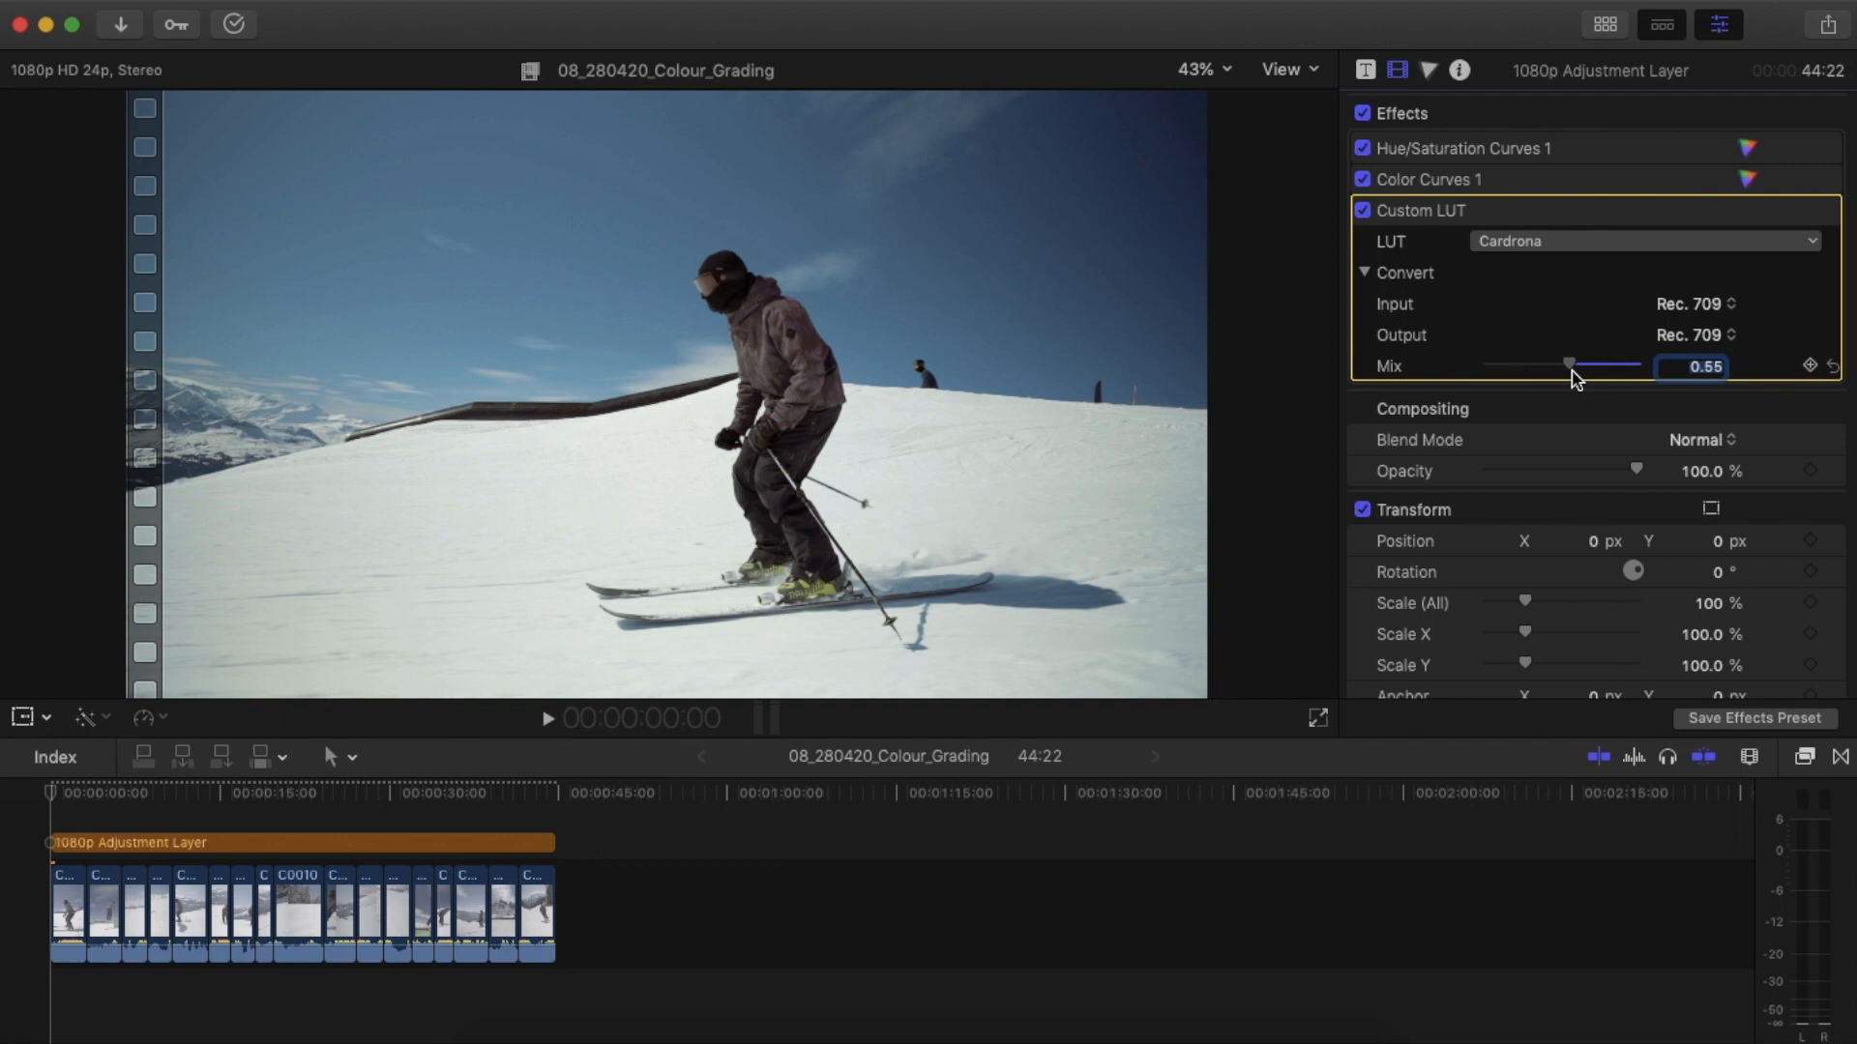
pyautogui.moveTo(1569, 365); pyautogui.dragTo(1639, 364)
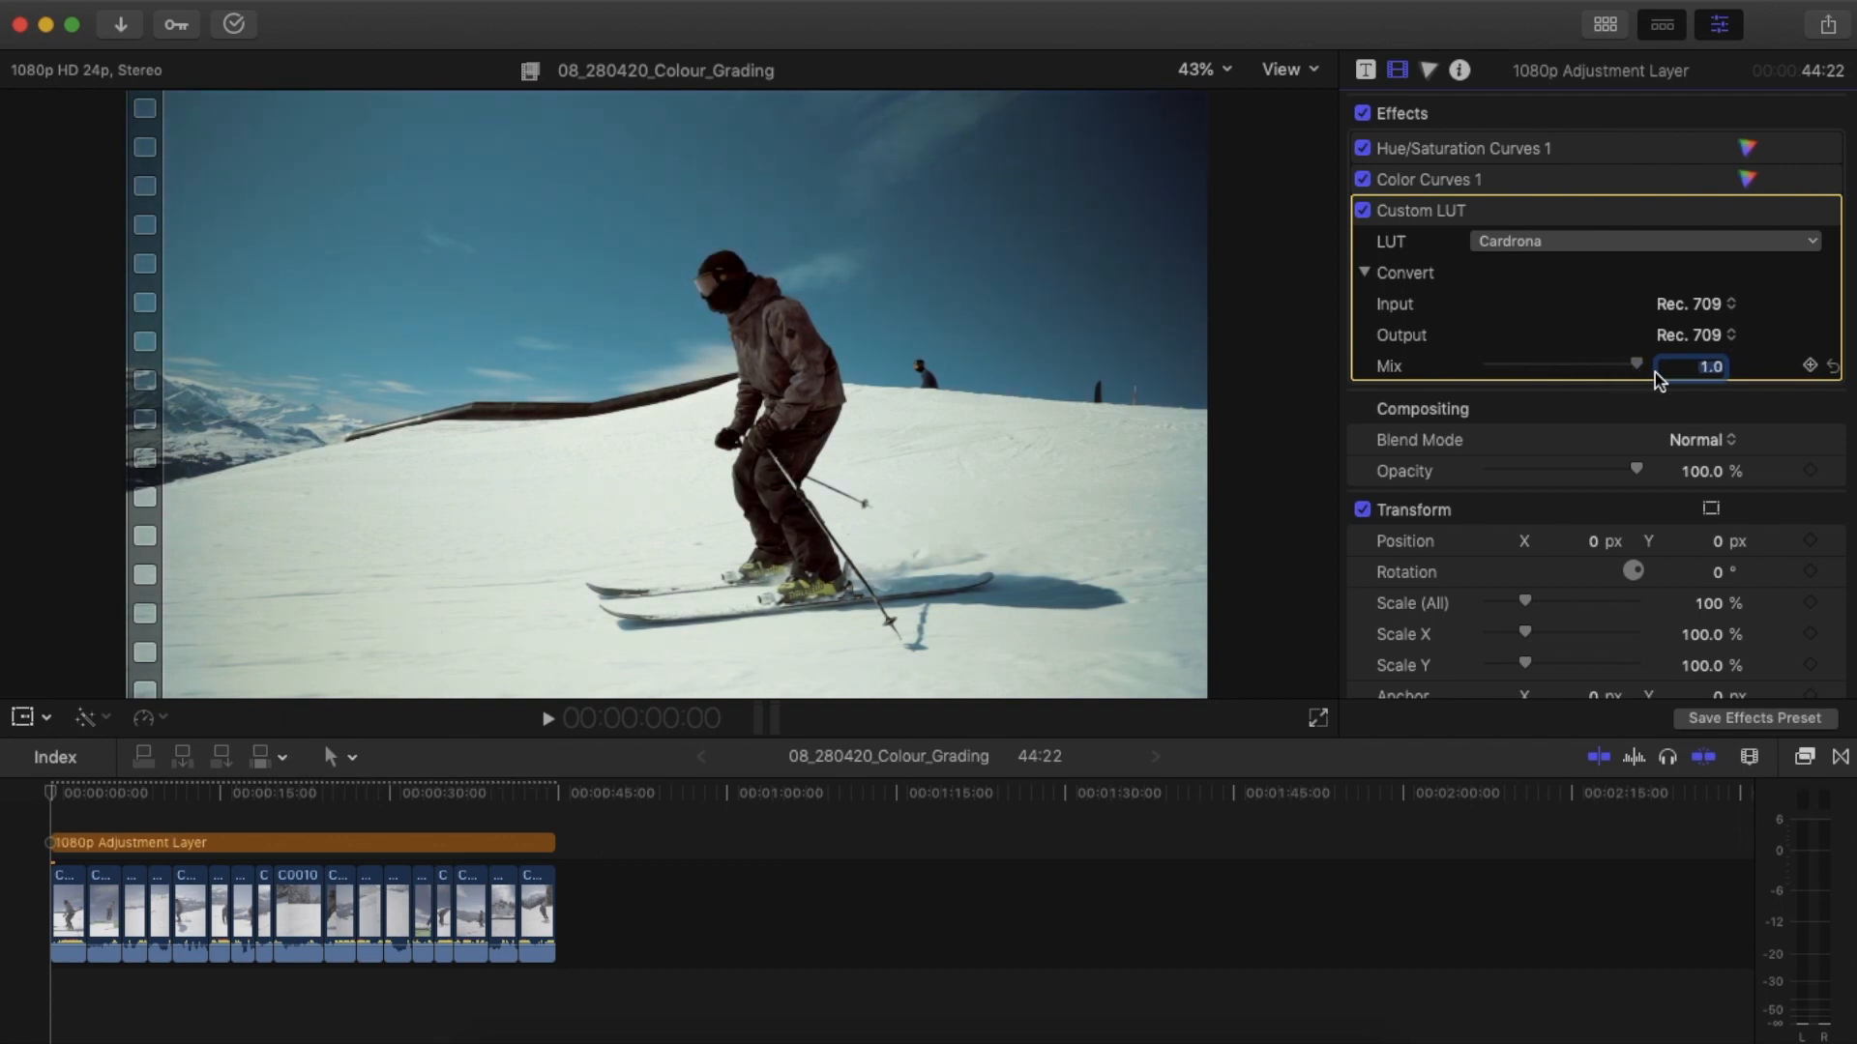
pyautogui.moveTo(1636, 364); pyautogui.dragTo(1525, 365)
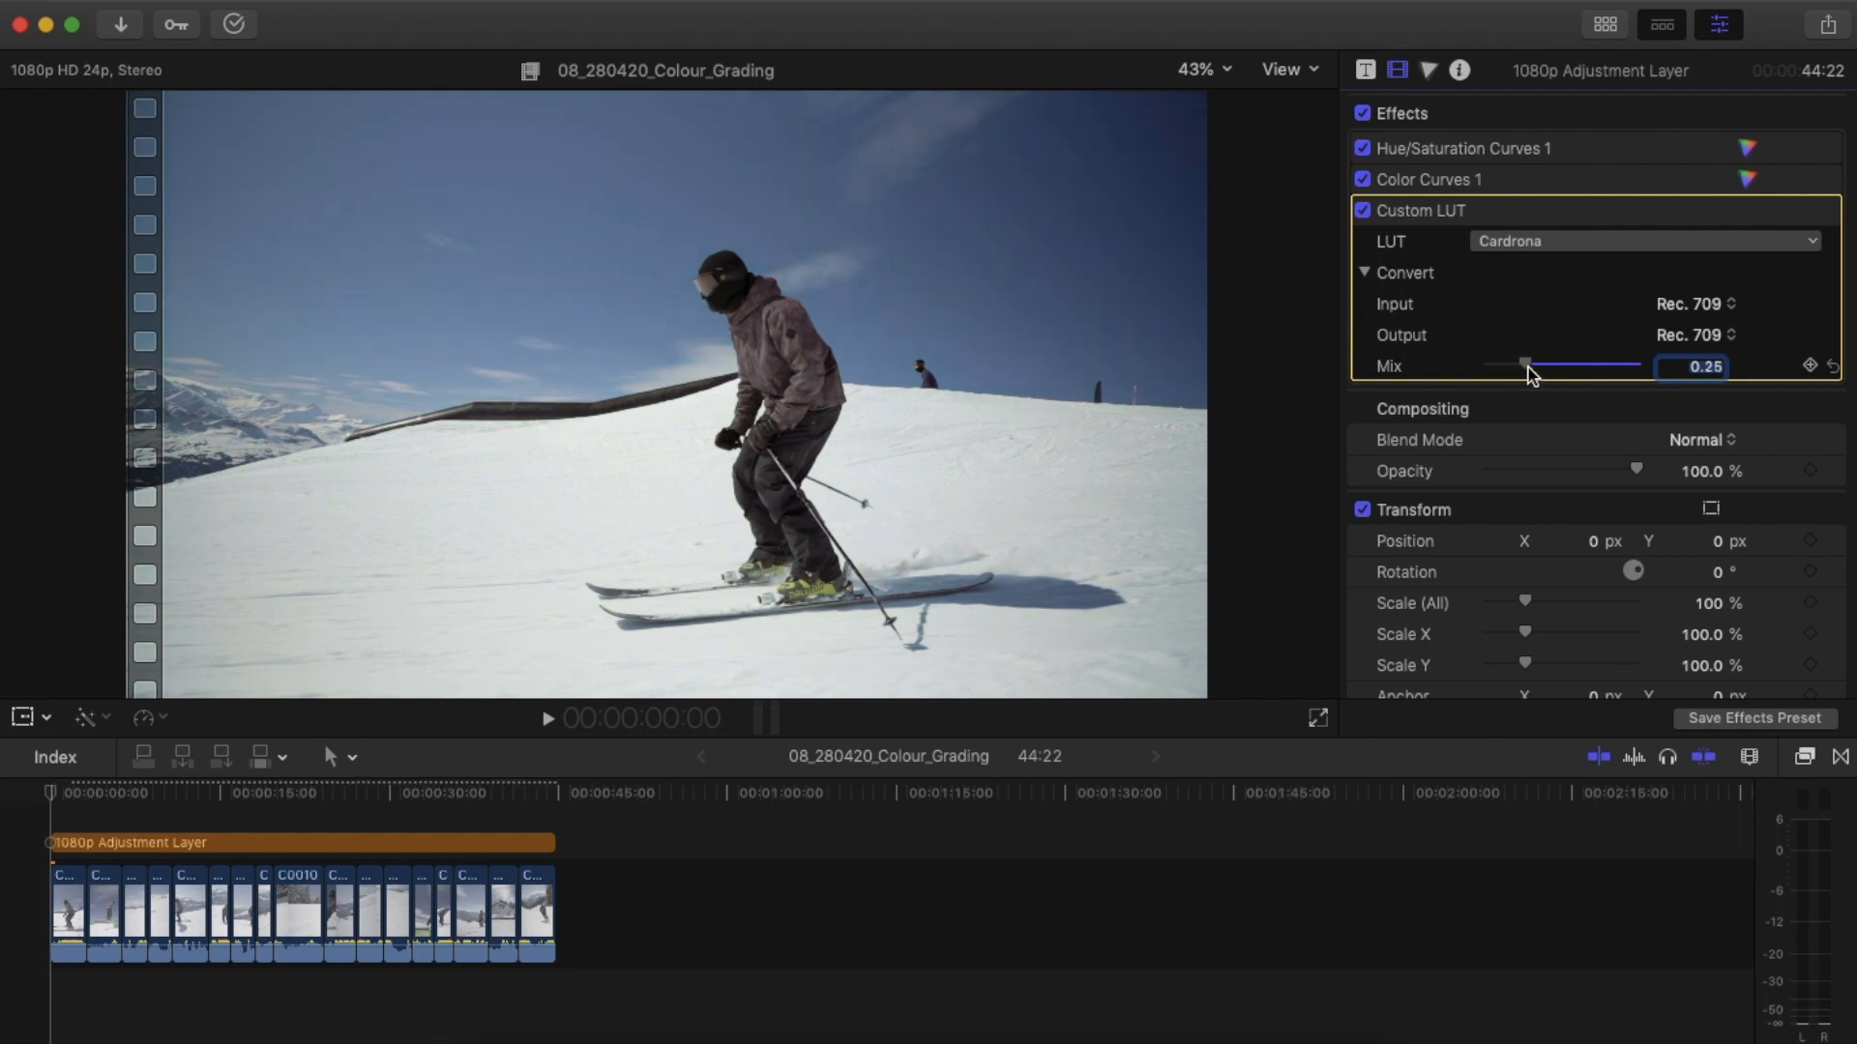
pyautogui.moveTo(1525, 364); pyautogui.dragTo(1536, 365)
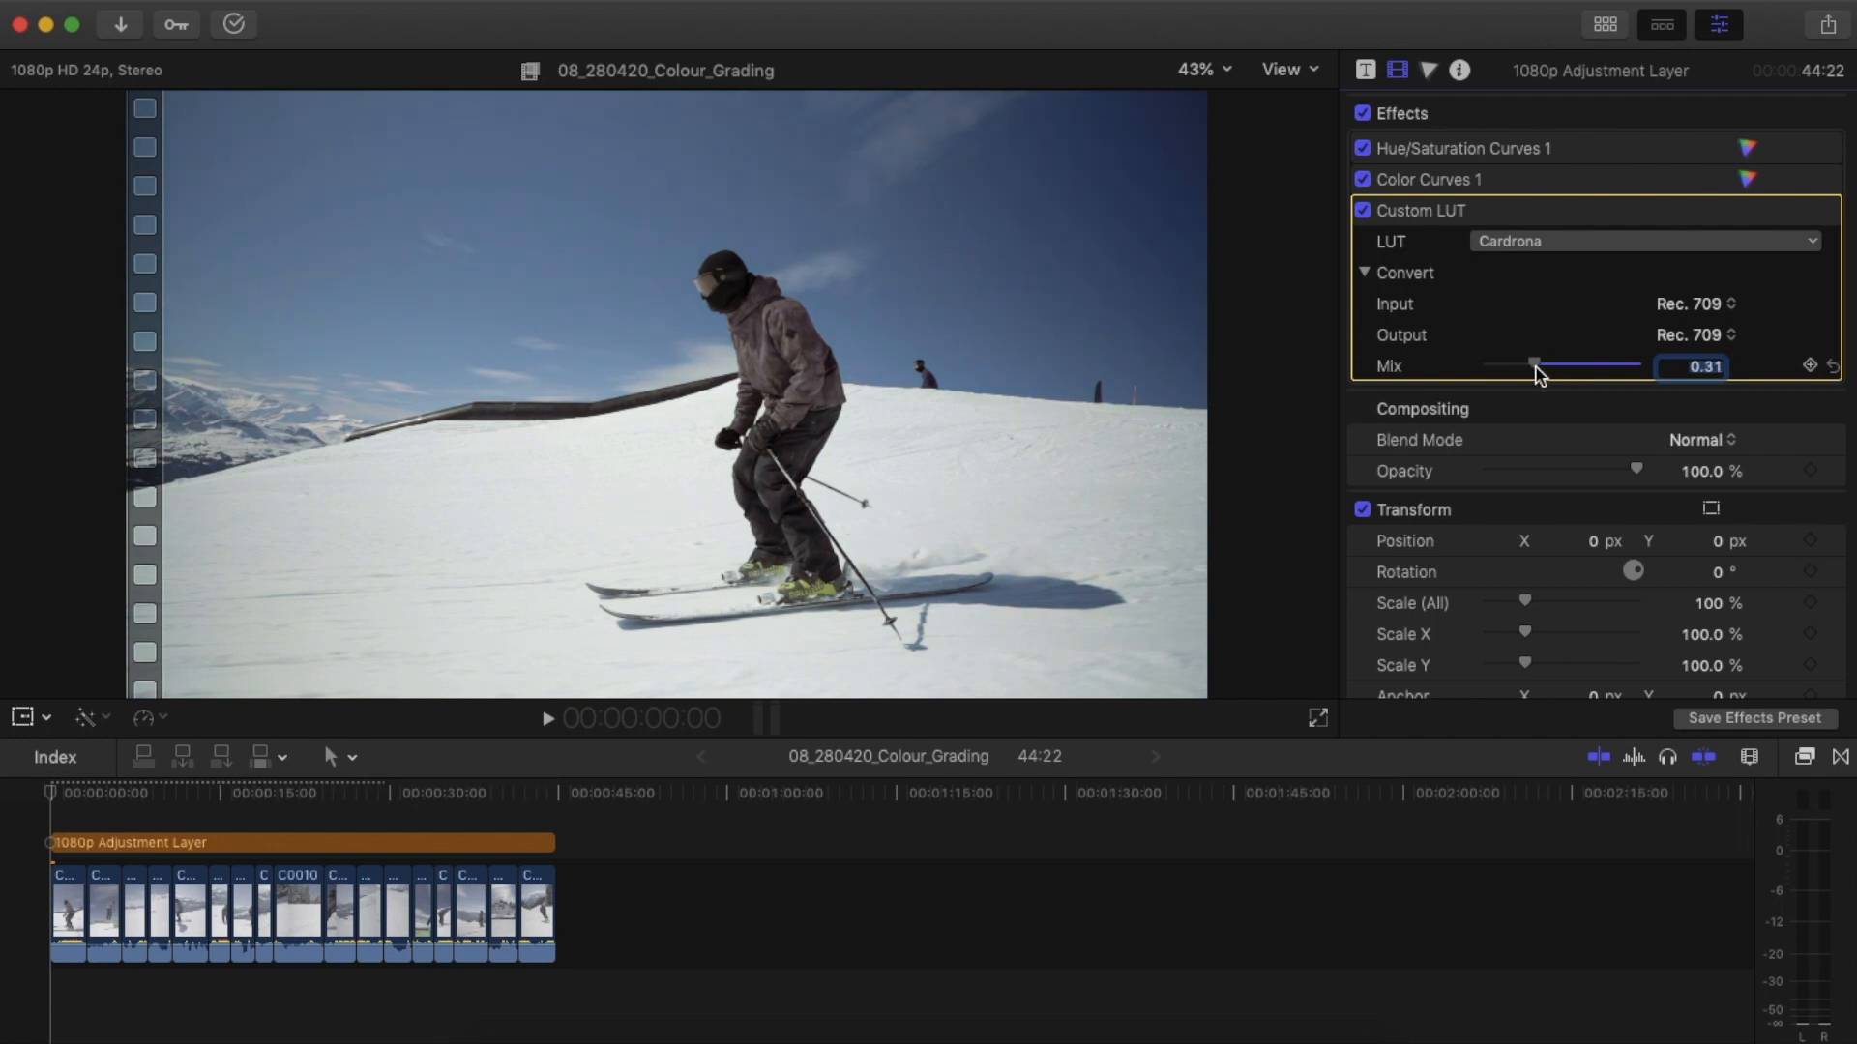
pyautogui.moveTo(1533, 365); pyautogui.dragTo(1545, 364)
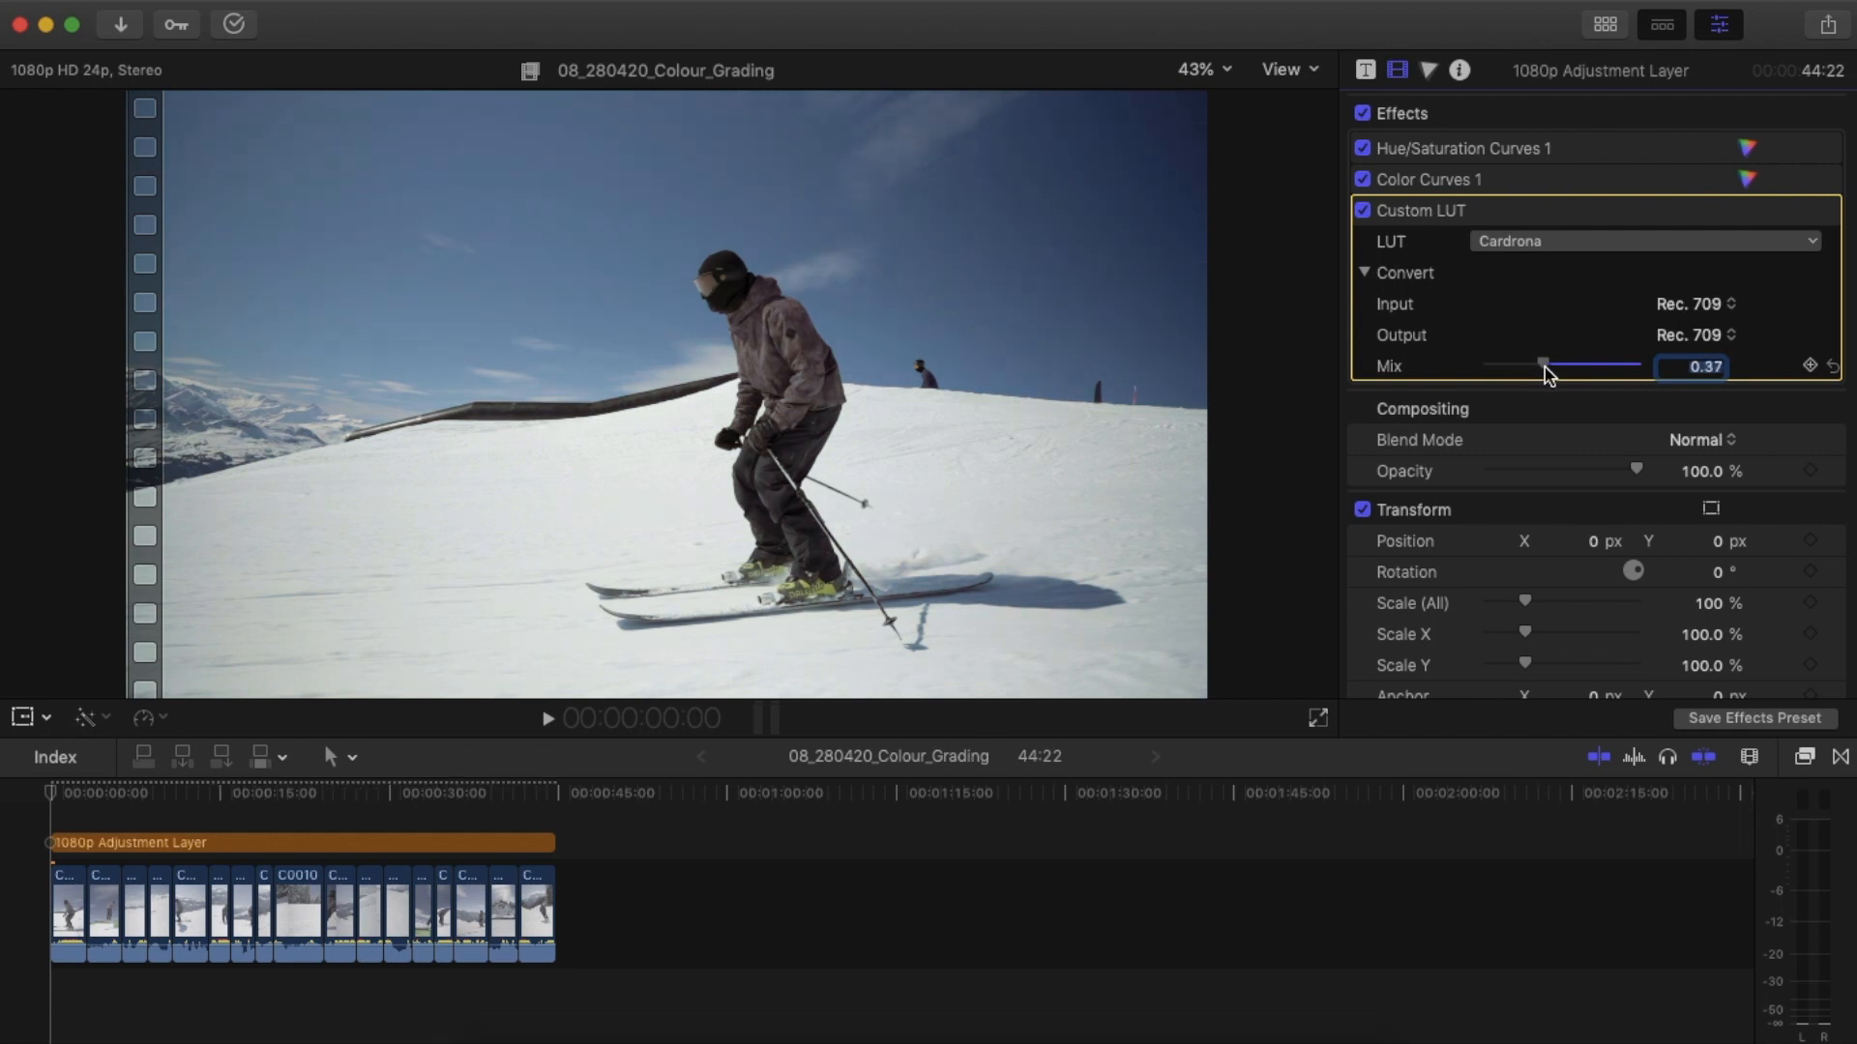
pyautogui.moveTo(1539, 366); pyautogui.dragTo(1546, 366)
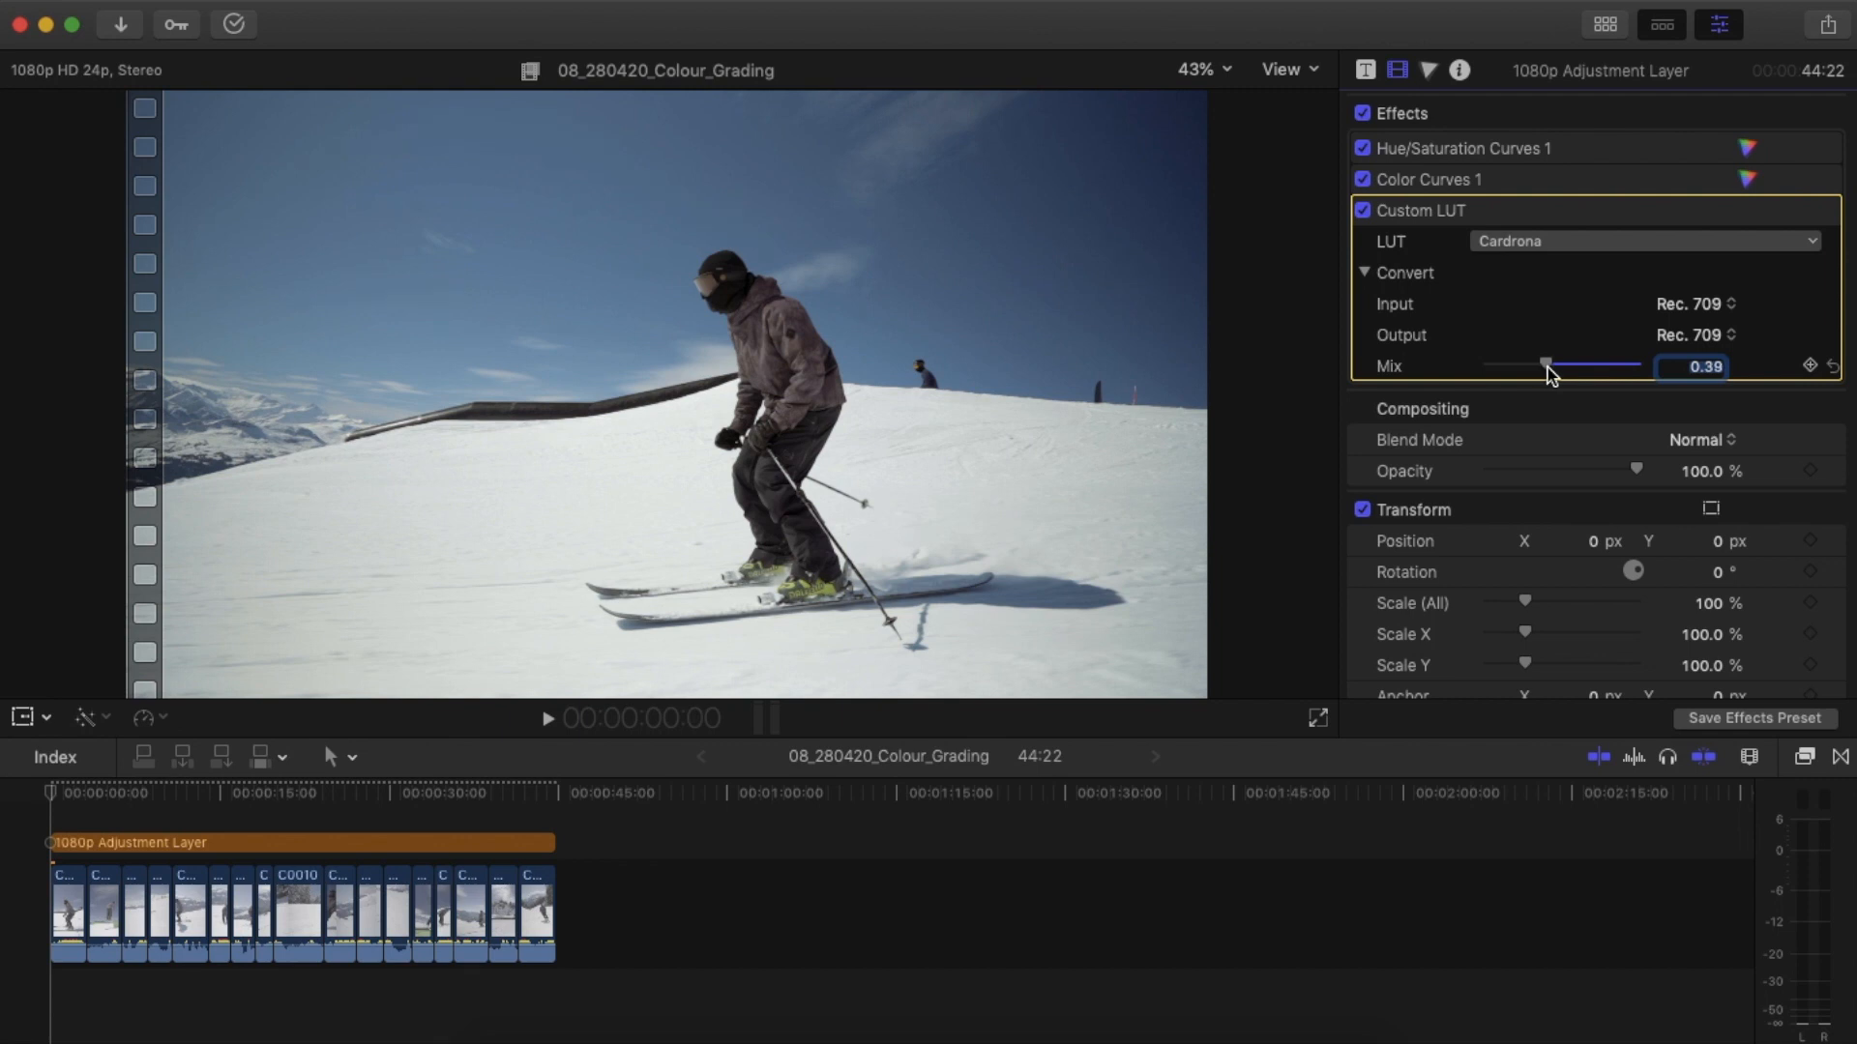
# Toggle the Cardrona Custom LUT off and on twice to compare, then lower its mix.
pyautogui.click(1362, 211)
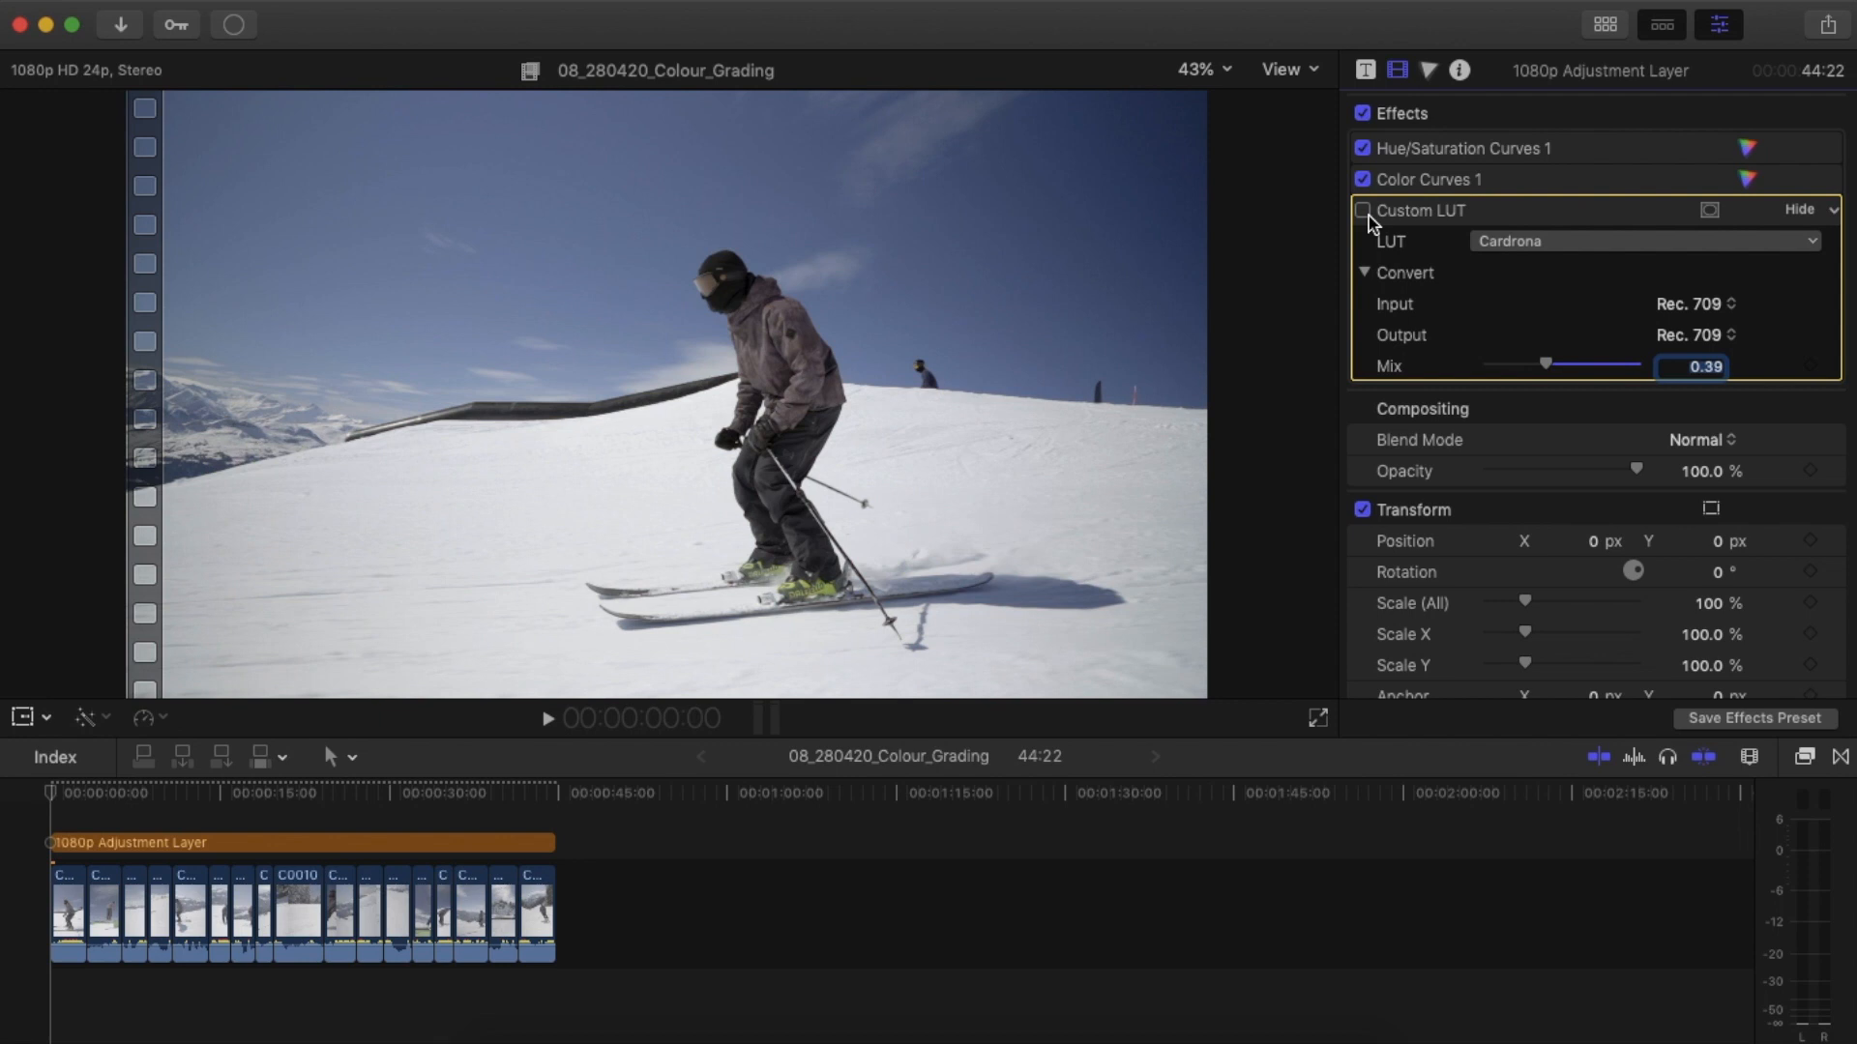
pyautogui.click(1361, 211)
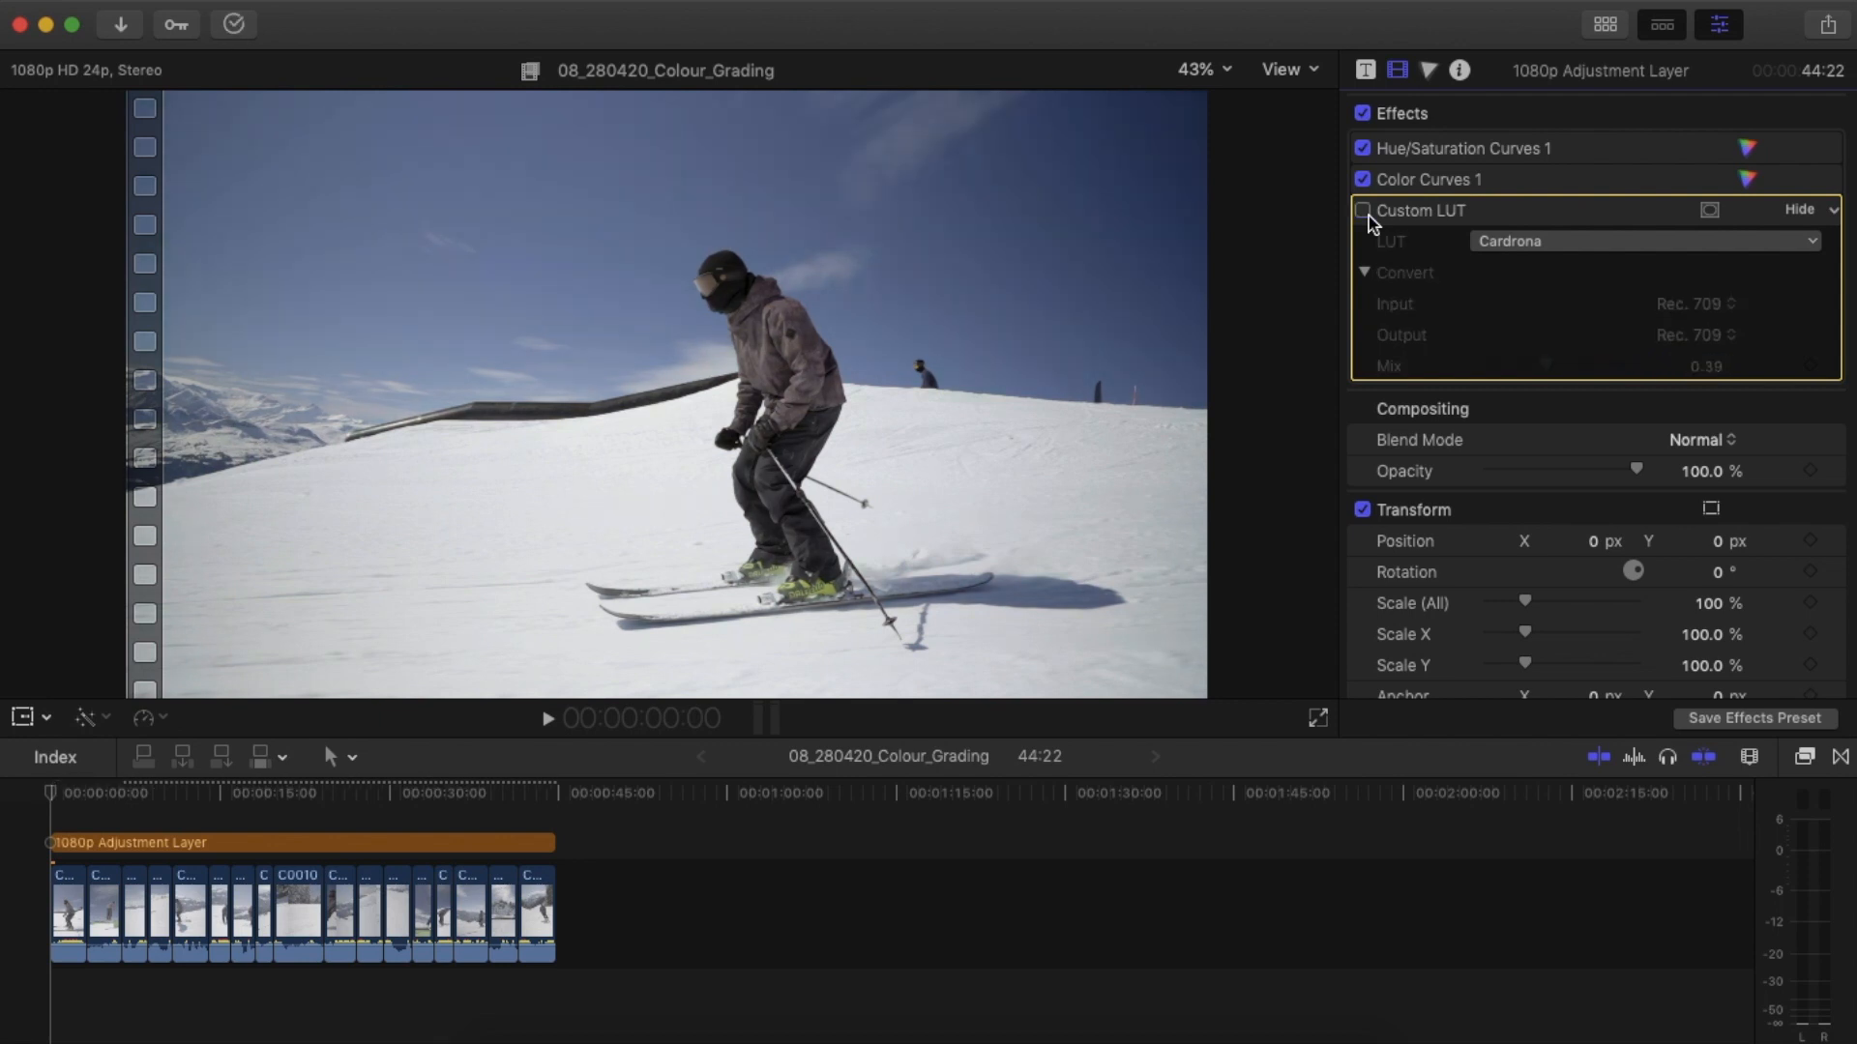
pyautogui.click(1362, 210)
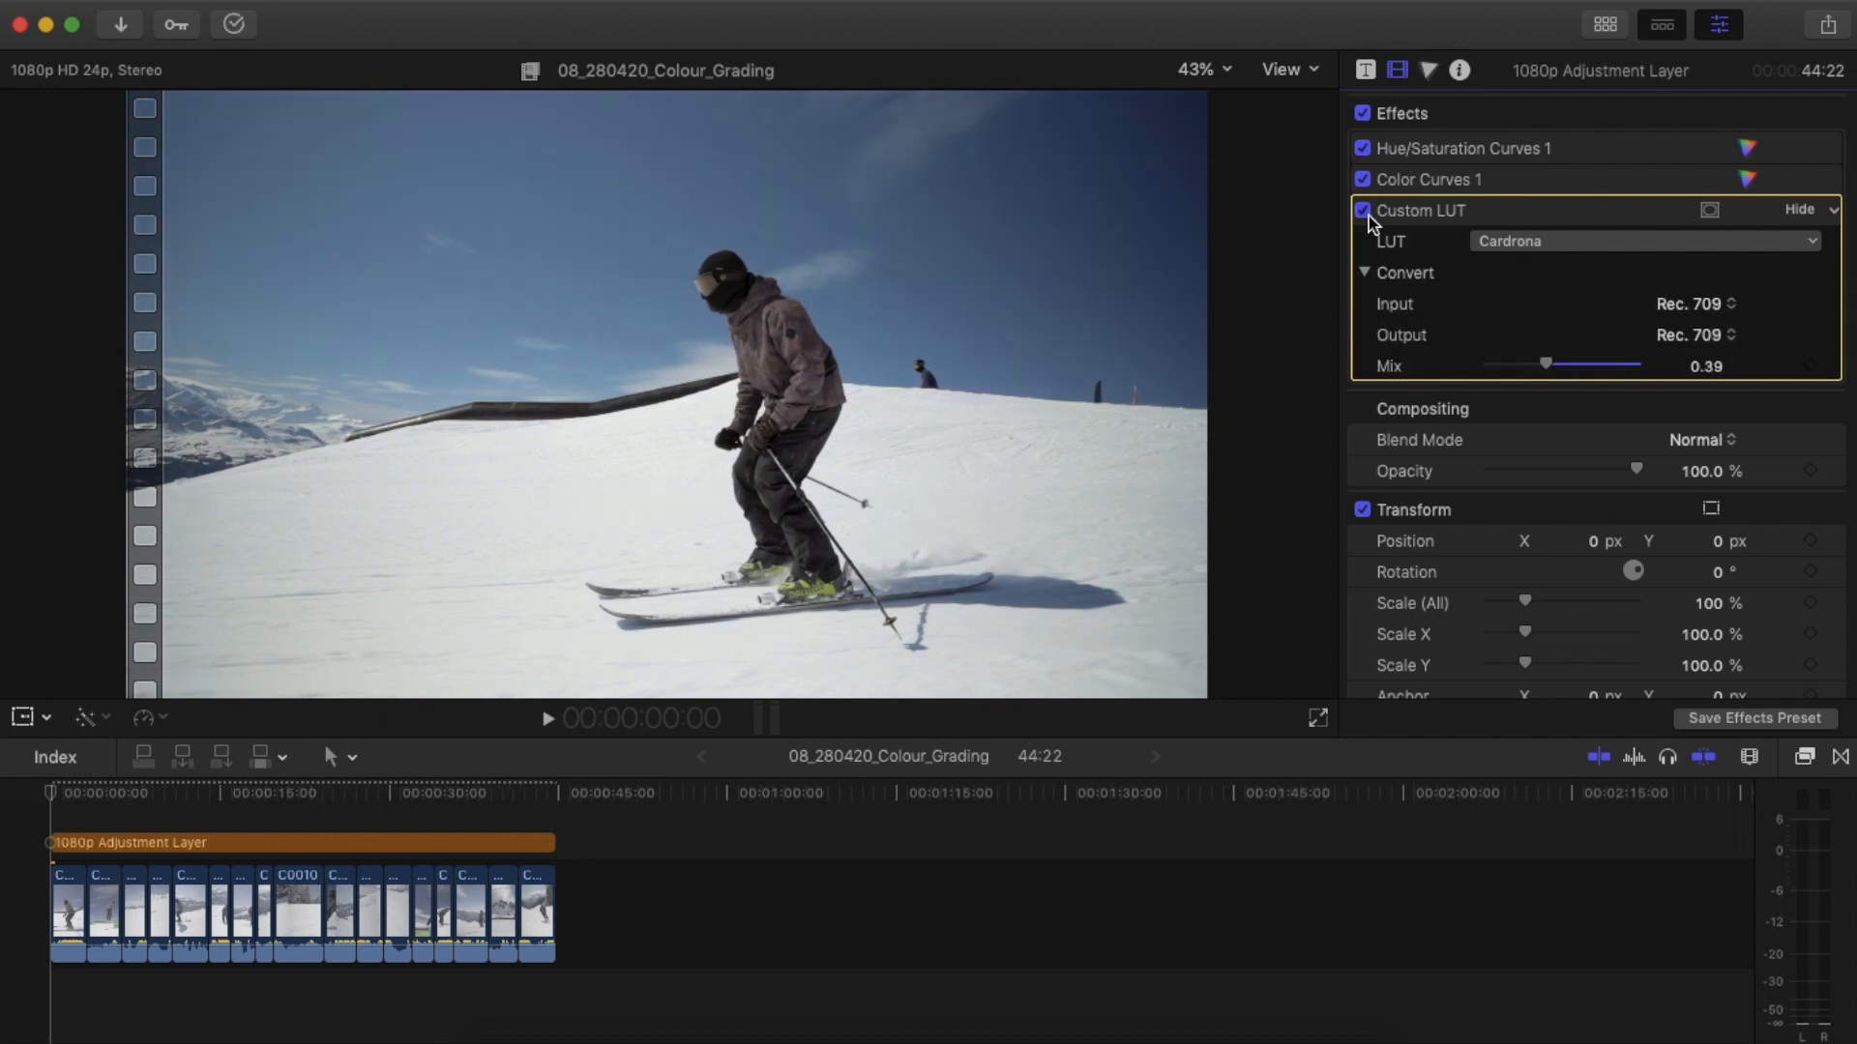
pyautogui.click(1361, 210)
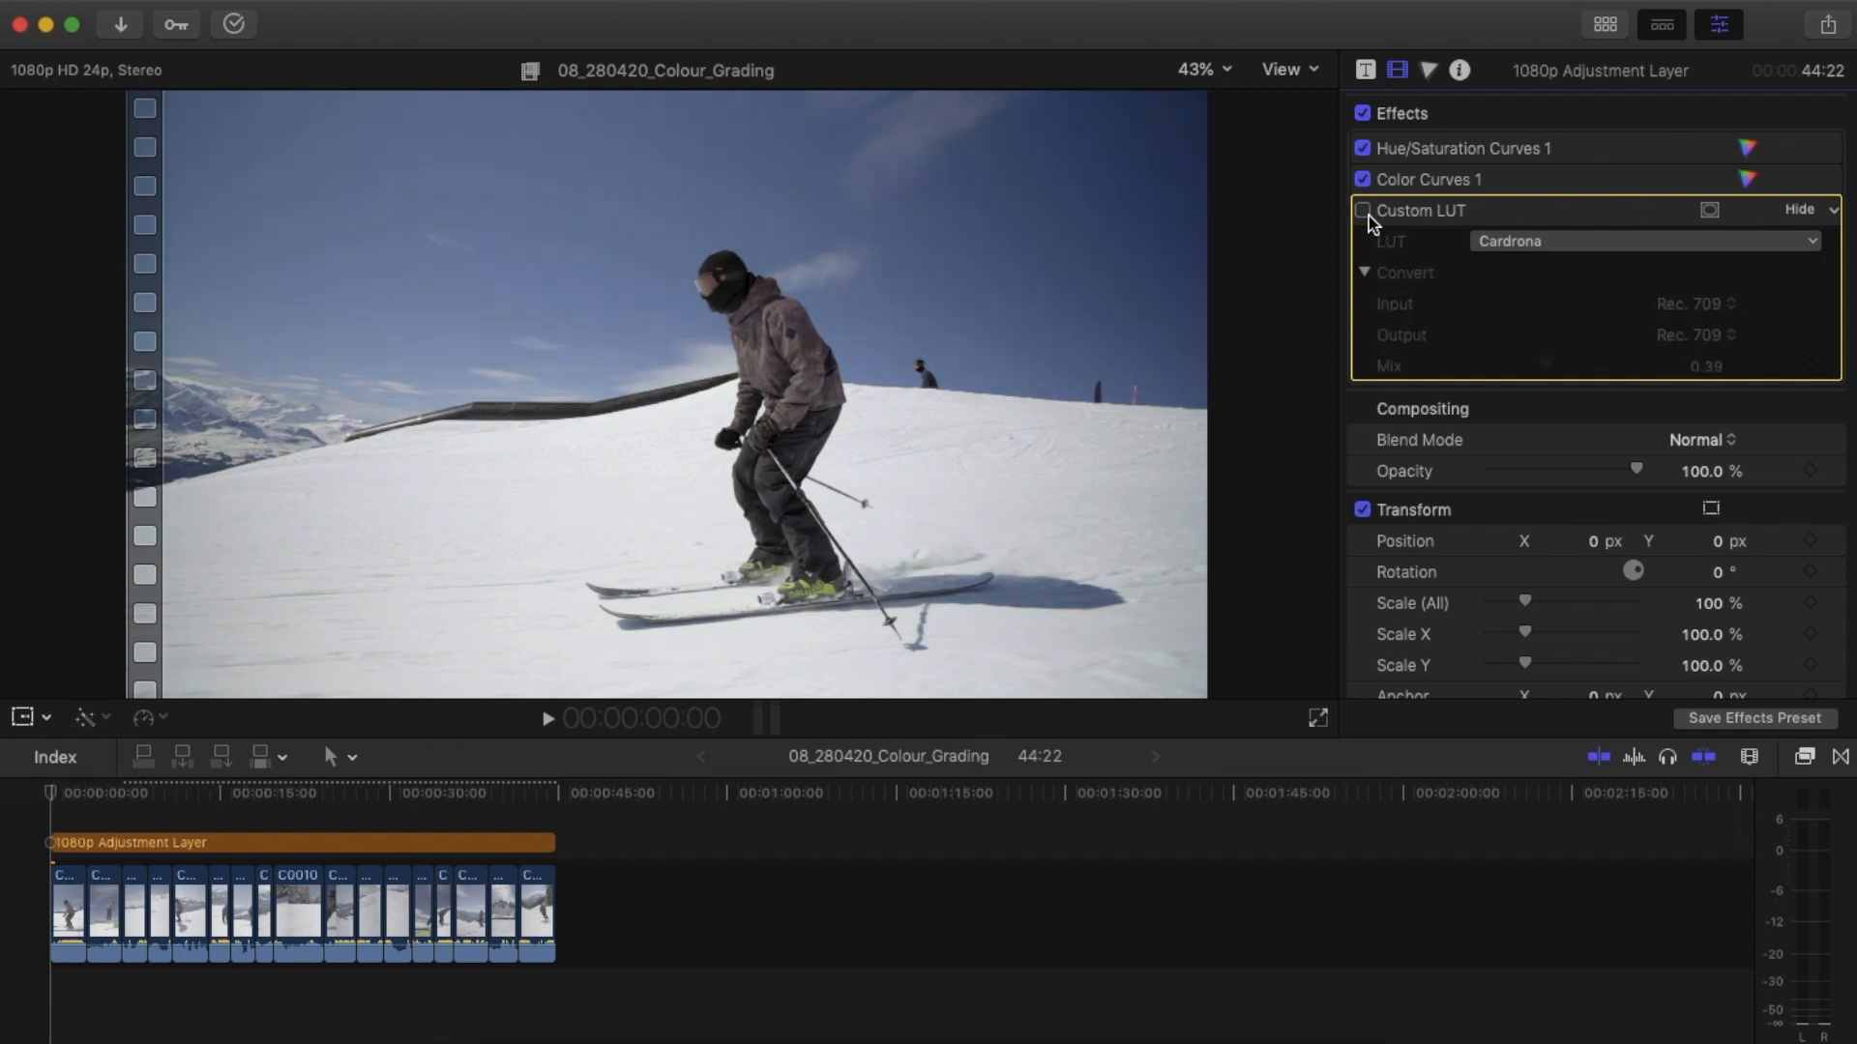
pyautogui.click(1361, 210)
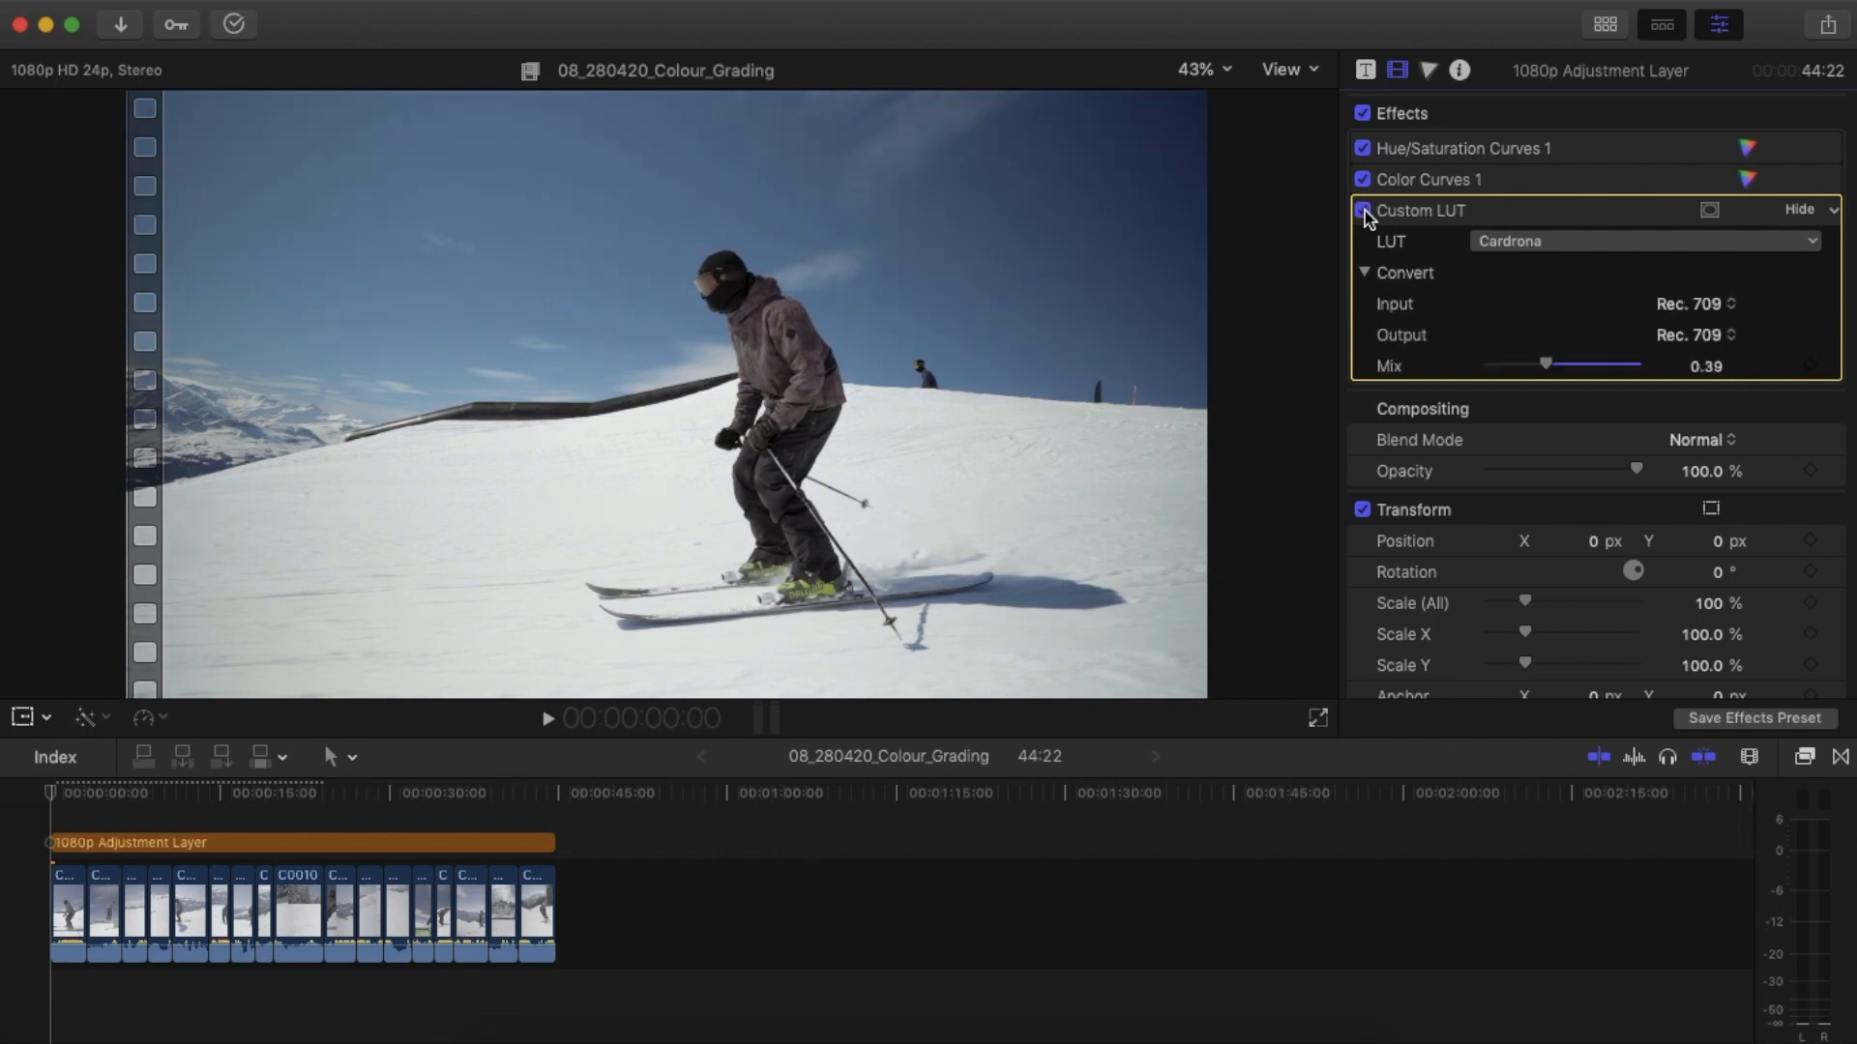
pyautogui.moveTo(1545, 364); pyautogui.dragTo(1521, 365)
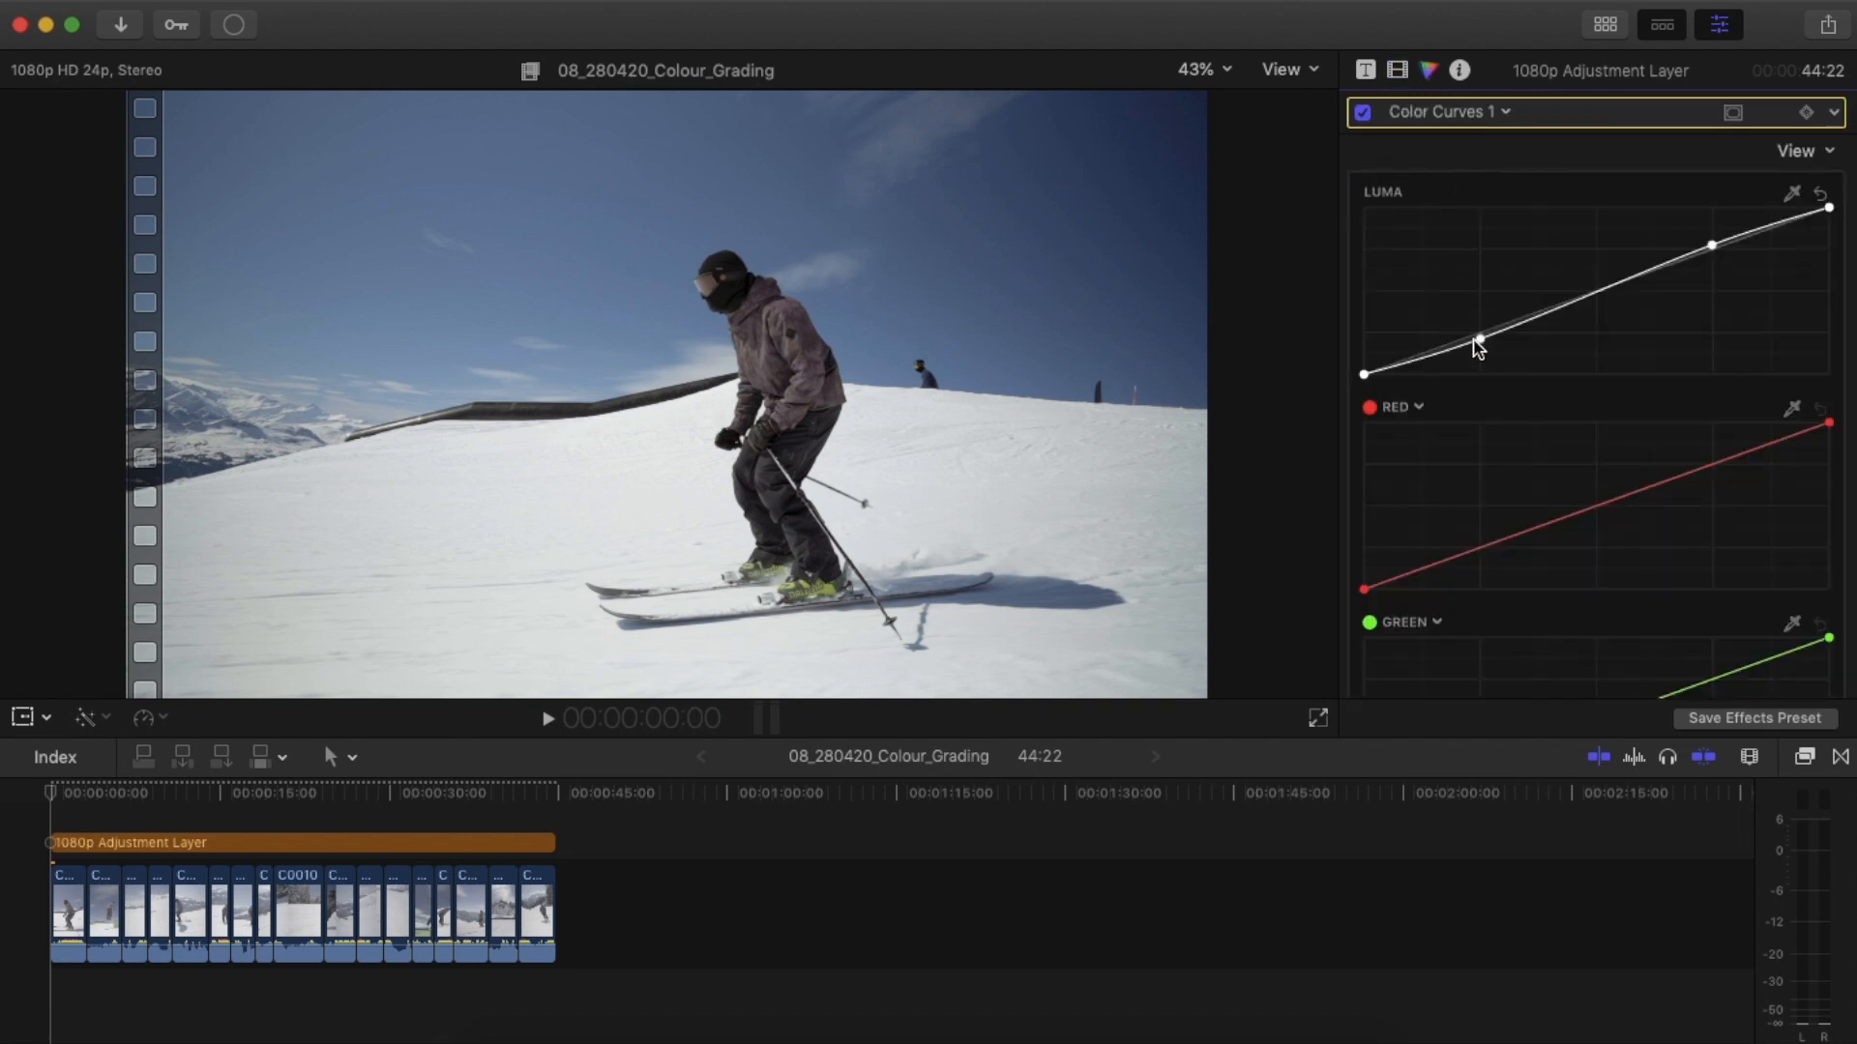
# Nudge the luma curve's lower shadow point and settle it back into place.
pyautogui.moveTo(1477, 336); pyautogui.dragTo(1483, 350)
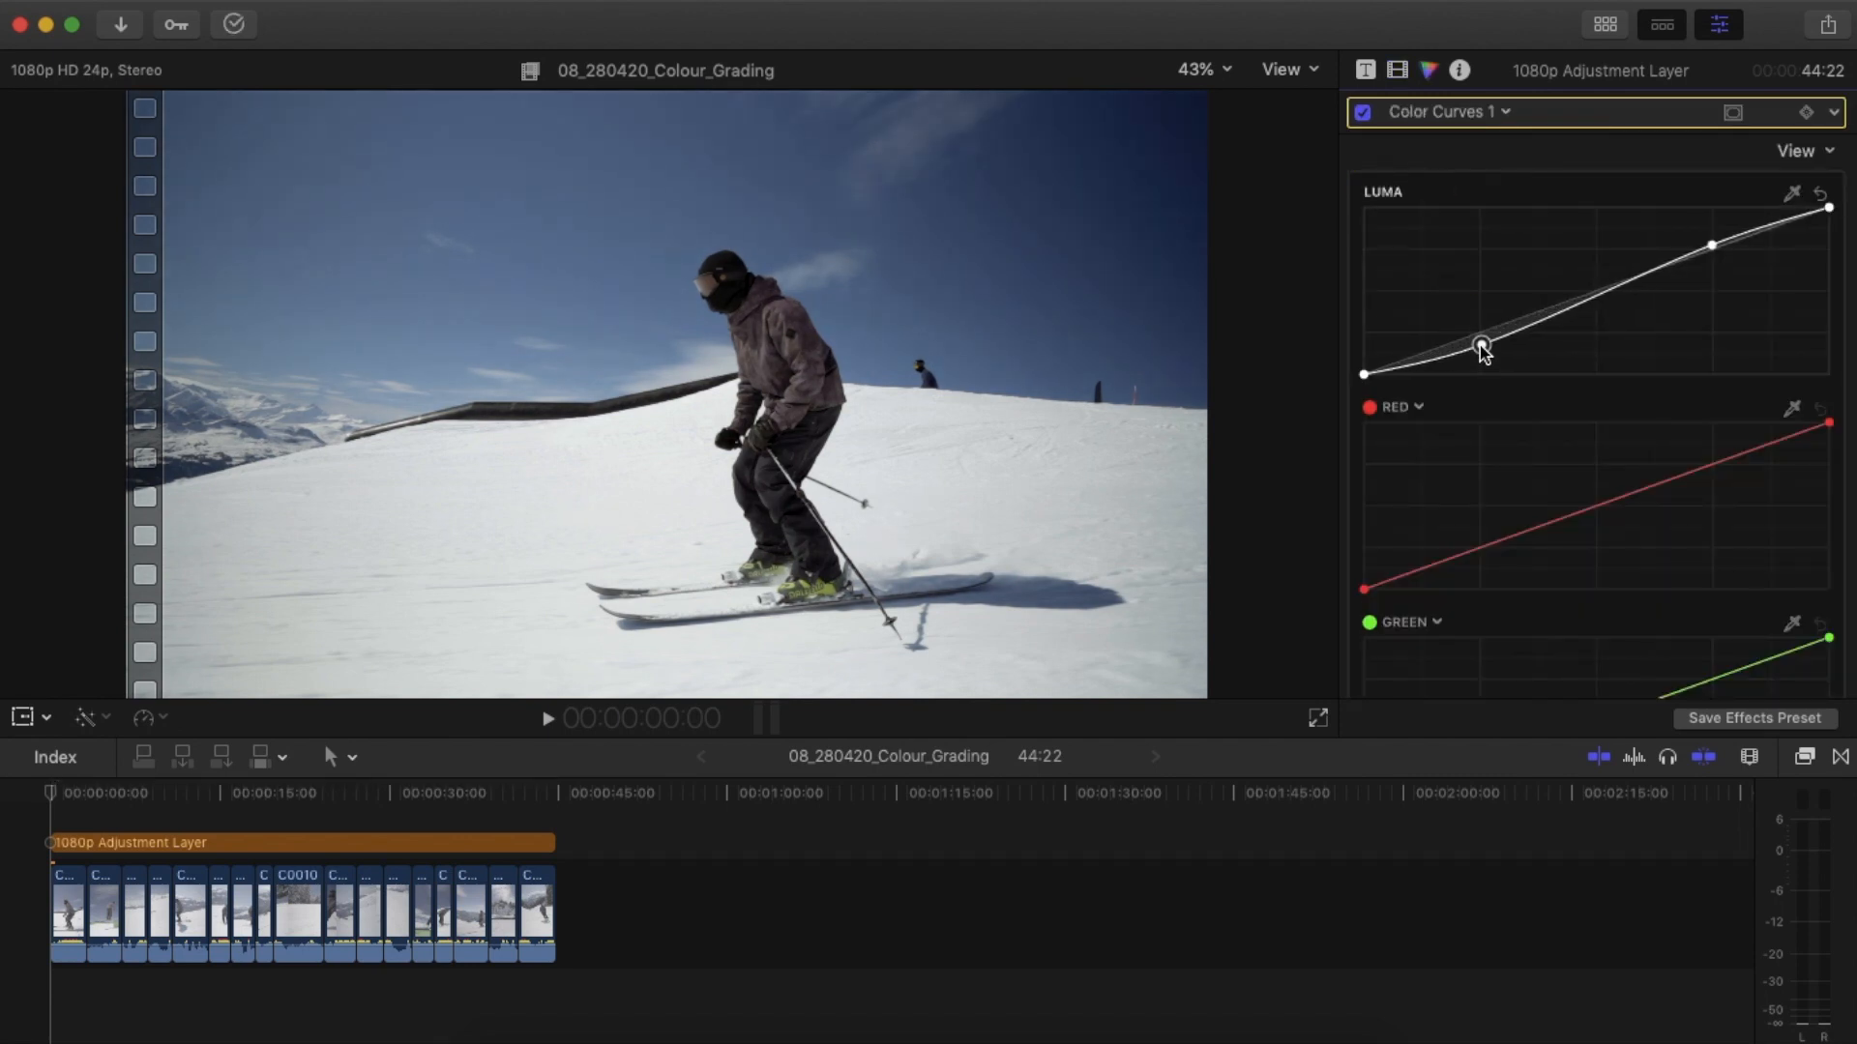
pyautogui.moveTo(1480, 353); pyautogui.dragTo(1481, 335)
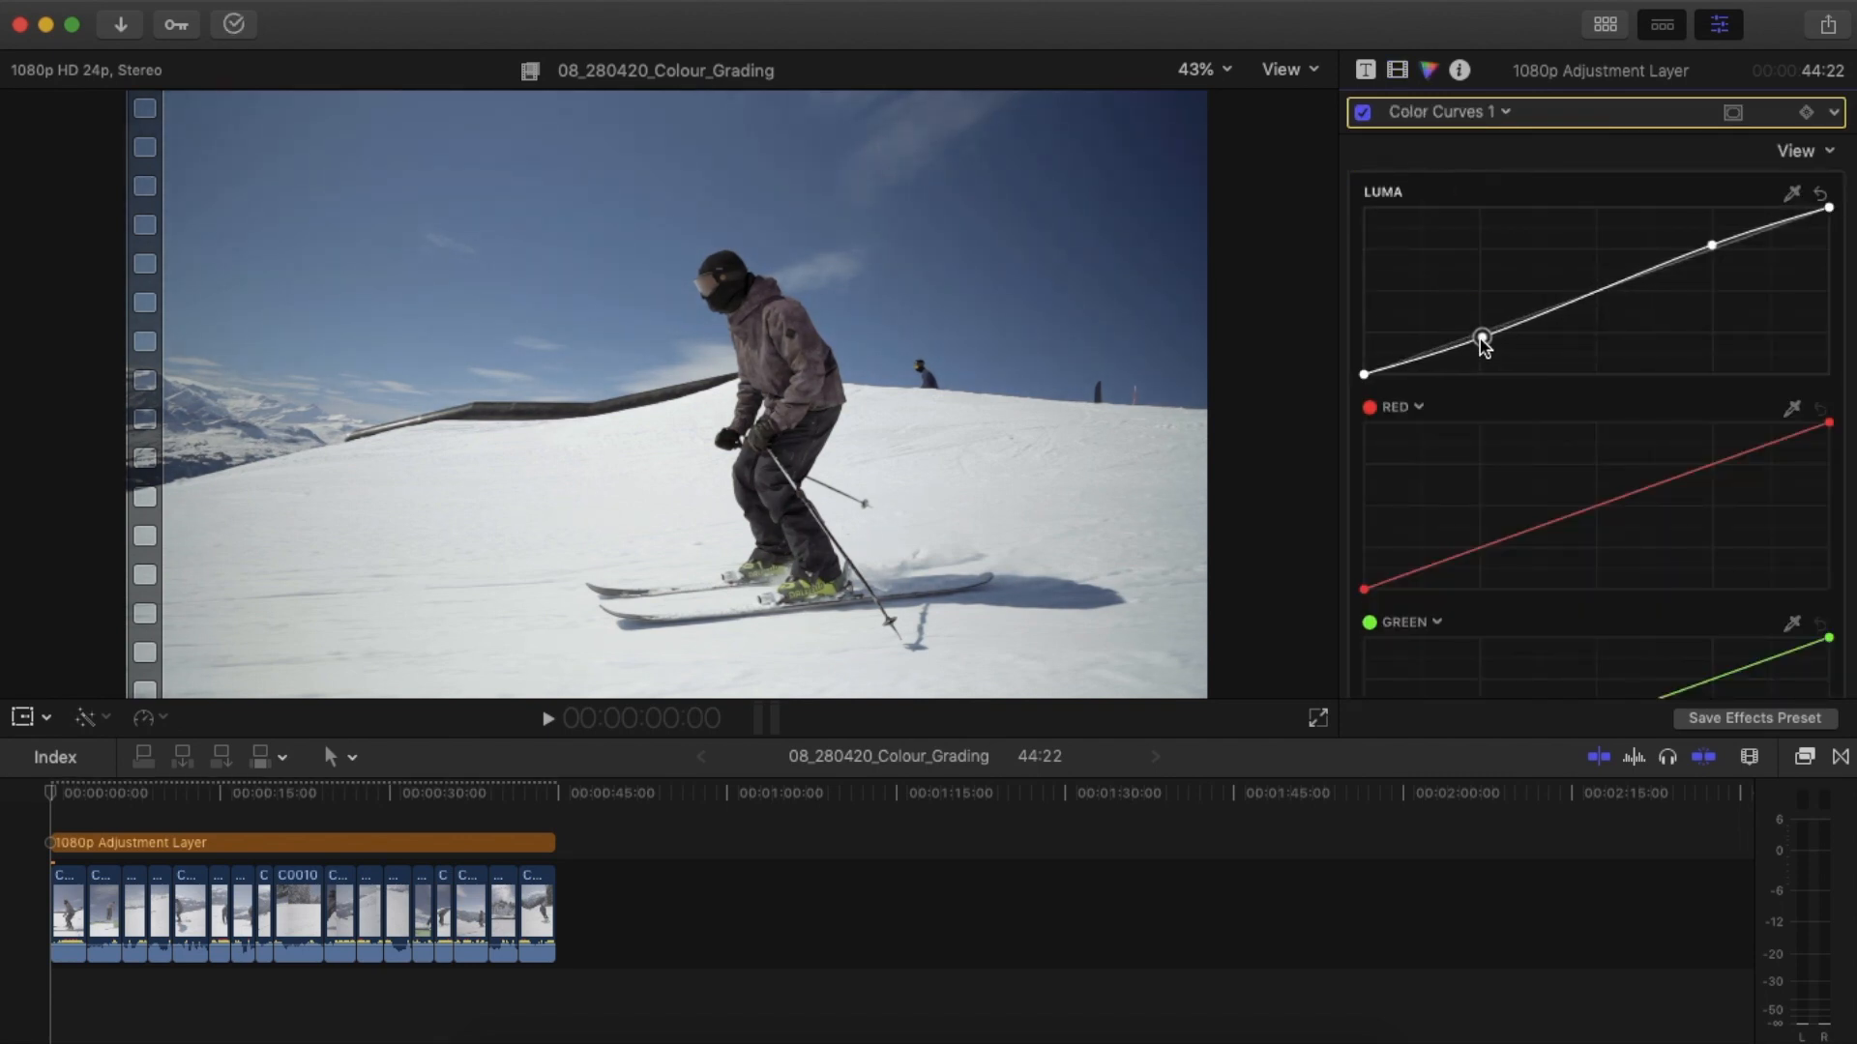
pyautogui.scroll(-3)
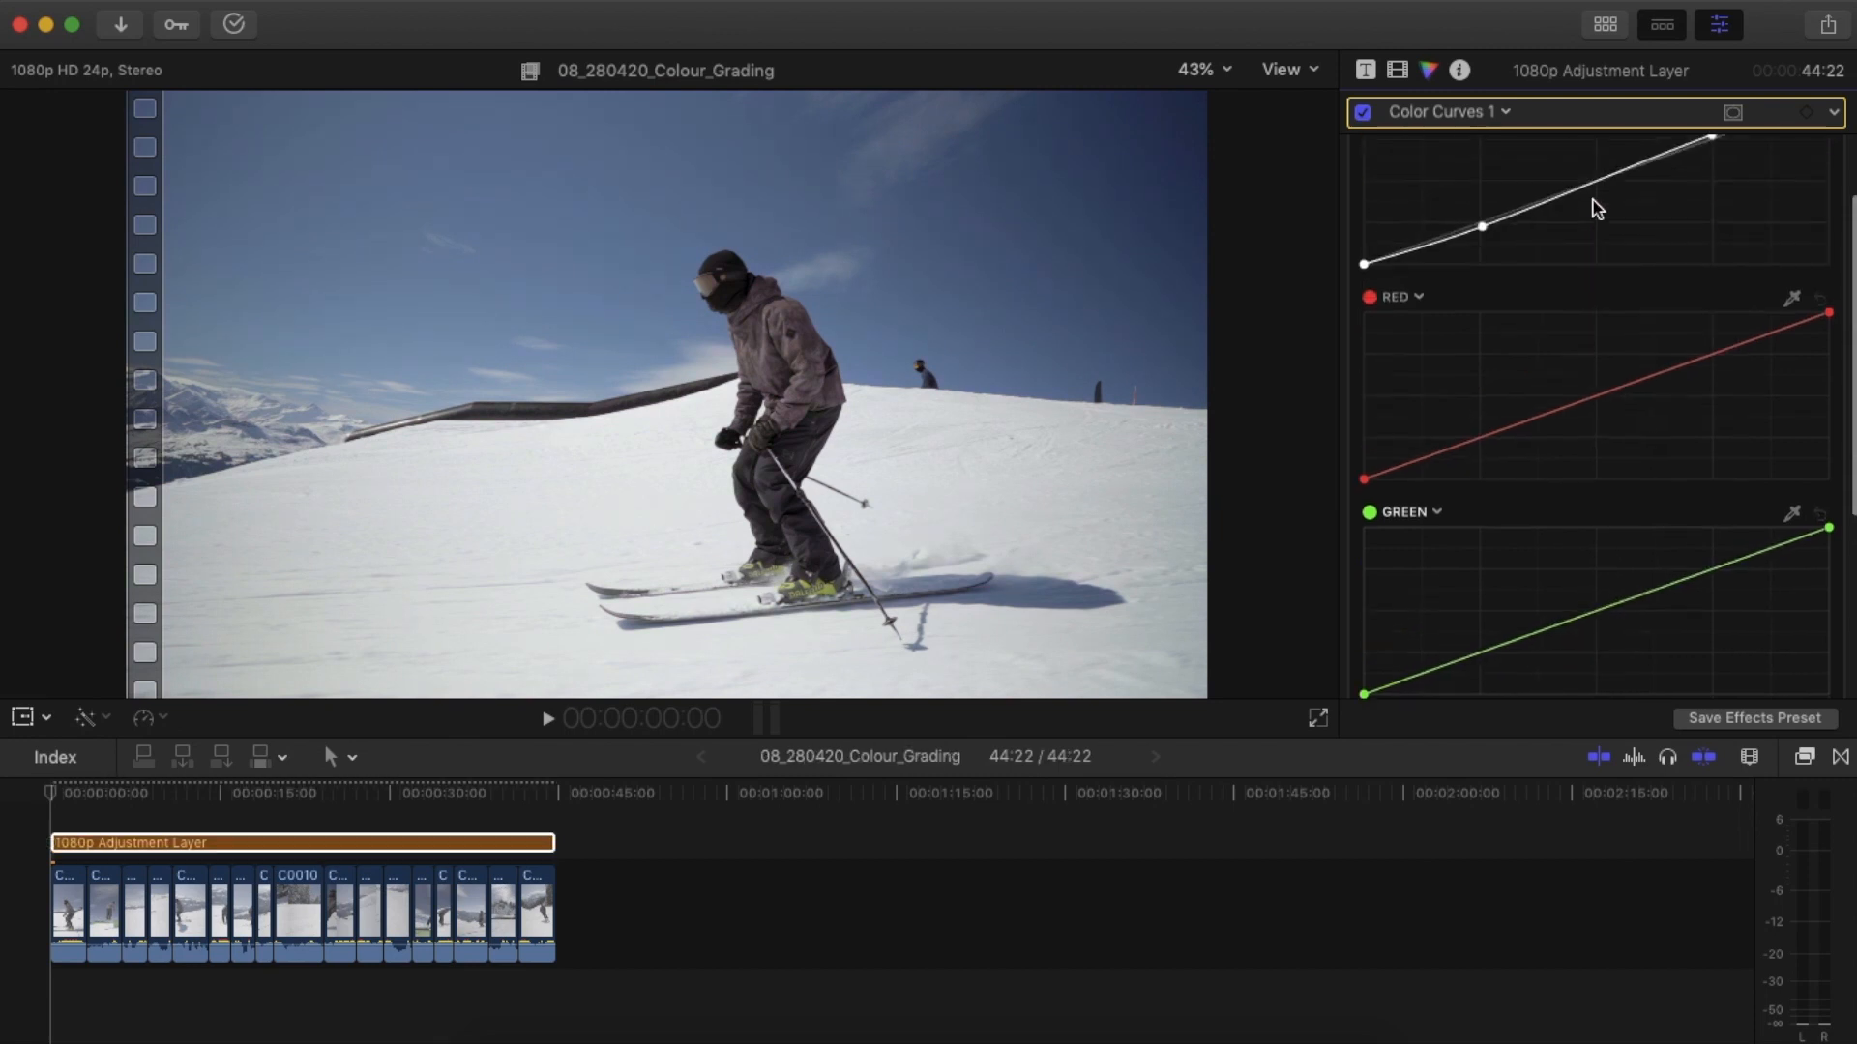
# Open the corrections pop-up and show the adjustment layer's full effects list.
pyautogui.click(1503, 111)
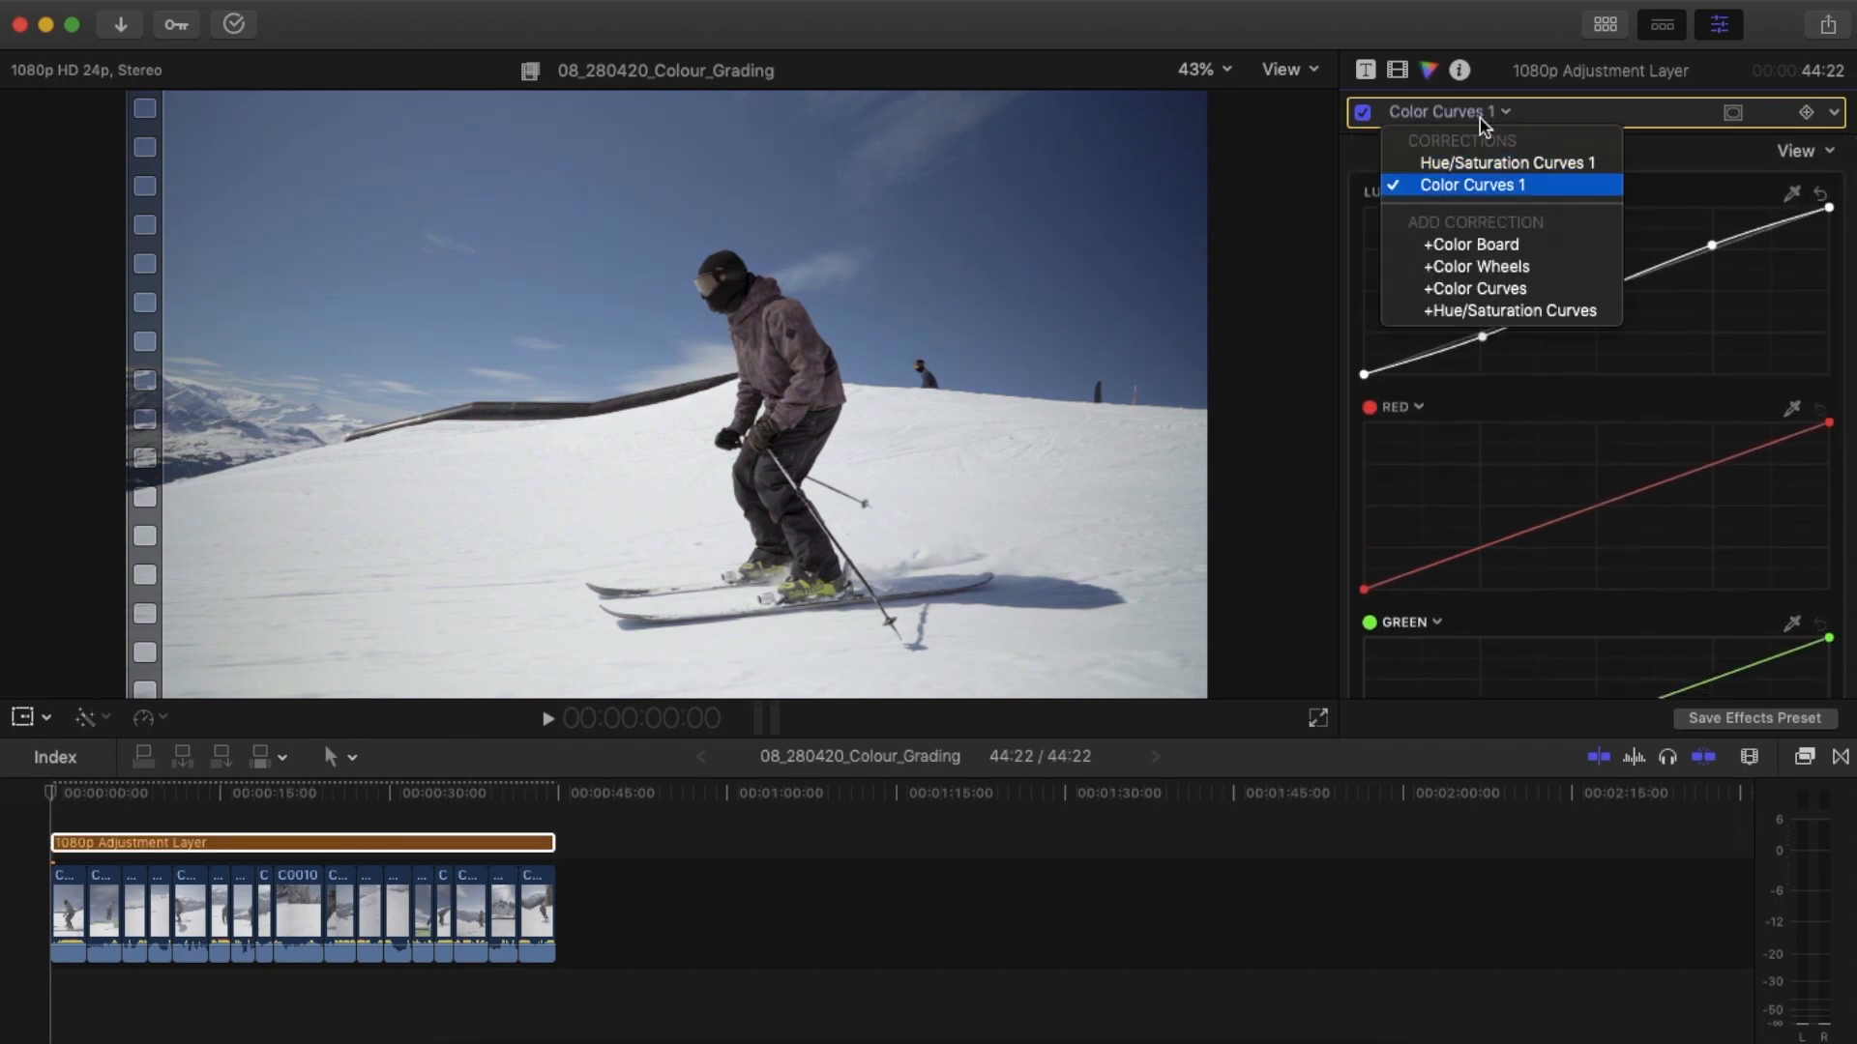
pyautogui.click(1397, 70)
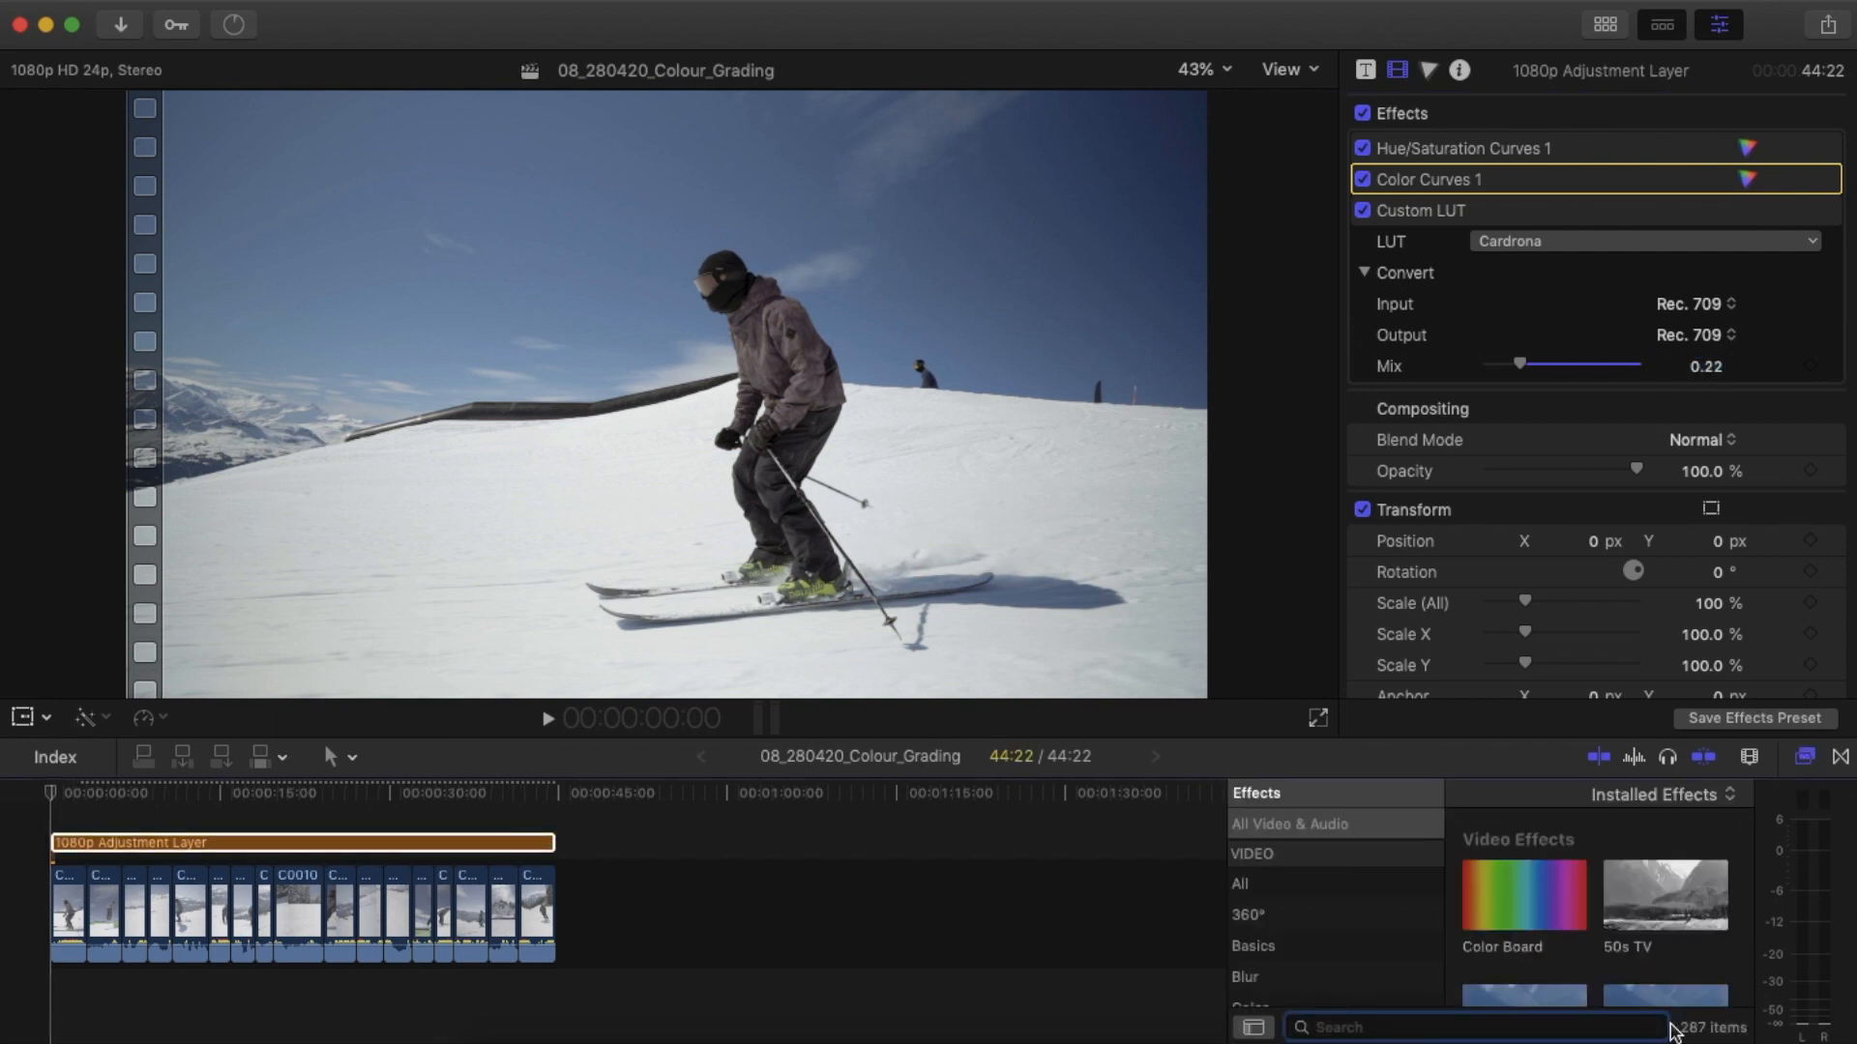
# Apply Sharpen to the adjustment layer, test a high amount, and leave Amount at 2.5.
pyautogui.write('Sharpen')
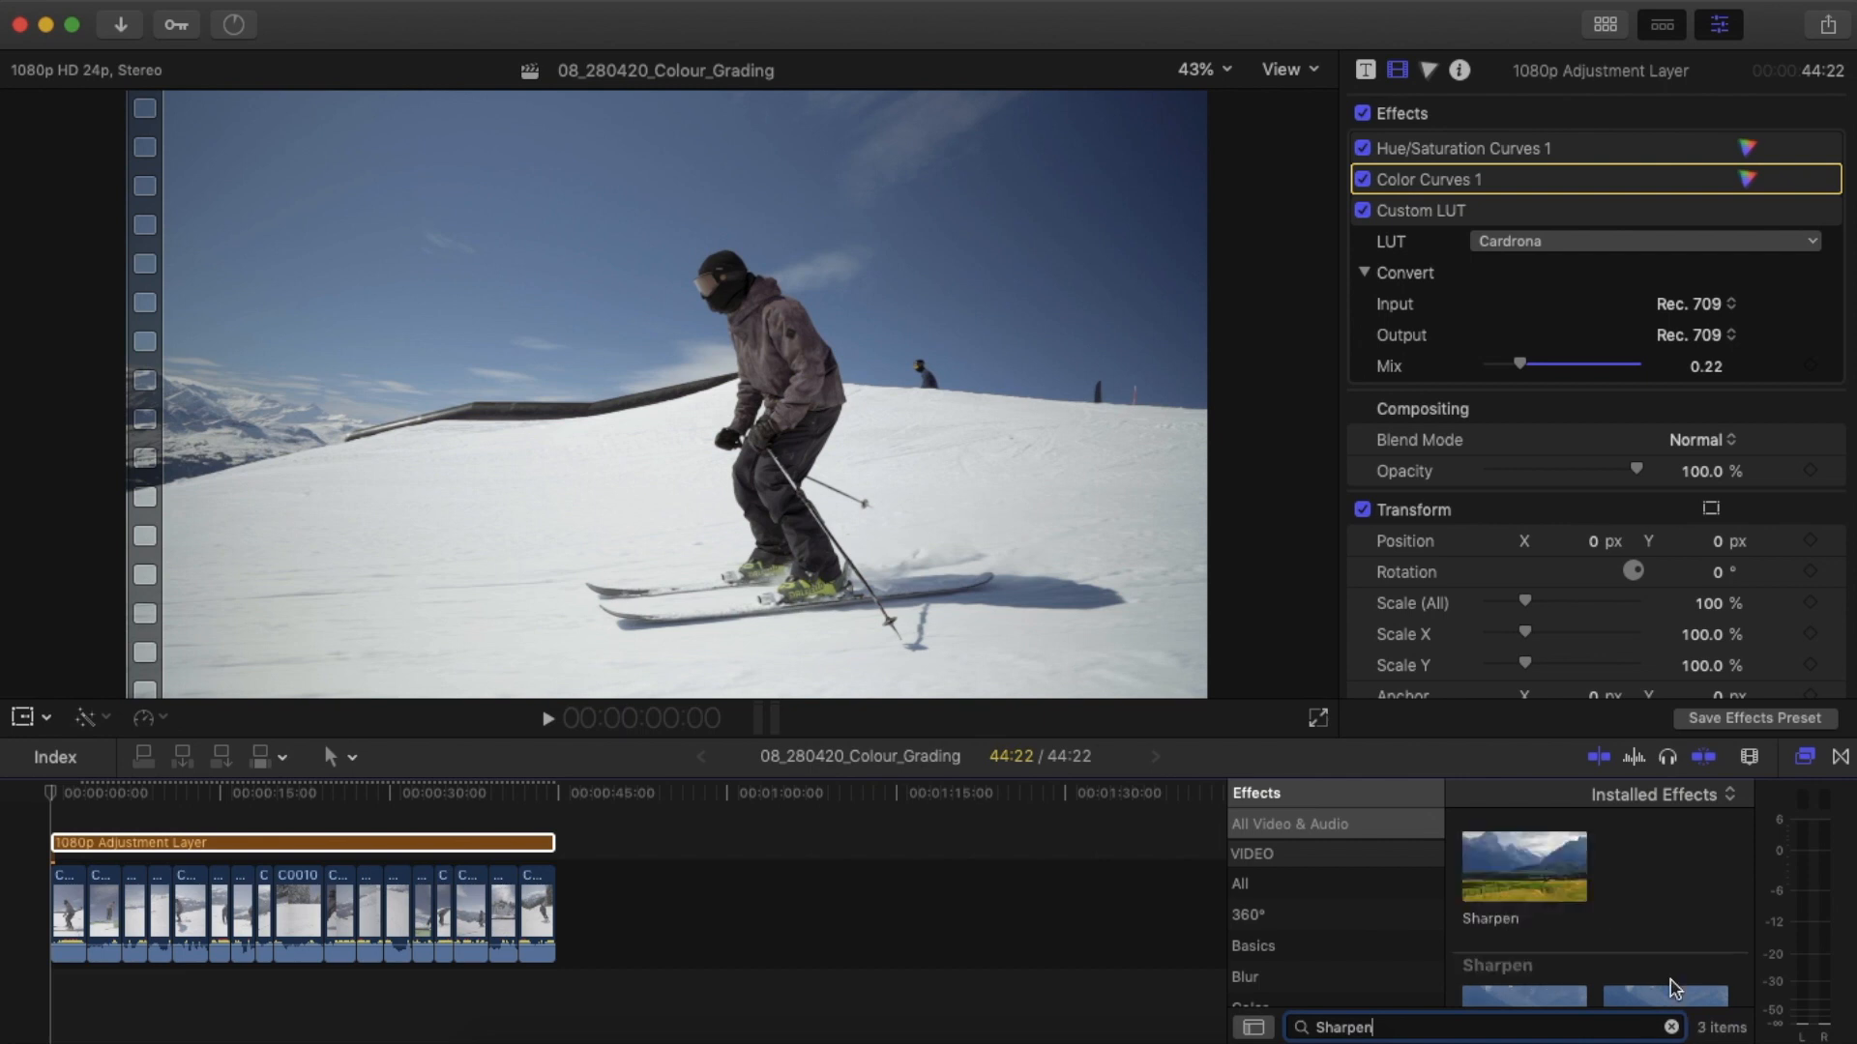
pyautogui.click(1523, 868)
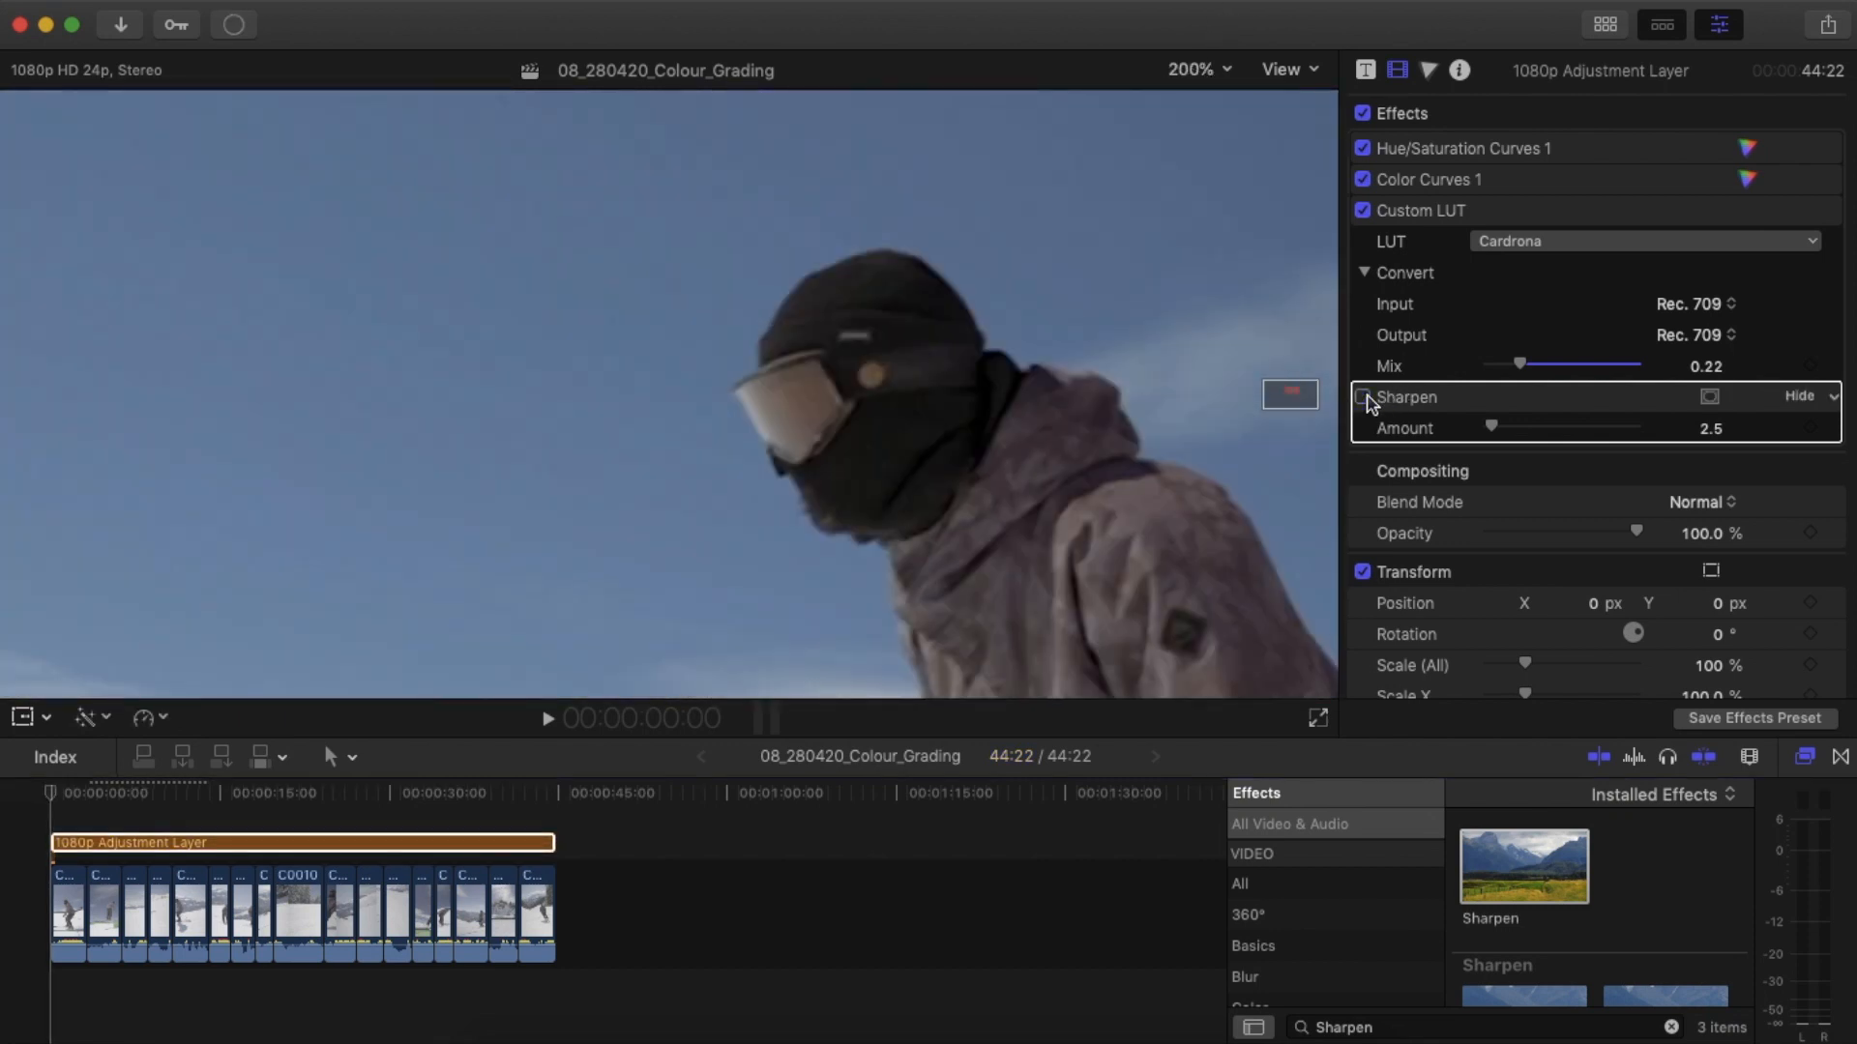
pyautogui.click(1361, 397)
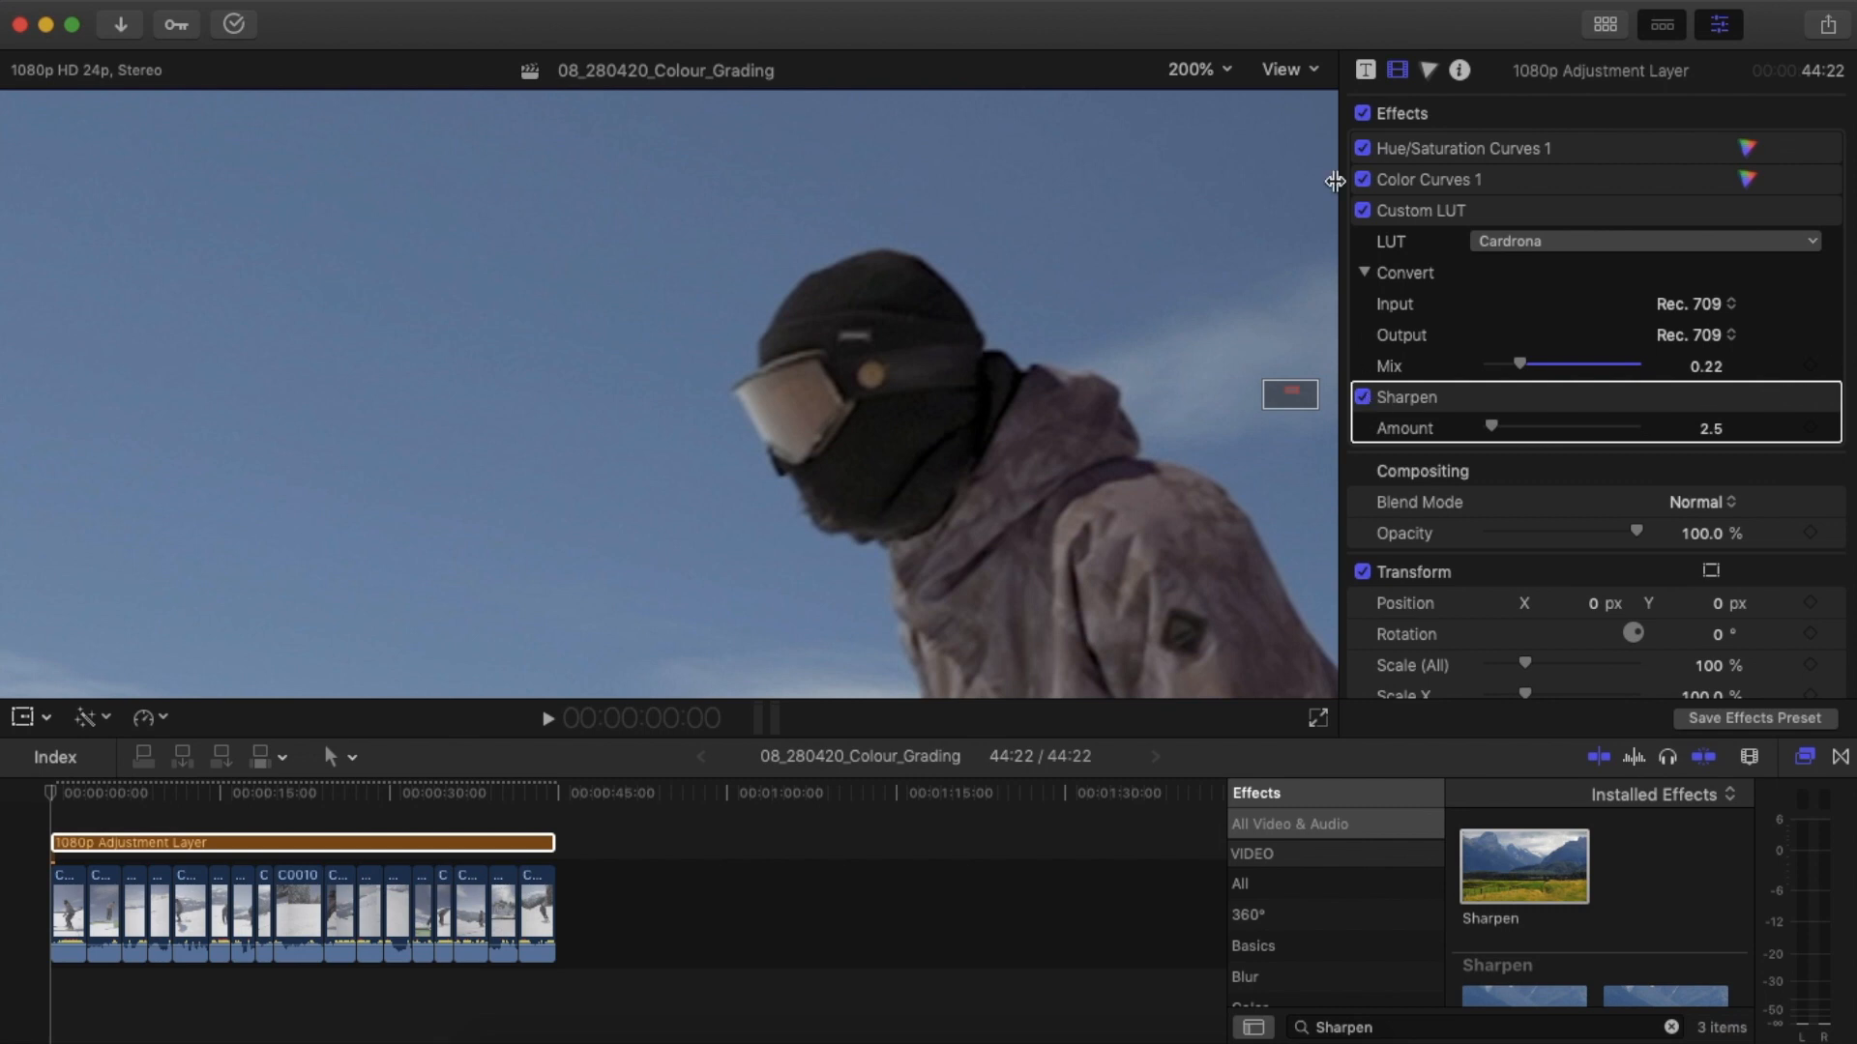
pyautogui.moveTo(1206, 73)
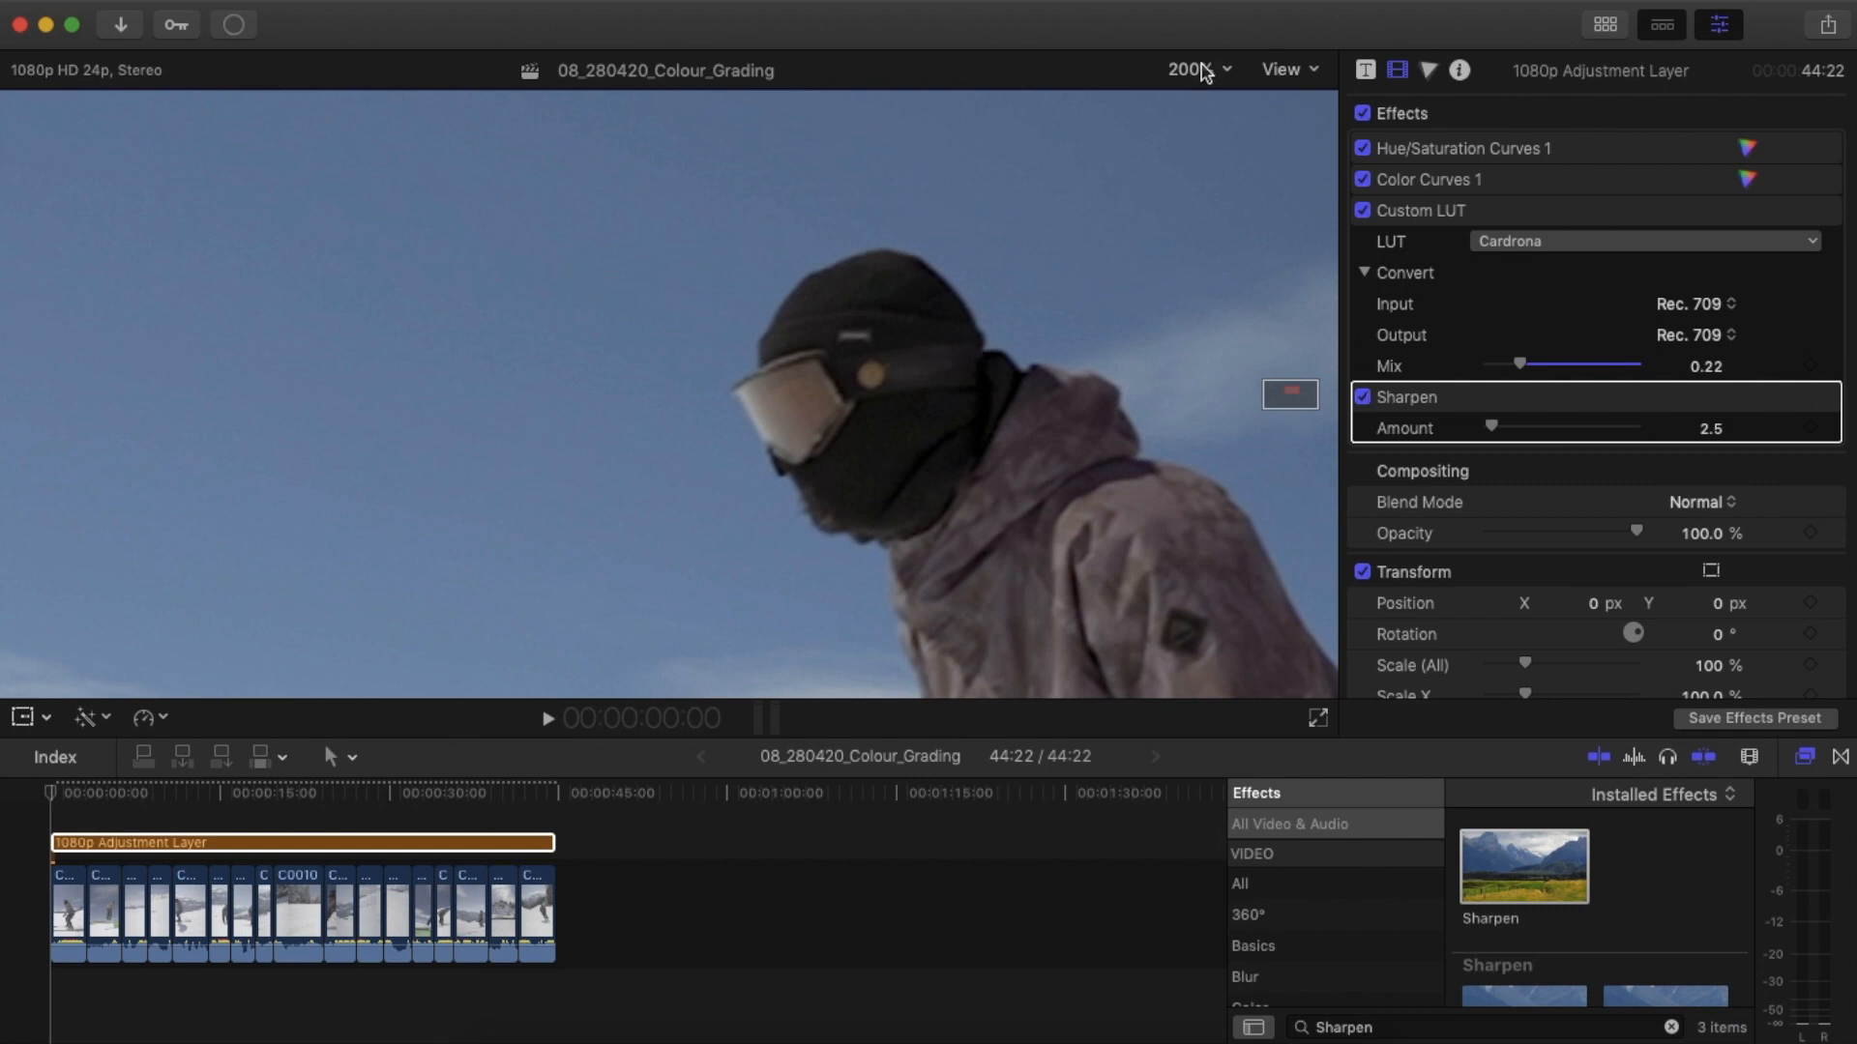
pyautogui.click(1225, 70)
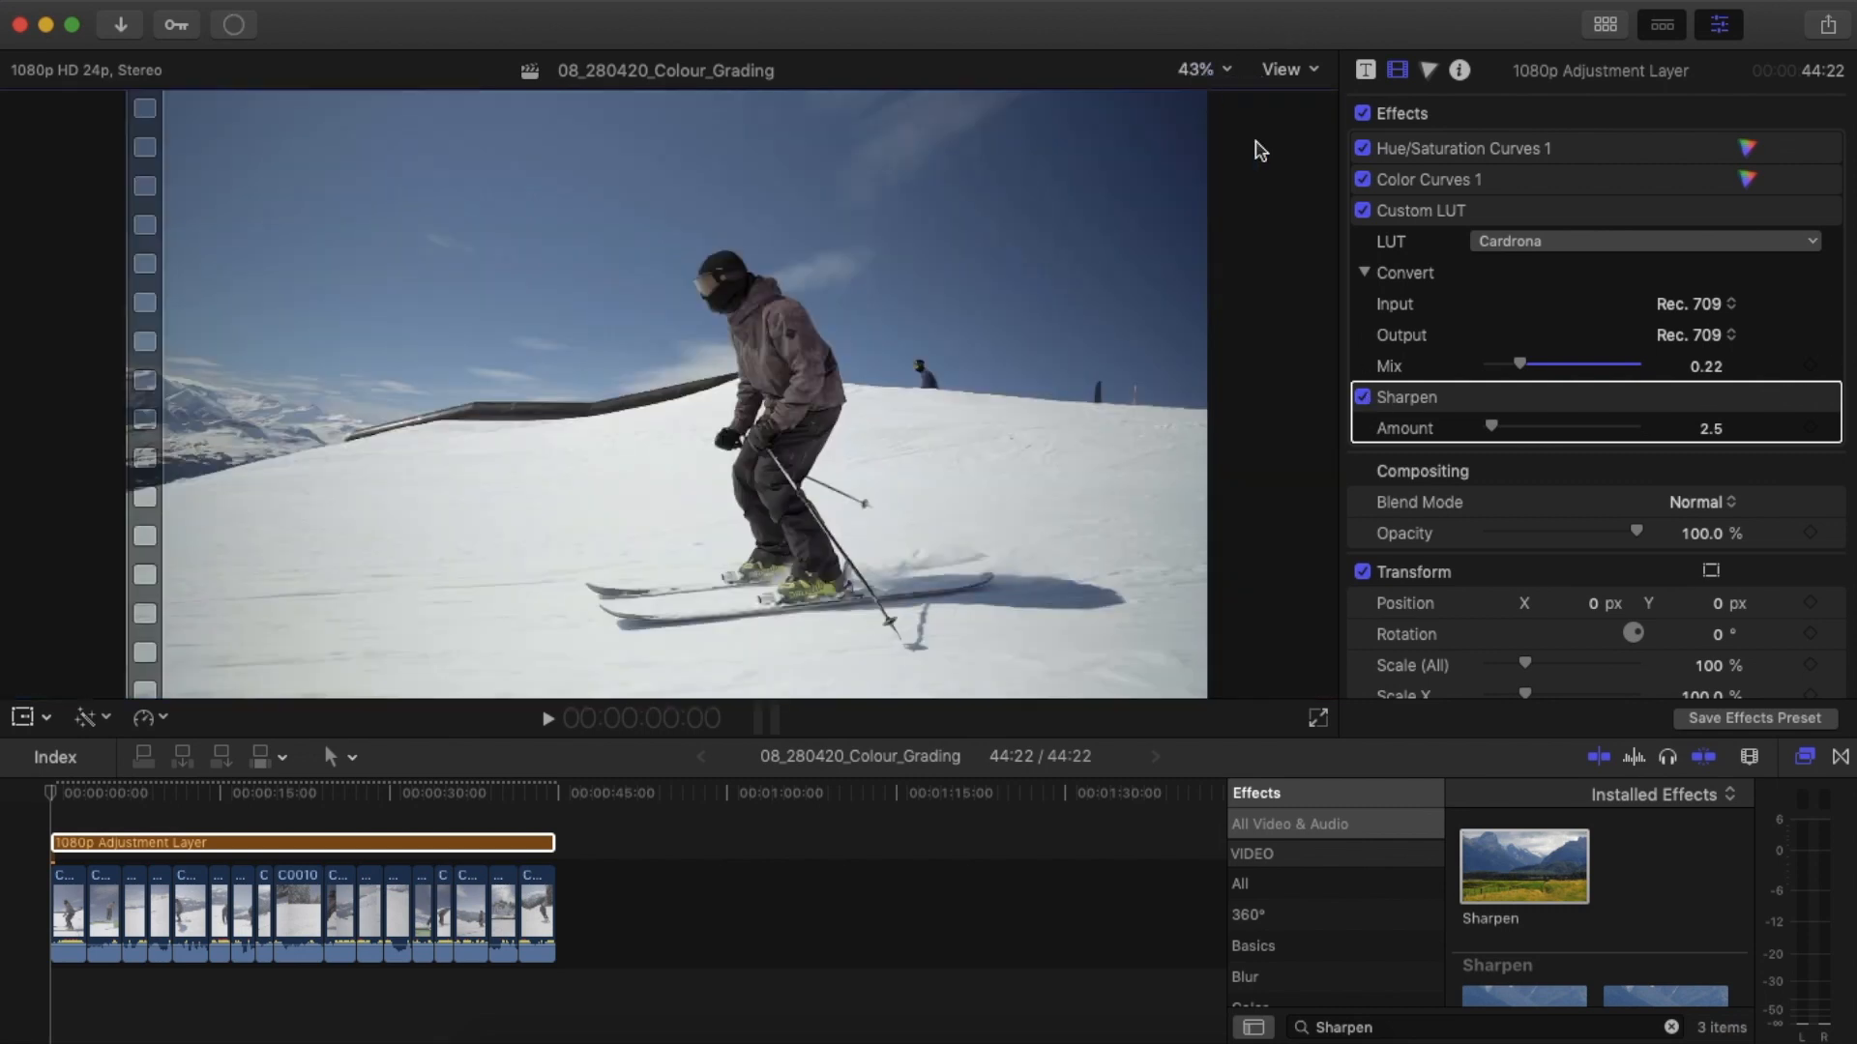
pyautogui.moveTo(1492, 428); pyautogui.dragTo(1576, 427)
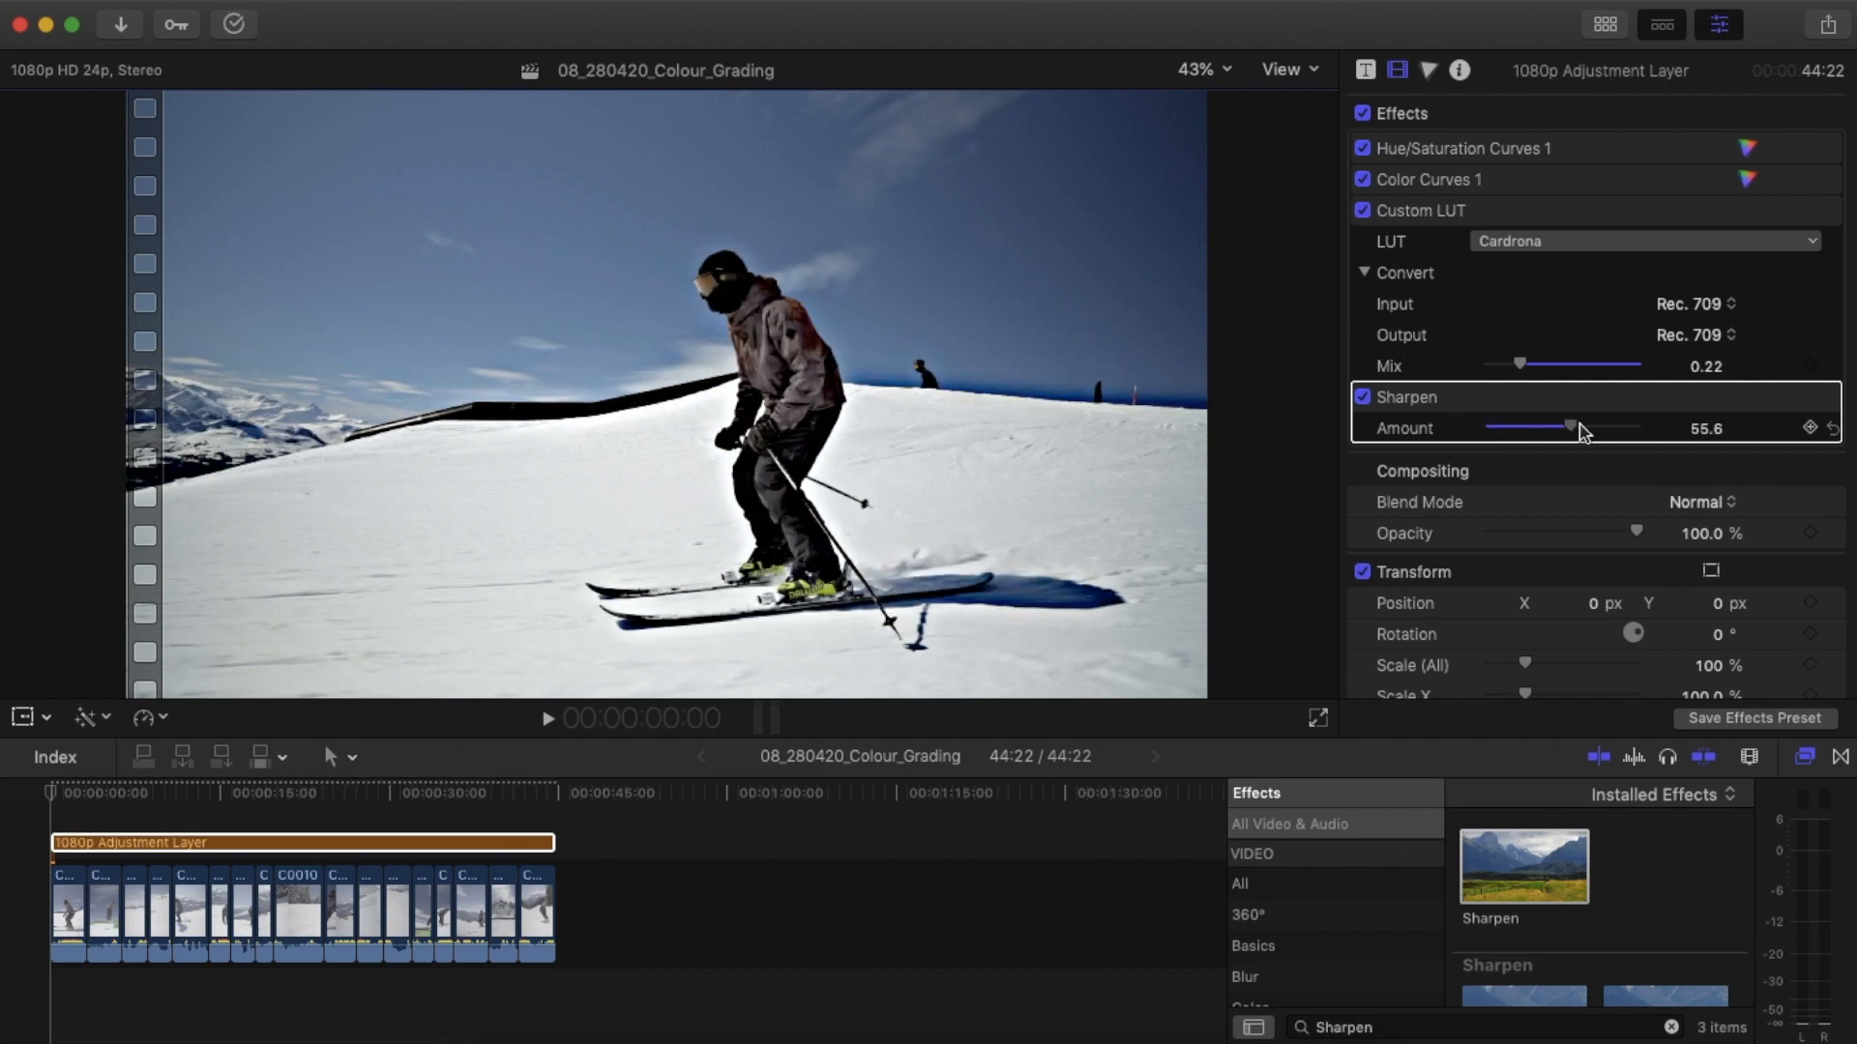
pyautogui.moveTo(1576, 428); pyautogui.dragTo(1490, 427)
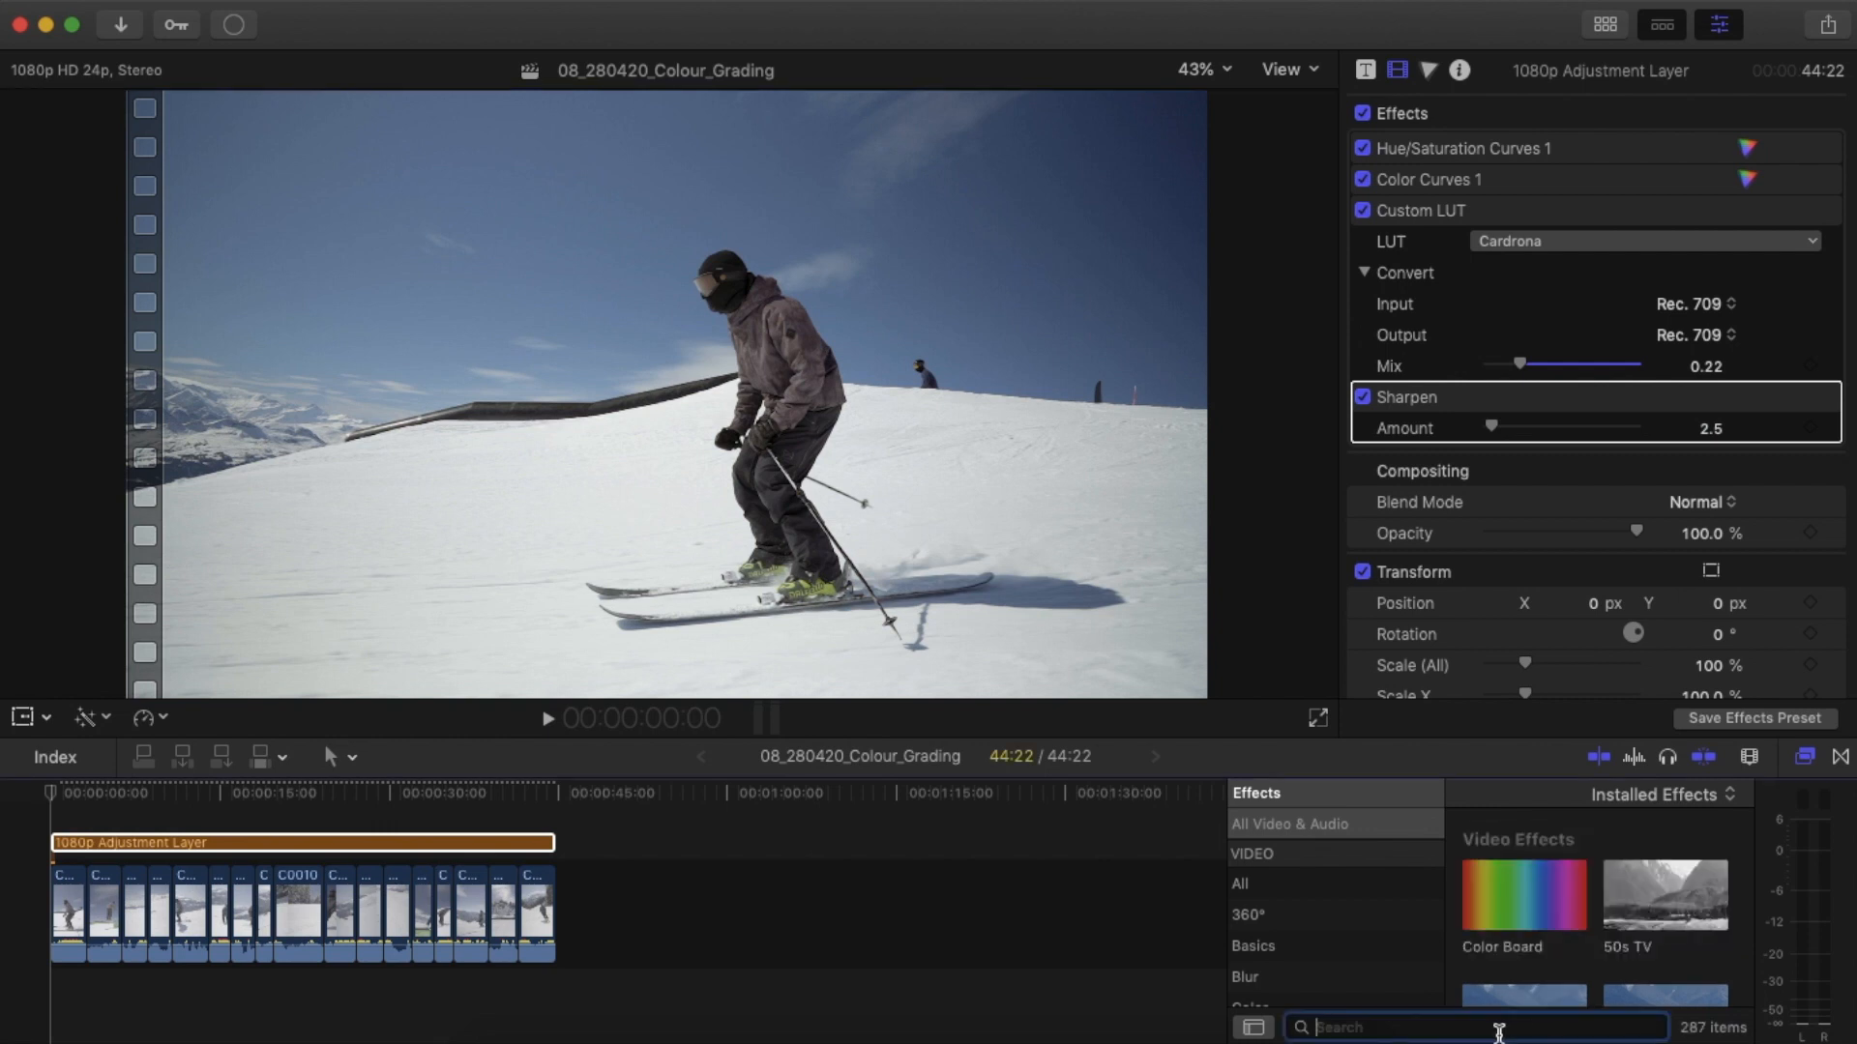
# Apply Film Grain and set its amount to 11.21 after previewing heavier grain.
pyautogui.write('film grain')
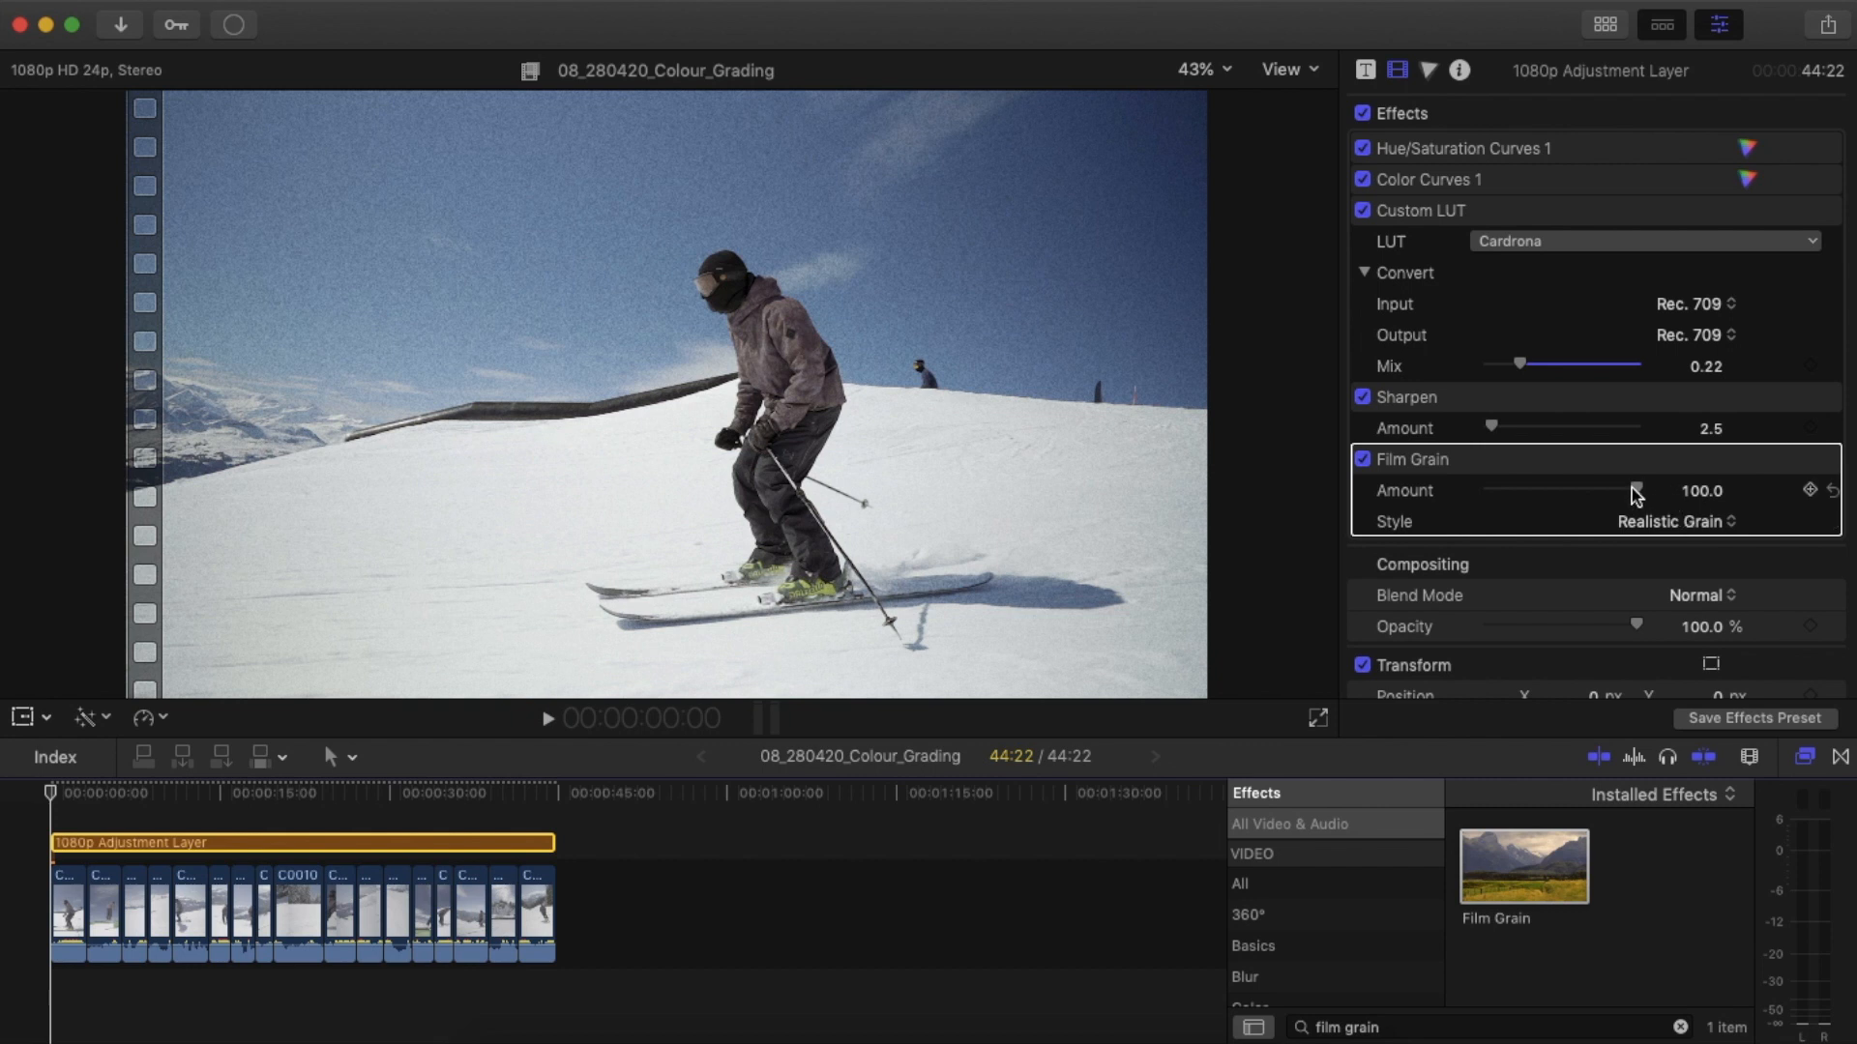
pyautogui.moveTo(1634, 490); pyautogui.dragTo(1489, 490)
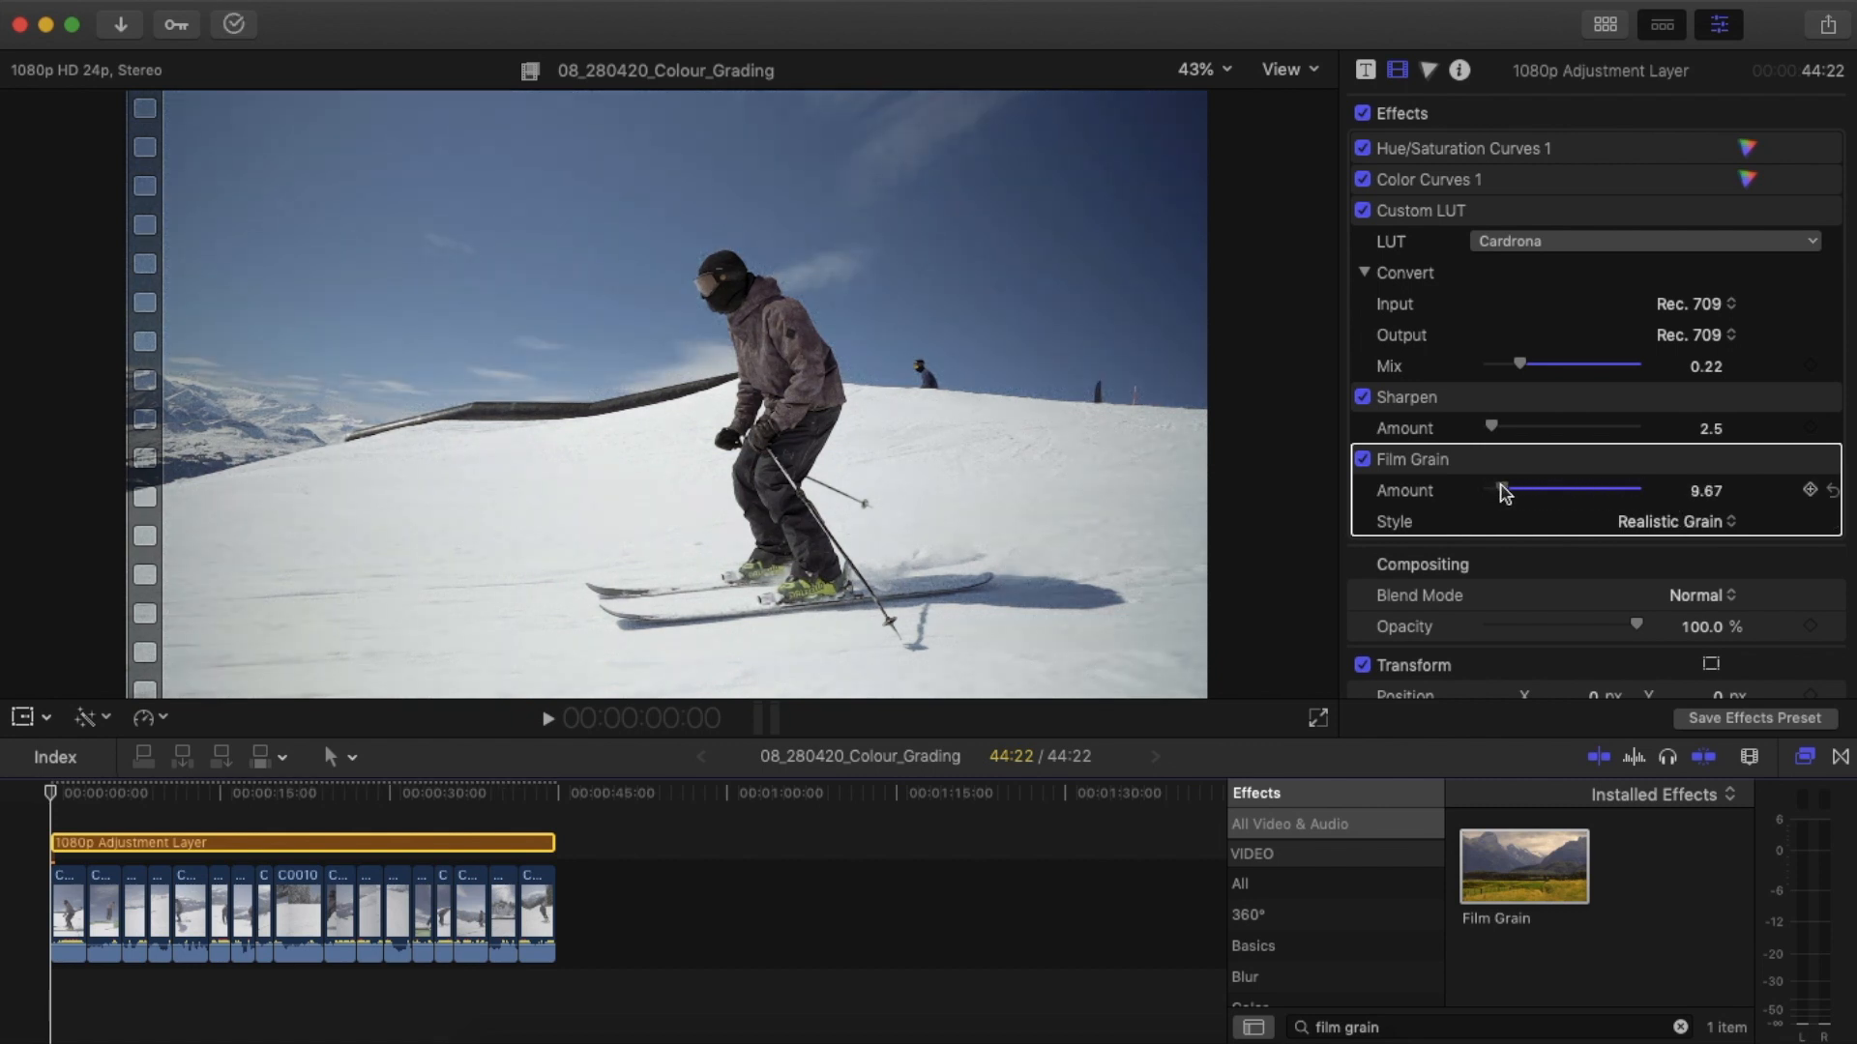
pyautogui.moveTo(1498, 489); pyautogui.dragTo(1563, 489)
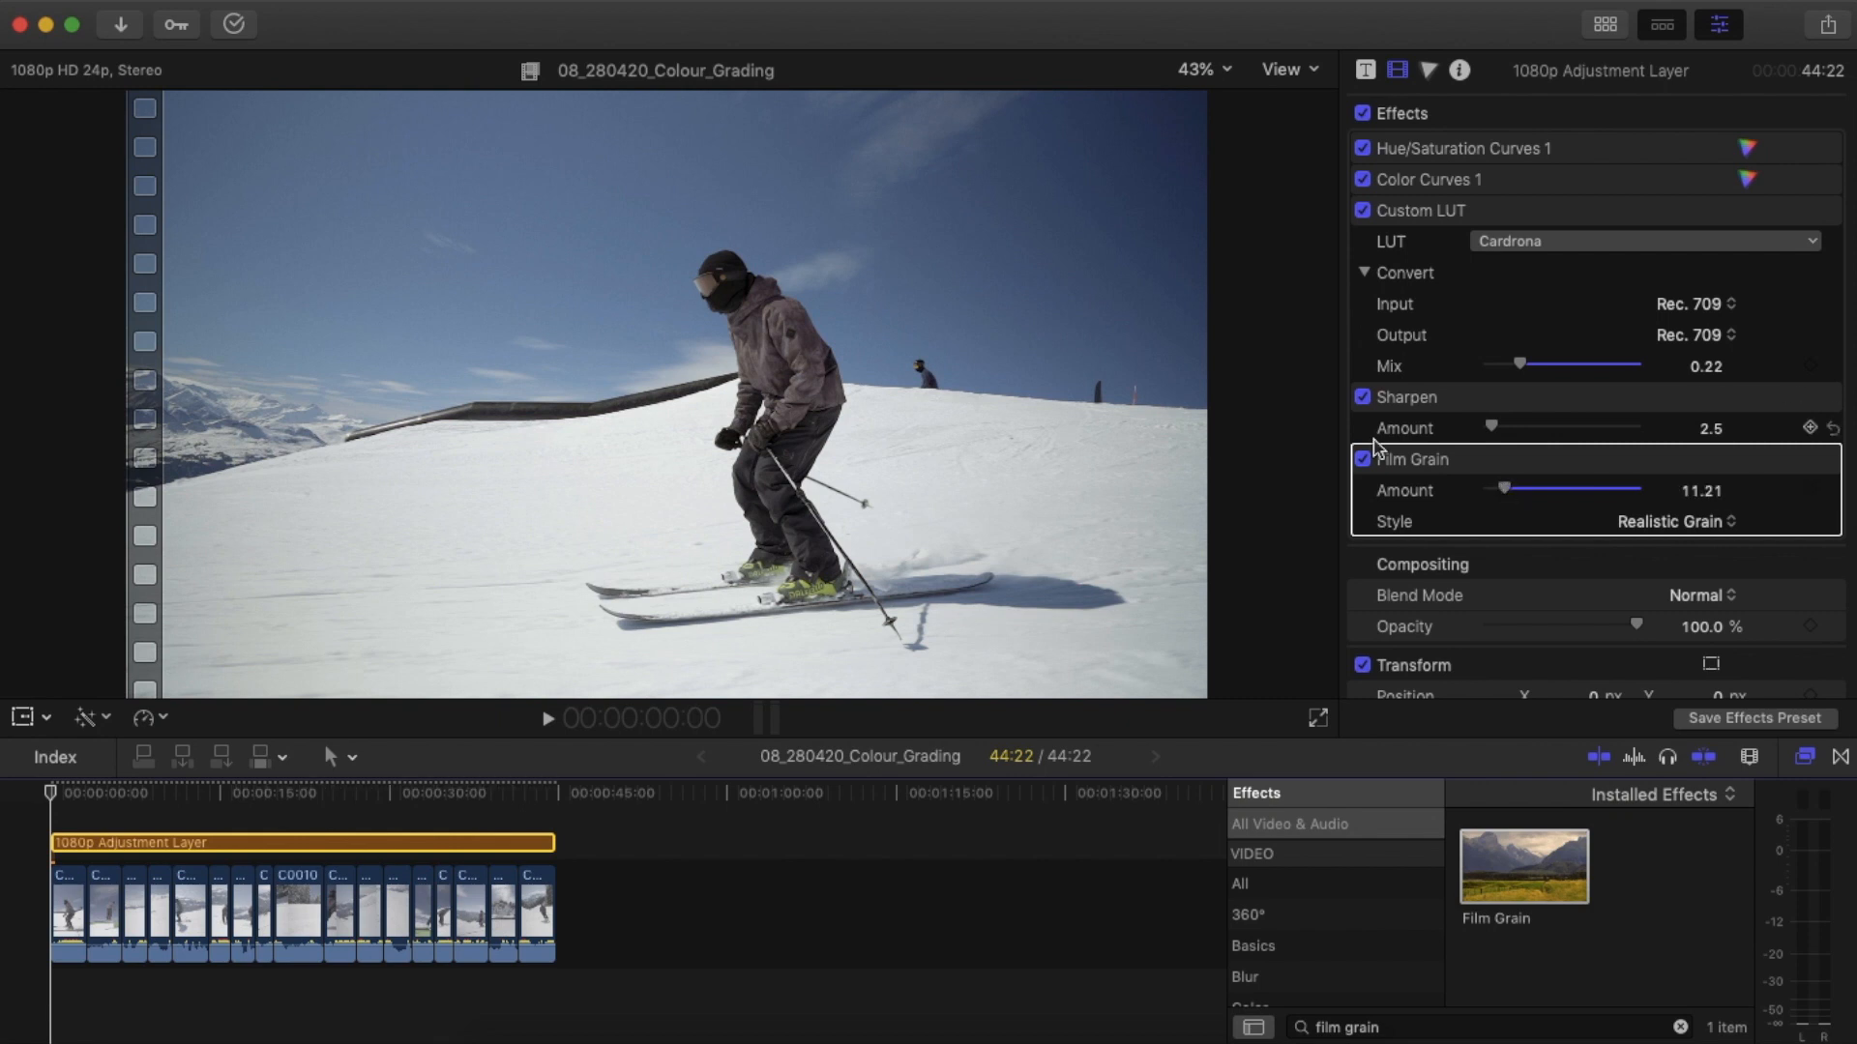
pyautogui.moveTo(1505, 490); pyautogui.dragTo(1605, 491)
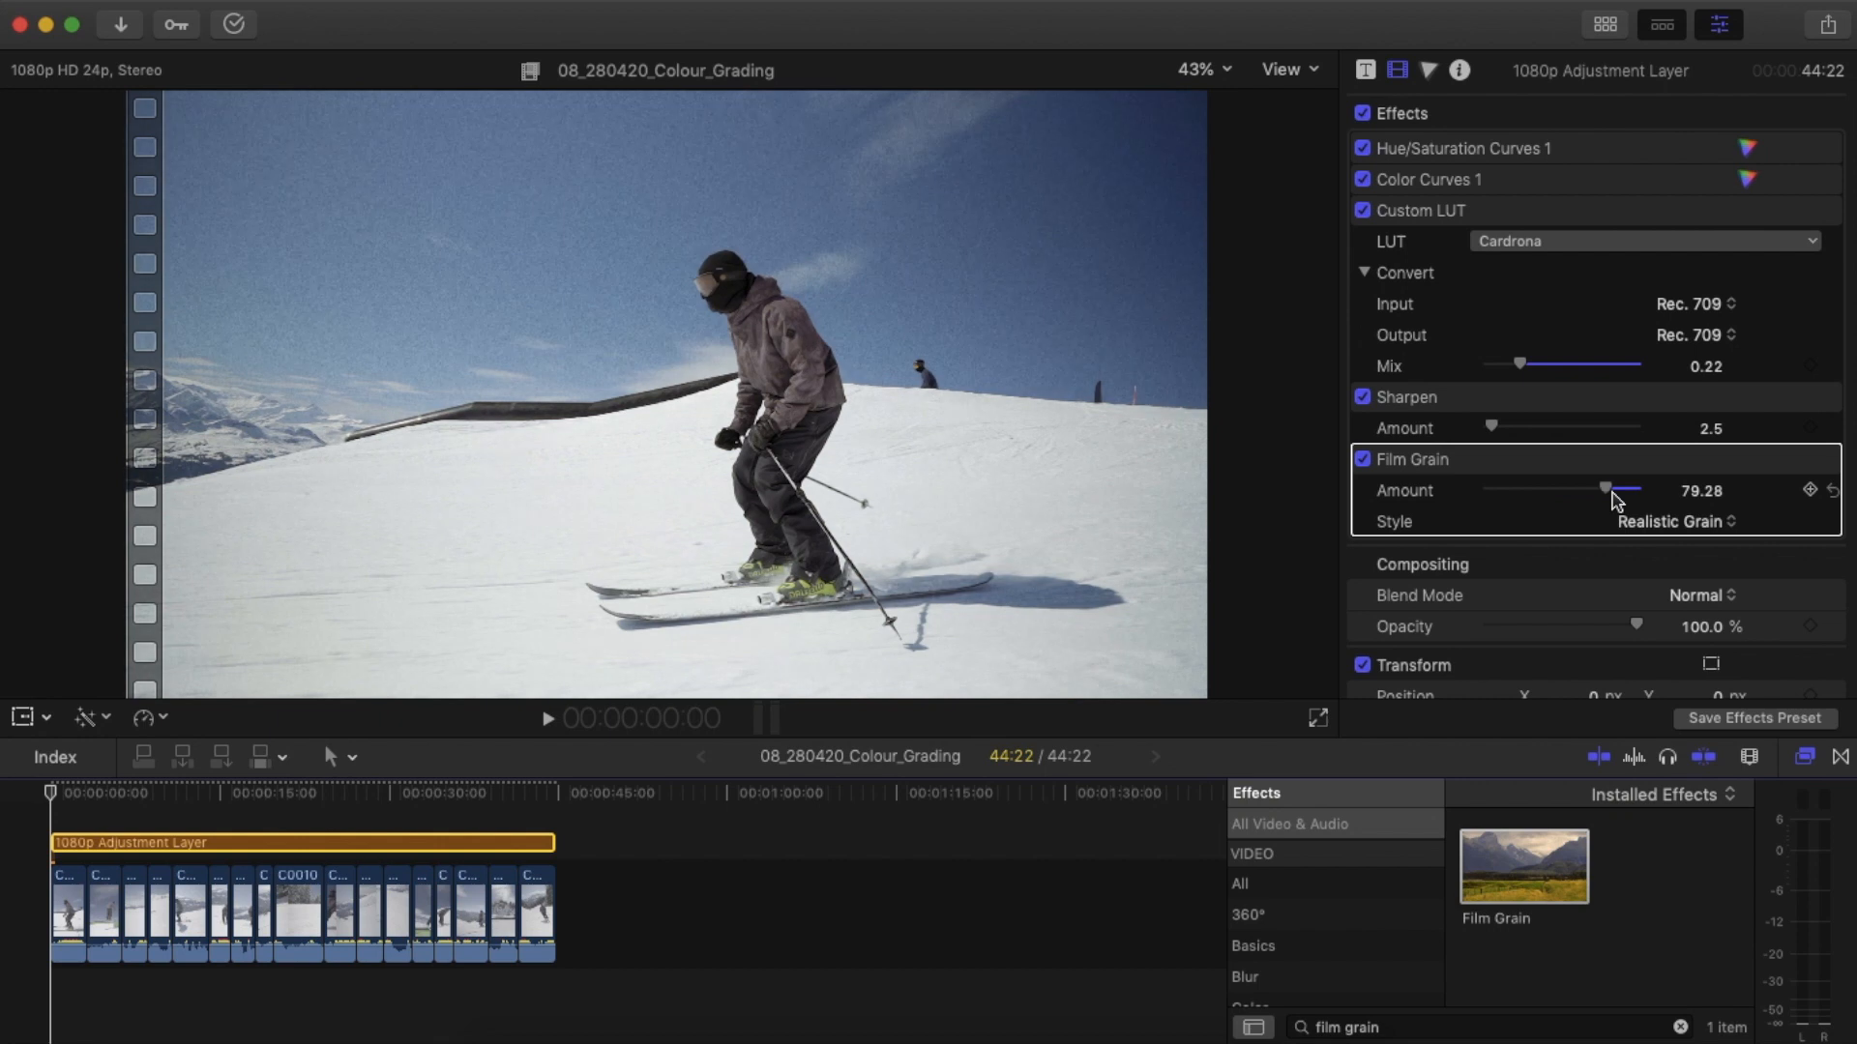
pyautogui.moveTo(1605, 490); pyautogui.dragTo(1504, 490)
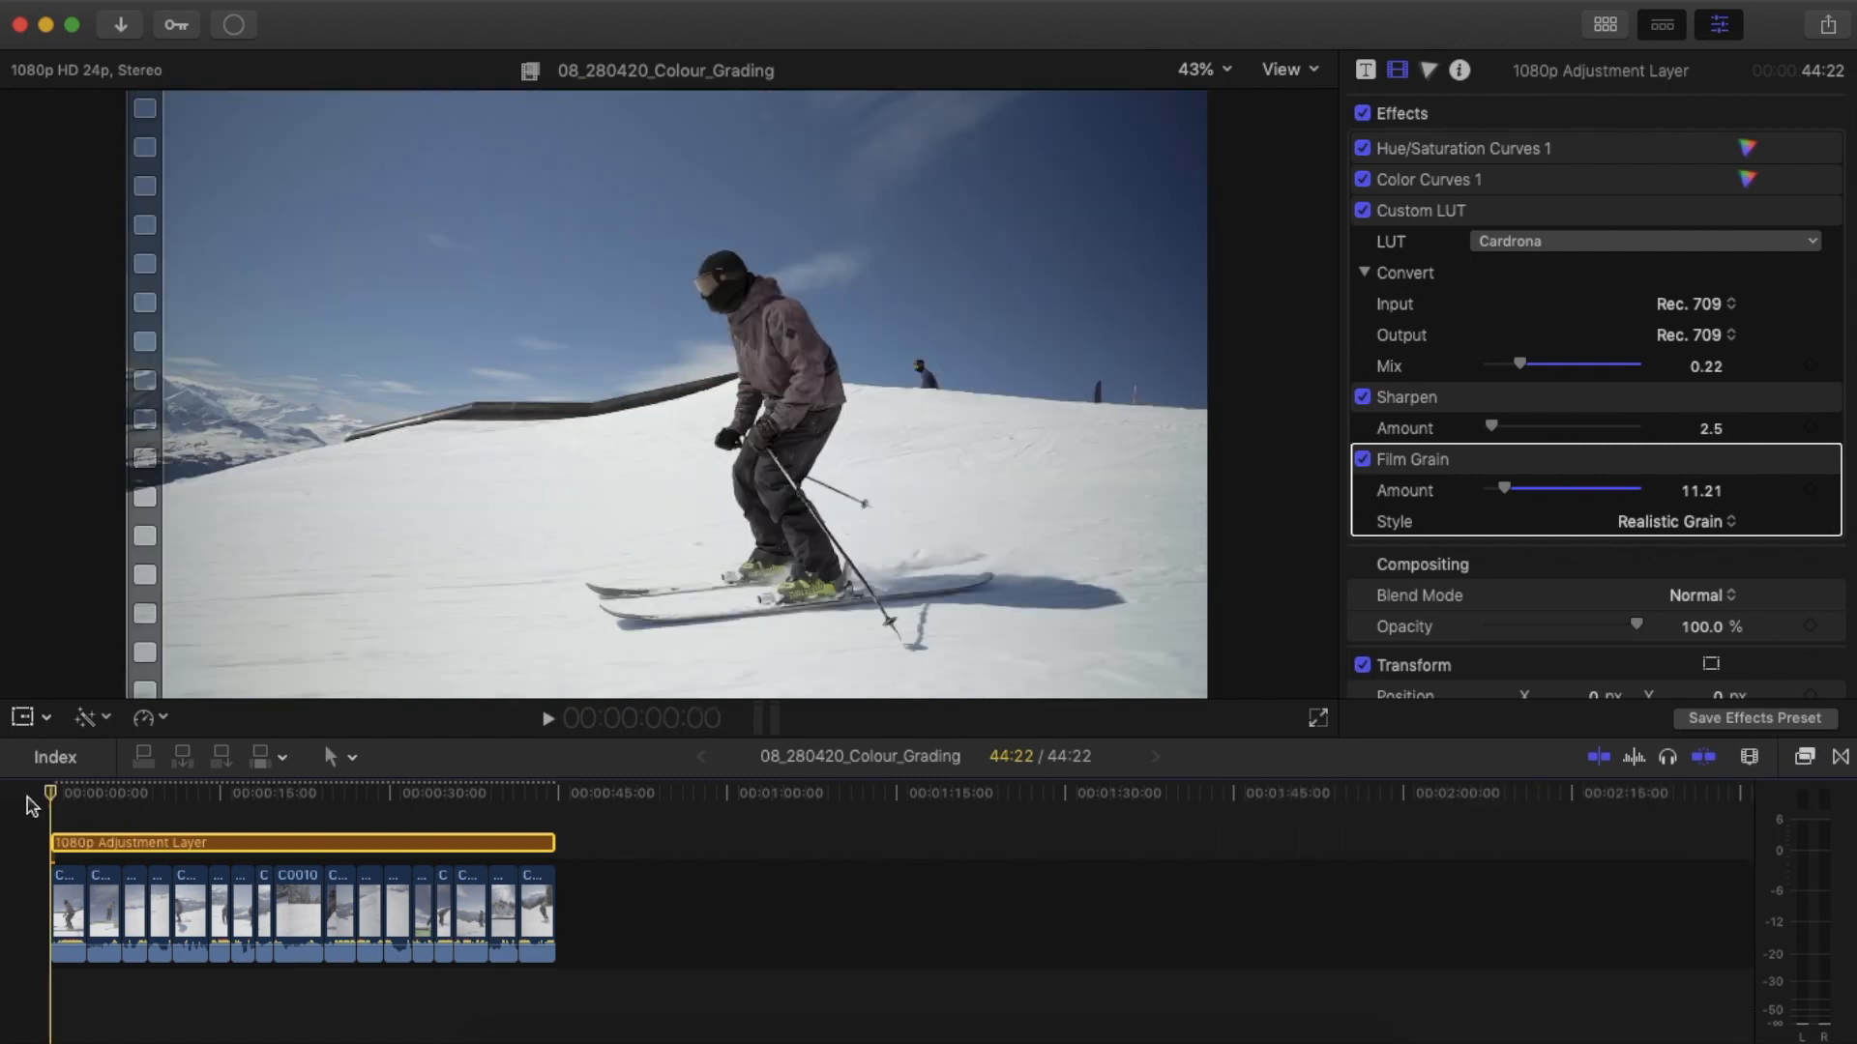
pyautogui.click(548, 719)
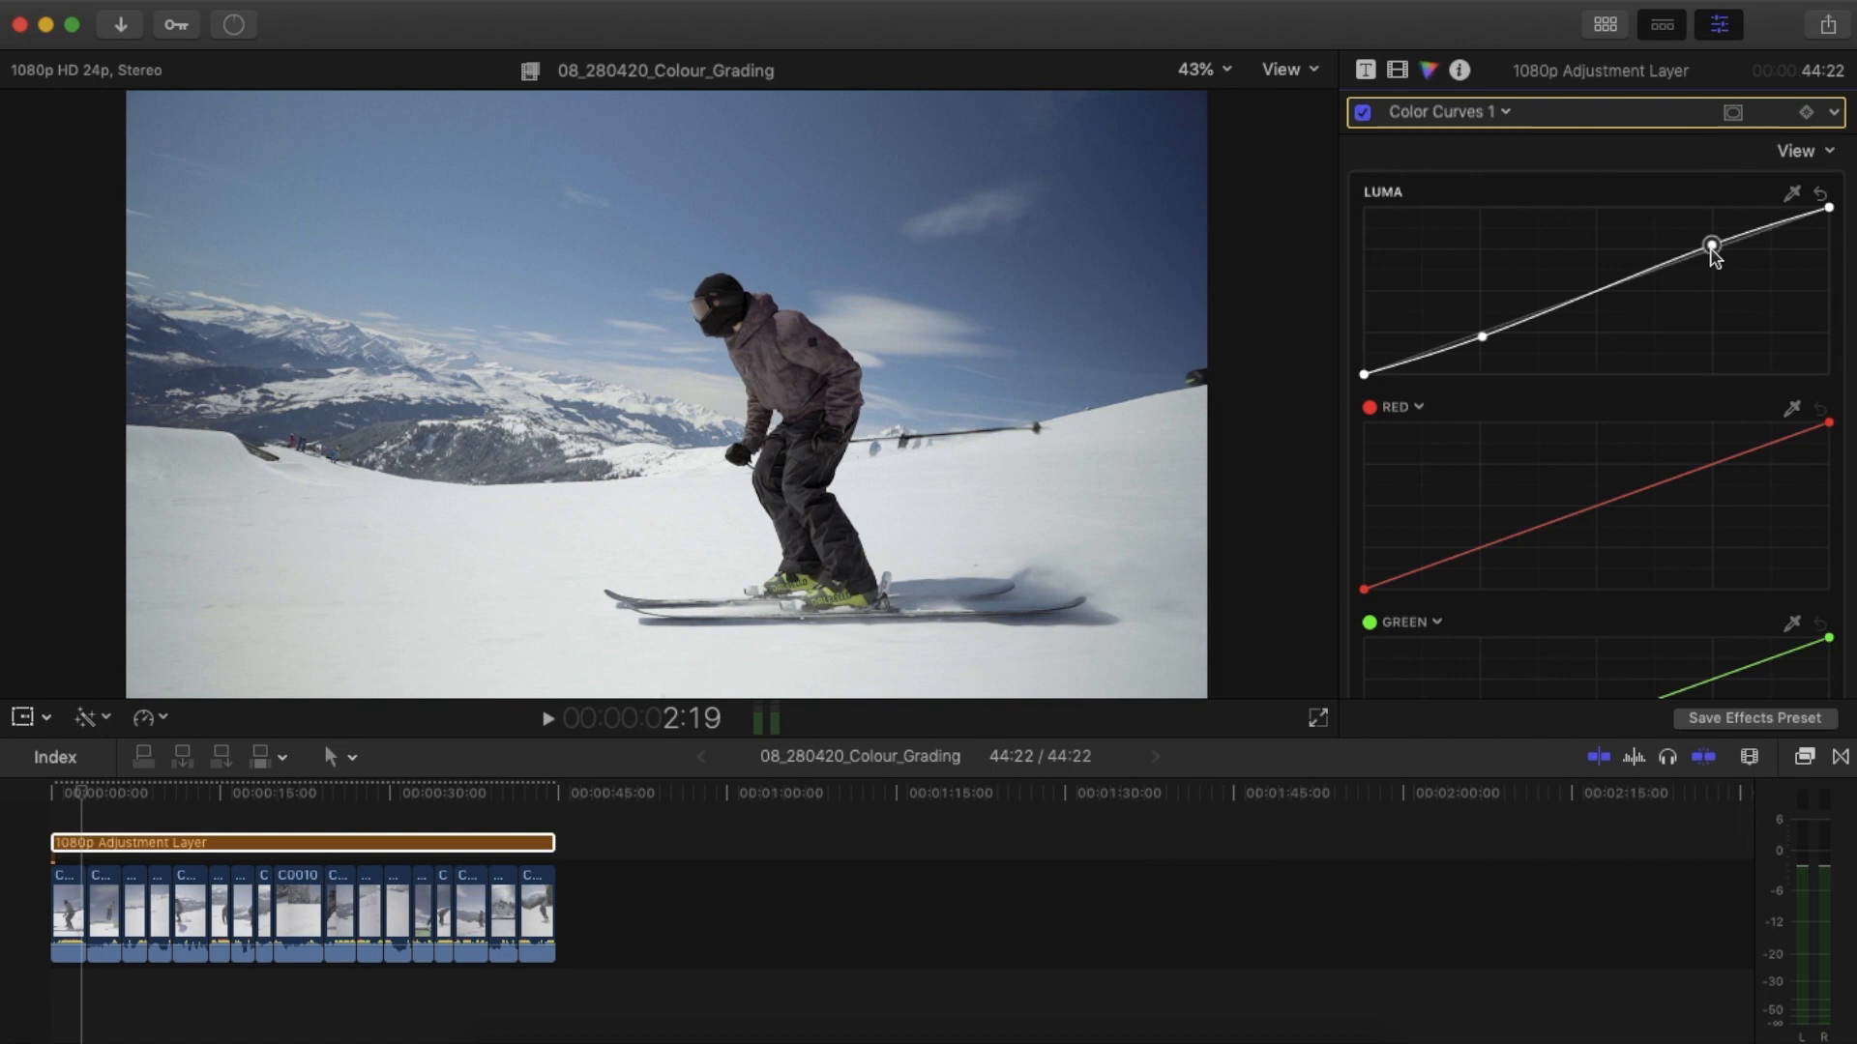
# Pull down the luma curve's highlight point and add a midtone point.
pyautogui.moveTo(1711, 248); pyautogui.dragTo(1592, 294)
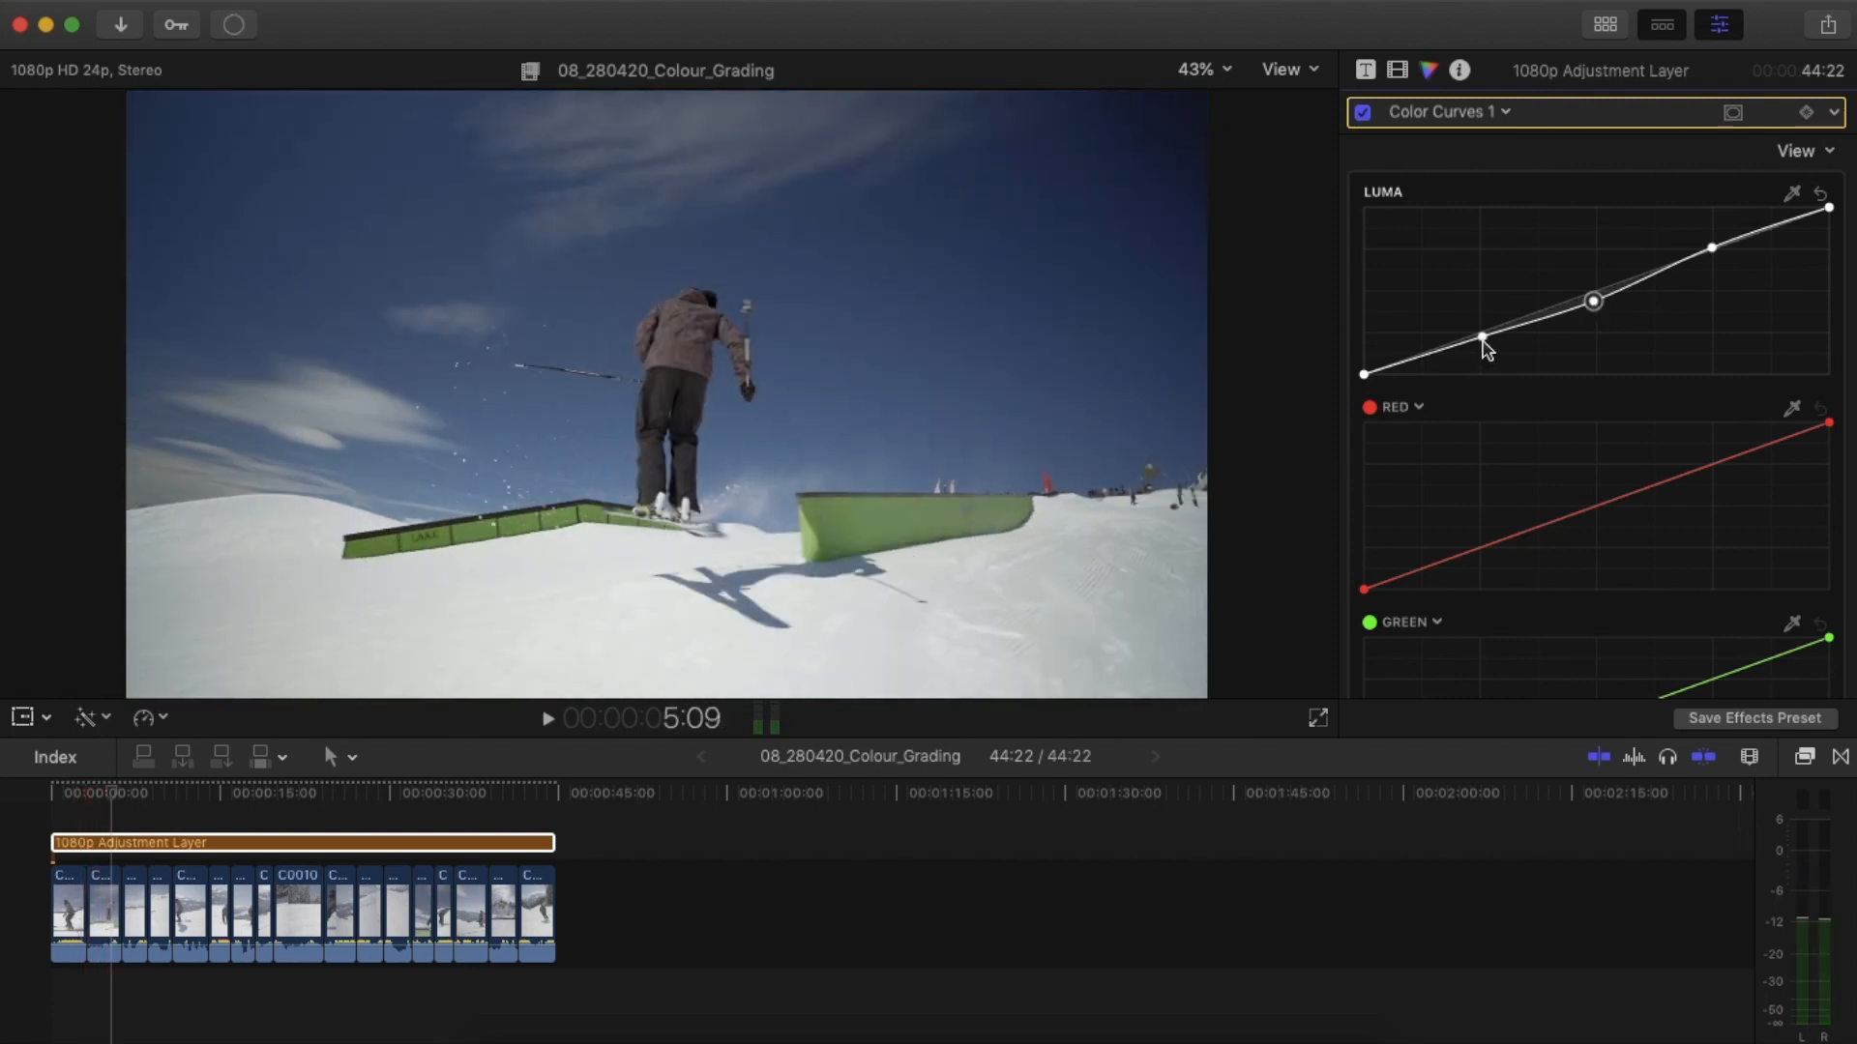
pyautogui.moveTo(1487, 349); pyautogui.dragTo(1594, 303)
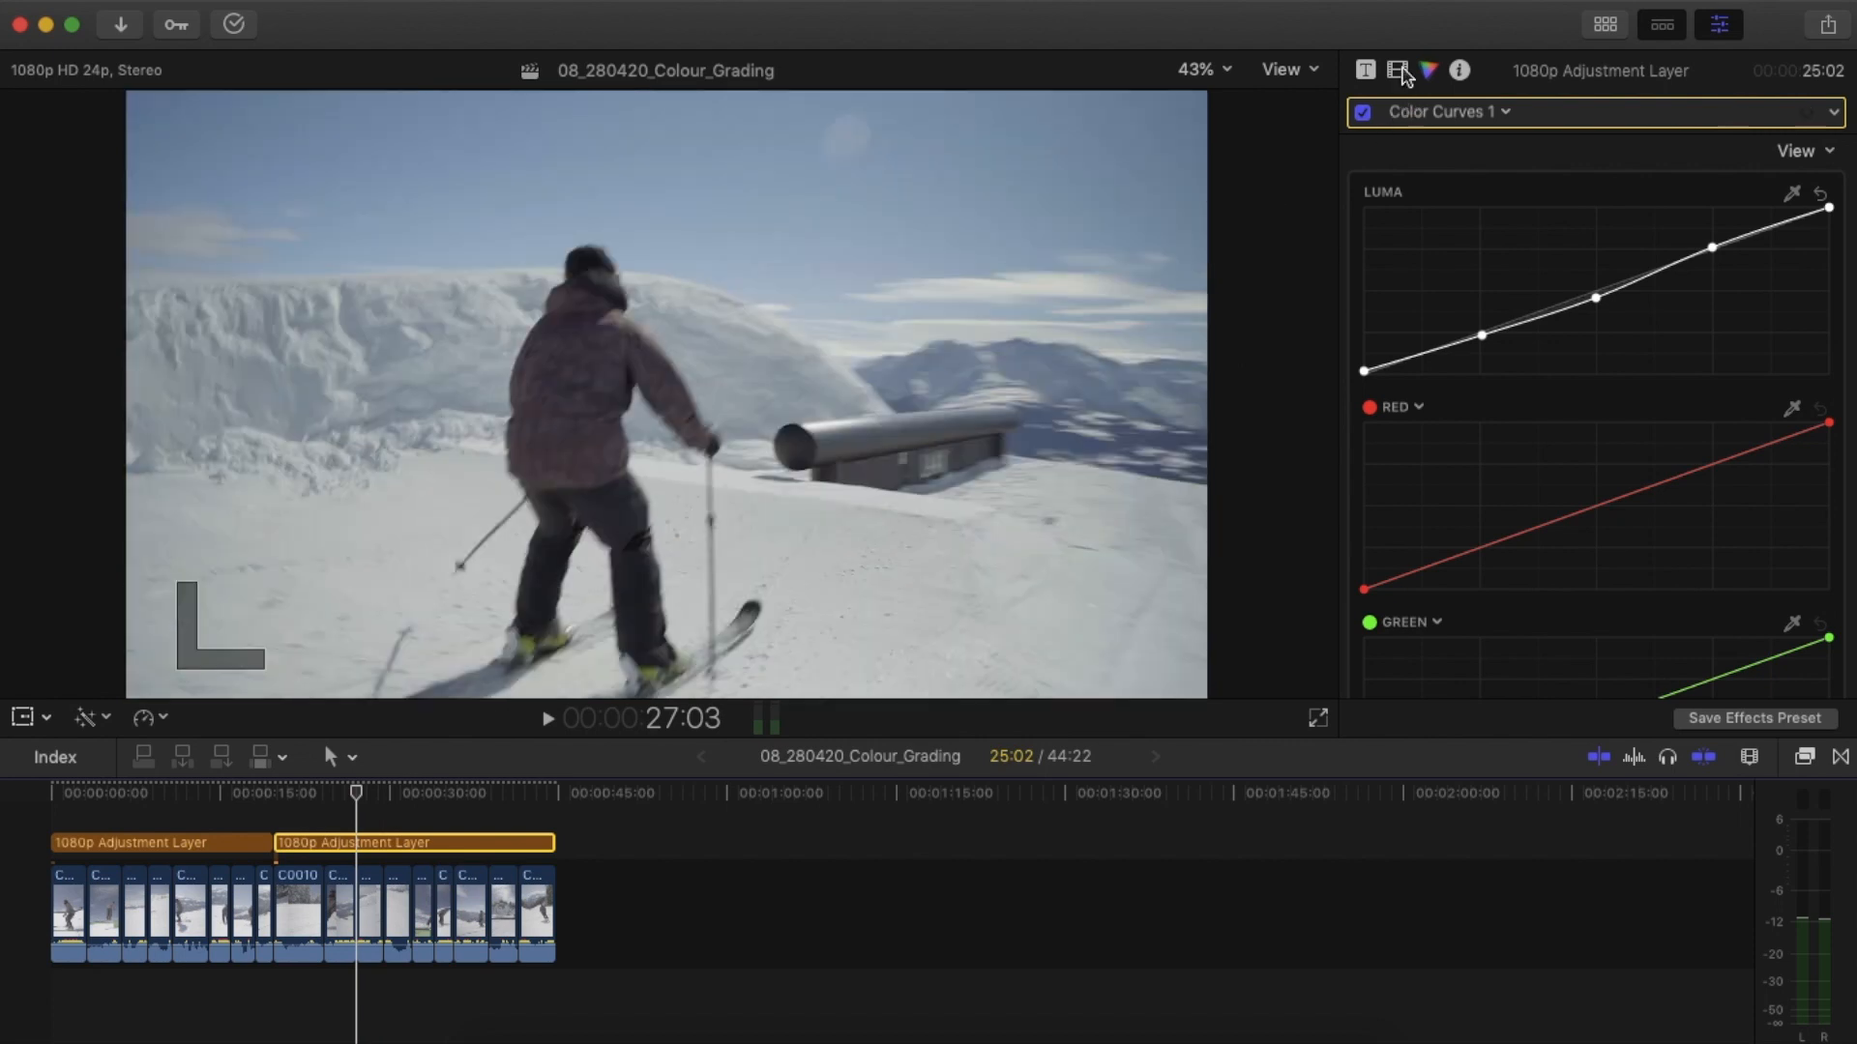
# Show the second layer segment's full effects list and select its grading effects.
pyautogui.click(1397, 70)
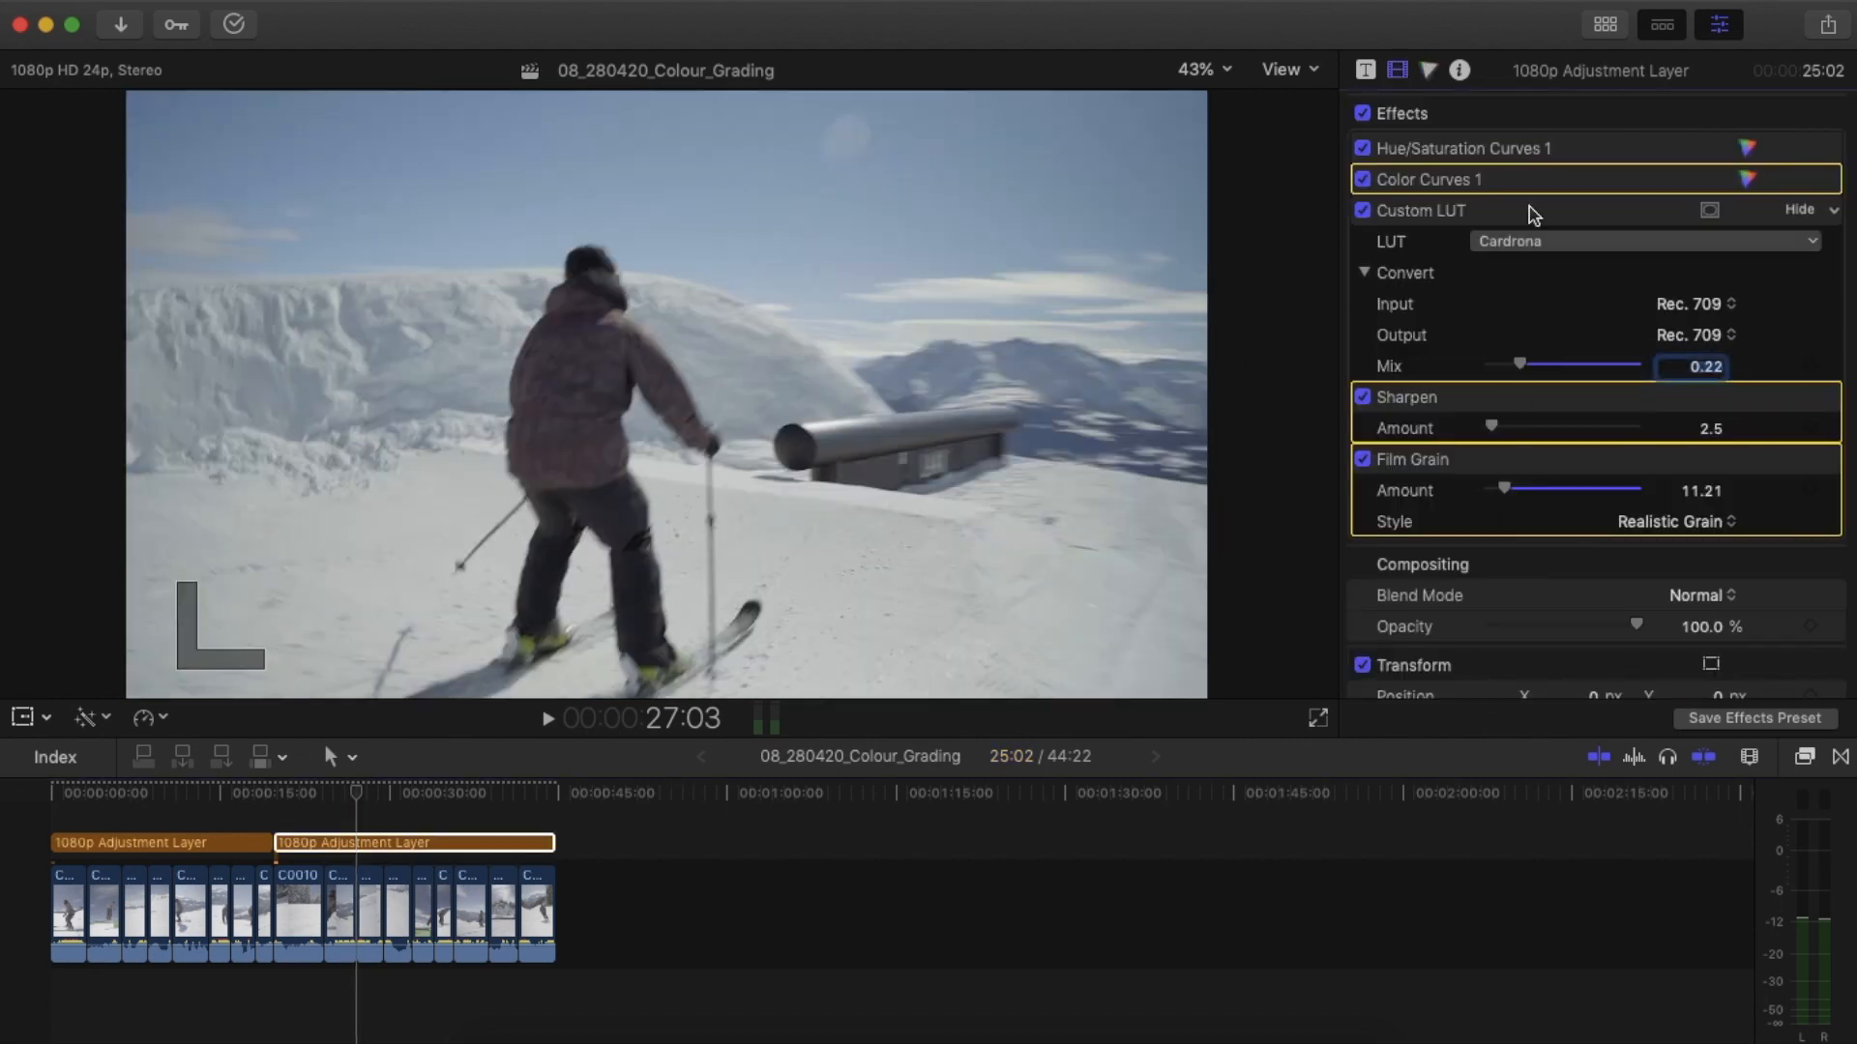
pyautogui.click(1363, 396)
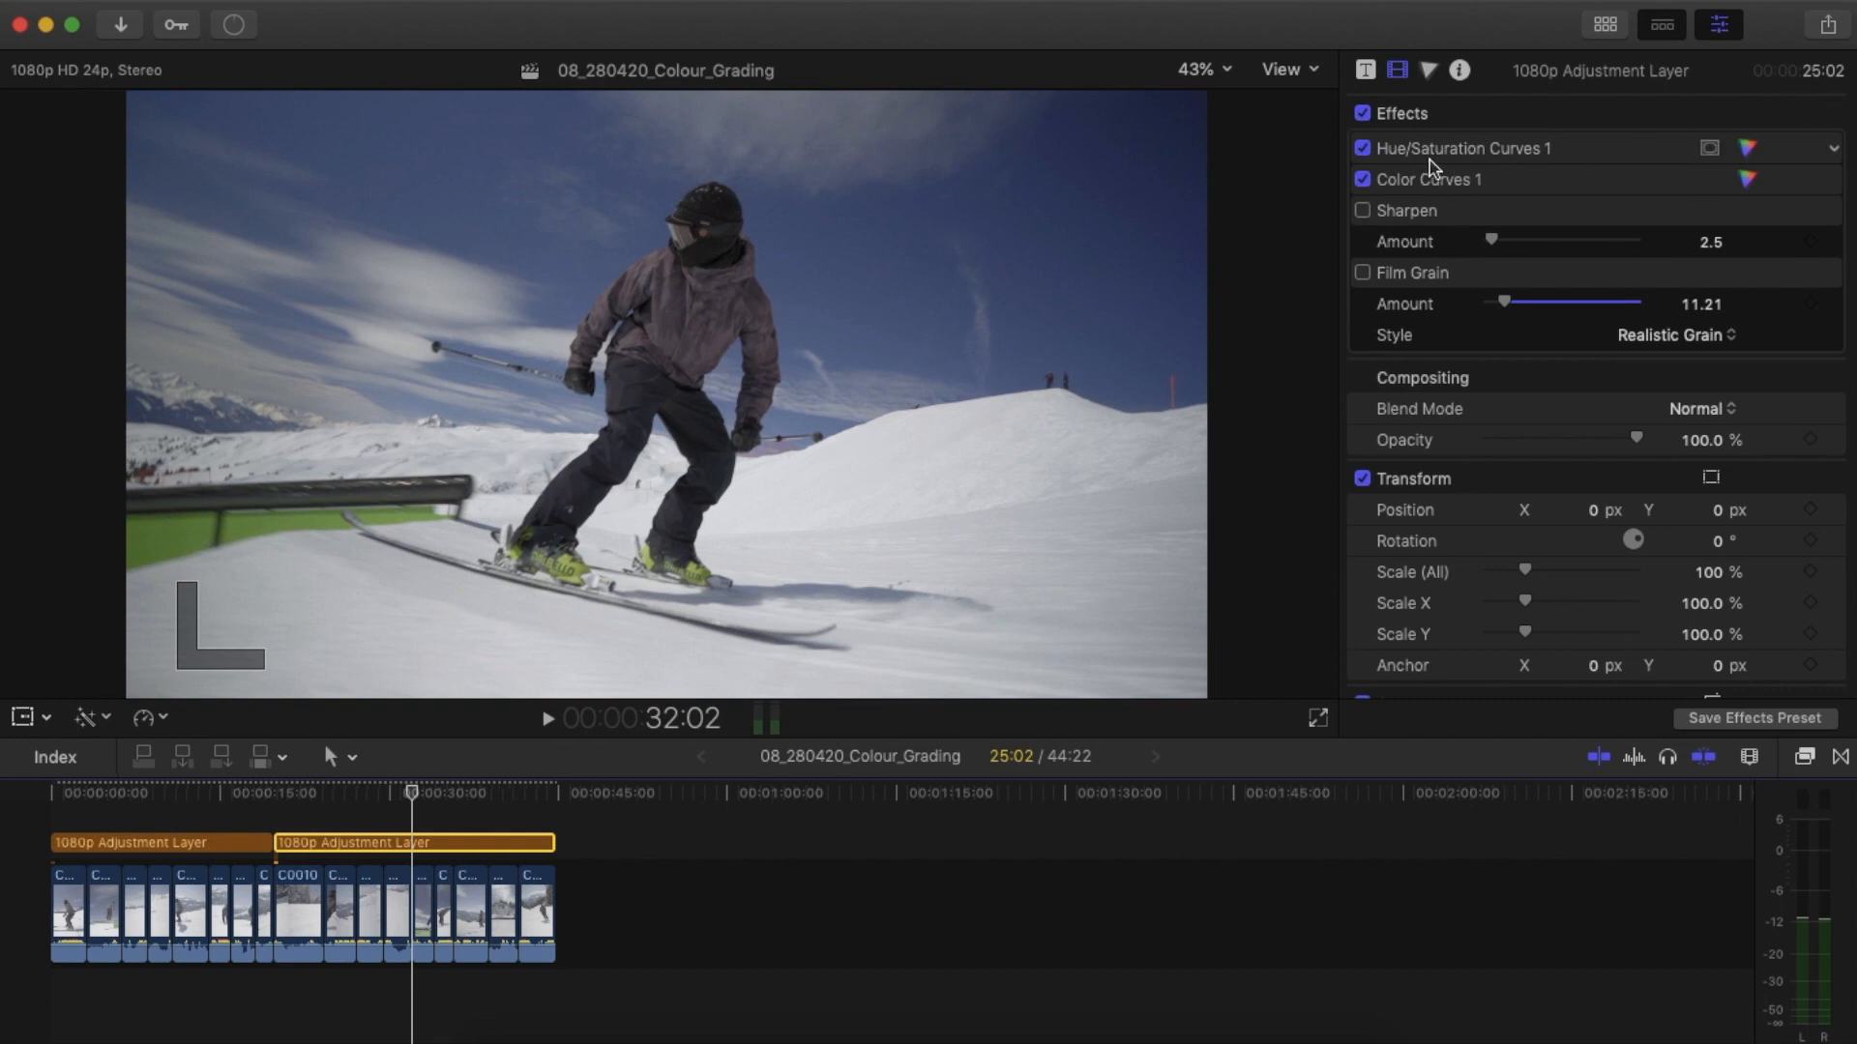
pyautogui.moveTo(1455, 172)
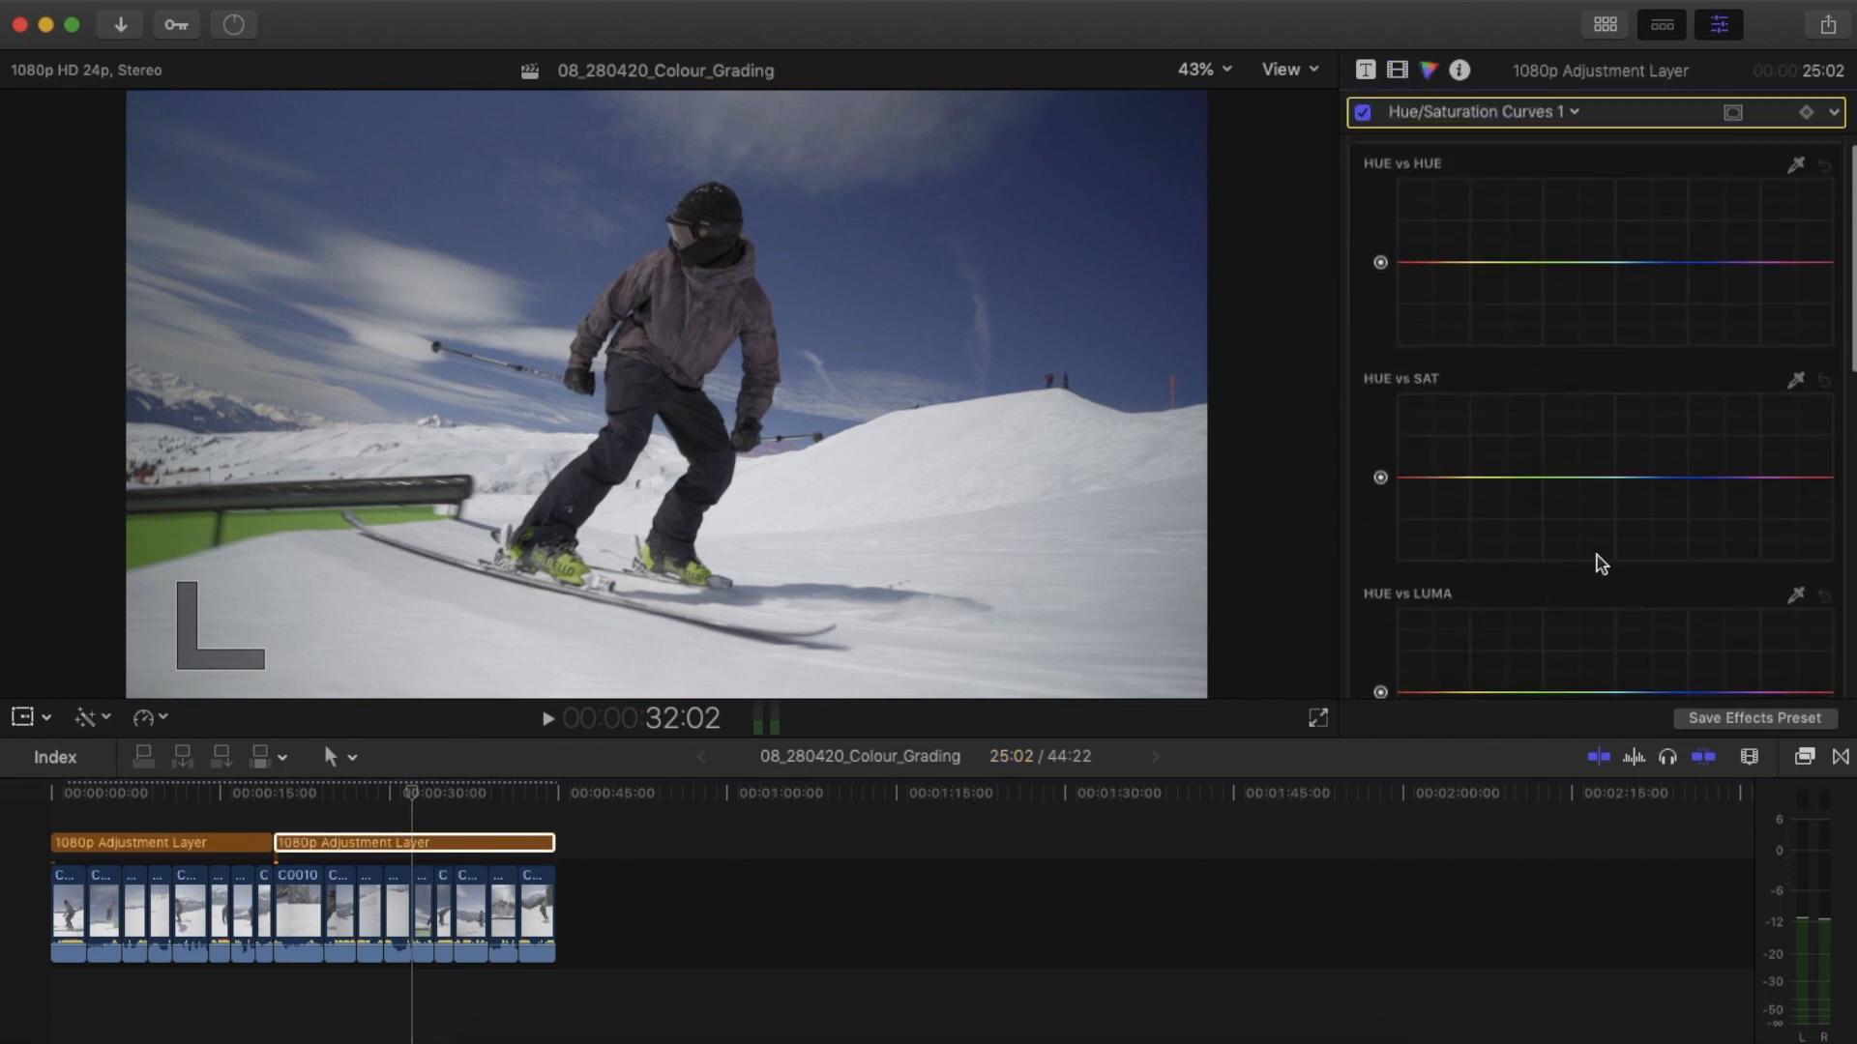
# Pick the blue sky point on the Hue vs Hue curve and toggle the effect to compare.
pyautogui.scroll(-3)
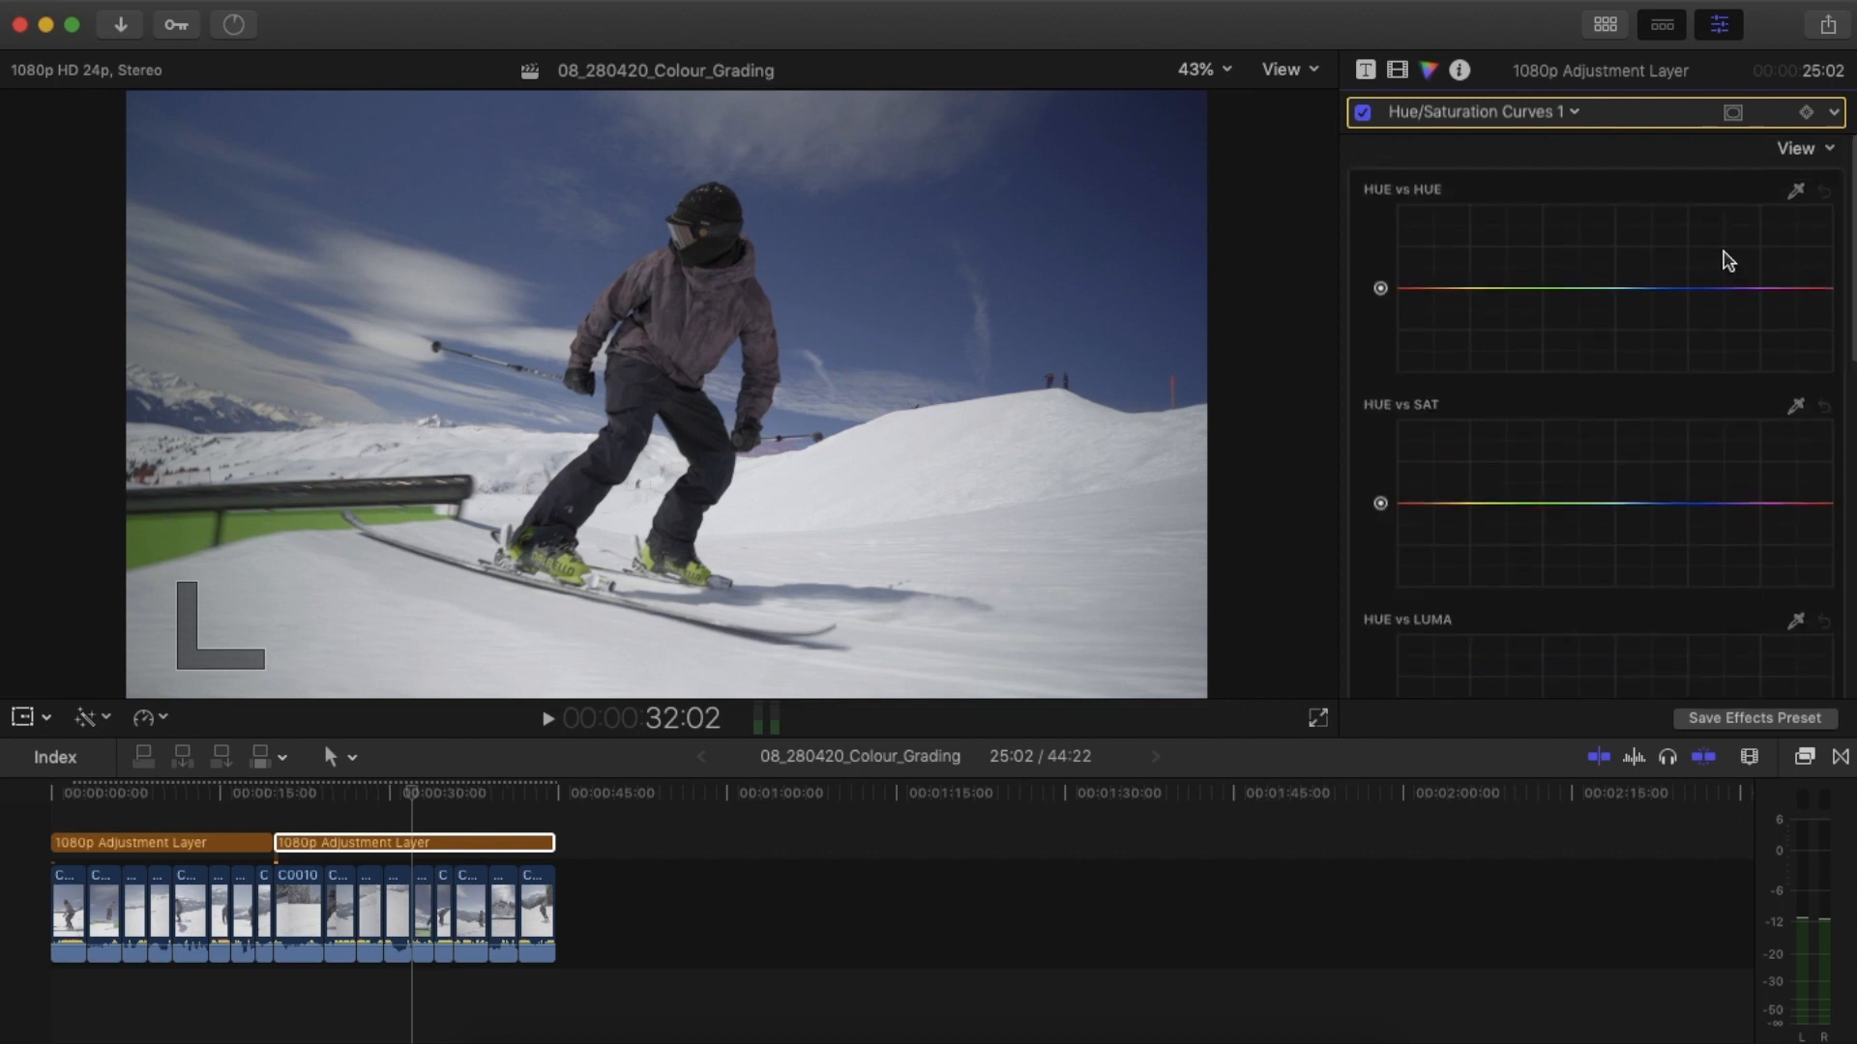
pyautogui.scroll(-3)
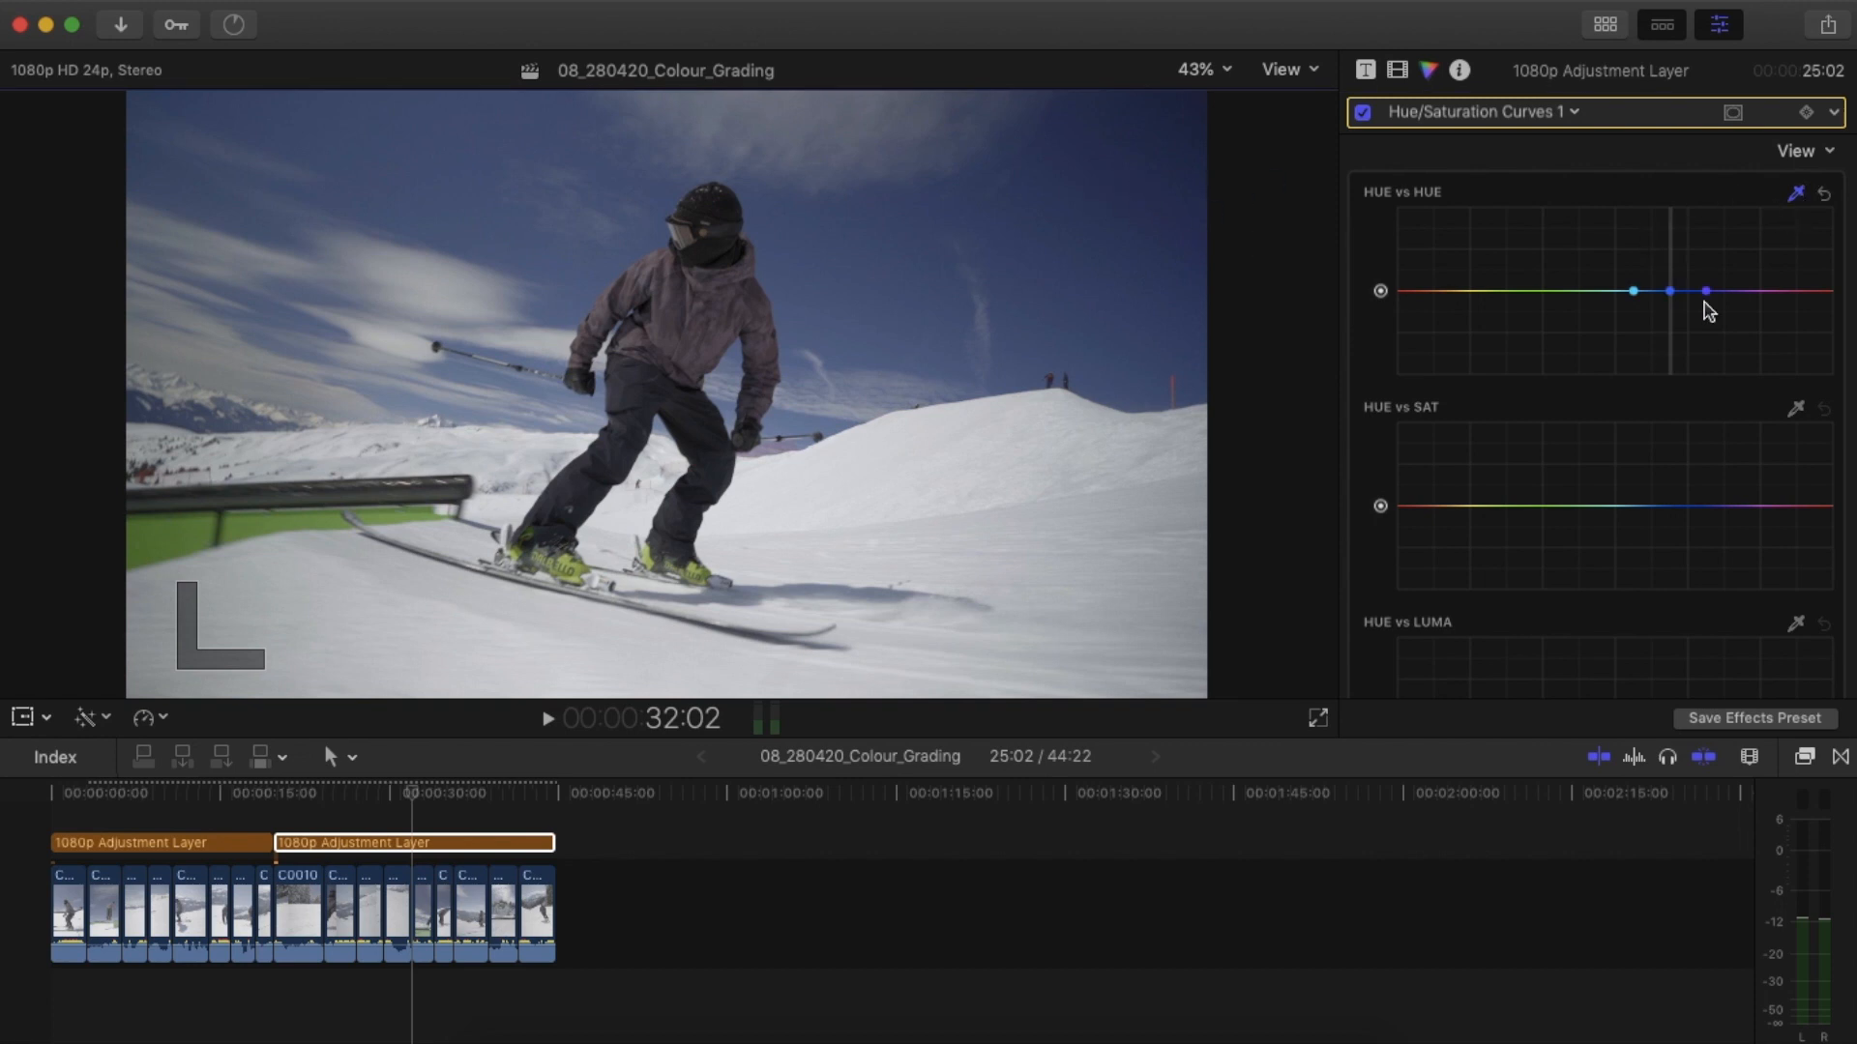
pyautogui.click(1668, 291)
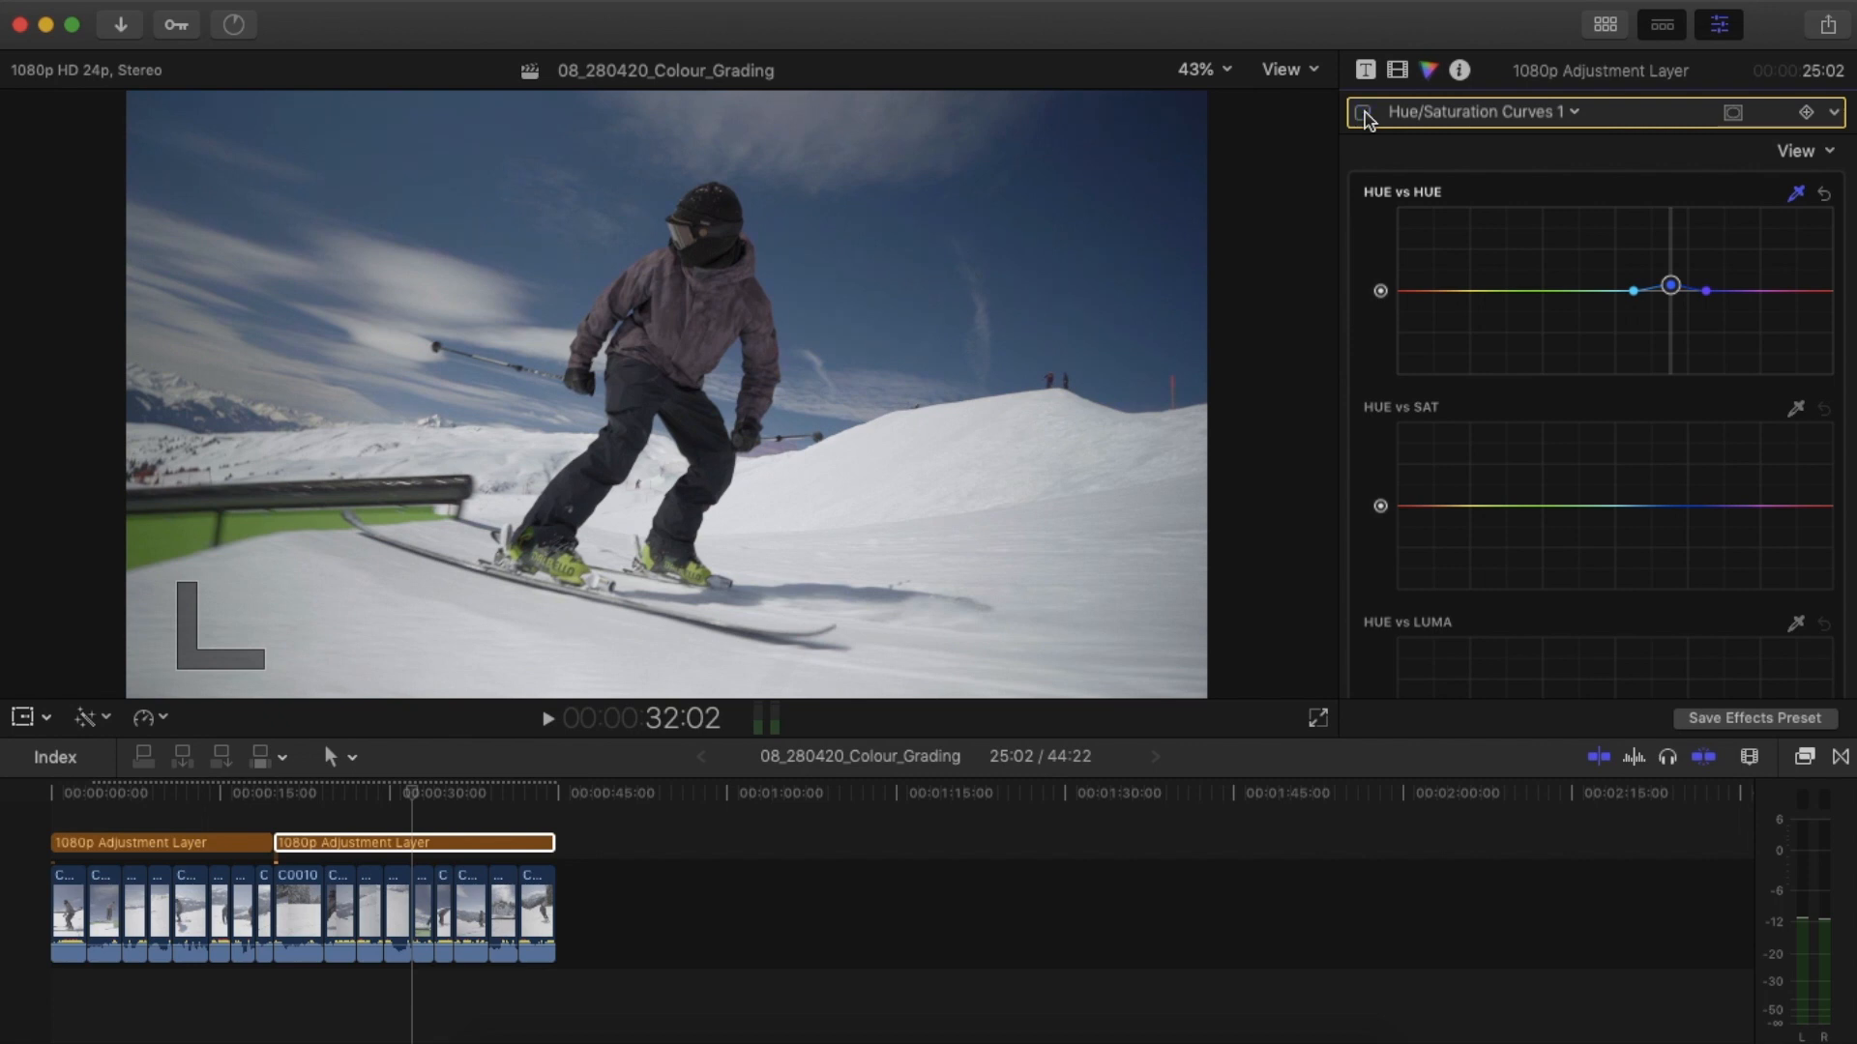
pyautogui.click(1361, 111)
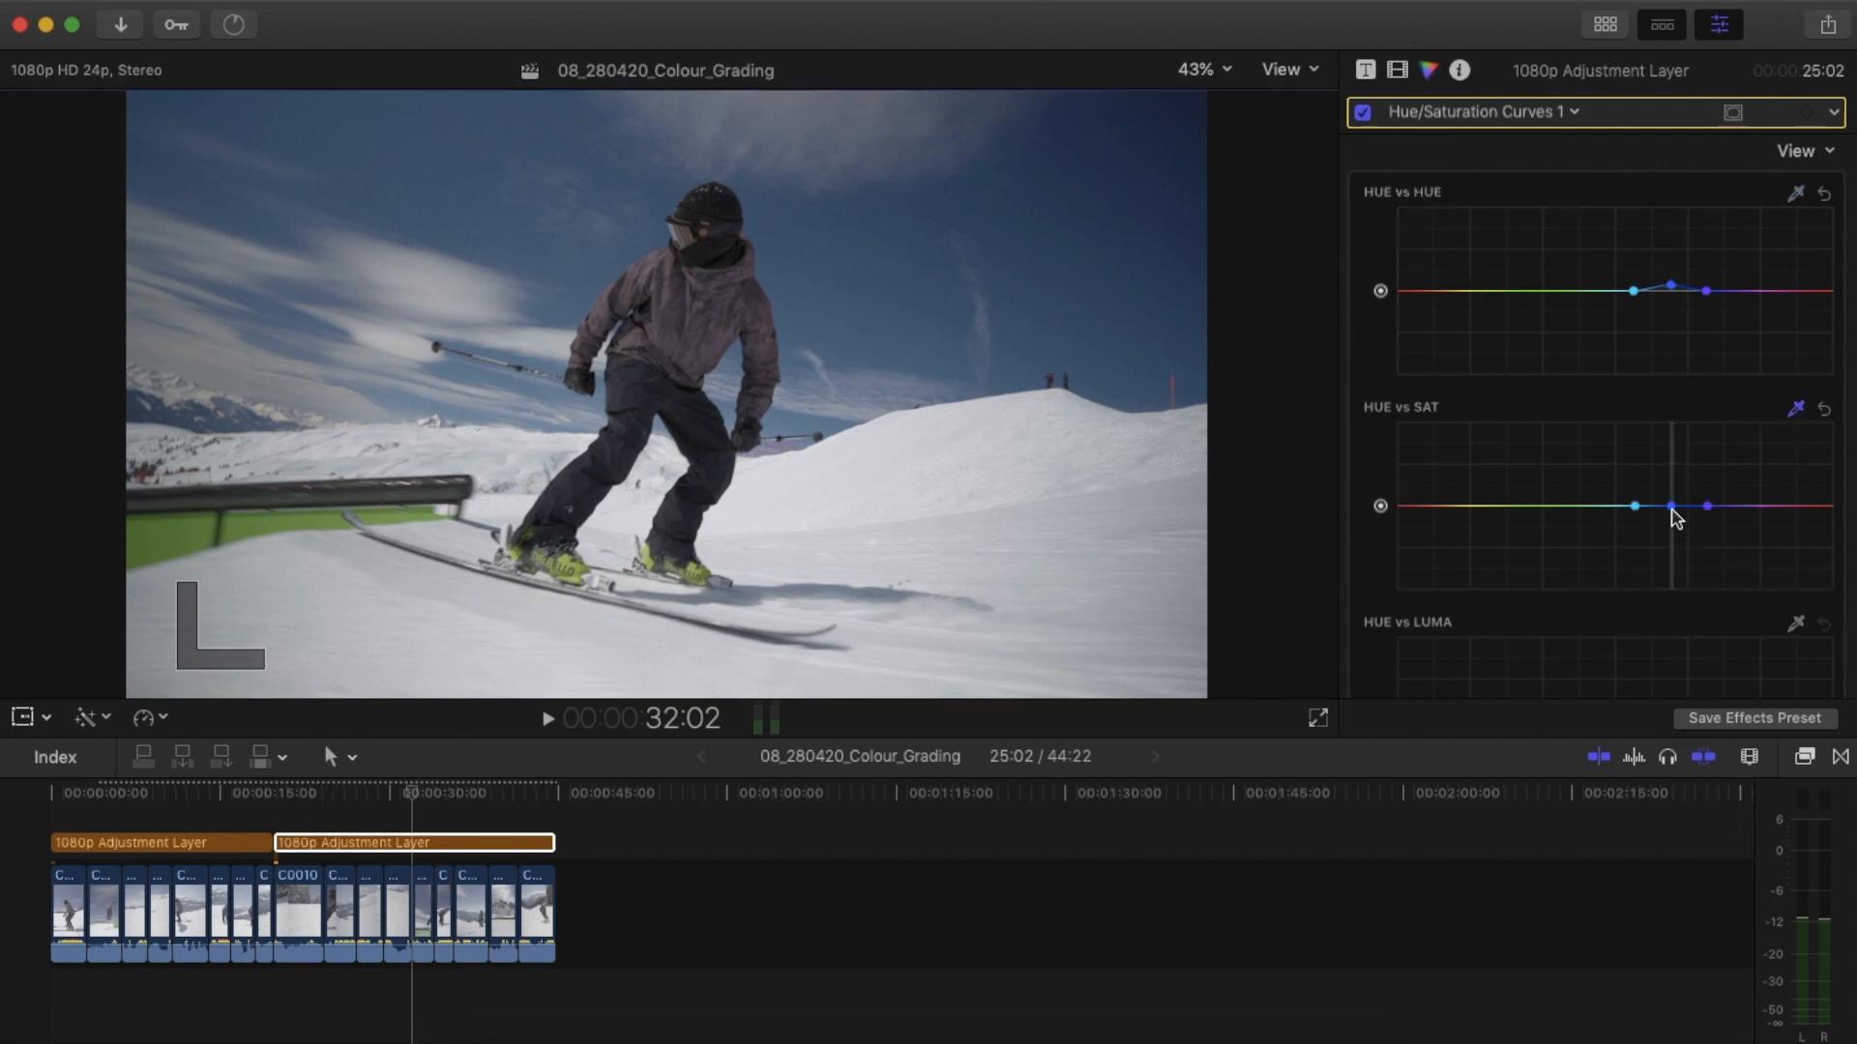
# Add a blue point on Hue vs Sat and settle it slightly below the line.
pyautogui.click(1671, 505)
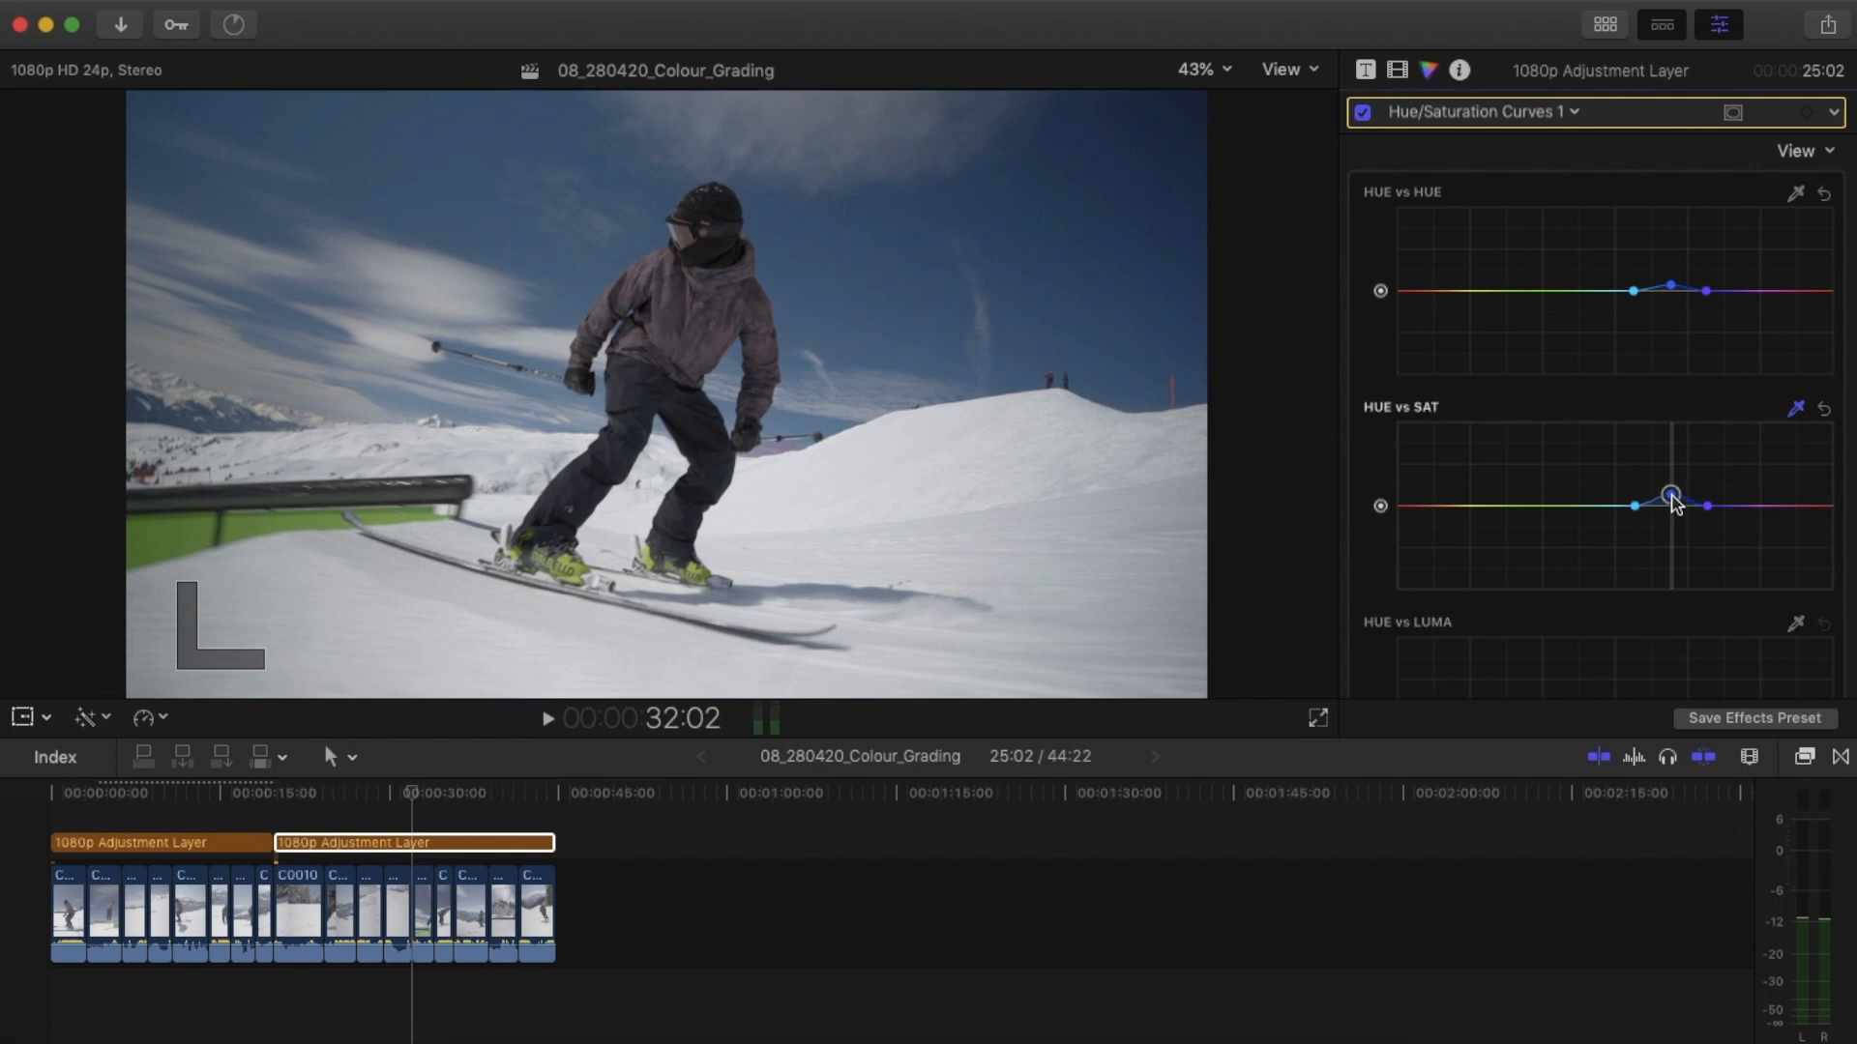
pyautogui.moveTo(1670, 502); pyautogui.dragTo(1667, 453)
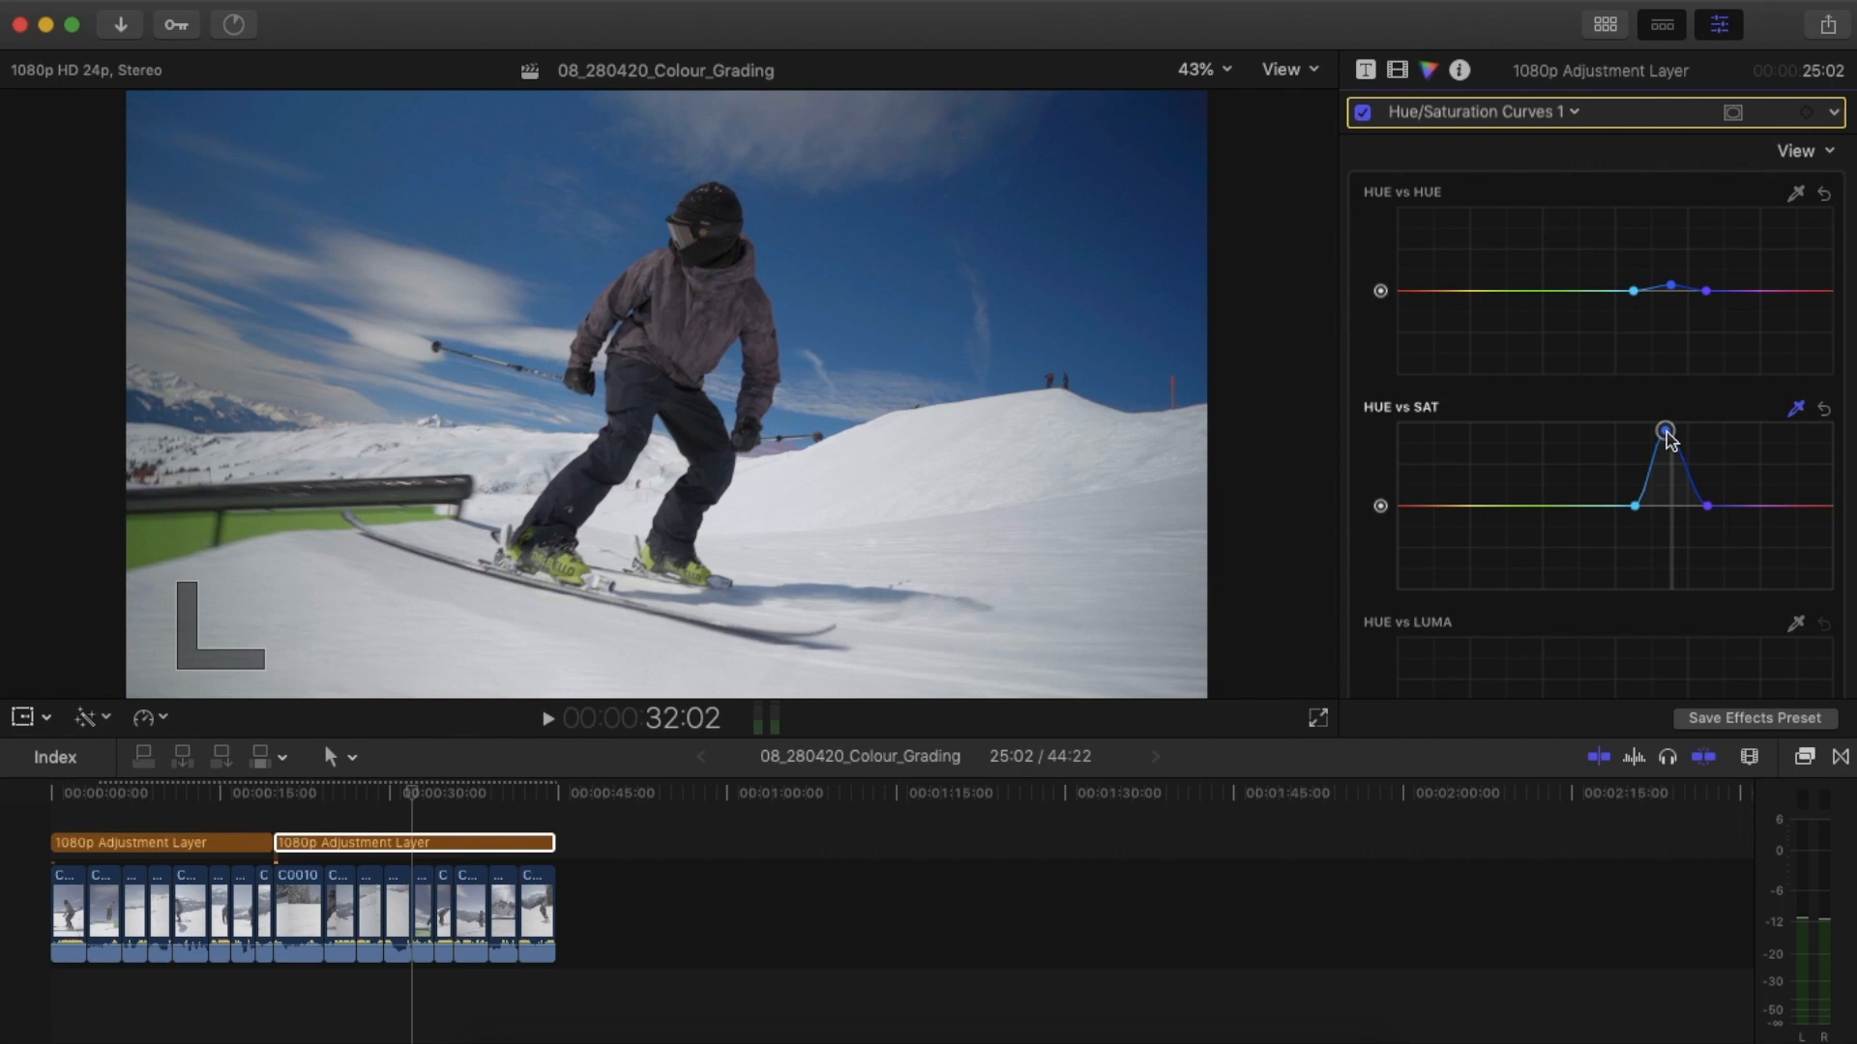
pyautogui.moveTo(1665, 428); pyautogui.dragTo(1682, 589)
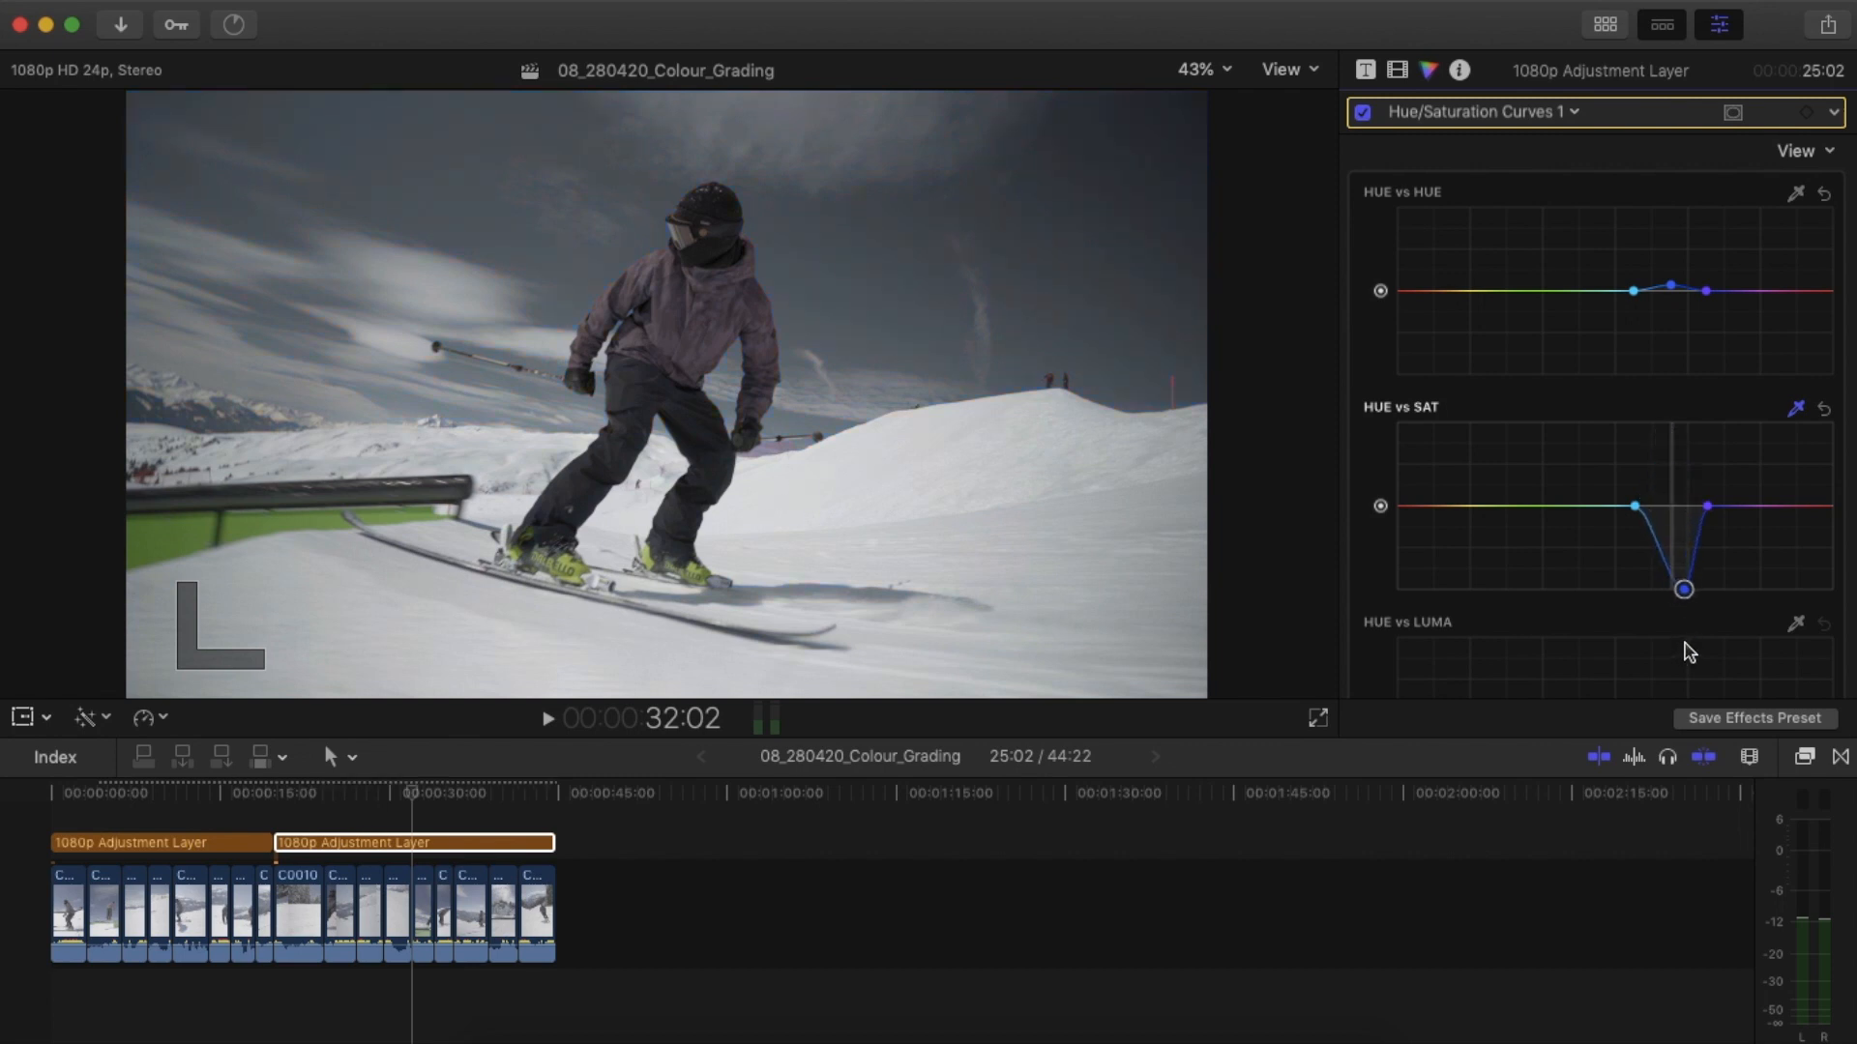
pyautogui.moveTo(1682, 589); pyautogui.dragTo(1670, 521)
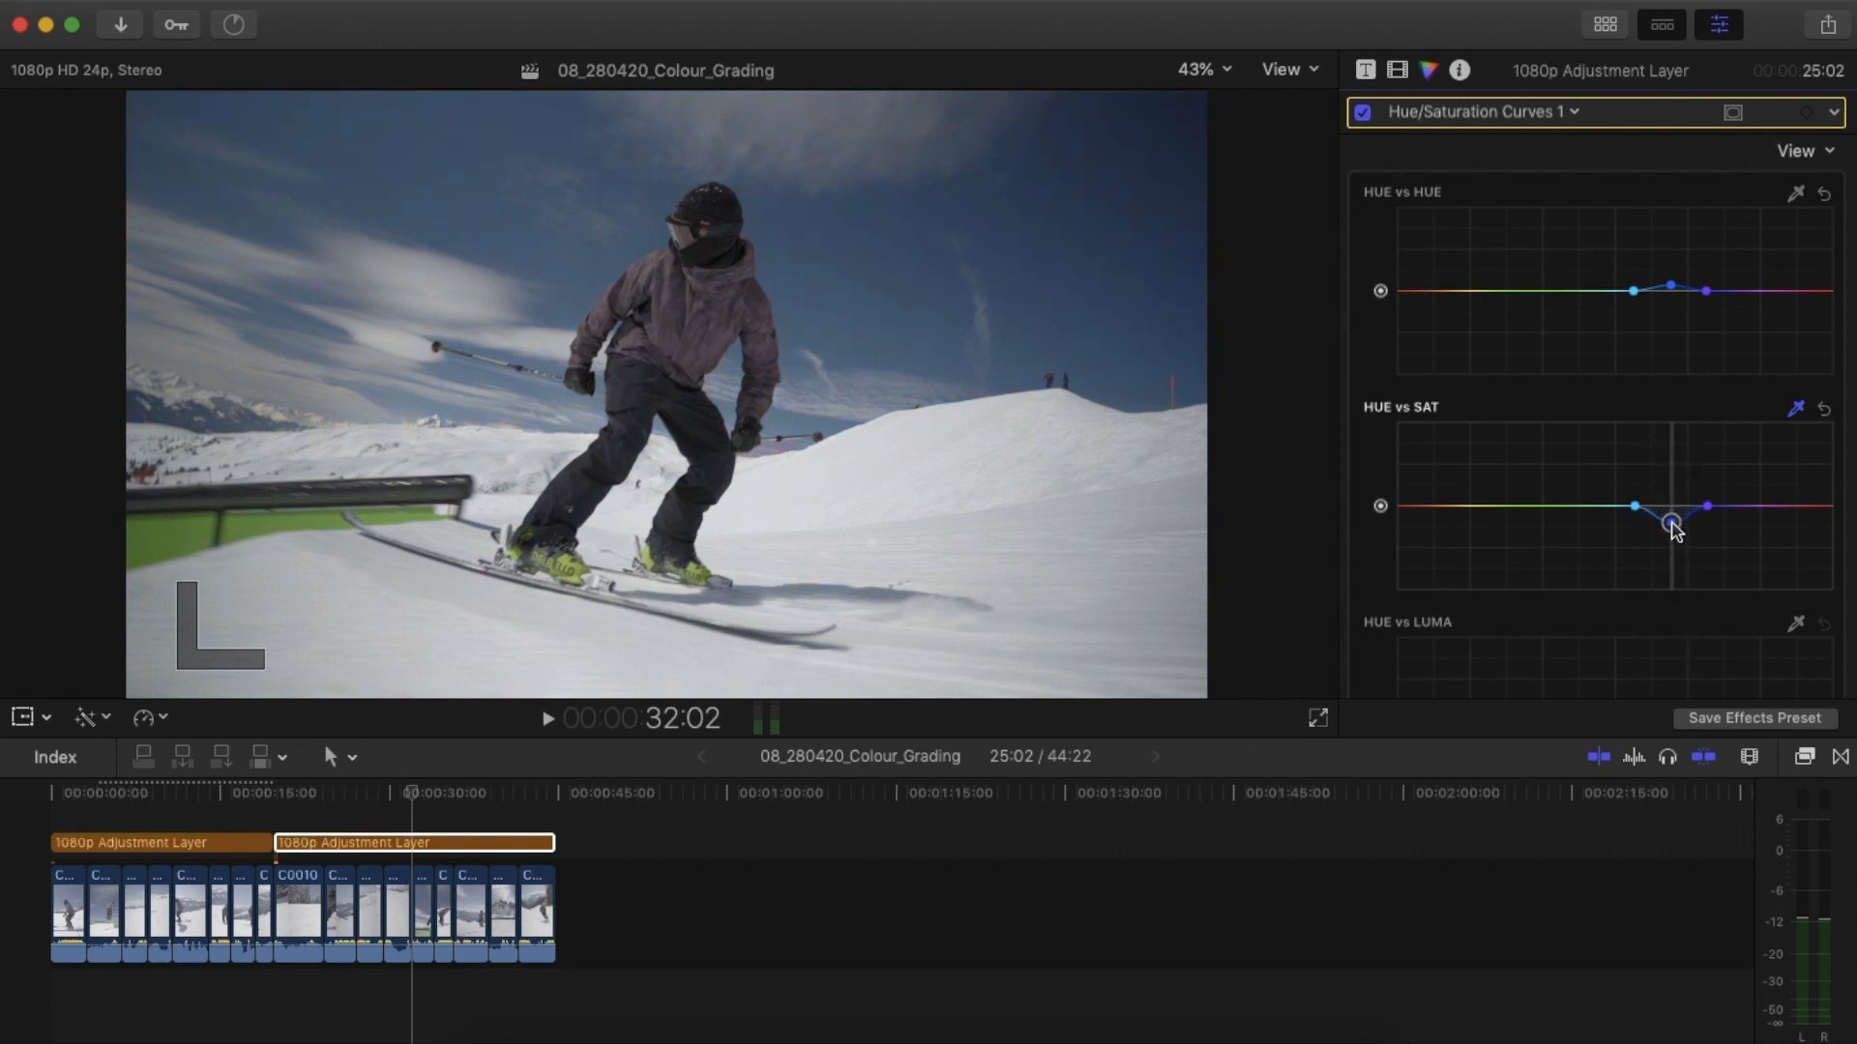
pyautogui.moveTo(1670, 523); pyautogui.dragTo(1670, 507)
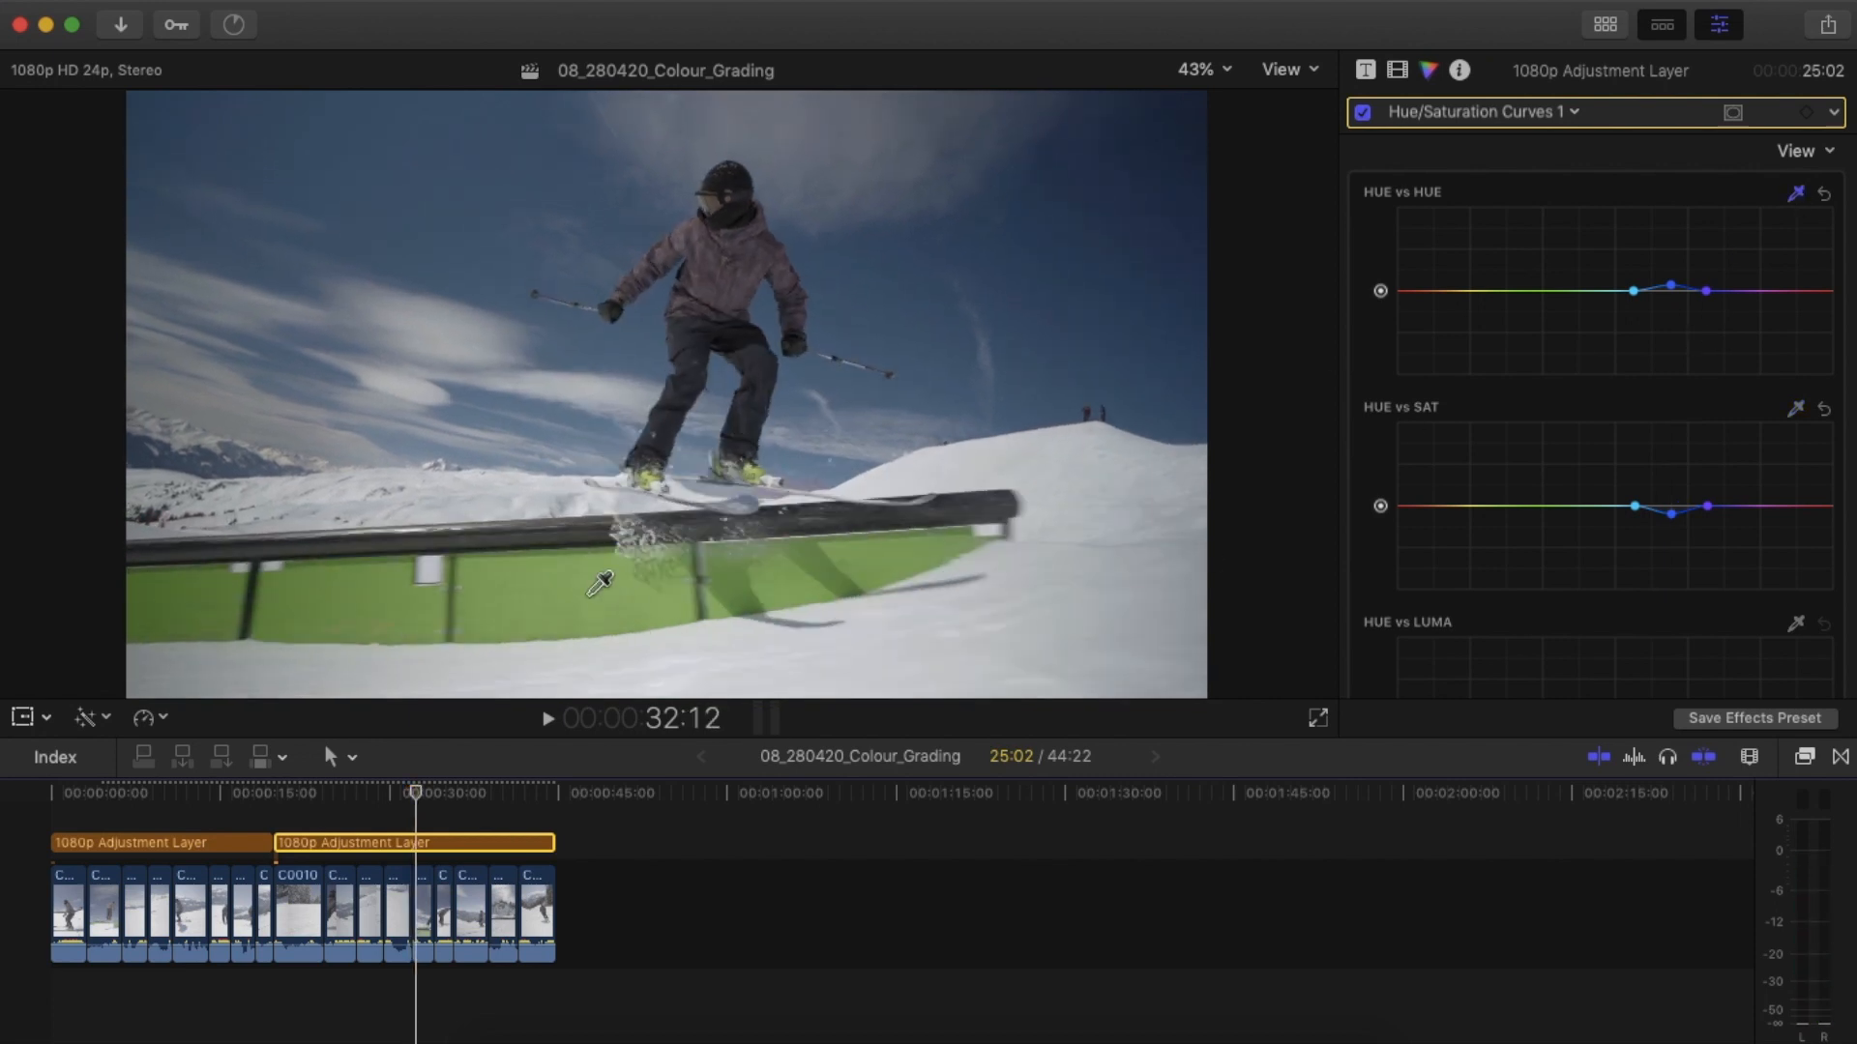
# Sample the green rail on Hue vs Hue, select its point, and lower its saturation.
pyautogui.click(1504, 291)
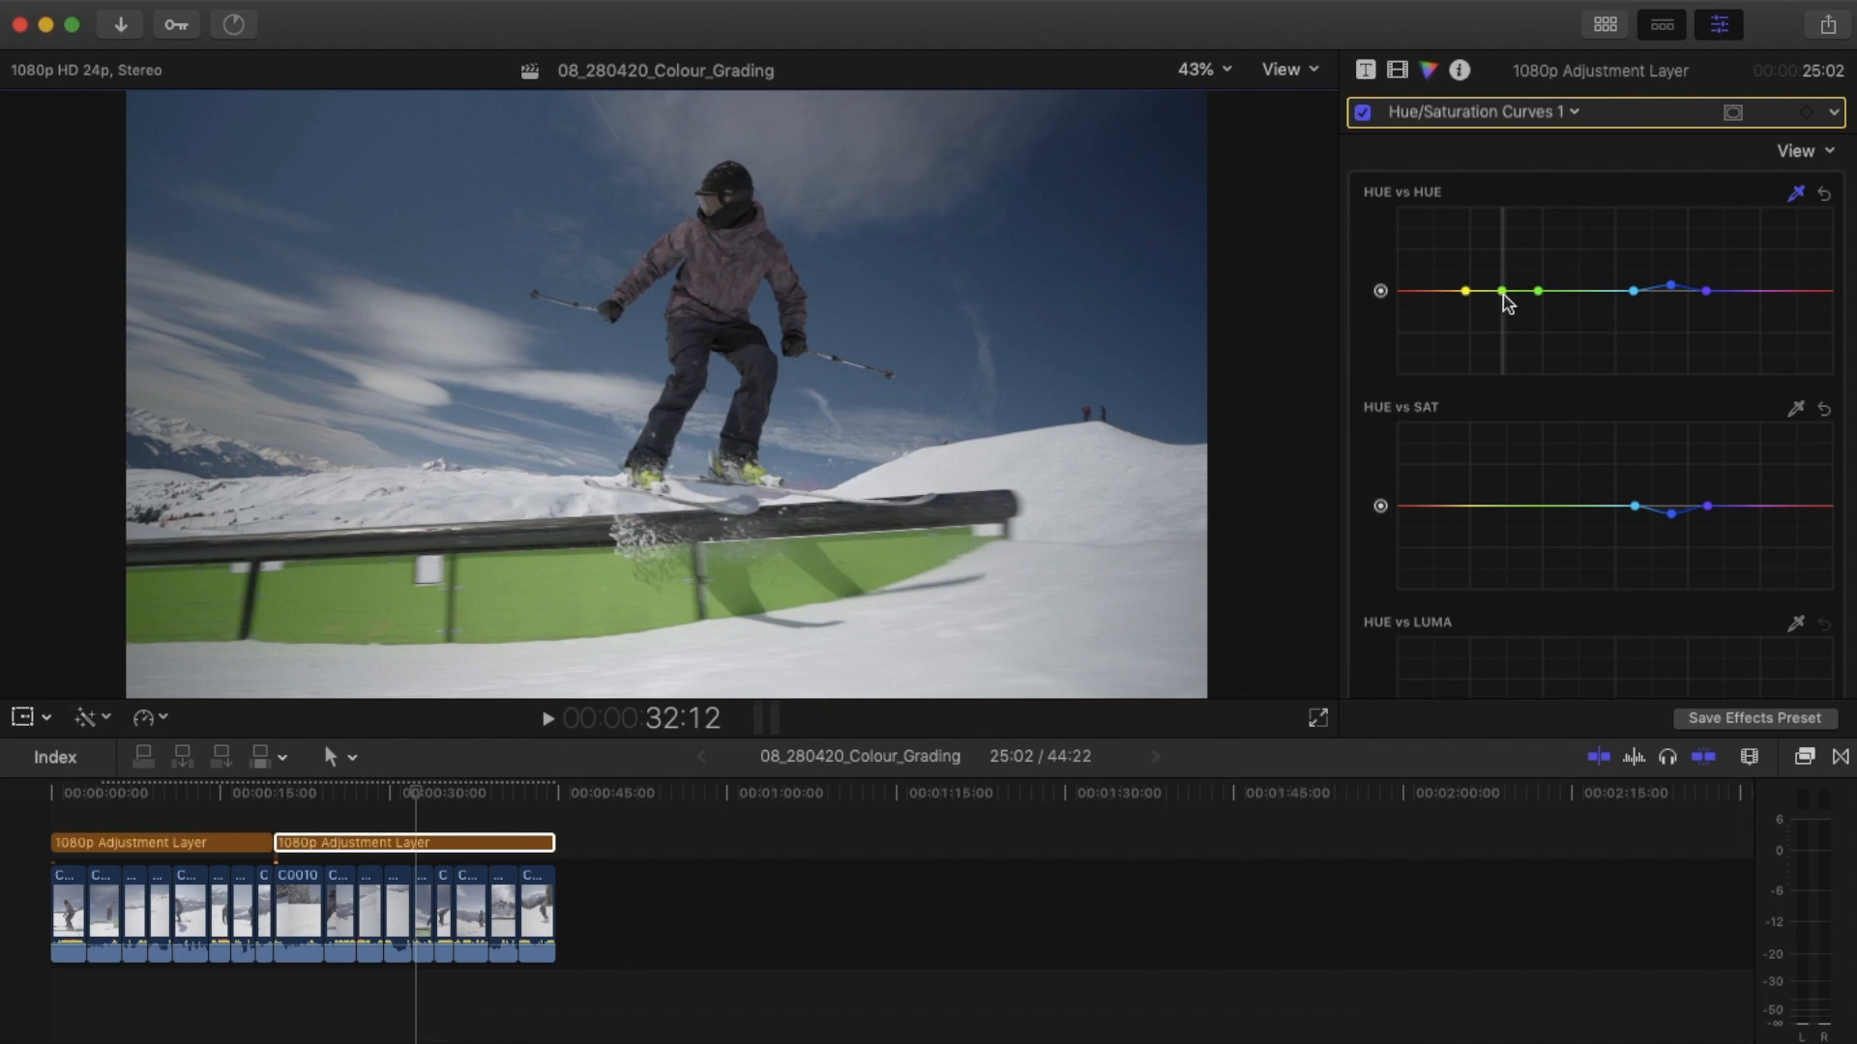
pyautogui.click(1502, 292)
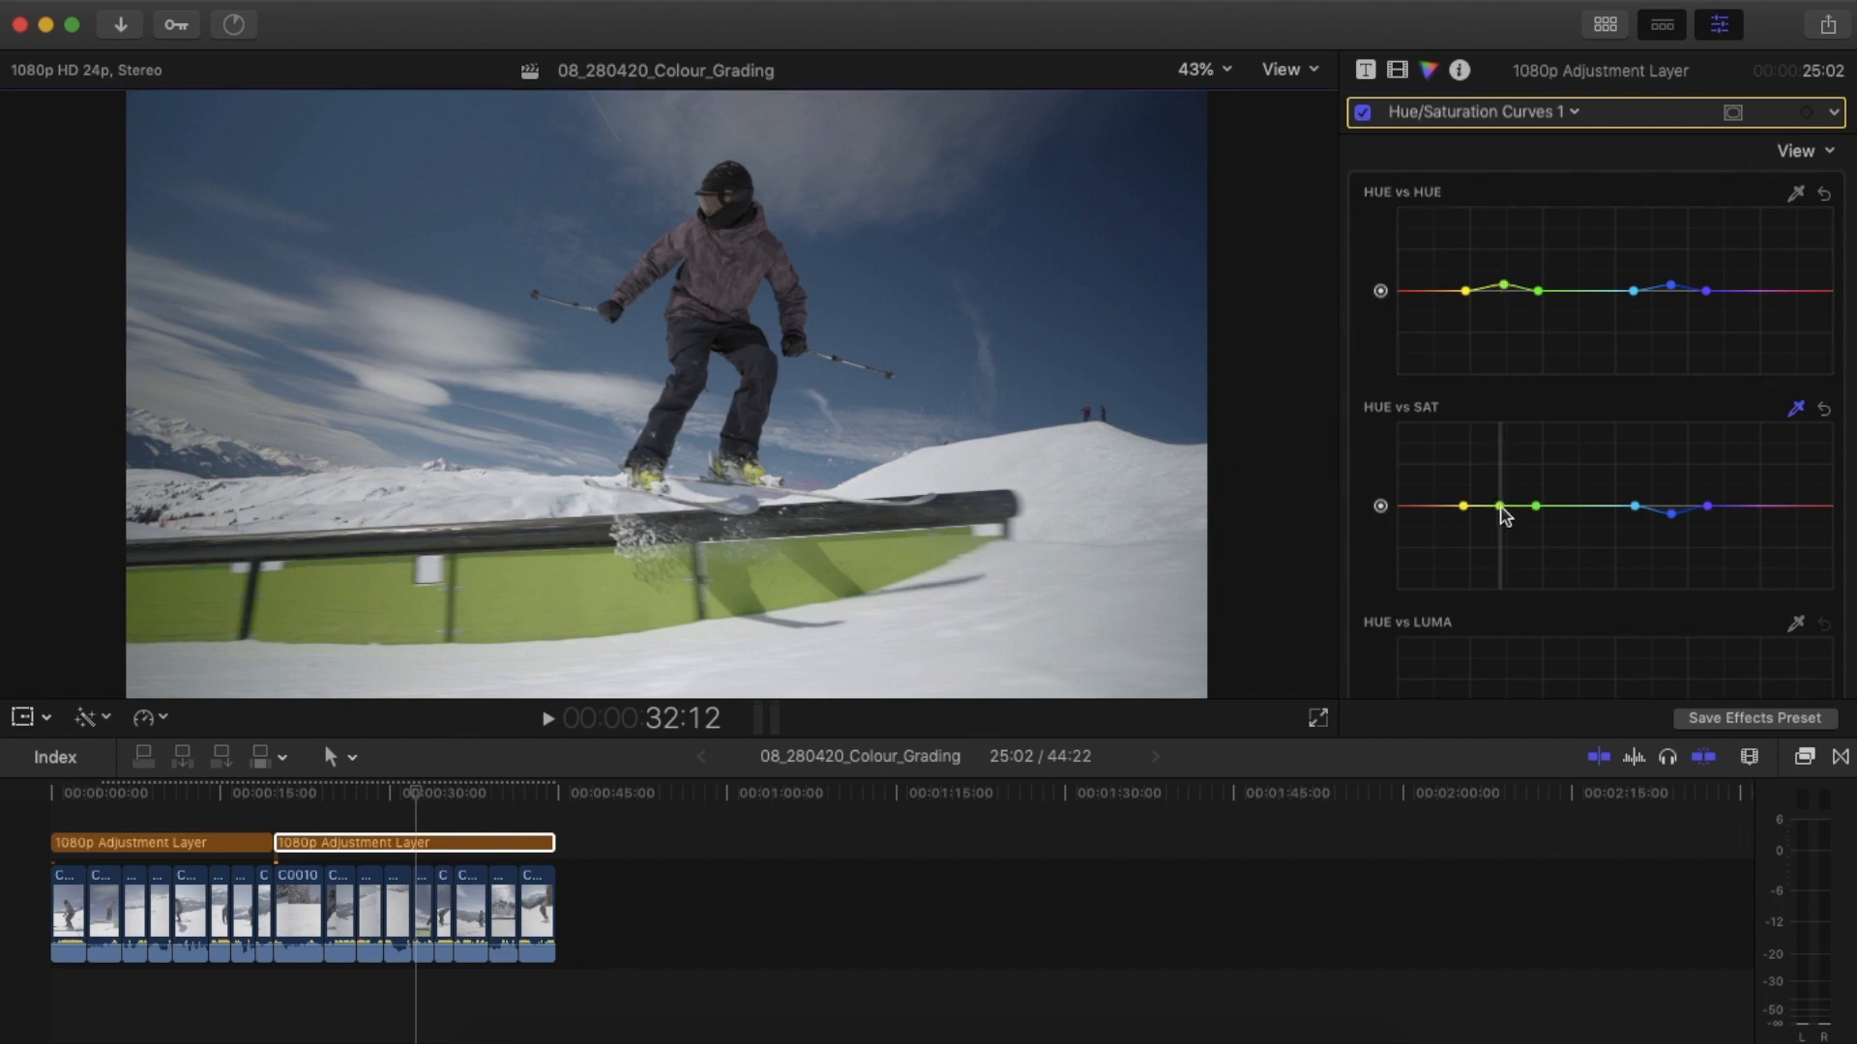
pyautogui.moveTo(1503, 506); pyautogui.dragTo(1503, 519)
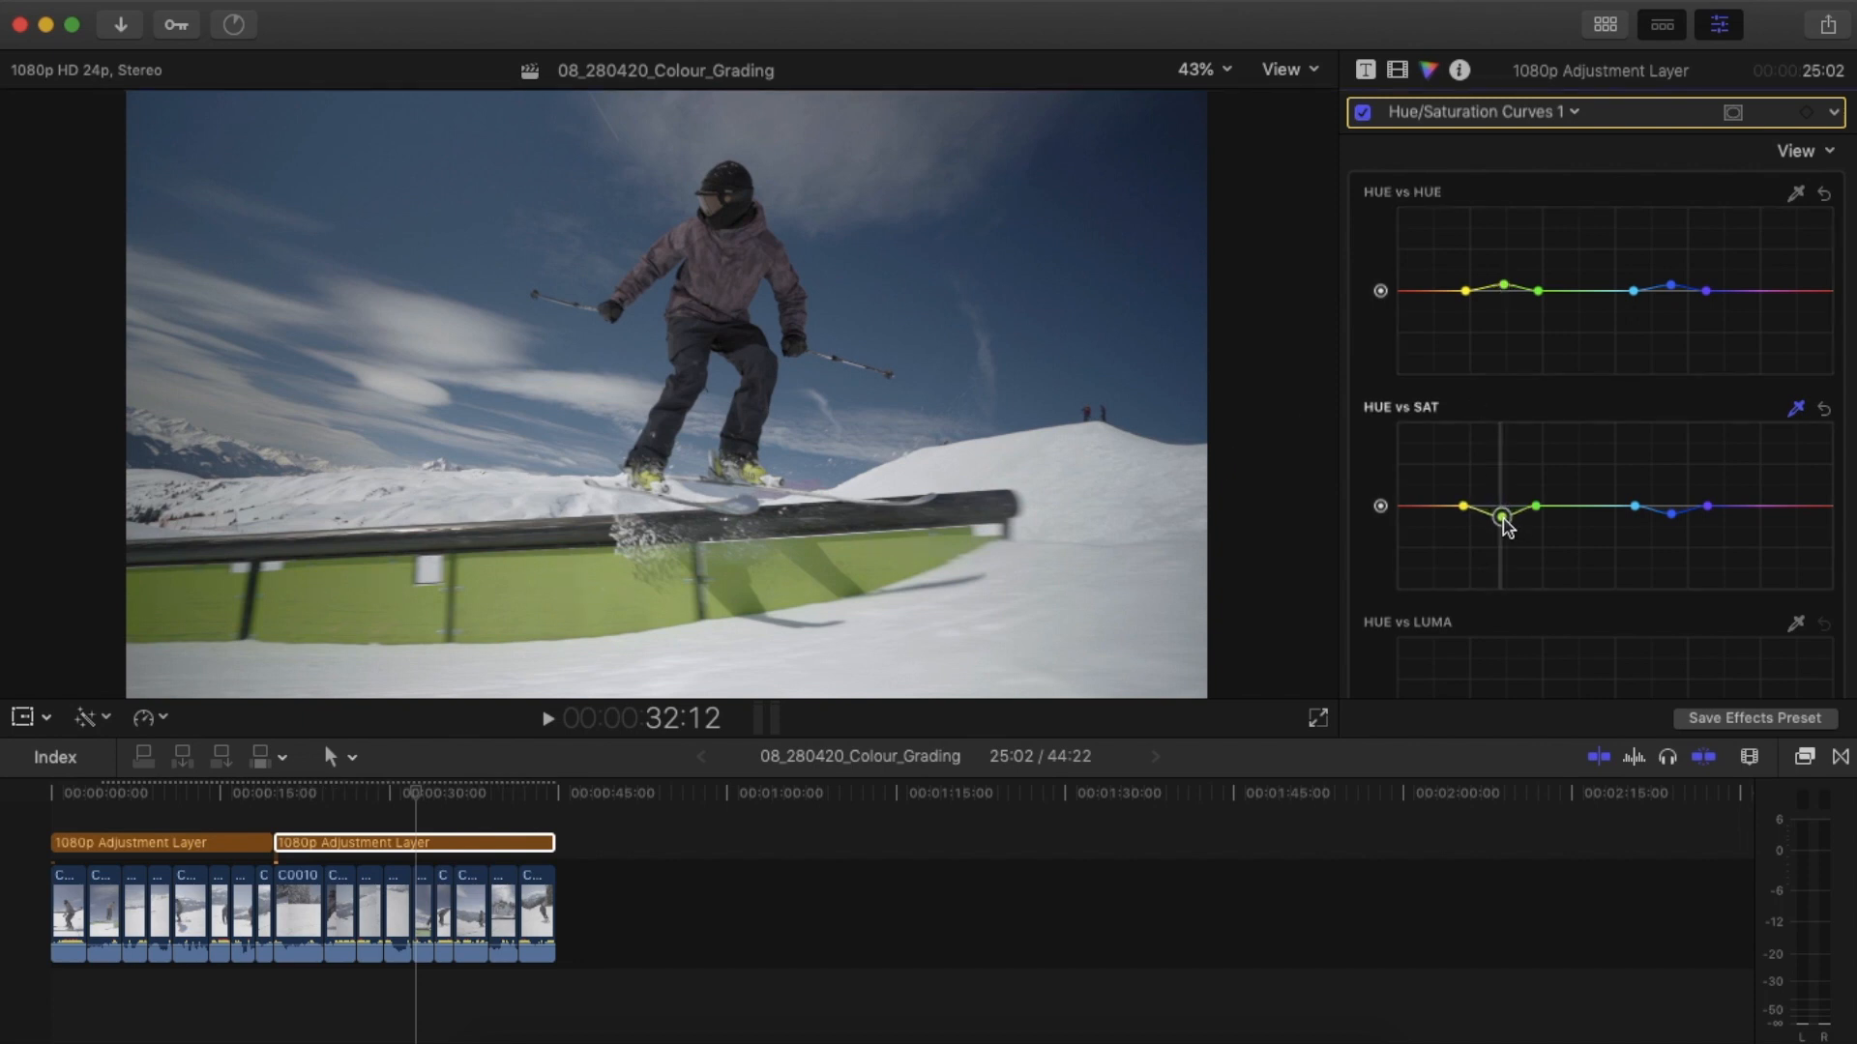
pyautogui.scroll(-3)
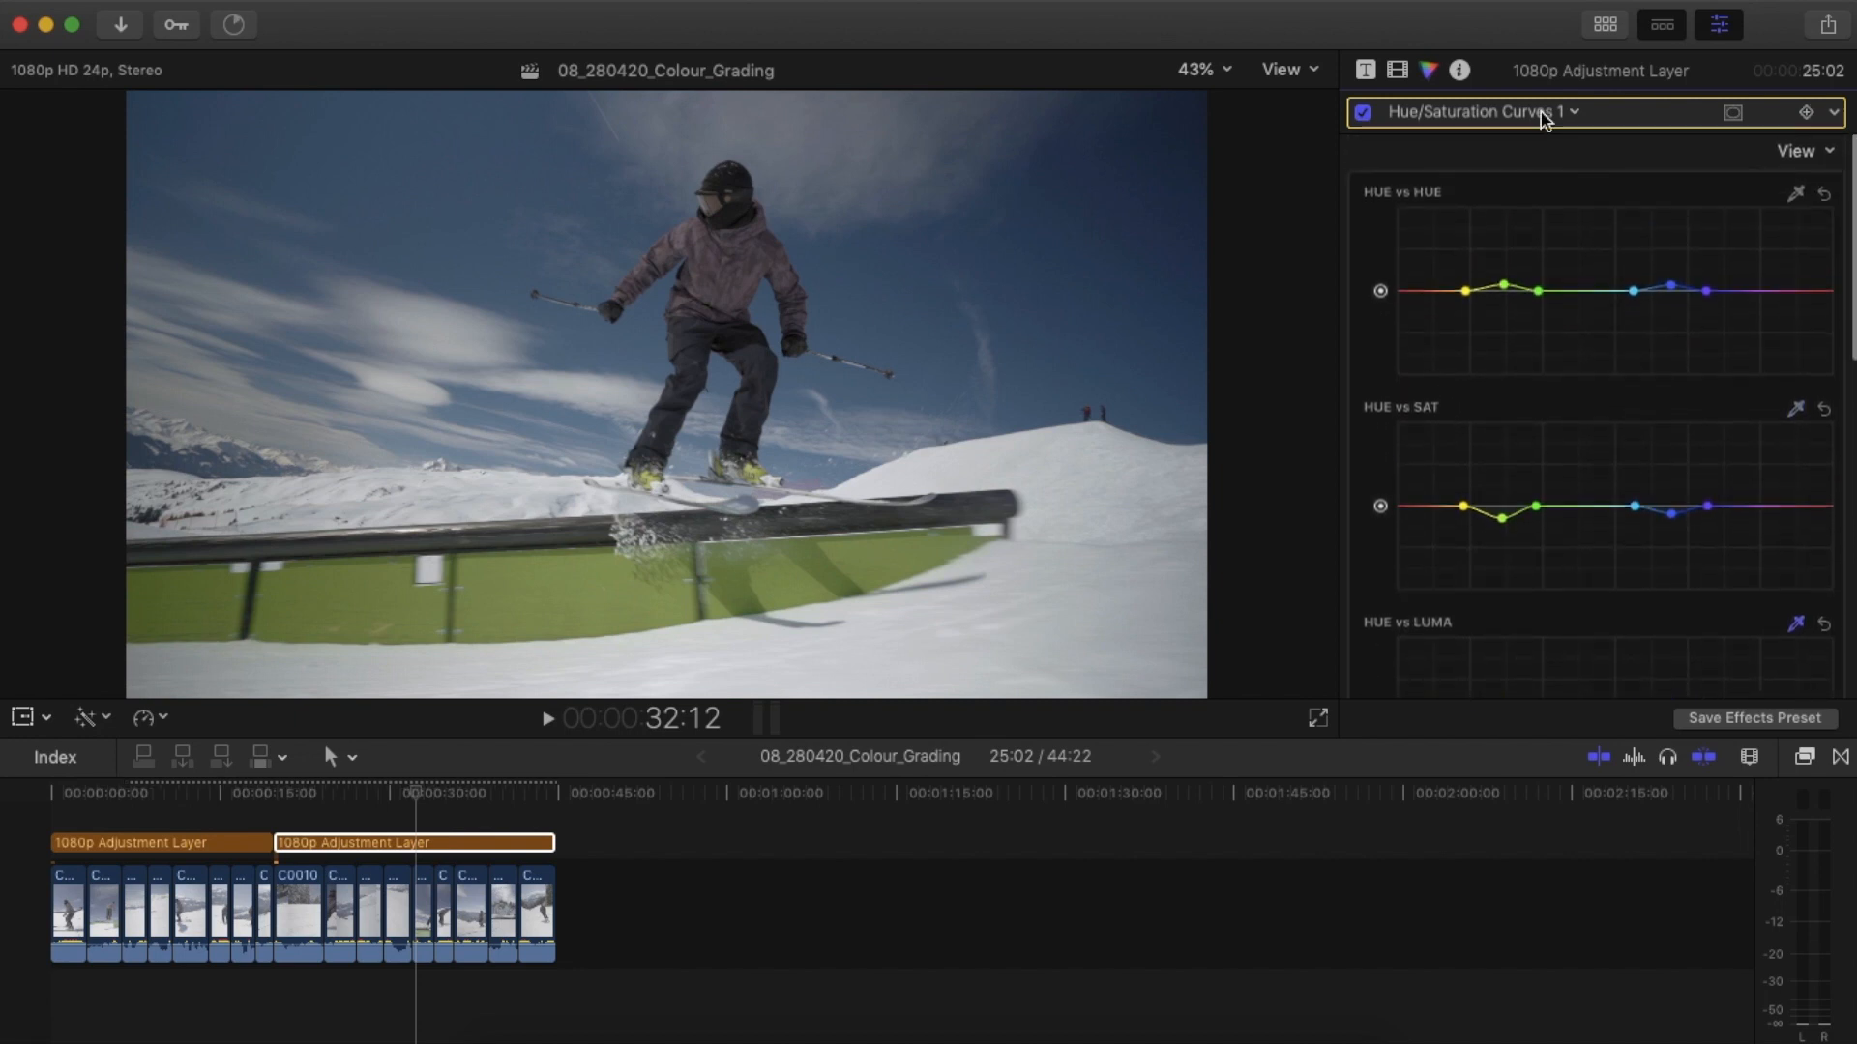
# Switch to Color Curves 1 and slightly lift the luma curve's shadow point.
pyautogui.click(1575, 111)
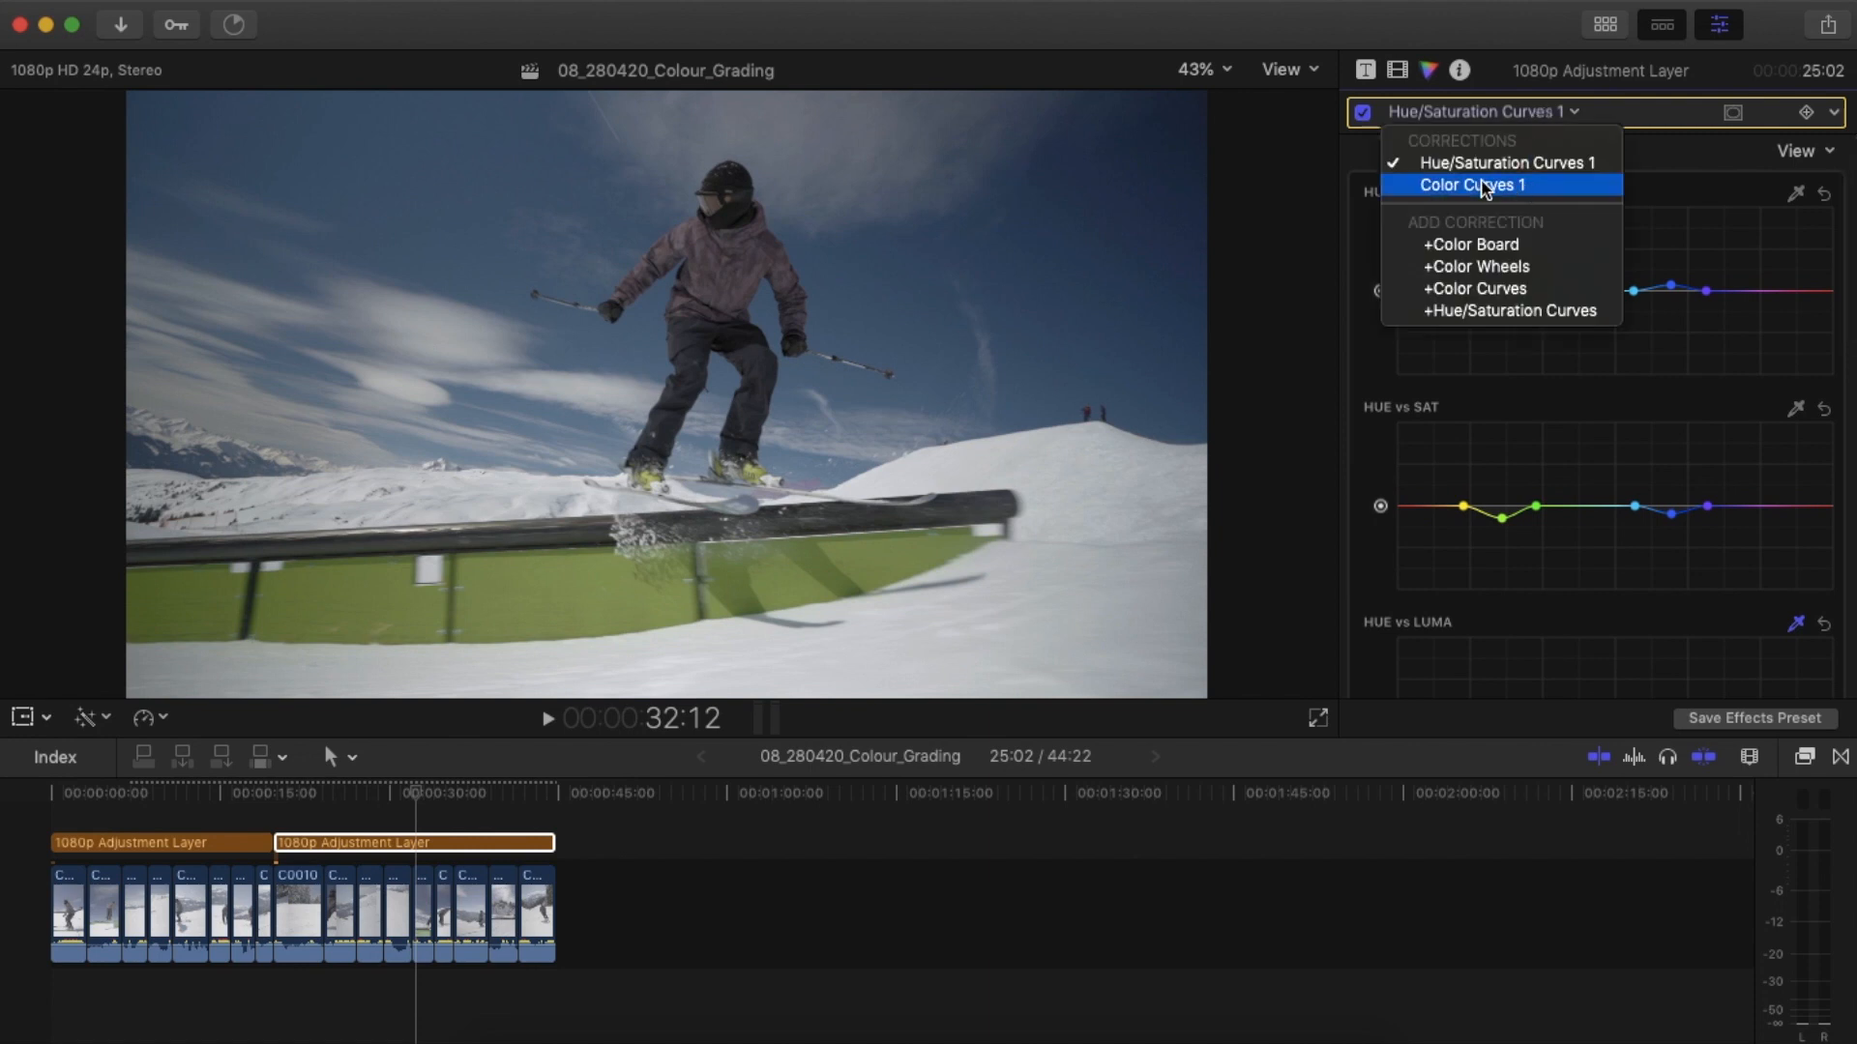
pyautogui.click(1472, 185)
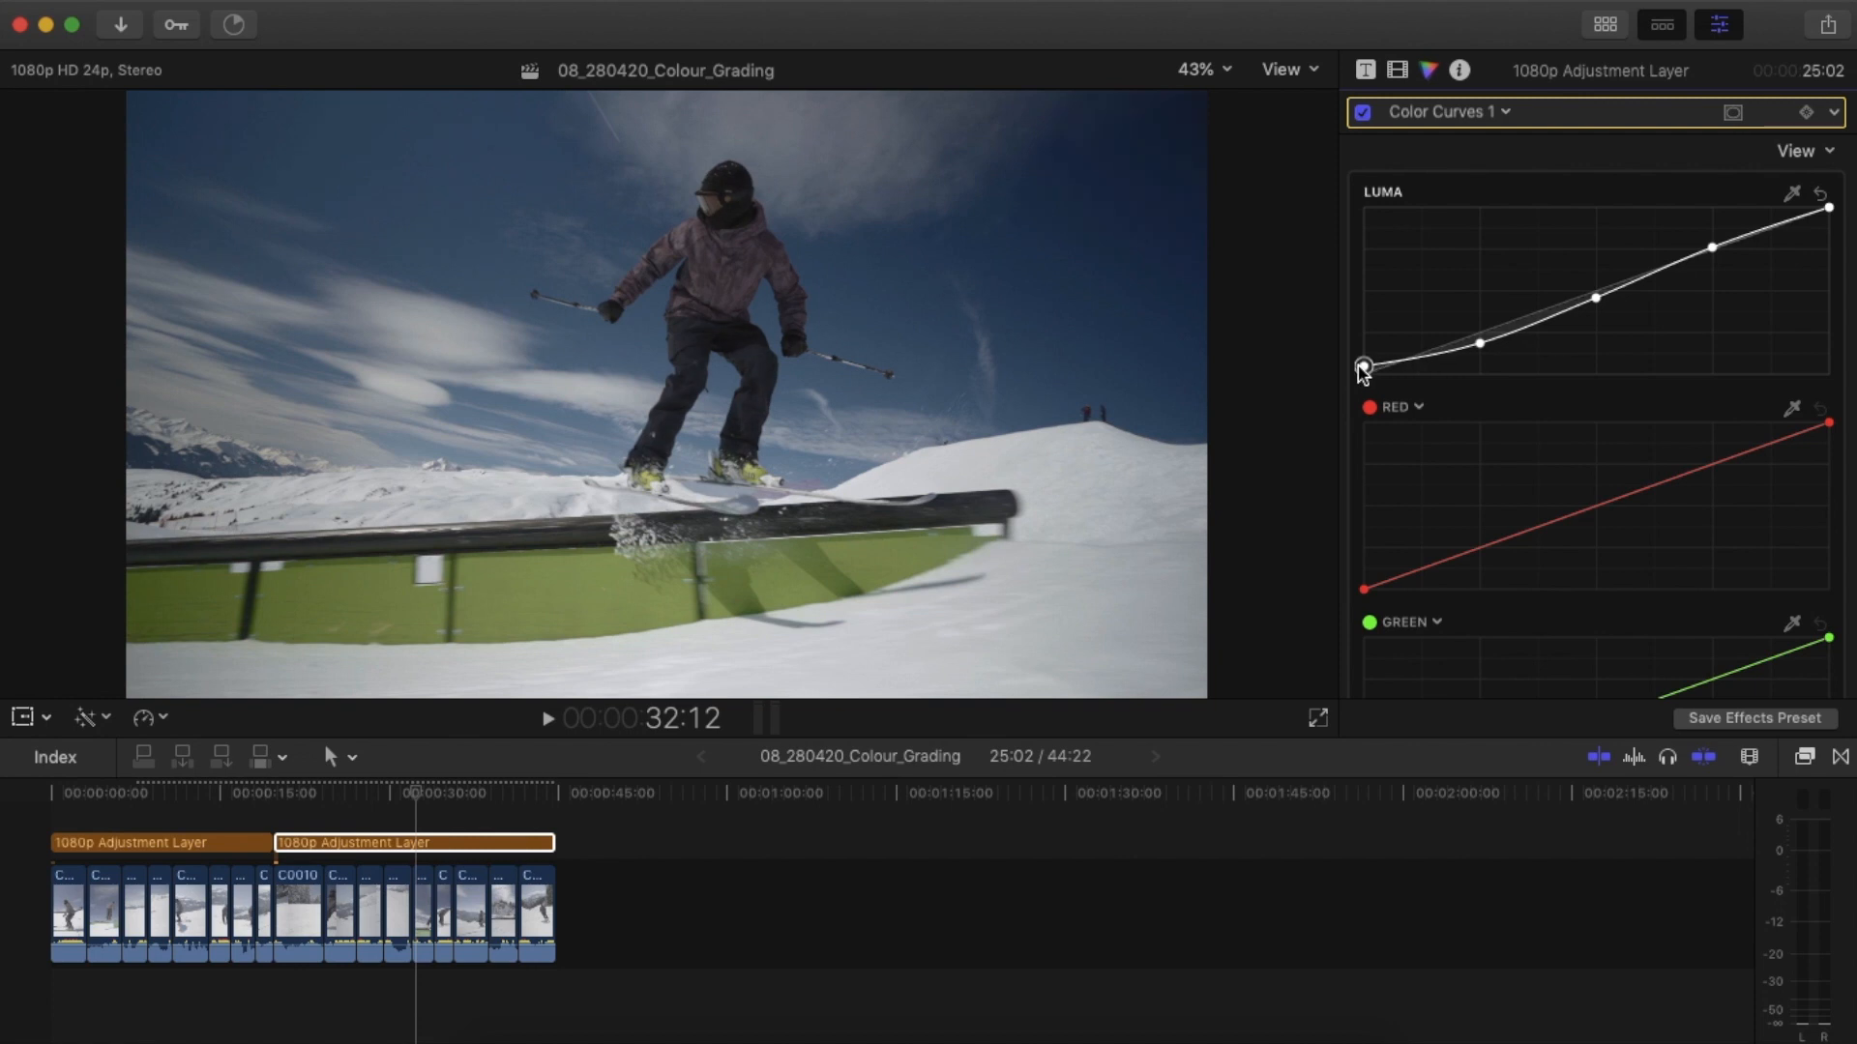
pyautogui.moveTo(1361, 367); pyautogui.dragTo(1361, 355)
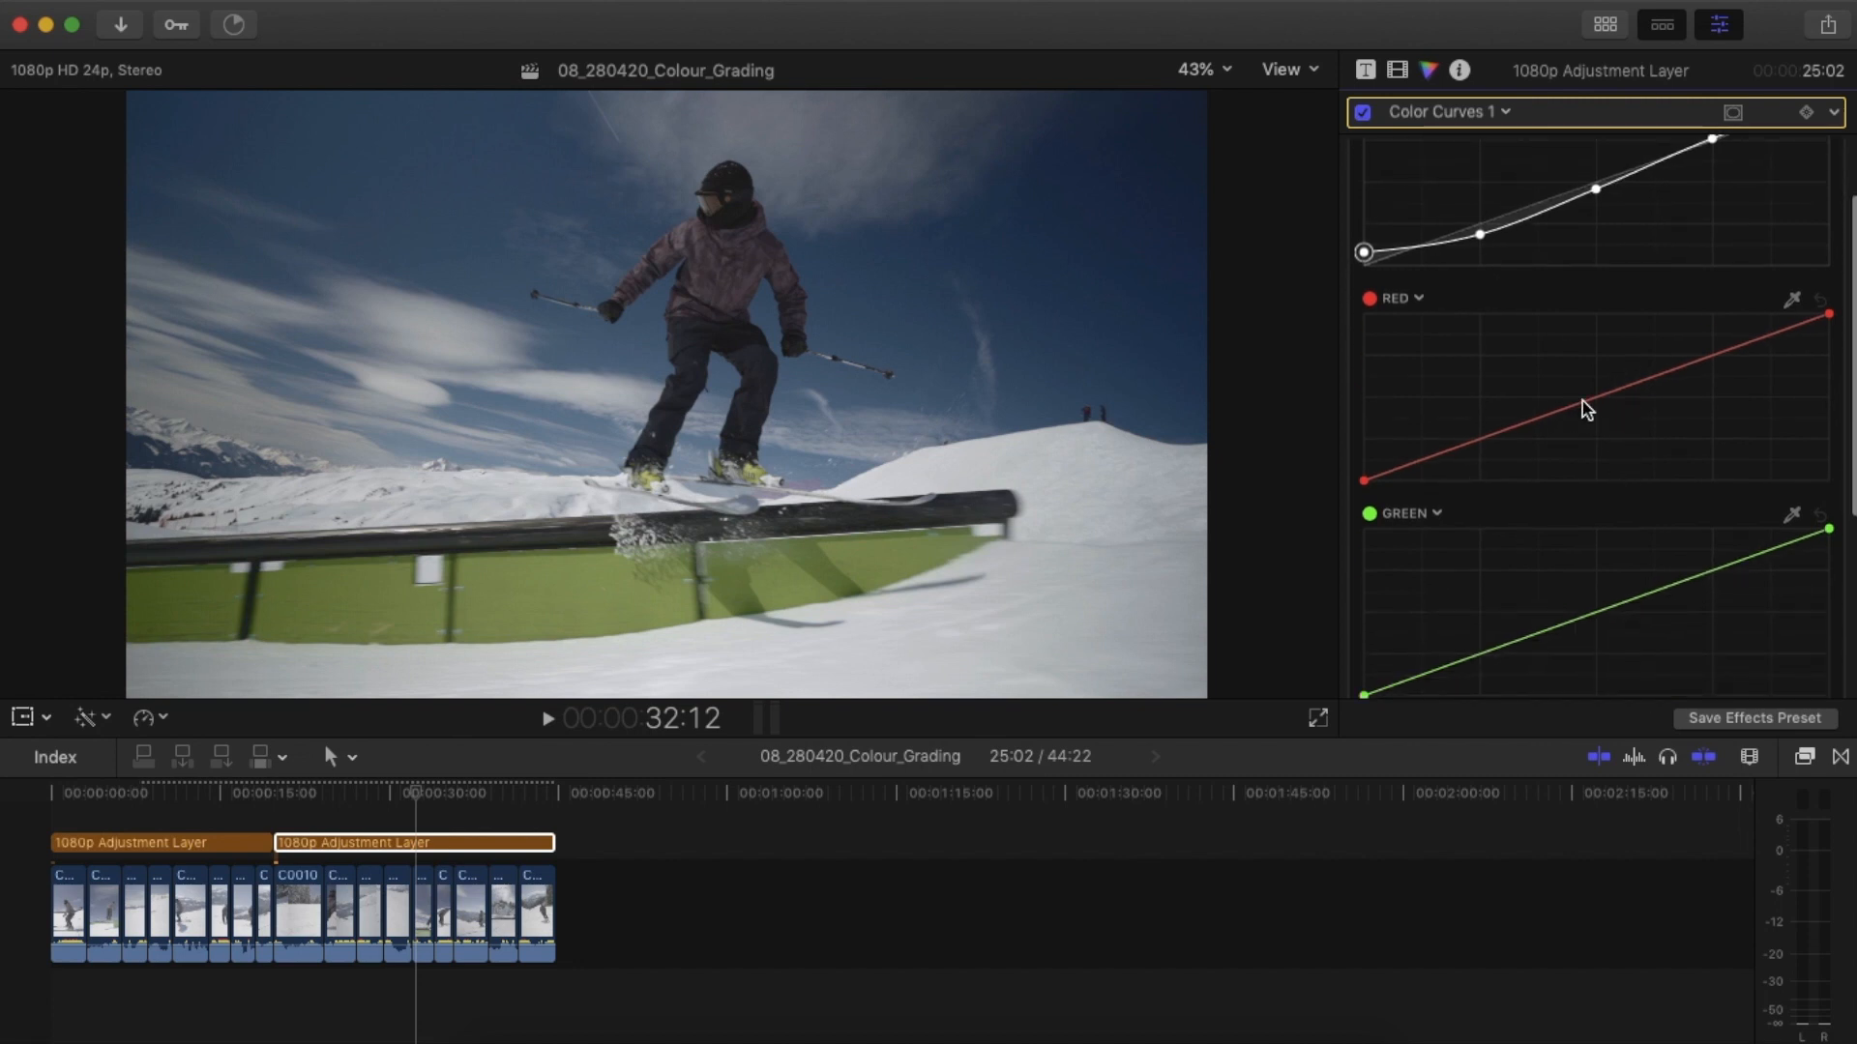
# Add and drag points on the red and blue curves to shift midtones, shadows and highlights.
pyautogui.click(1590, 402)
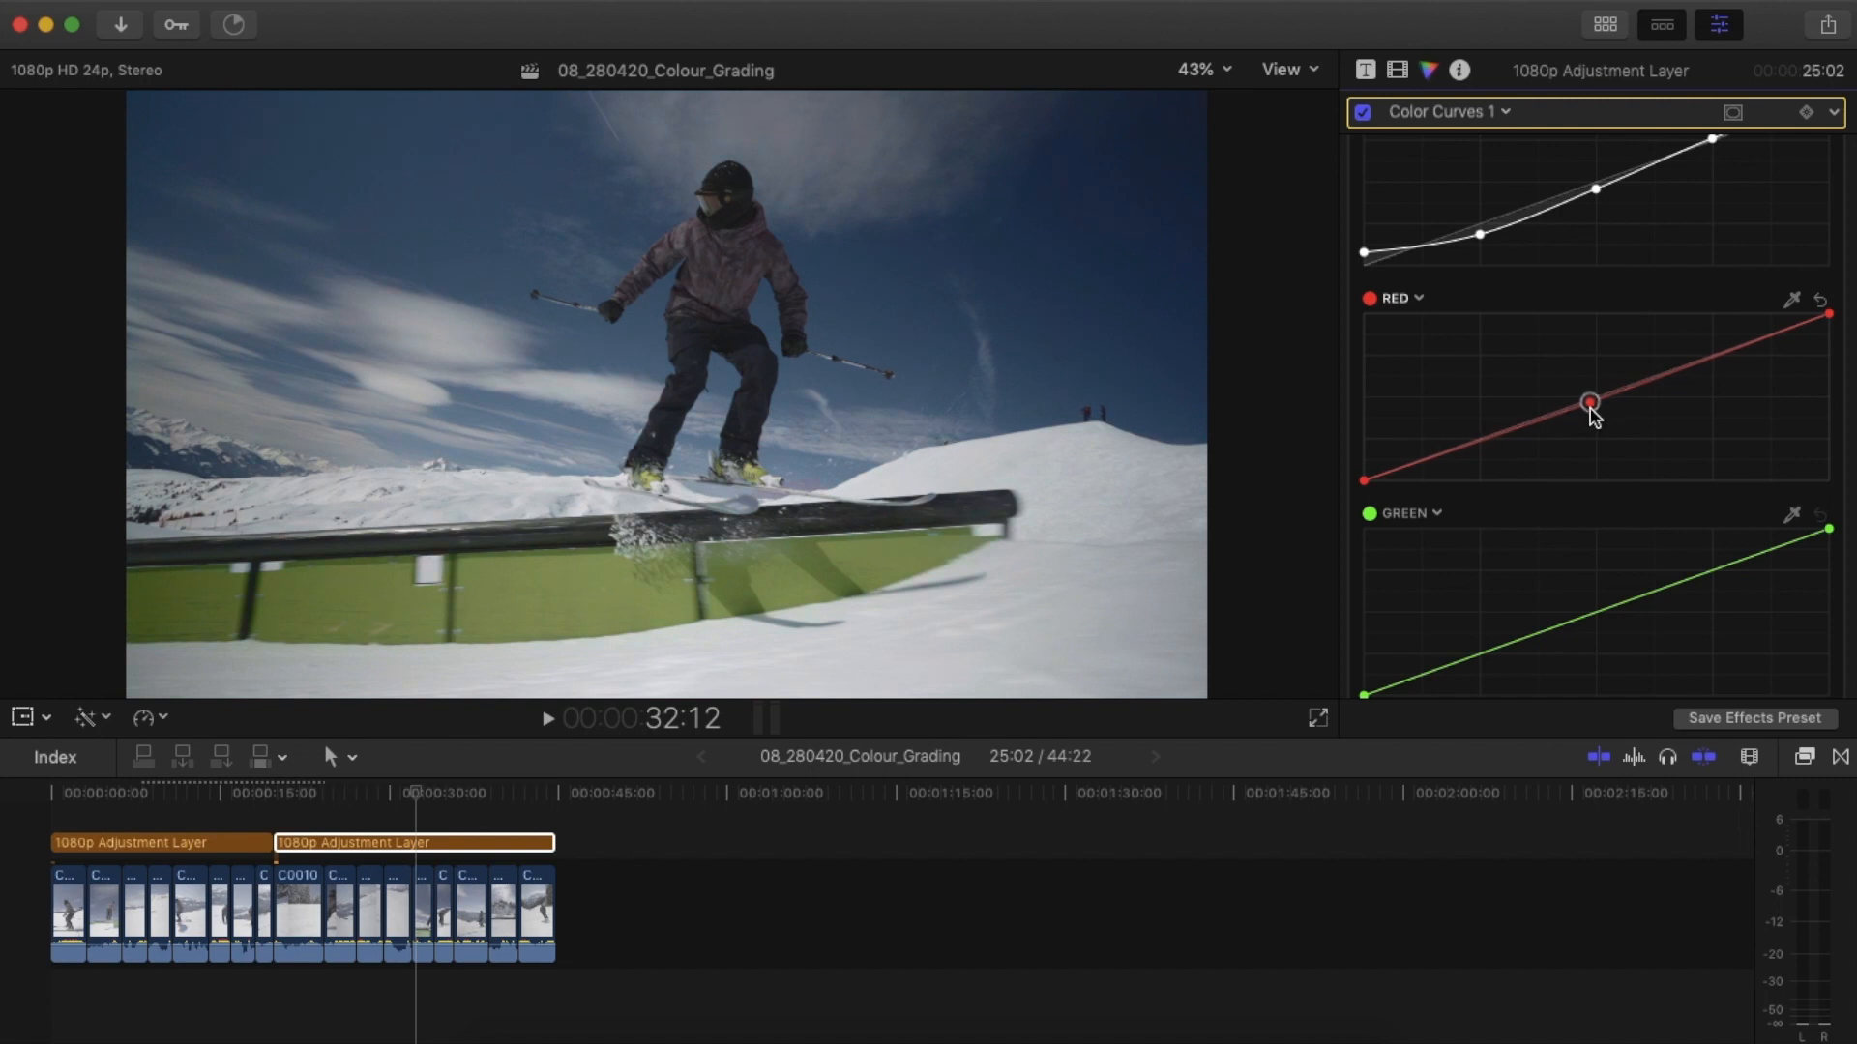
pyautogui.moveTo(1590, 401); pyautogui.dragTo(1481, 449)
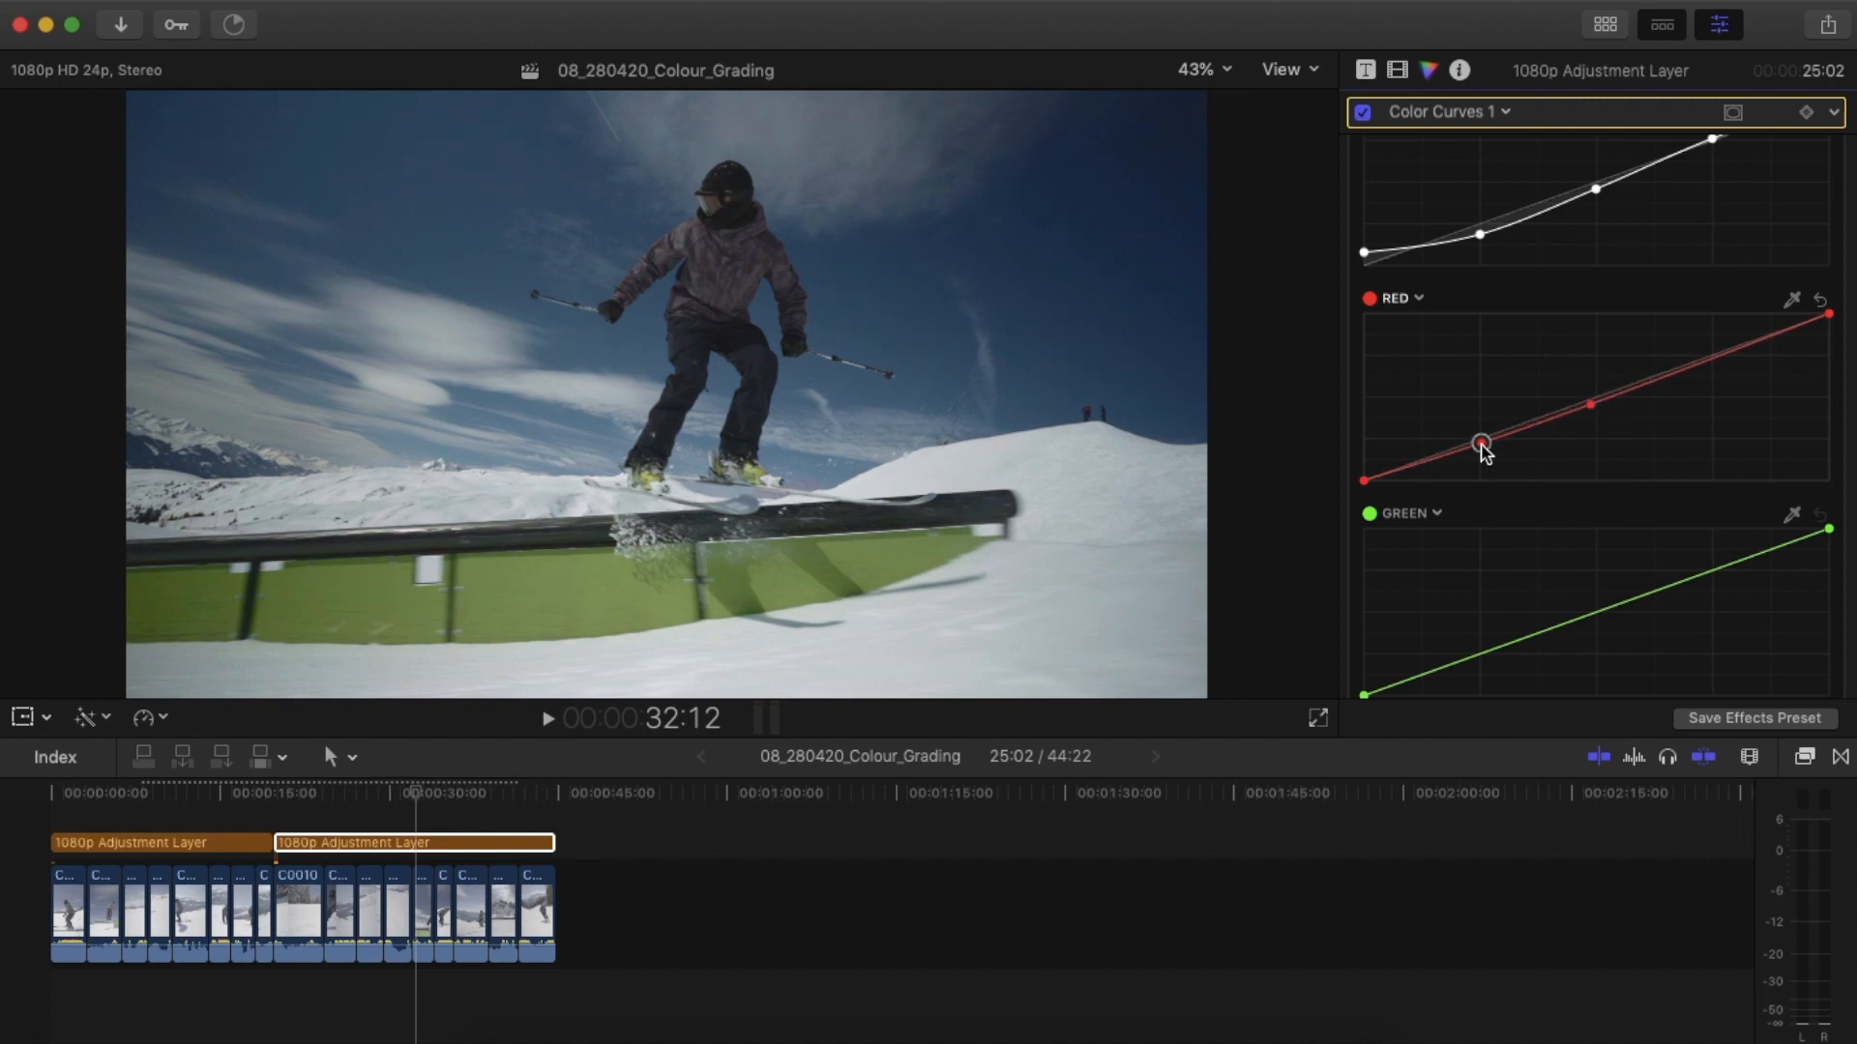
pyautogui.moveTo(1479, 448); pyautogui.dragTo(1695, 348)
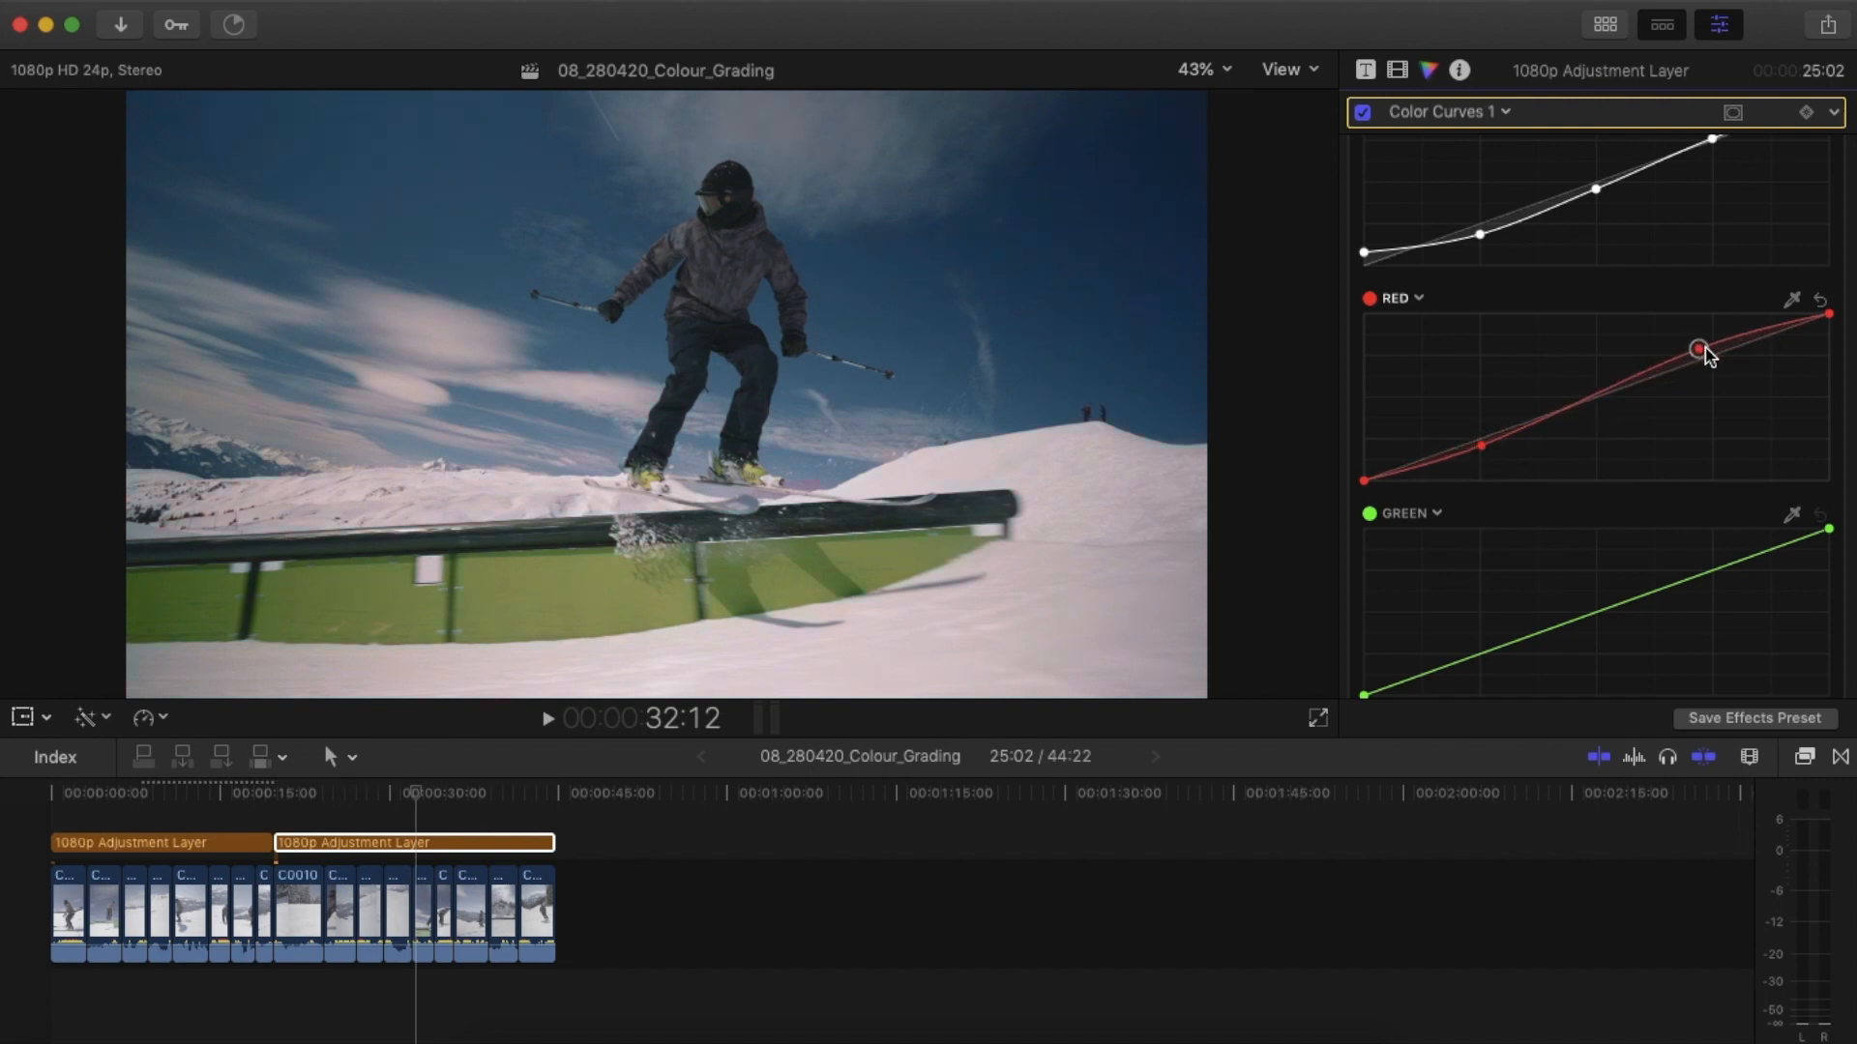
pyautogui.moveTo(1698, 348); pyautogui.dragTo(1713, 358)
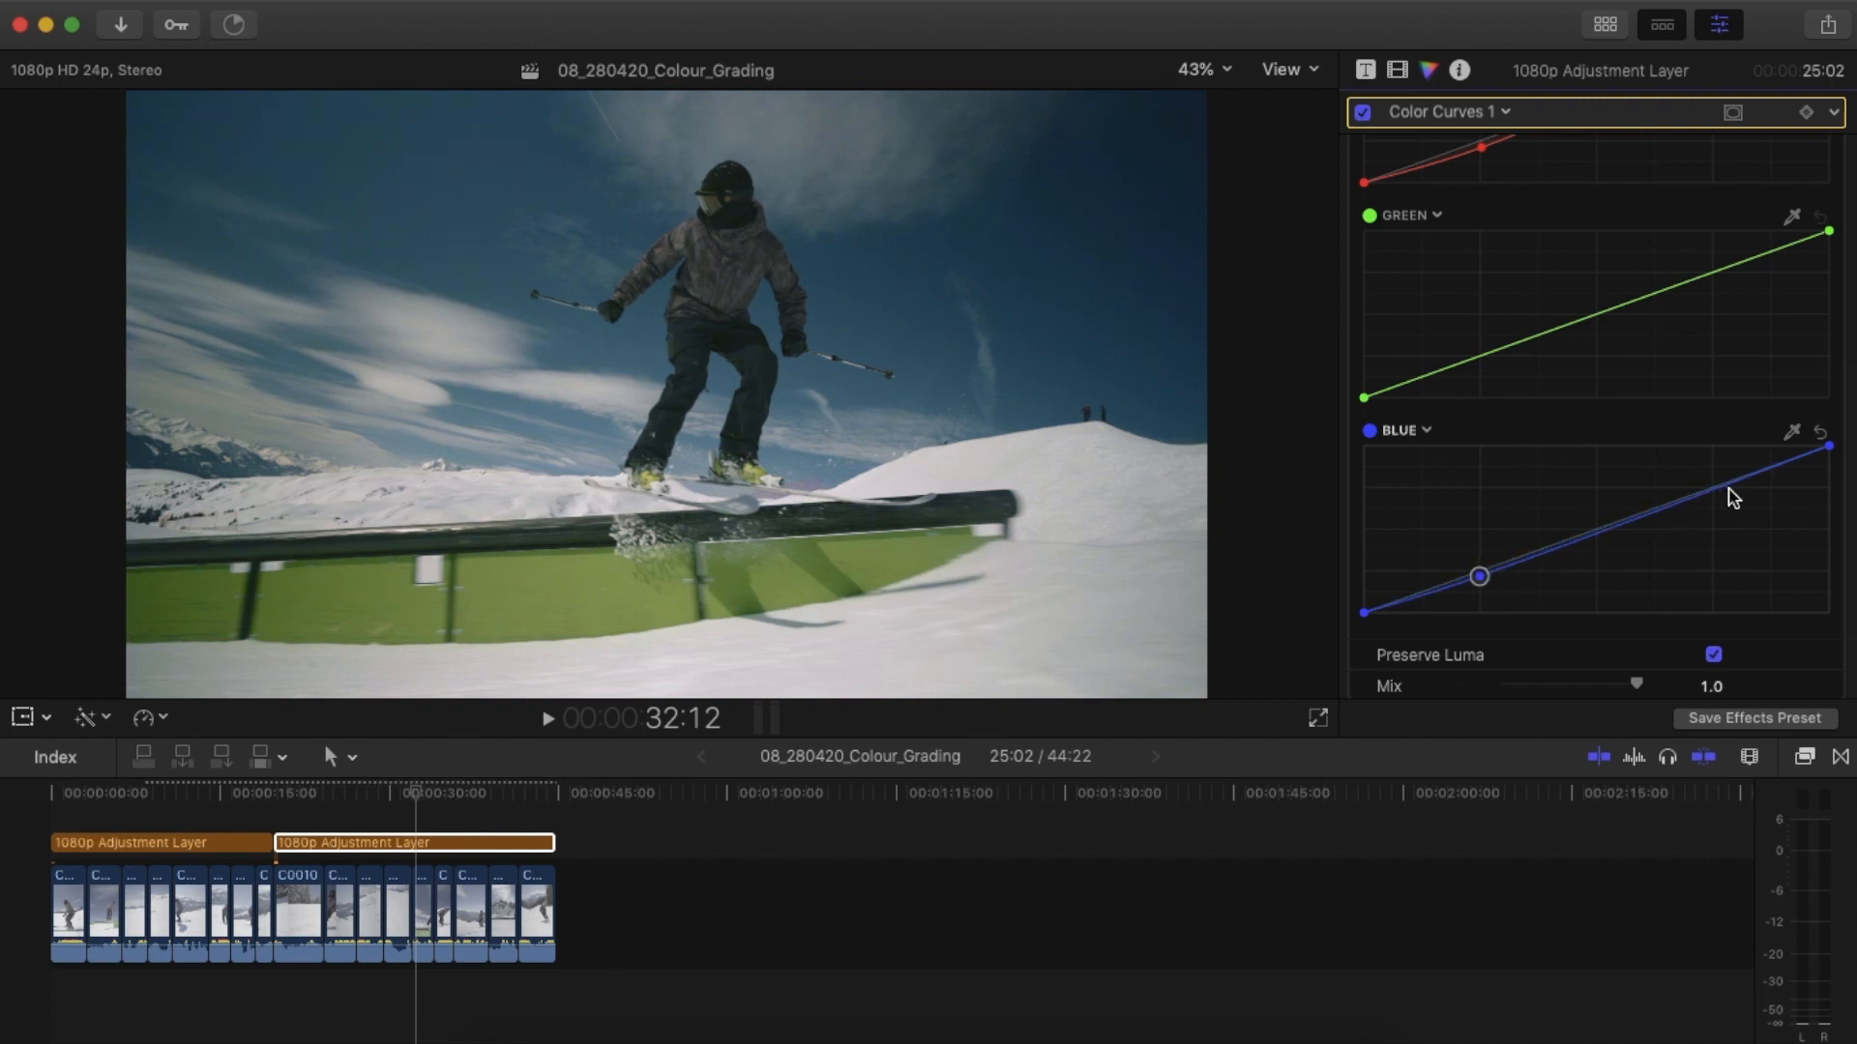
pyautogui.moveTo(1732, 497); pyautogui.dragTo(1717, 485)
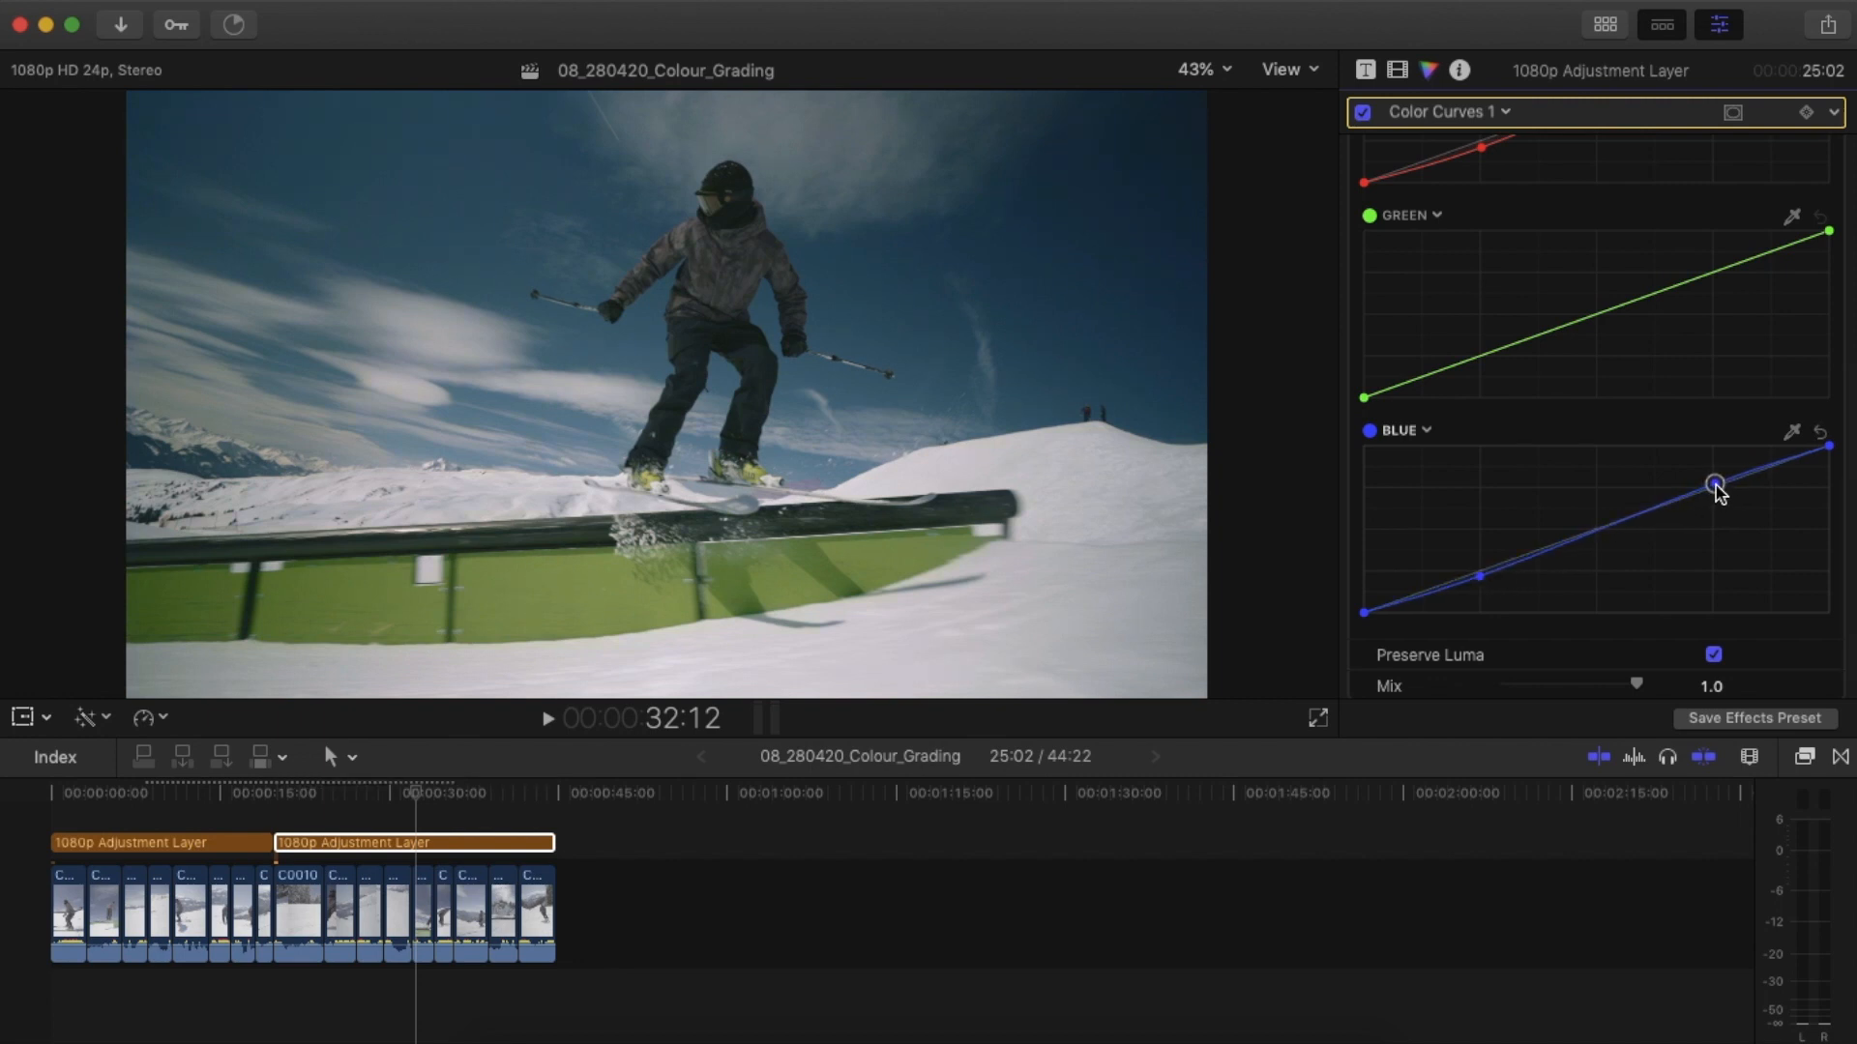
pyautogui.moveTo(1715, 485); pyautogui.dragTo(1480, 364)
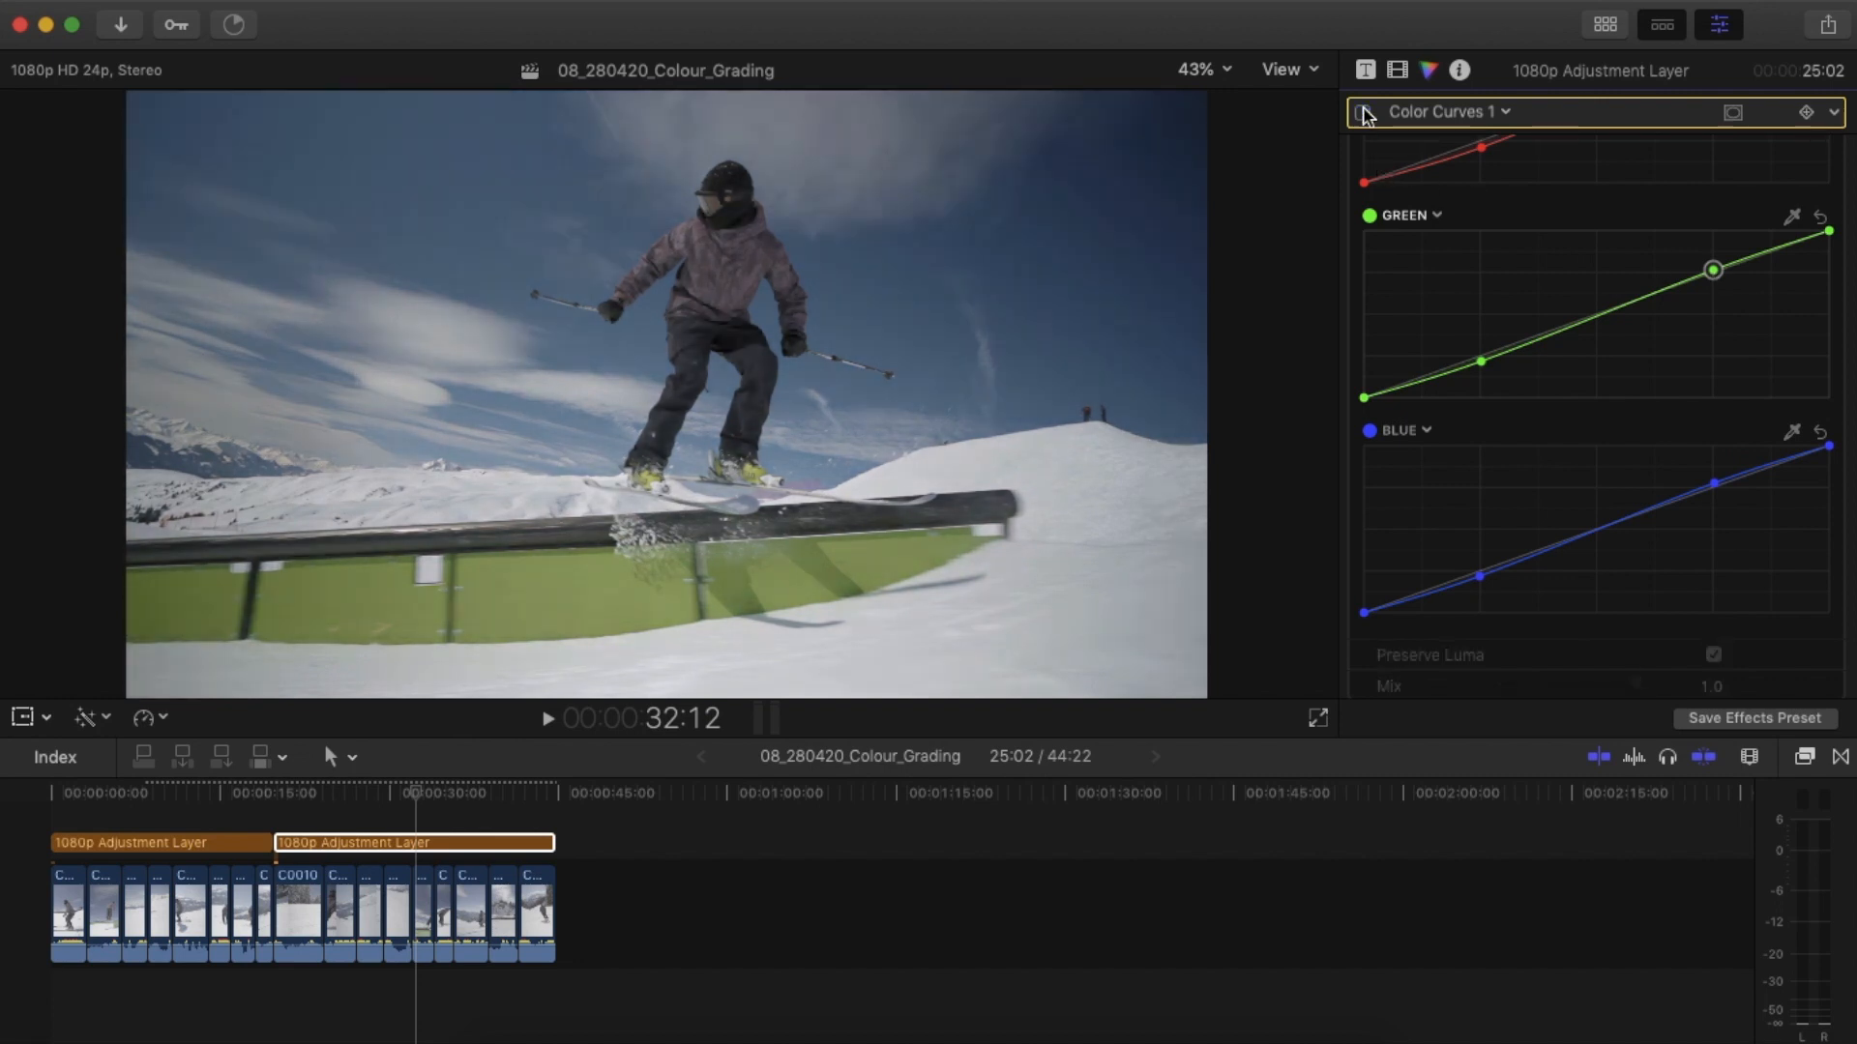
# Toggle Color Curves to compare the grade, then jump back to review another clip.
pyautogui.click(1362, 112)
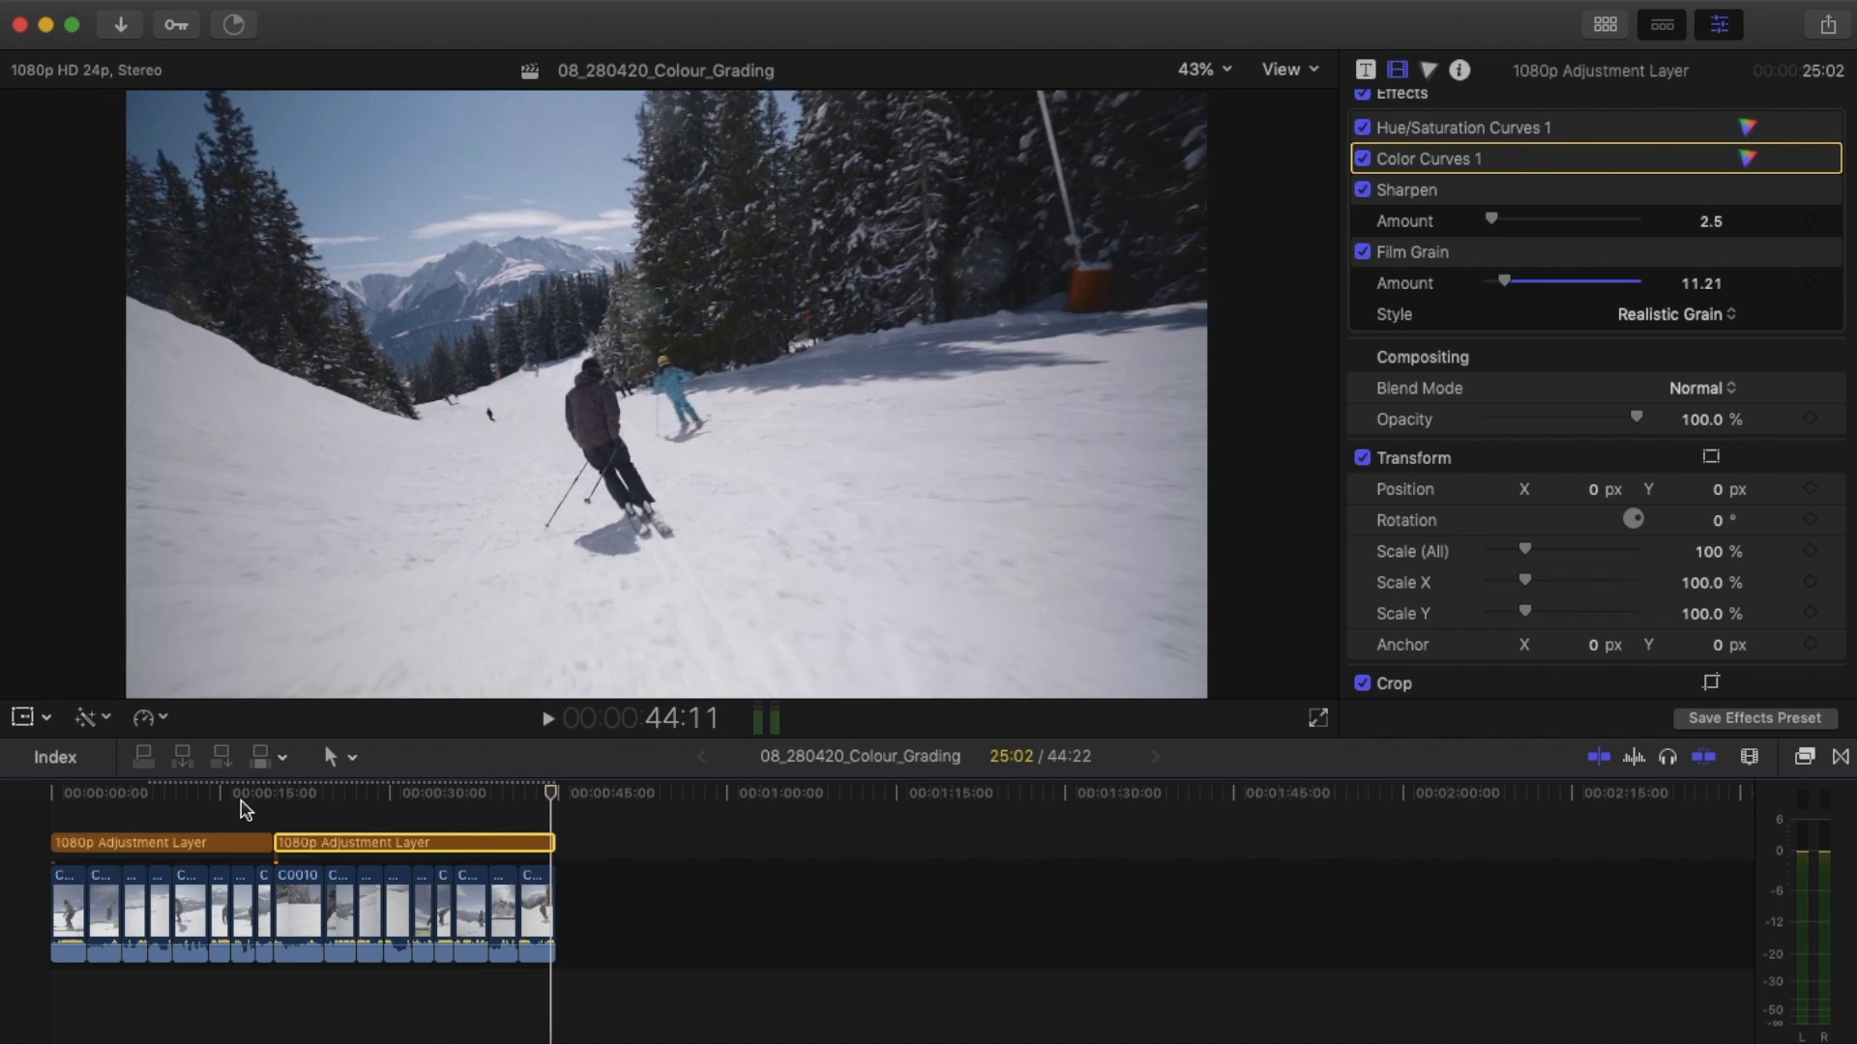
pyautogui.click(326, 792)
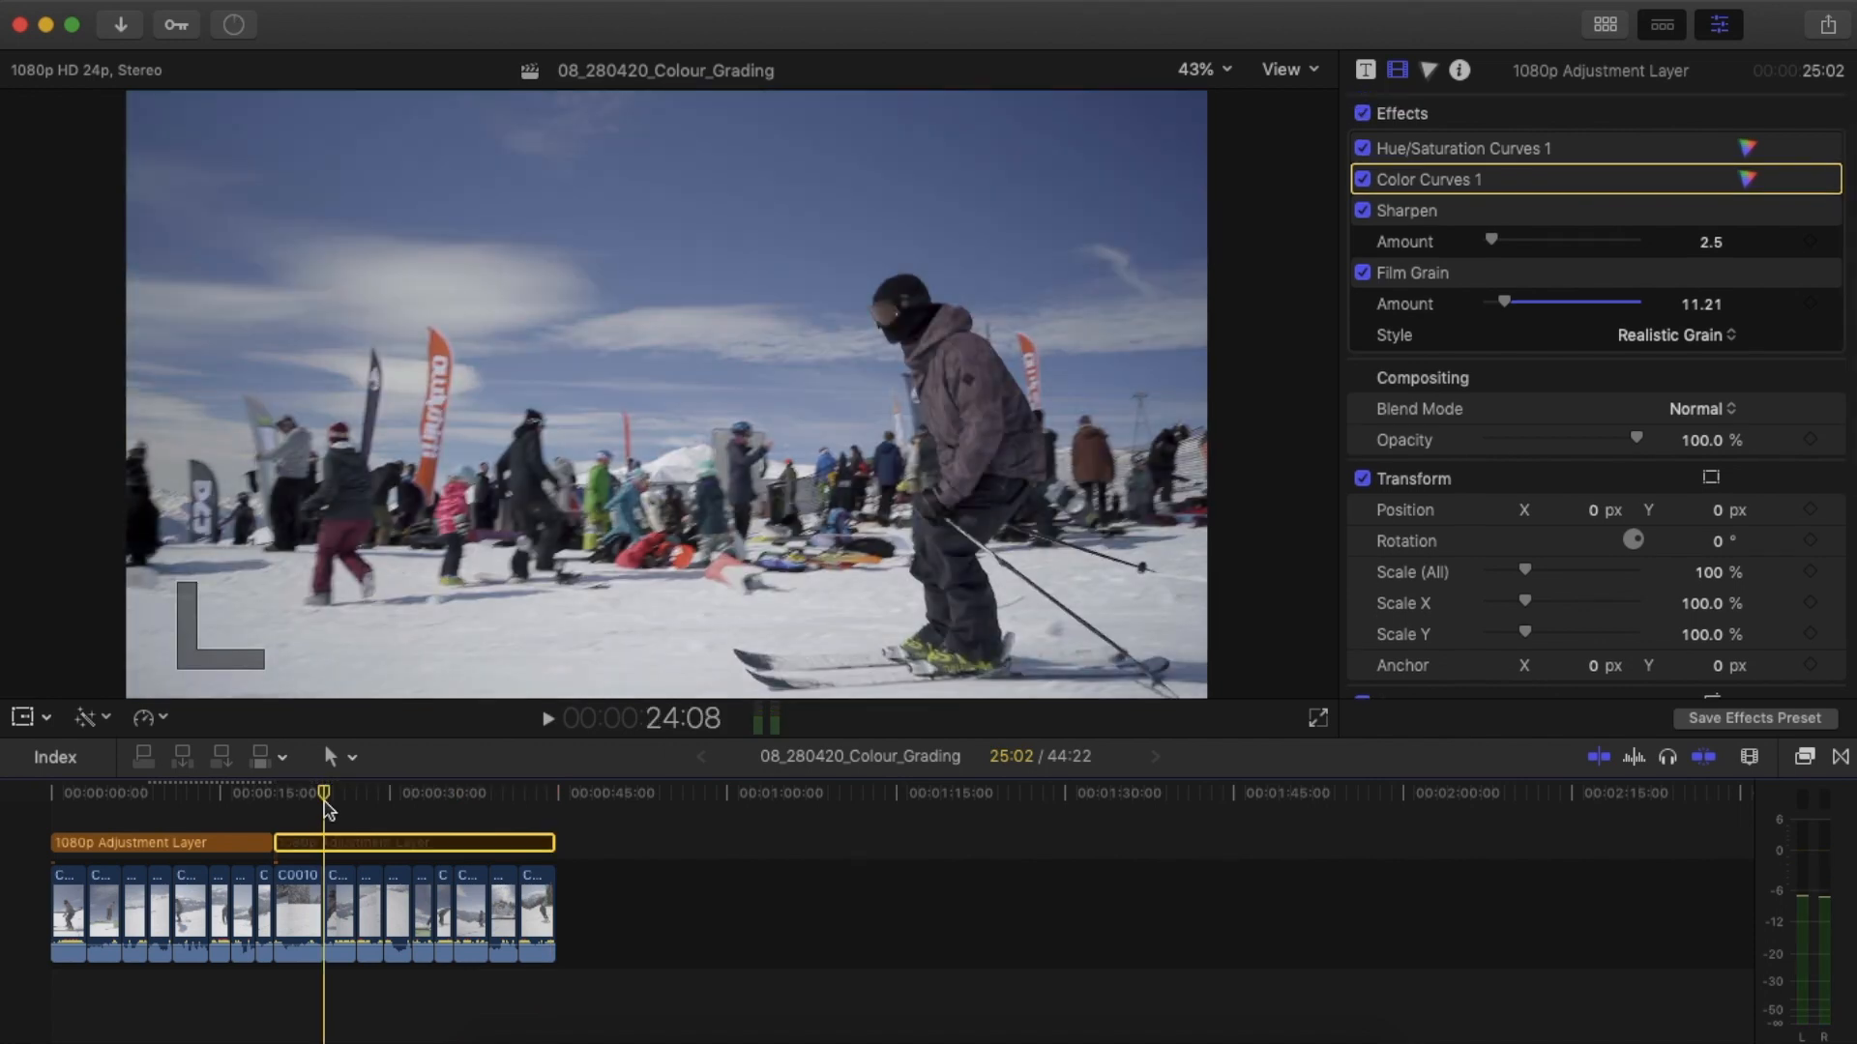